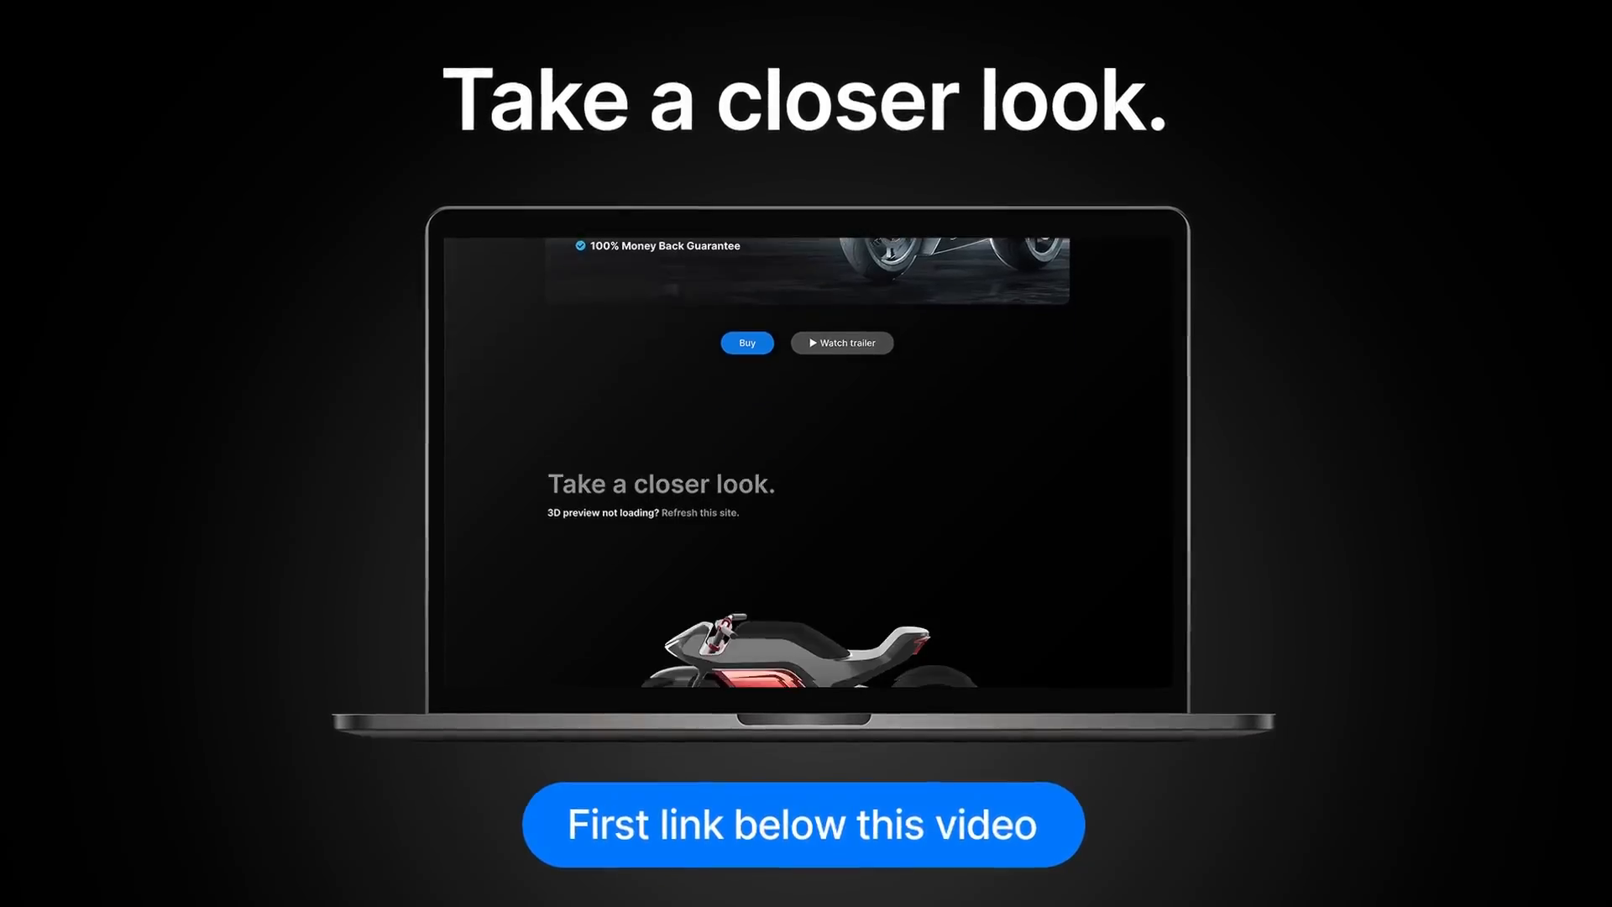
# Scroll the Gema baby monitor gallery down to the Frente, Lateral and Dorso renders.
pyautogui.scroll(-3)
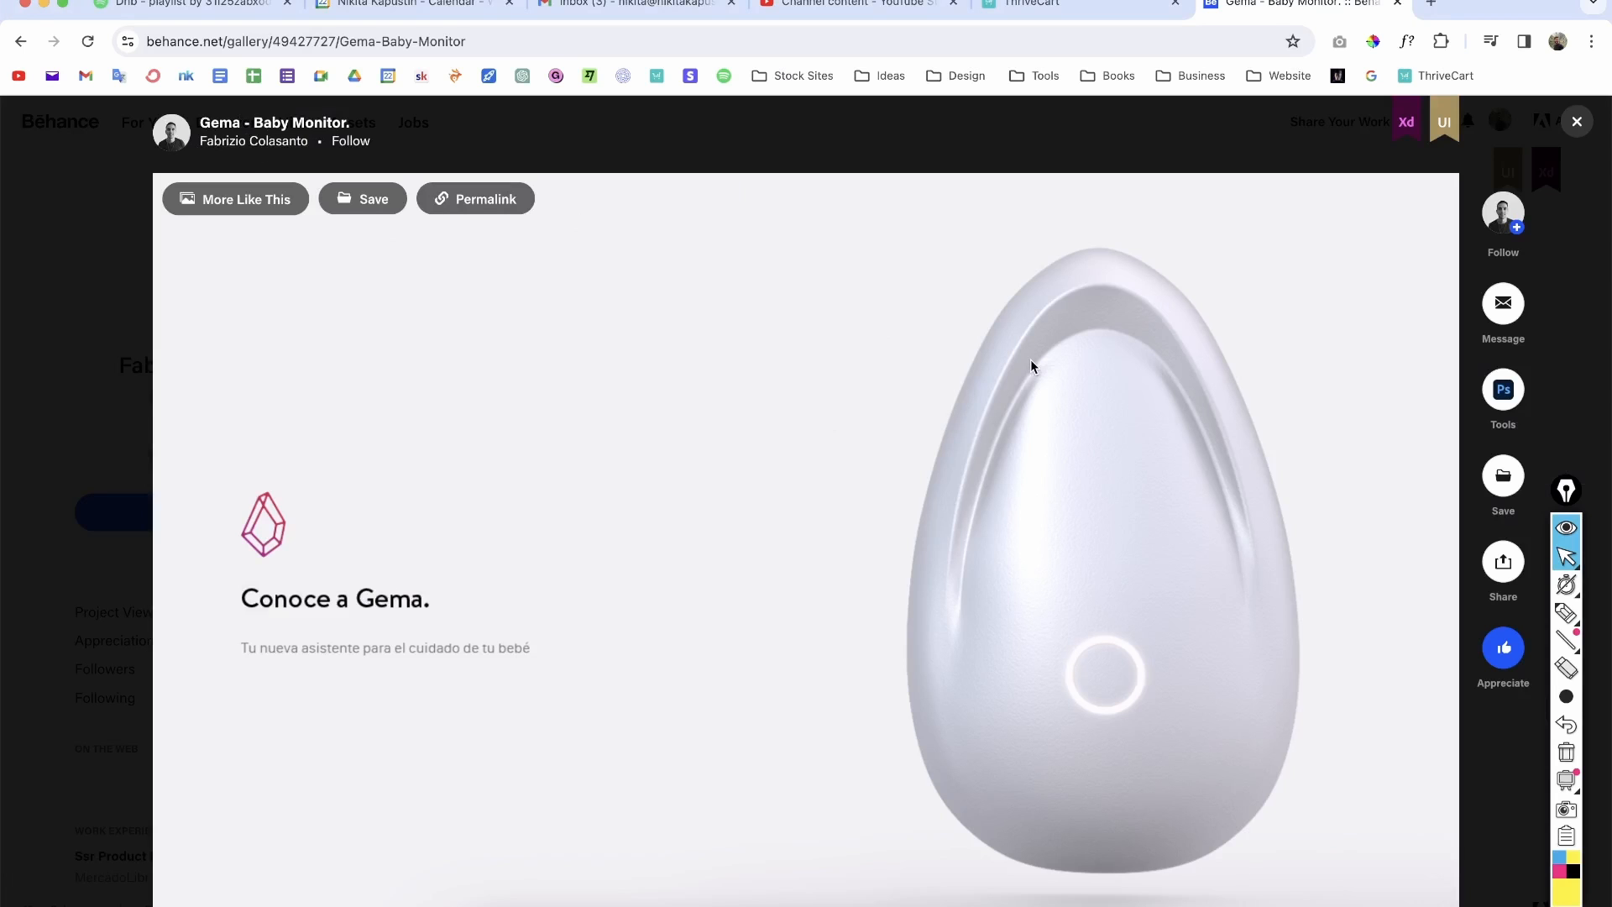
pyautogui.scroll(-3)
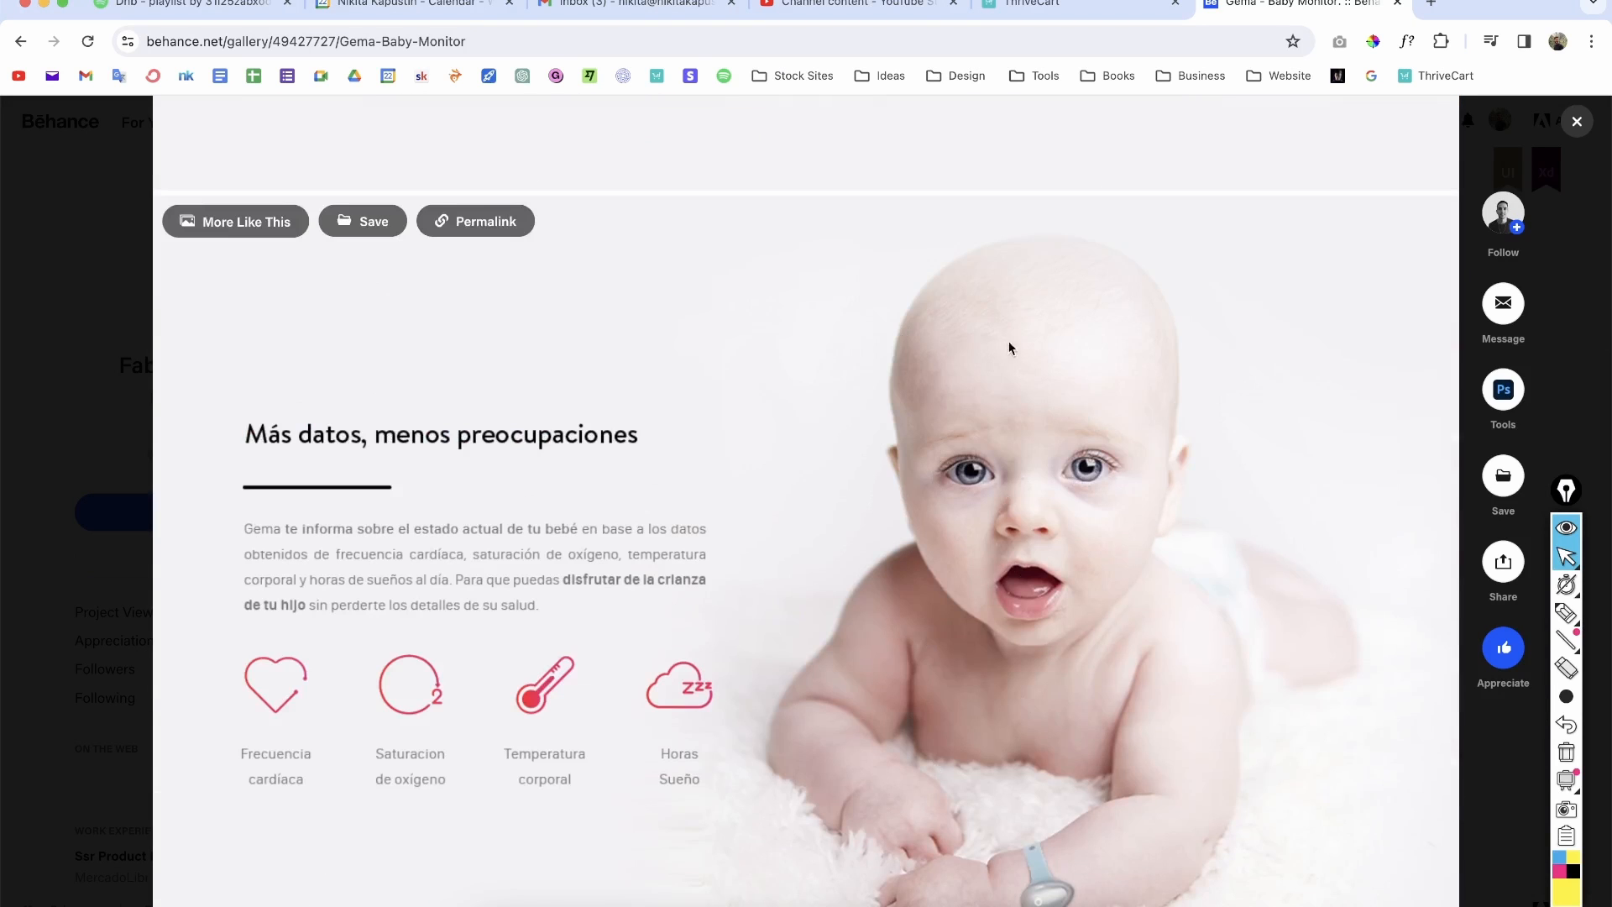
pyautogui.moveTo(853, 377)
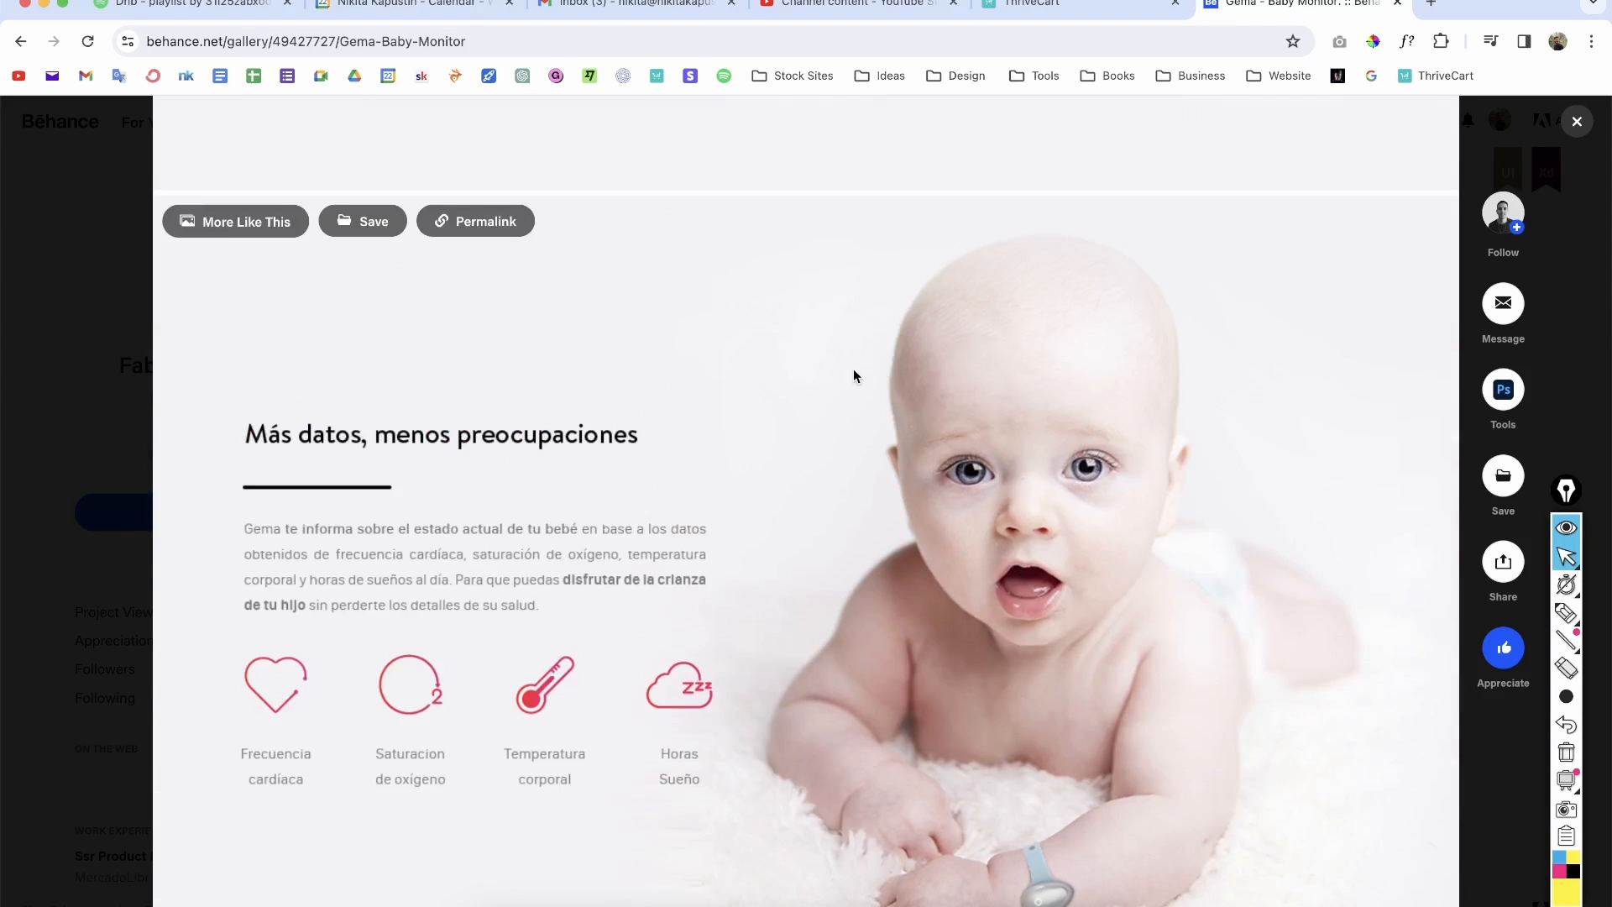
pyautogui.scroll(-3)
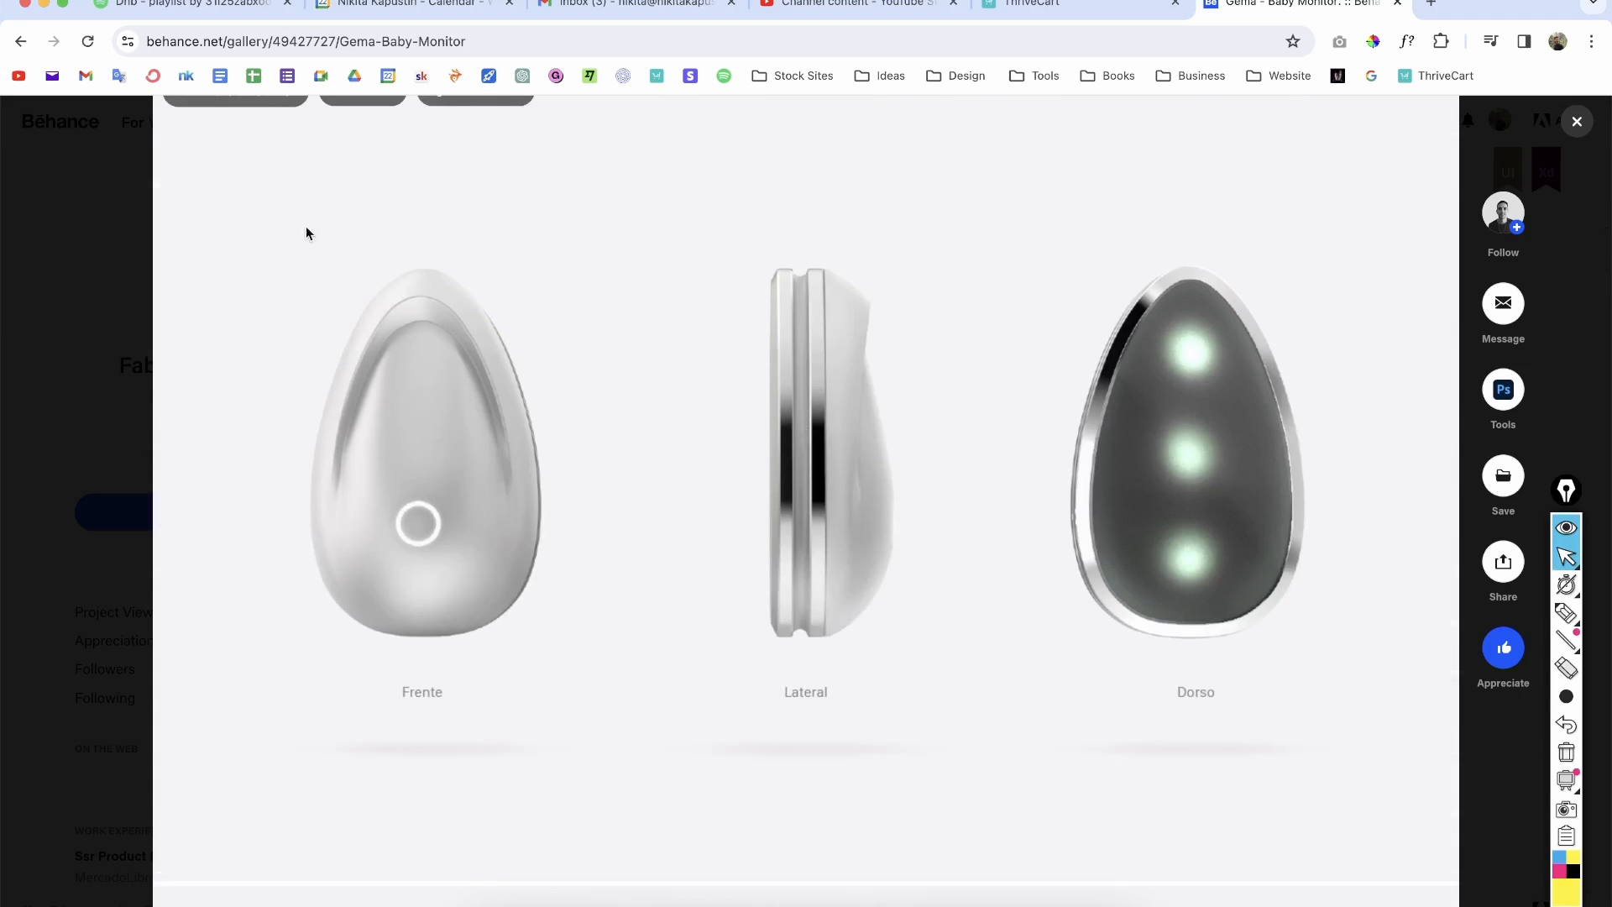
pyautogui.moveTo(608, 727)
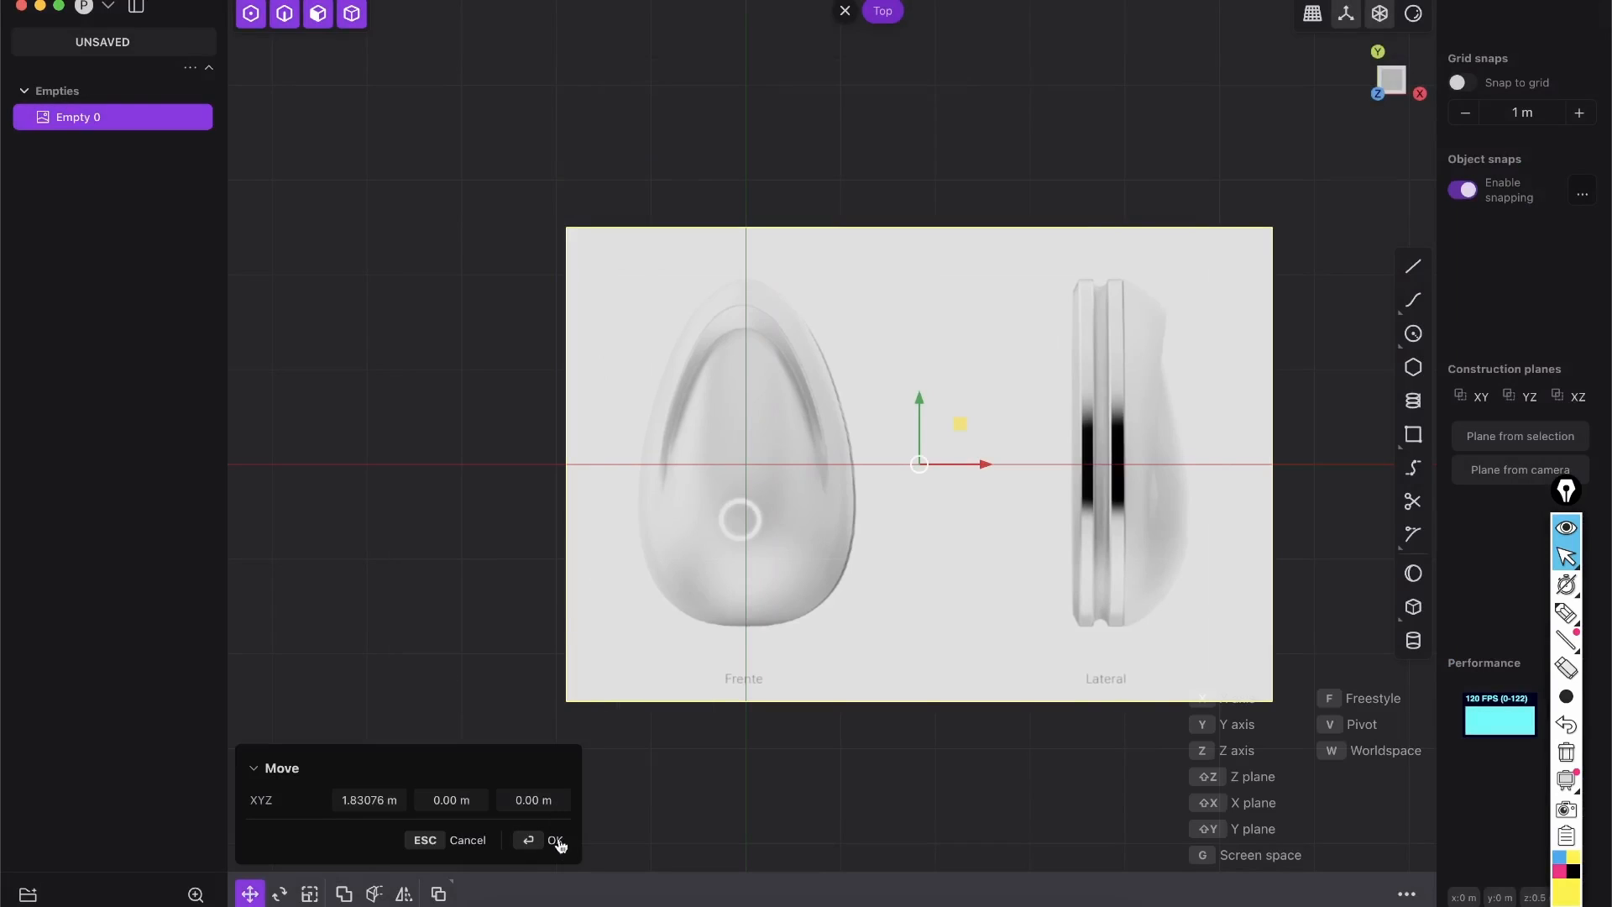
# Place the reference image, lock it in the outliner and look straight down in Top view.
pyautogui.click(556, 839)
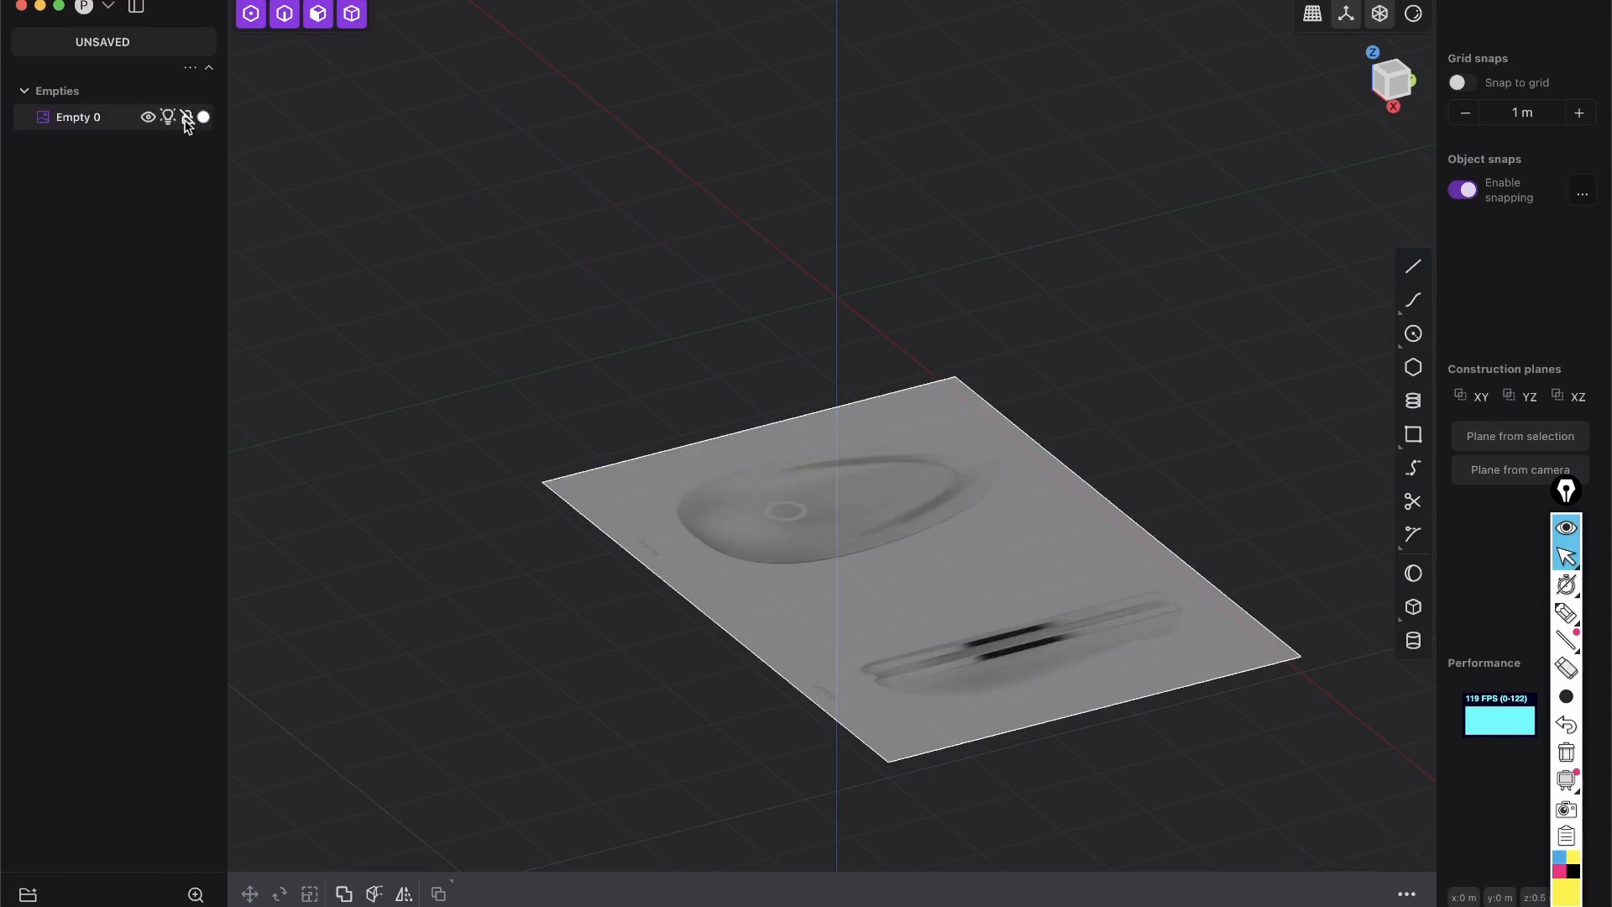
pyautogui.click(1391, 80)
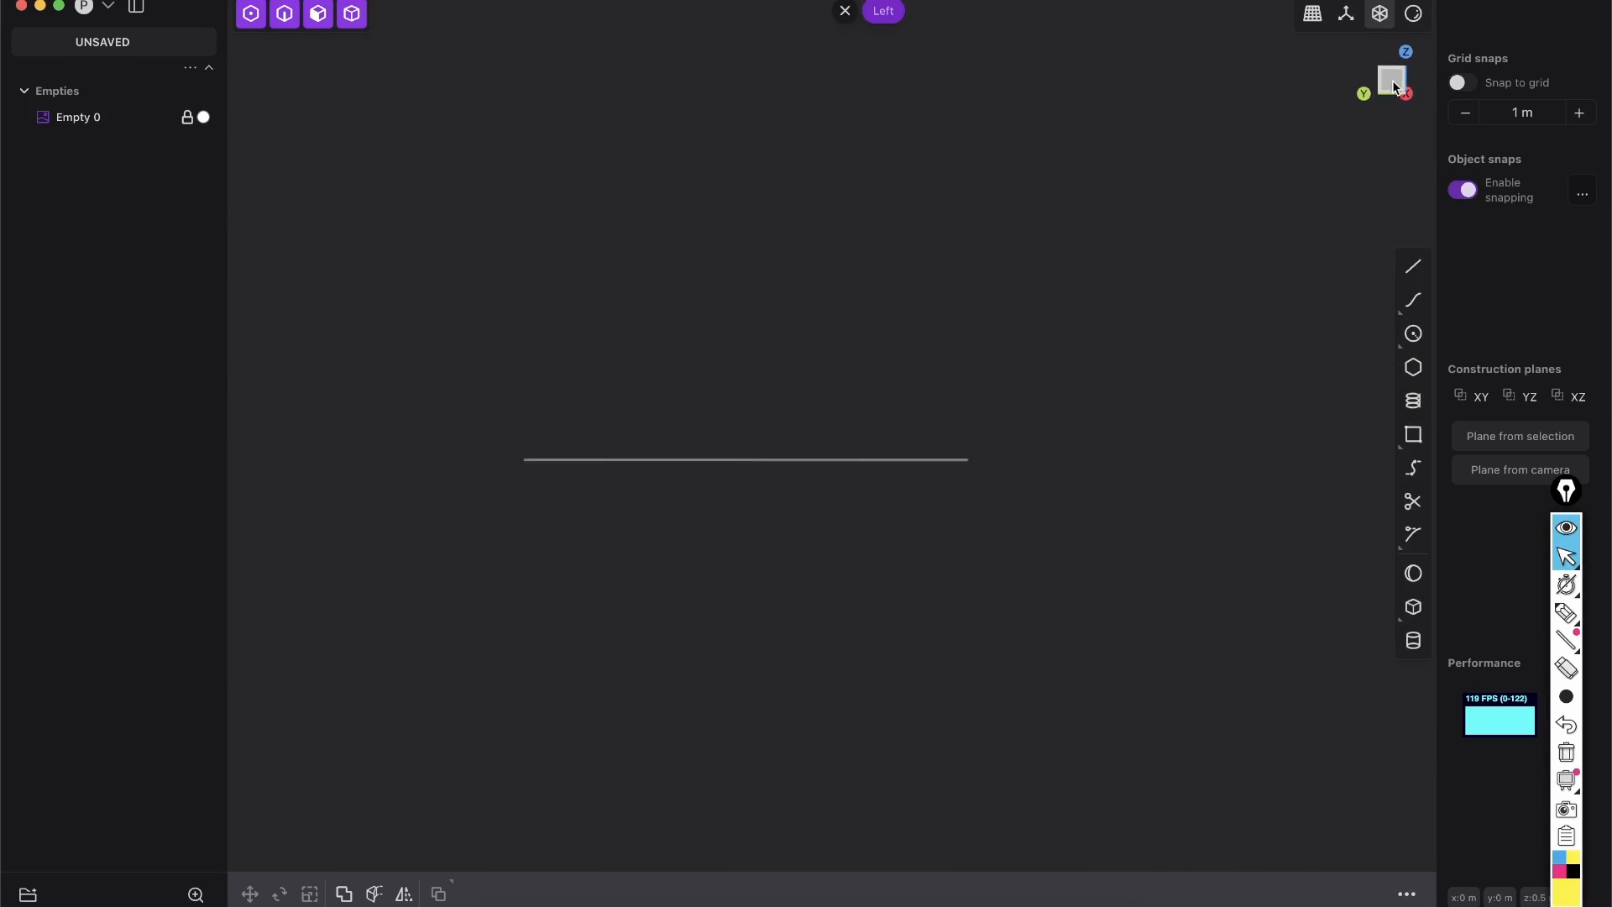
pyautogui.click(84, 7)
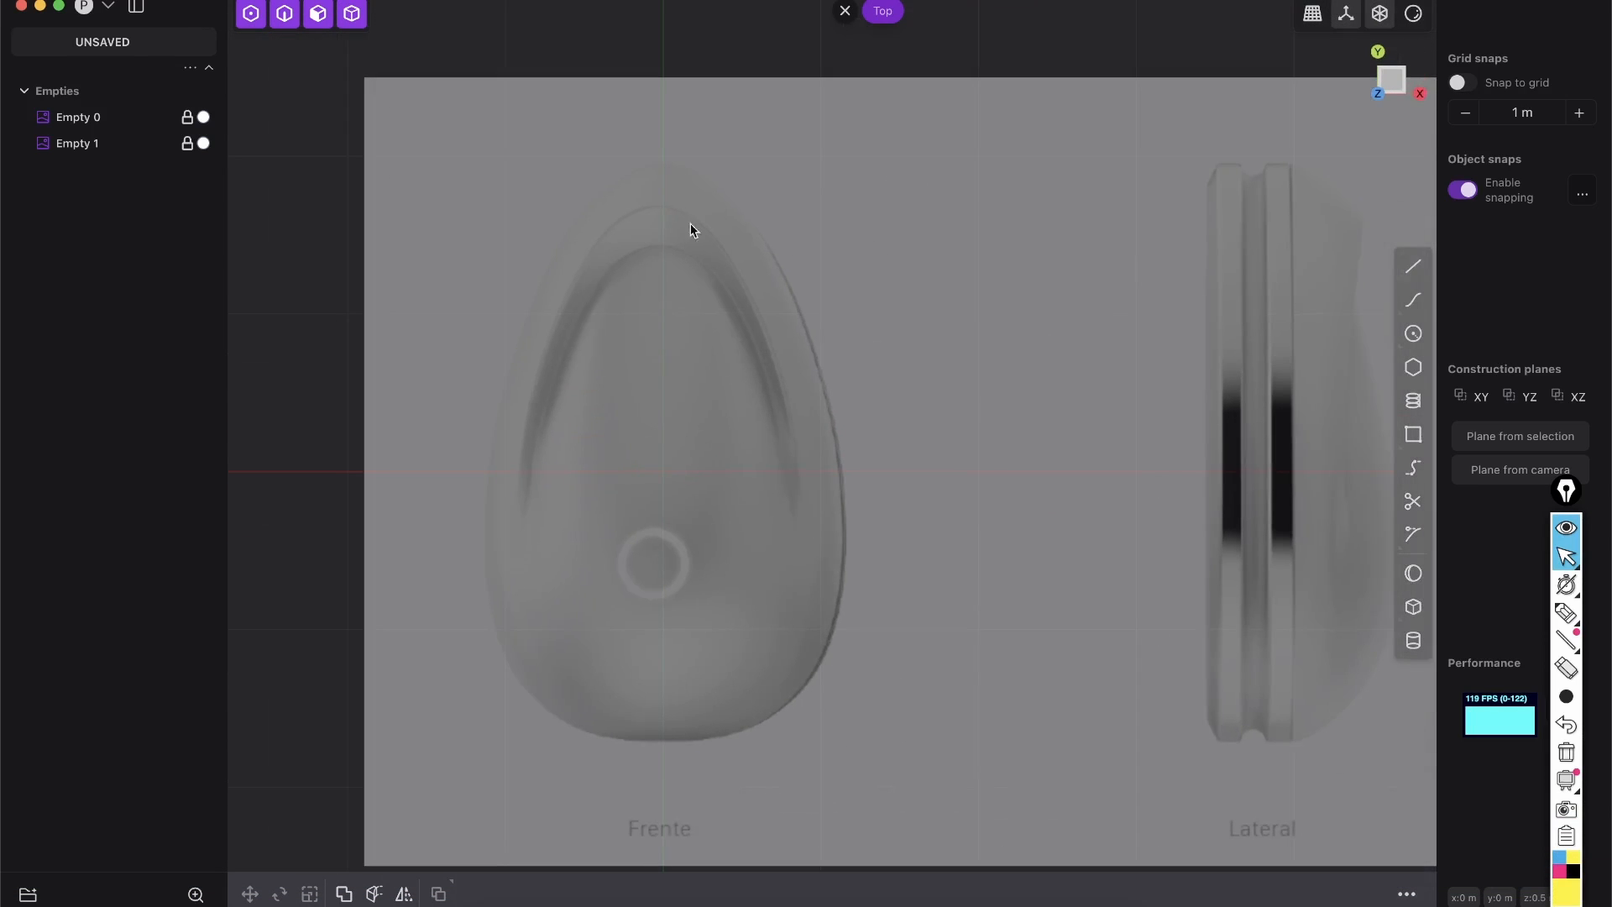
pyautogui.moveTo(670, 221)
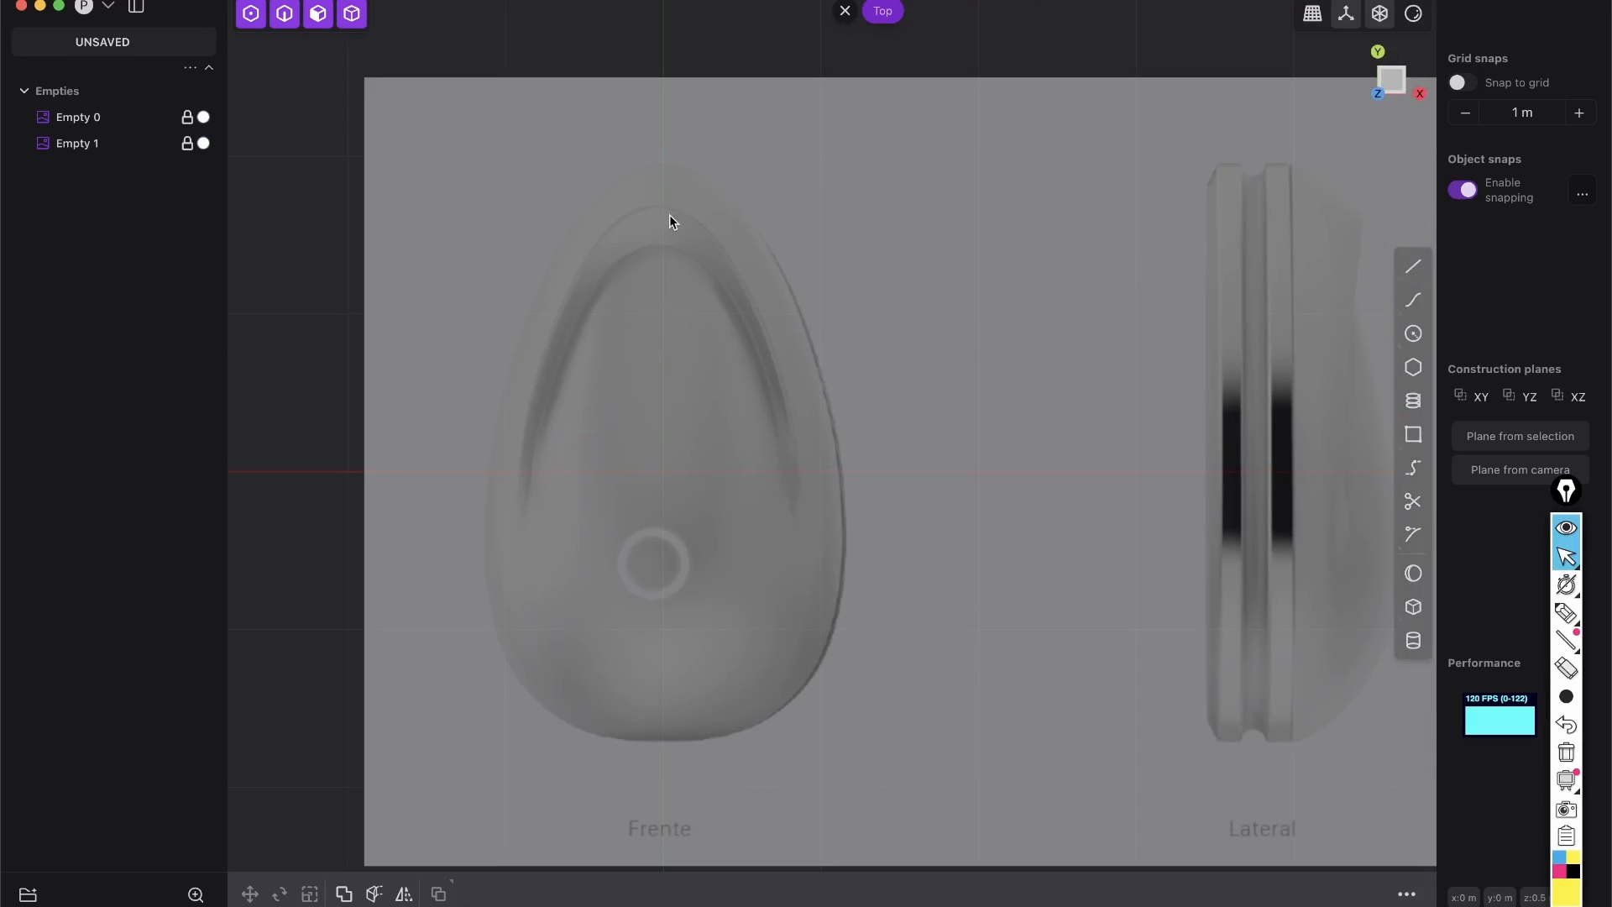
pyautogui.moveTo(709, 116)
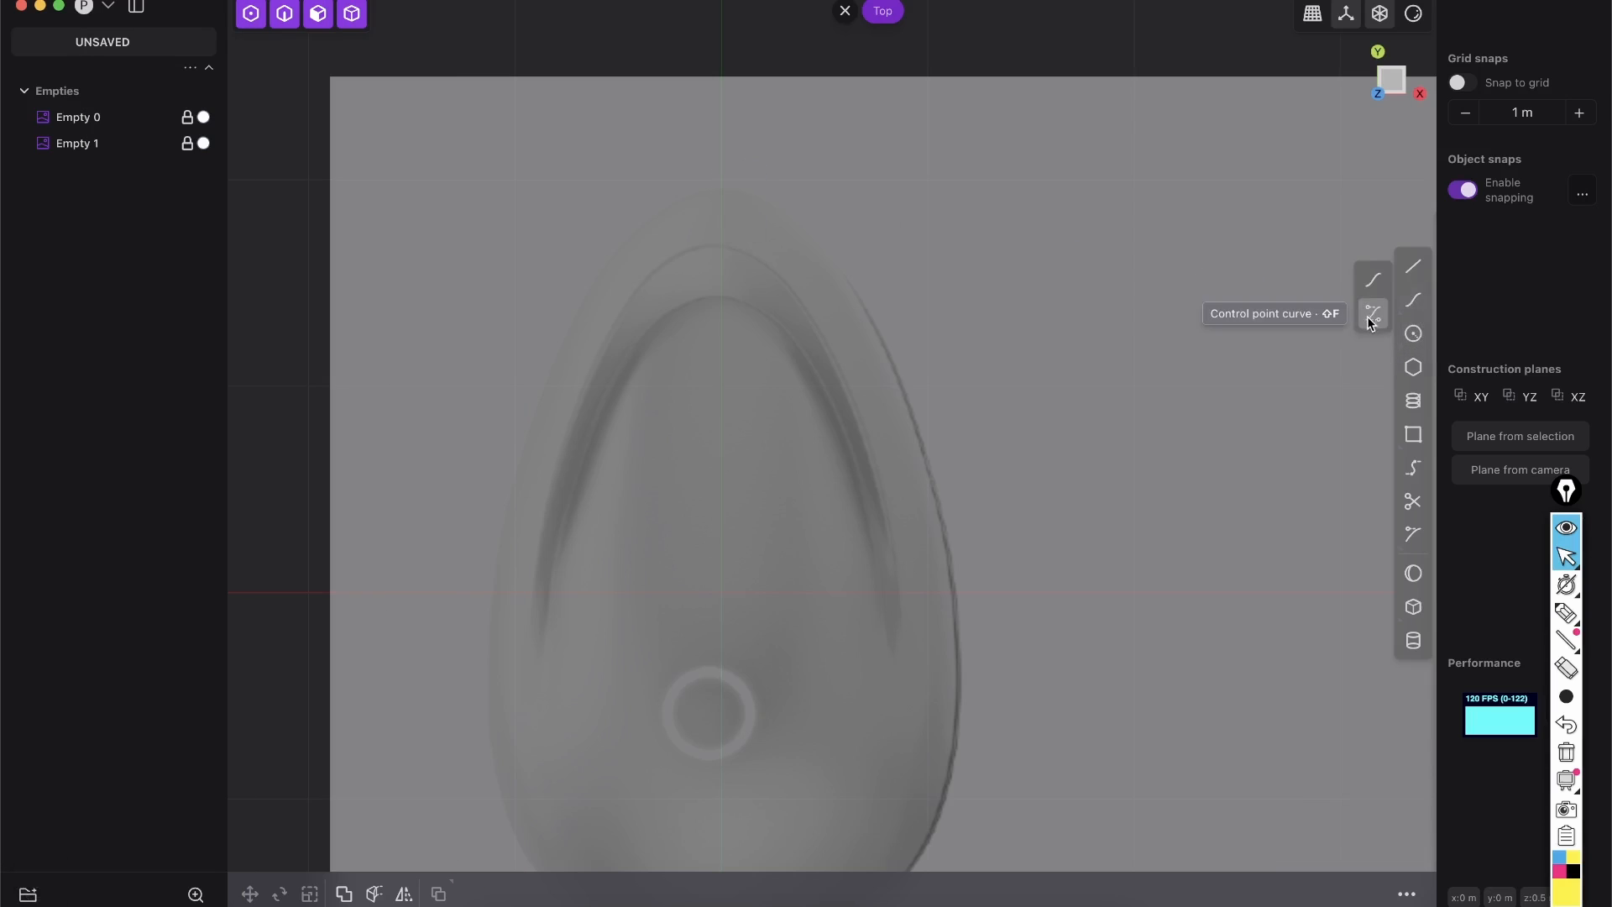
# Draw a control-point curve along half the front outline and nudge its points to fit the edge.
pyautogui.click(1413, 299)
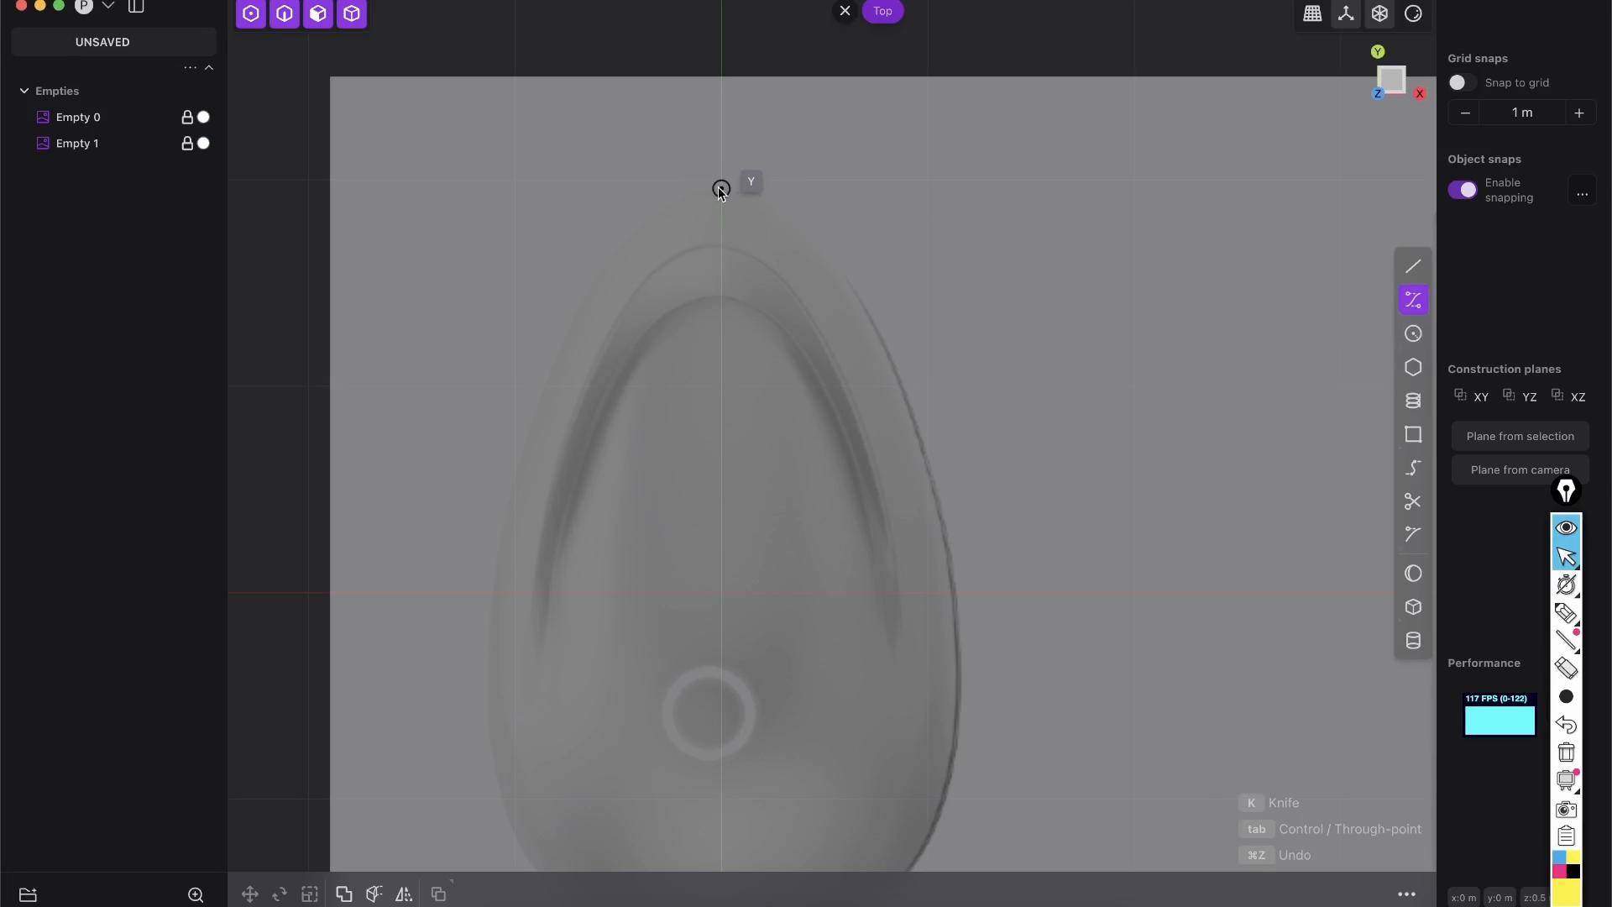
pyautogui.press('y')
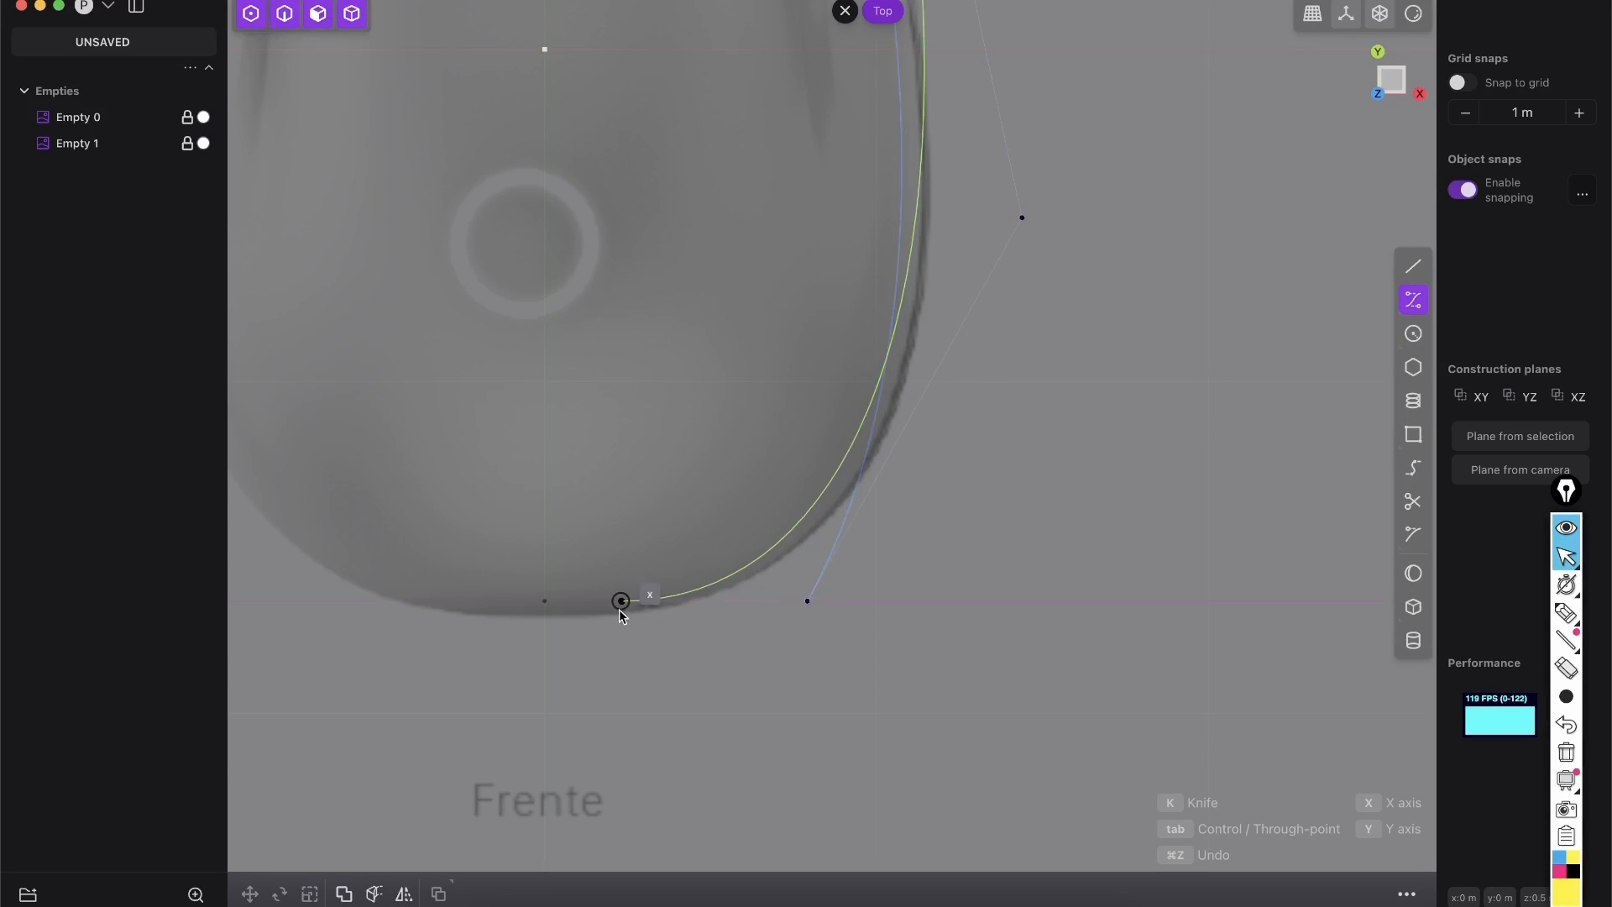
pyautogui.moveTo(544, 602)
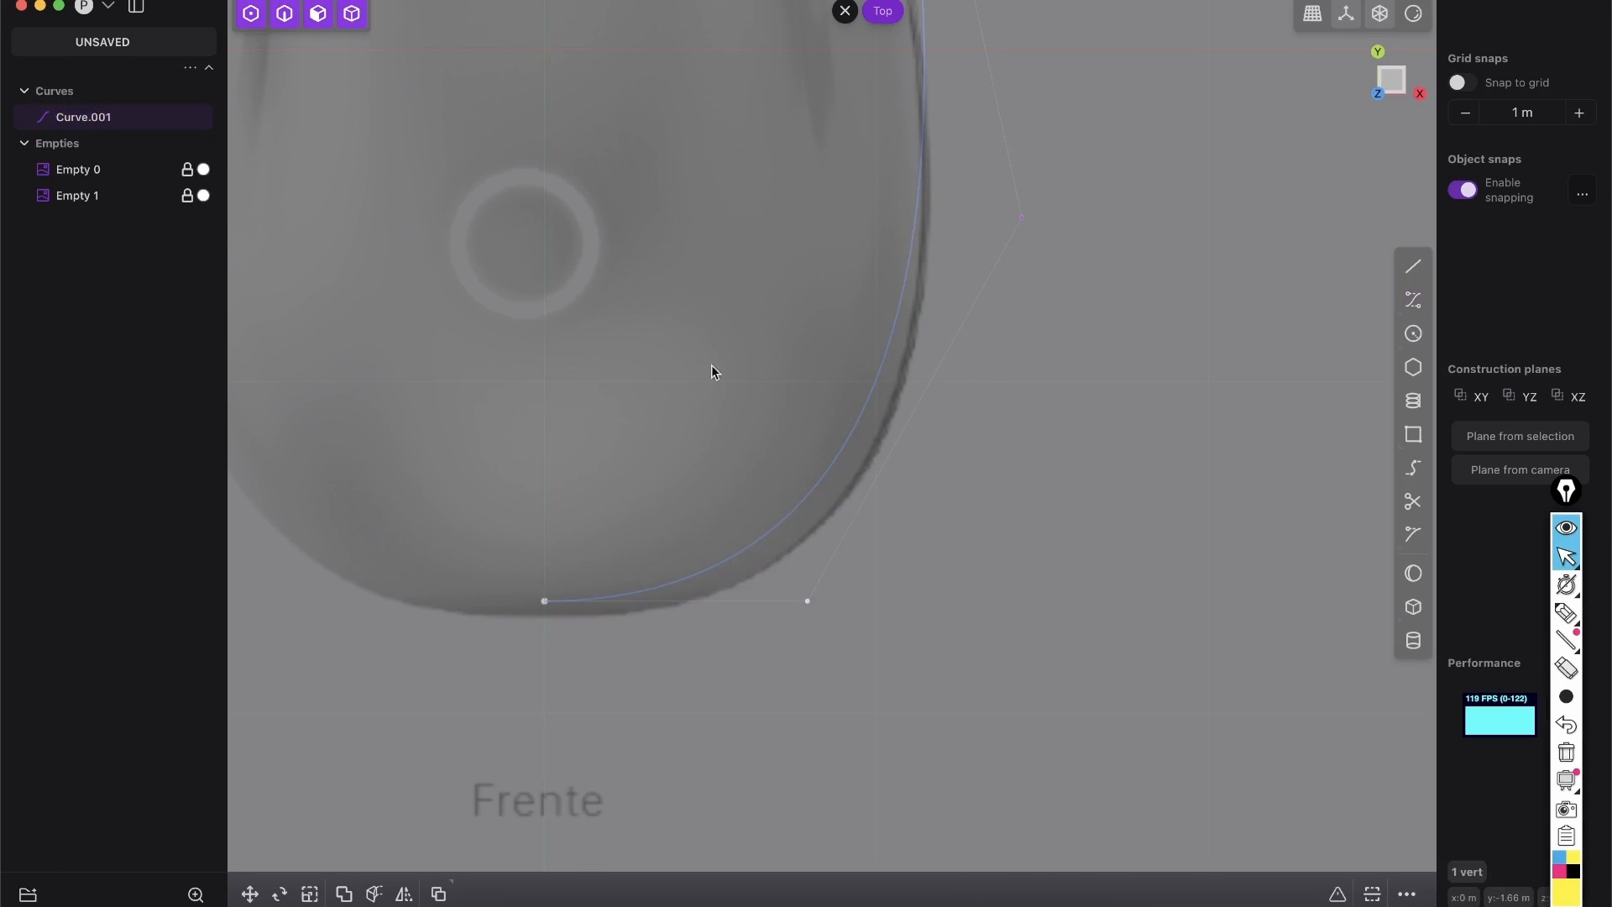
pyautogui.press('g')
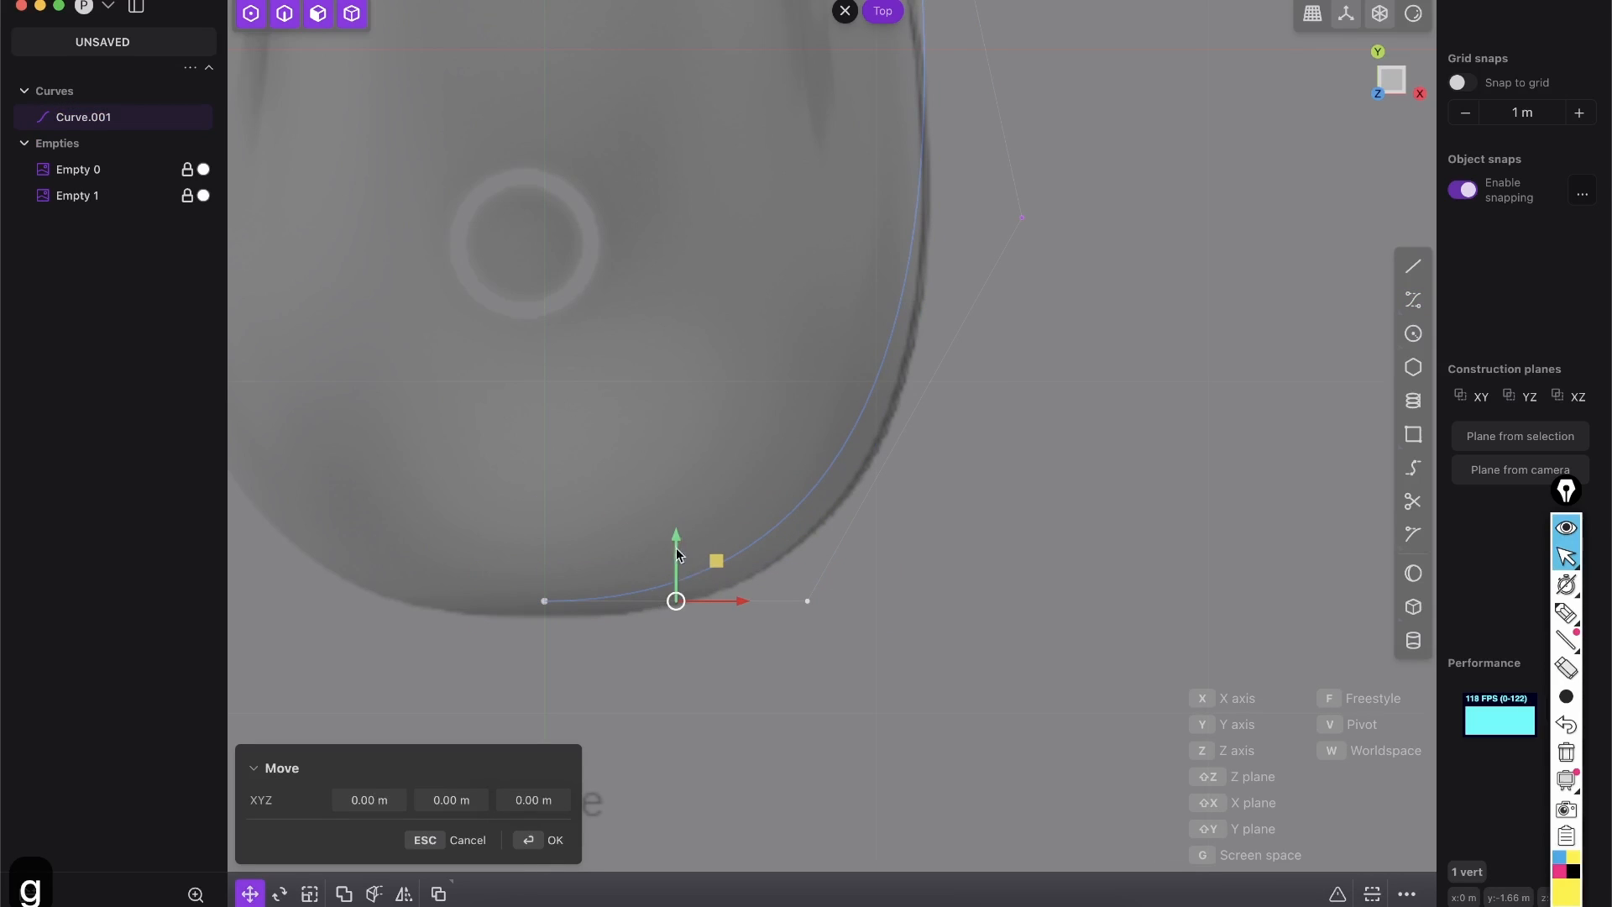
pyautogui.moveTo(667, 547)
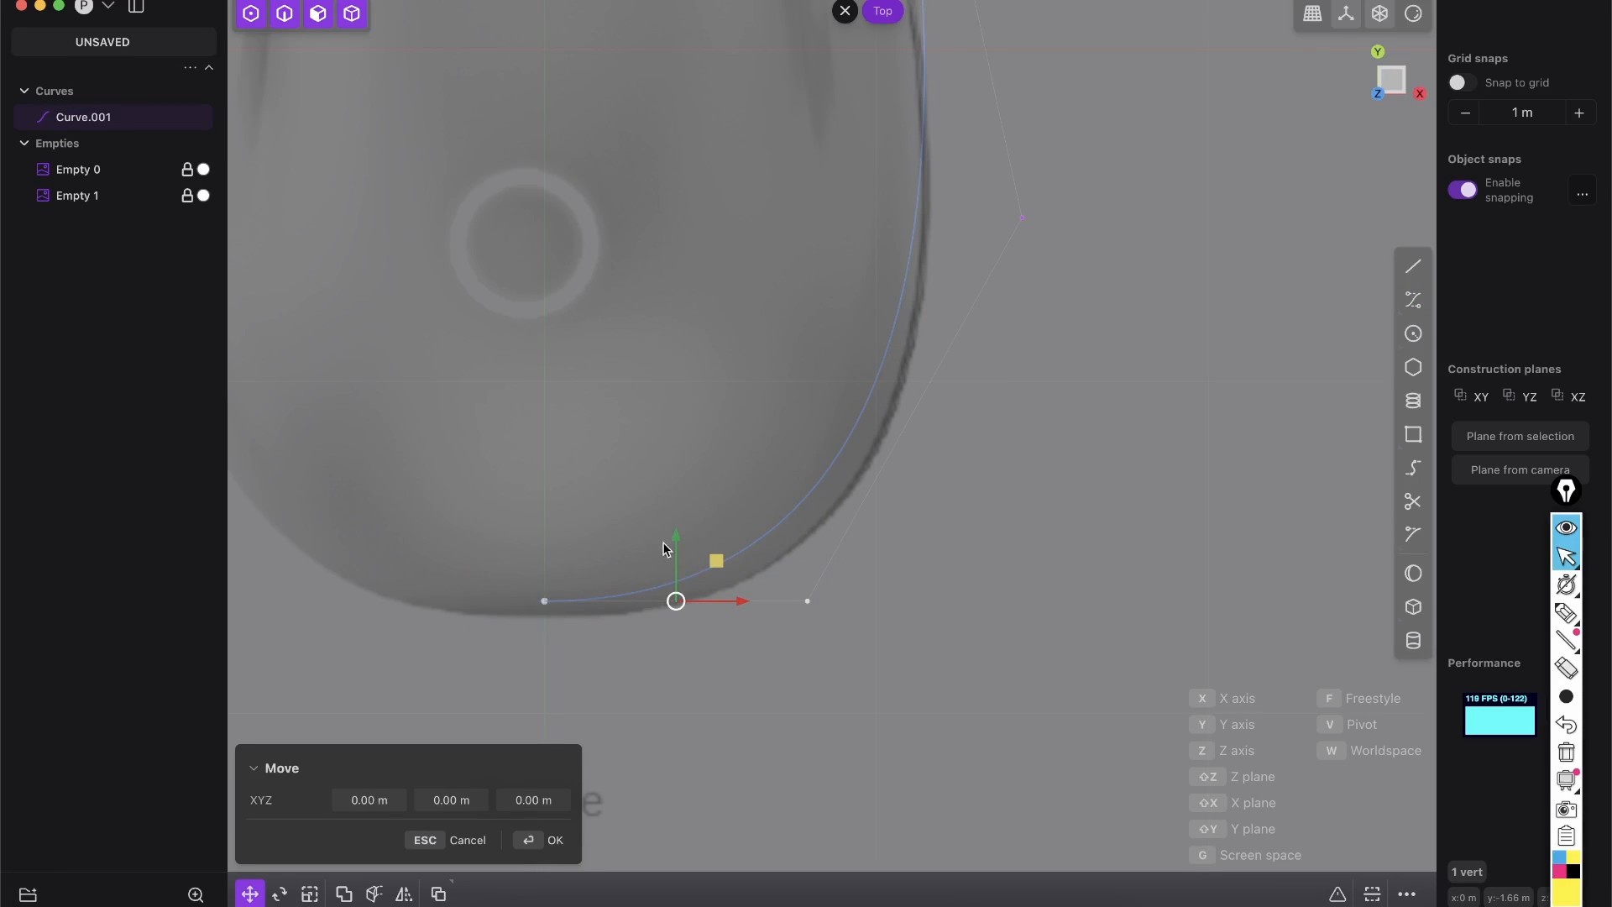
pyautogui.moveTo(675, 534); pyautogui.dragTo(675, 551)
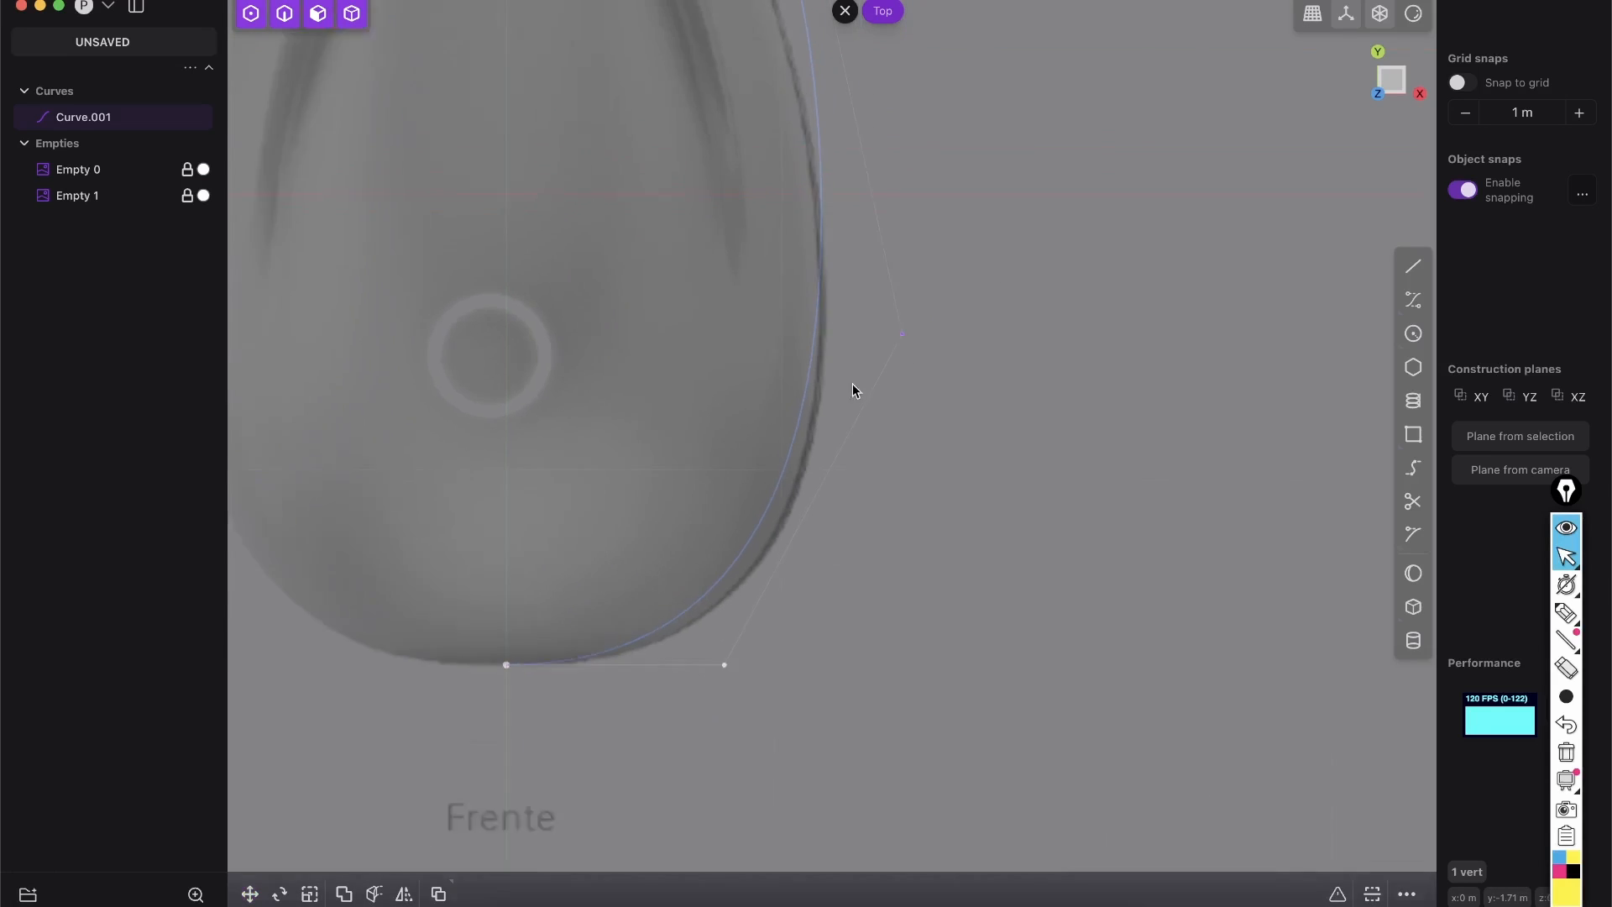
pyautogui.press('g')
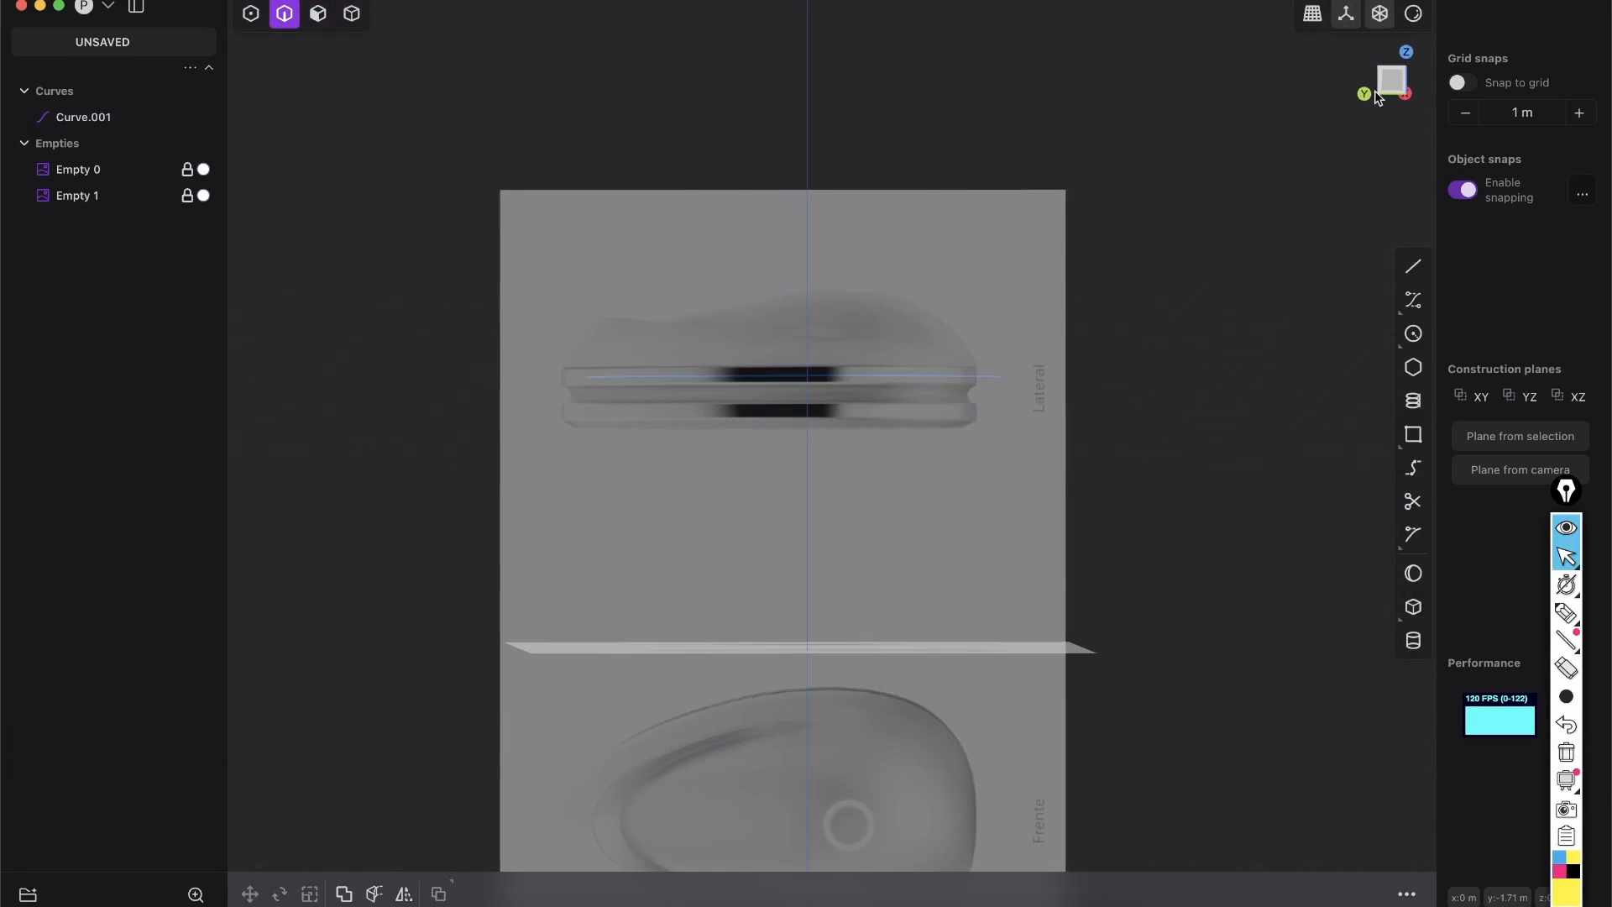
# Switch to Left view and start Curve.002 along the domed top of the Lateral reference.
pyautogui.click(1391, 79)
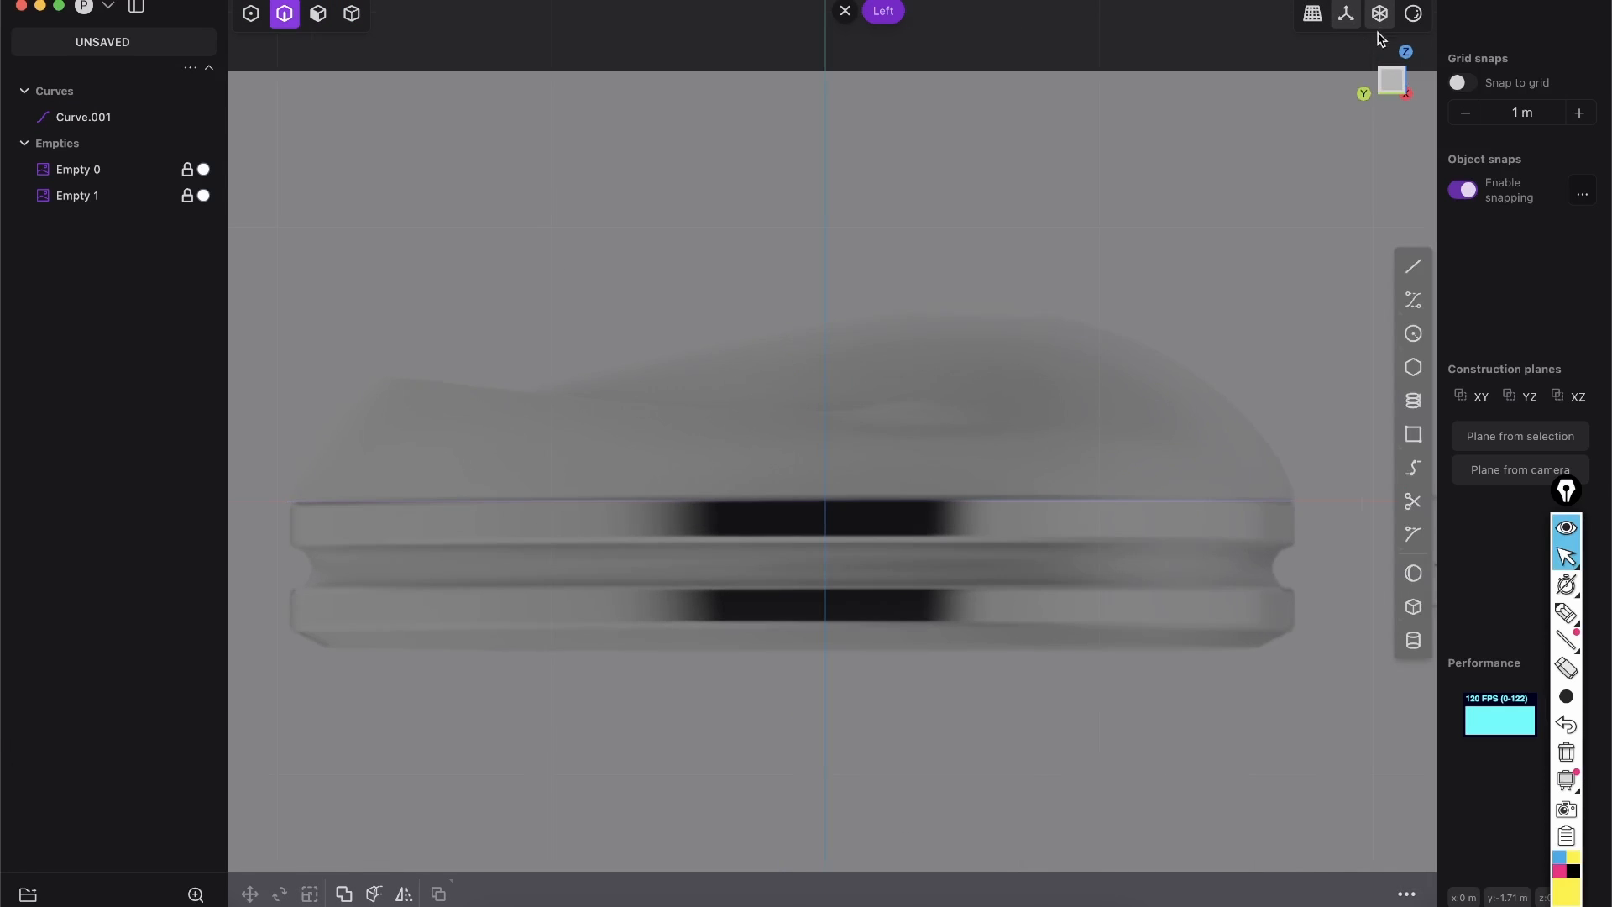
pyautogui.moveTo(532, 410)
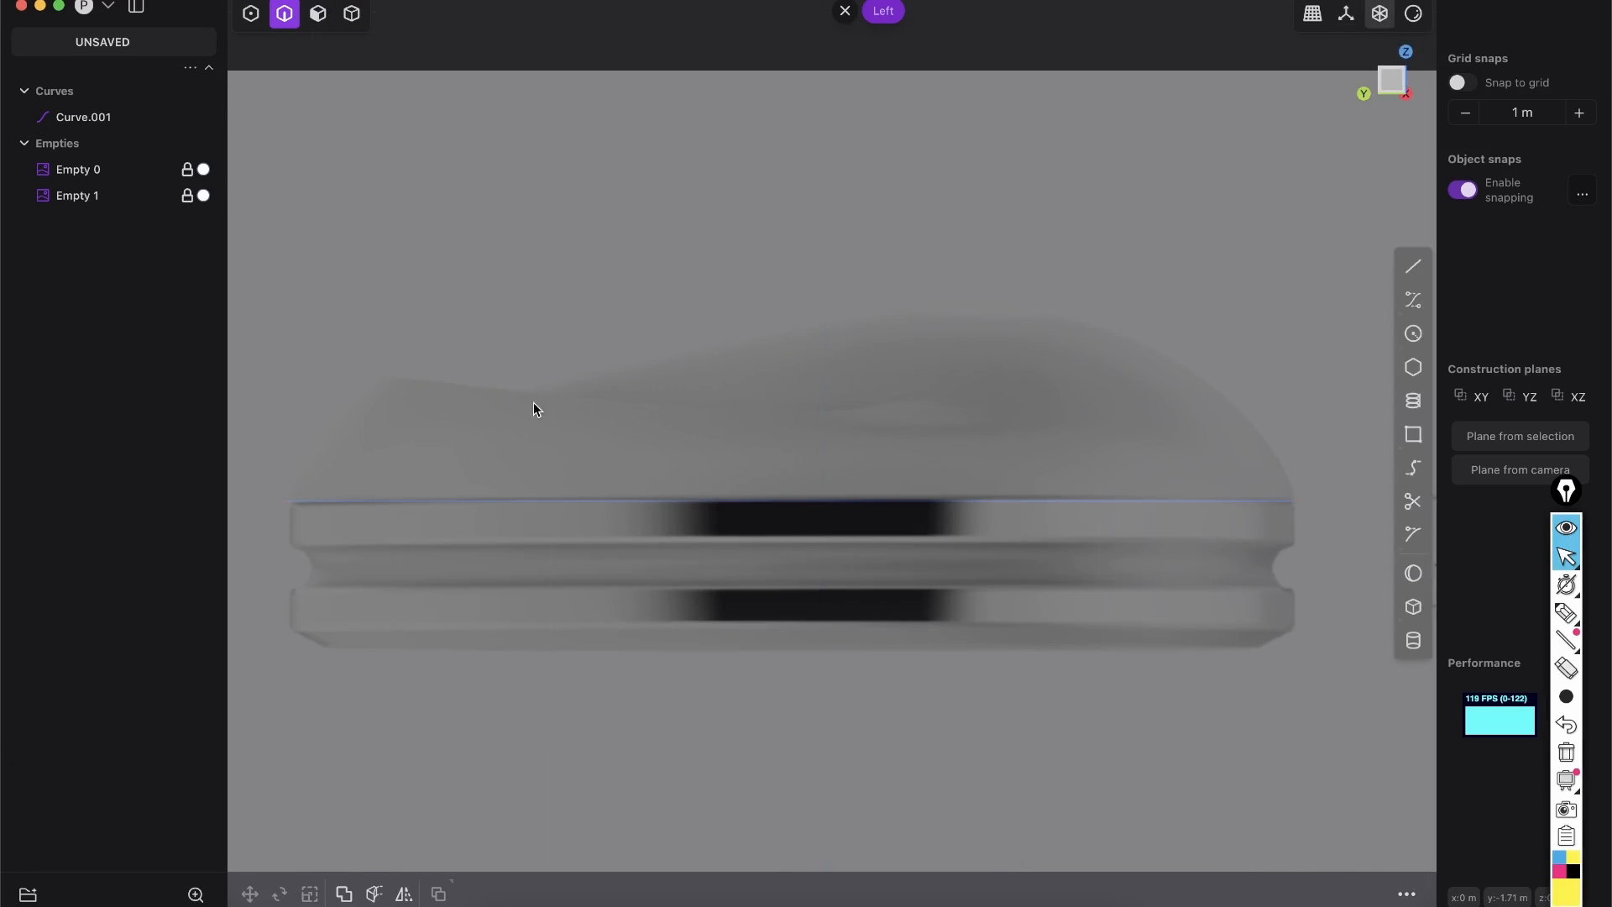
pyautogui.moveTo(744, 289)
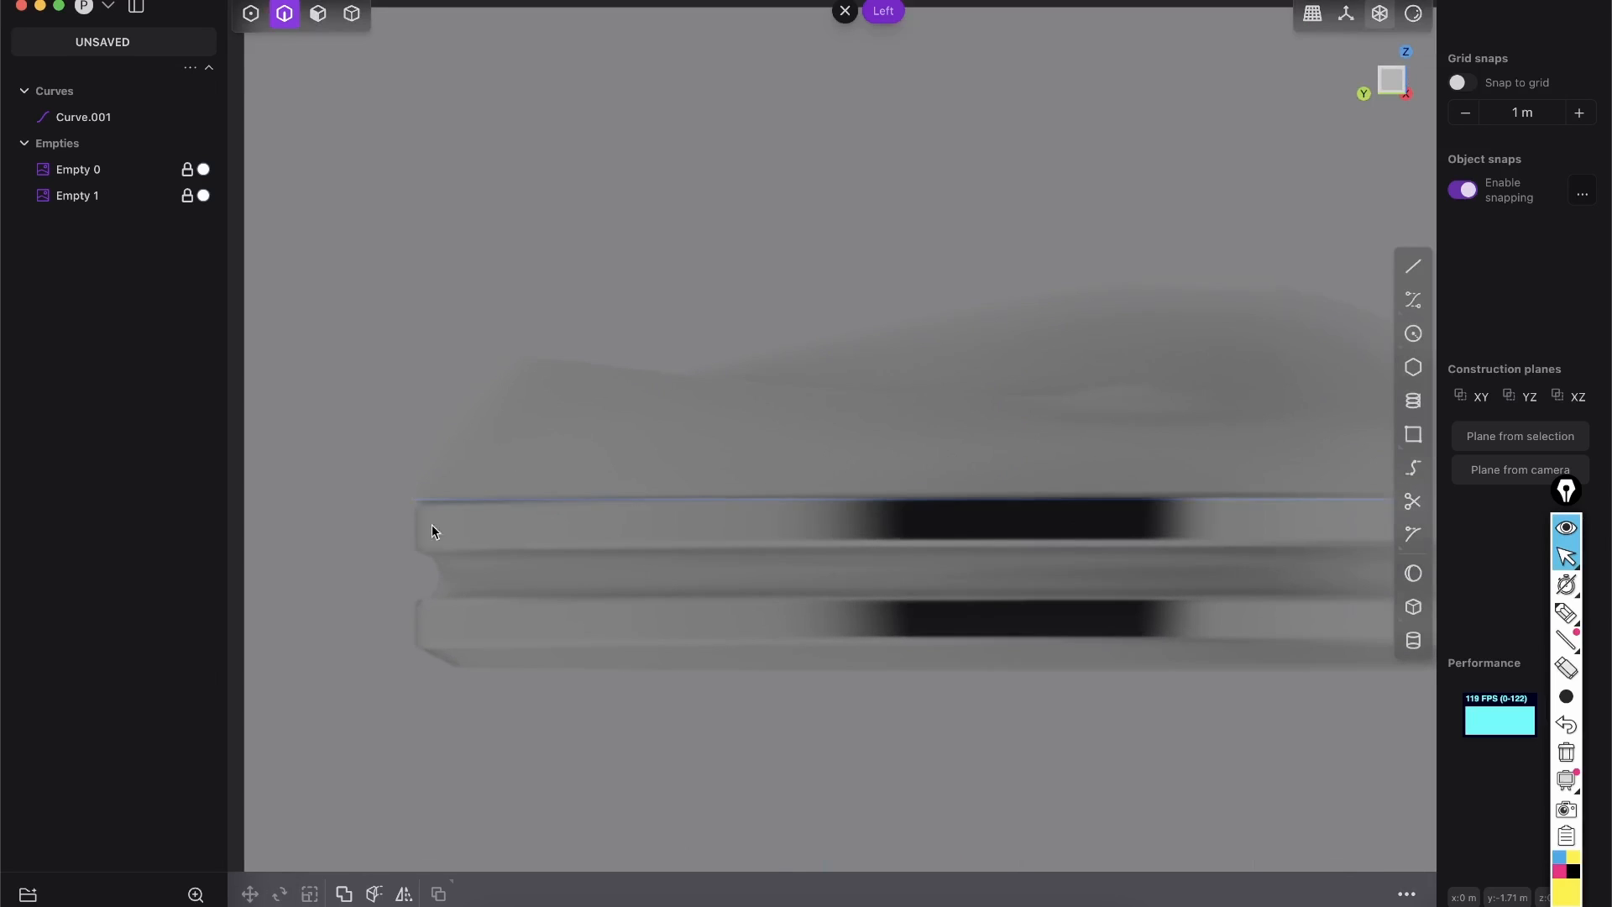
pyautogui.click(1412, 298)
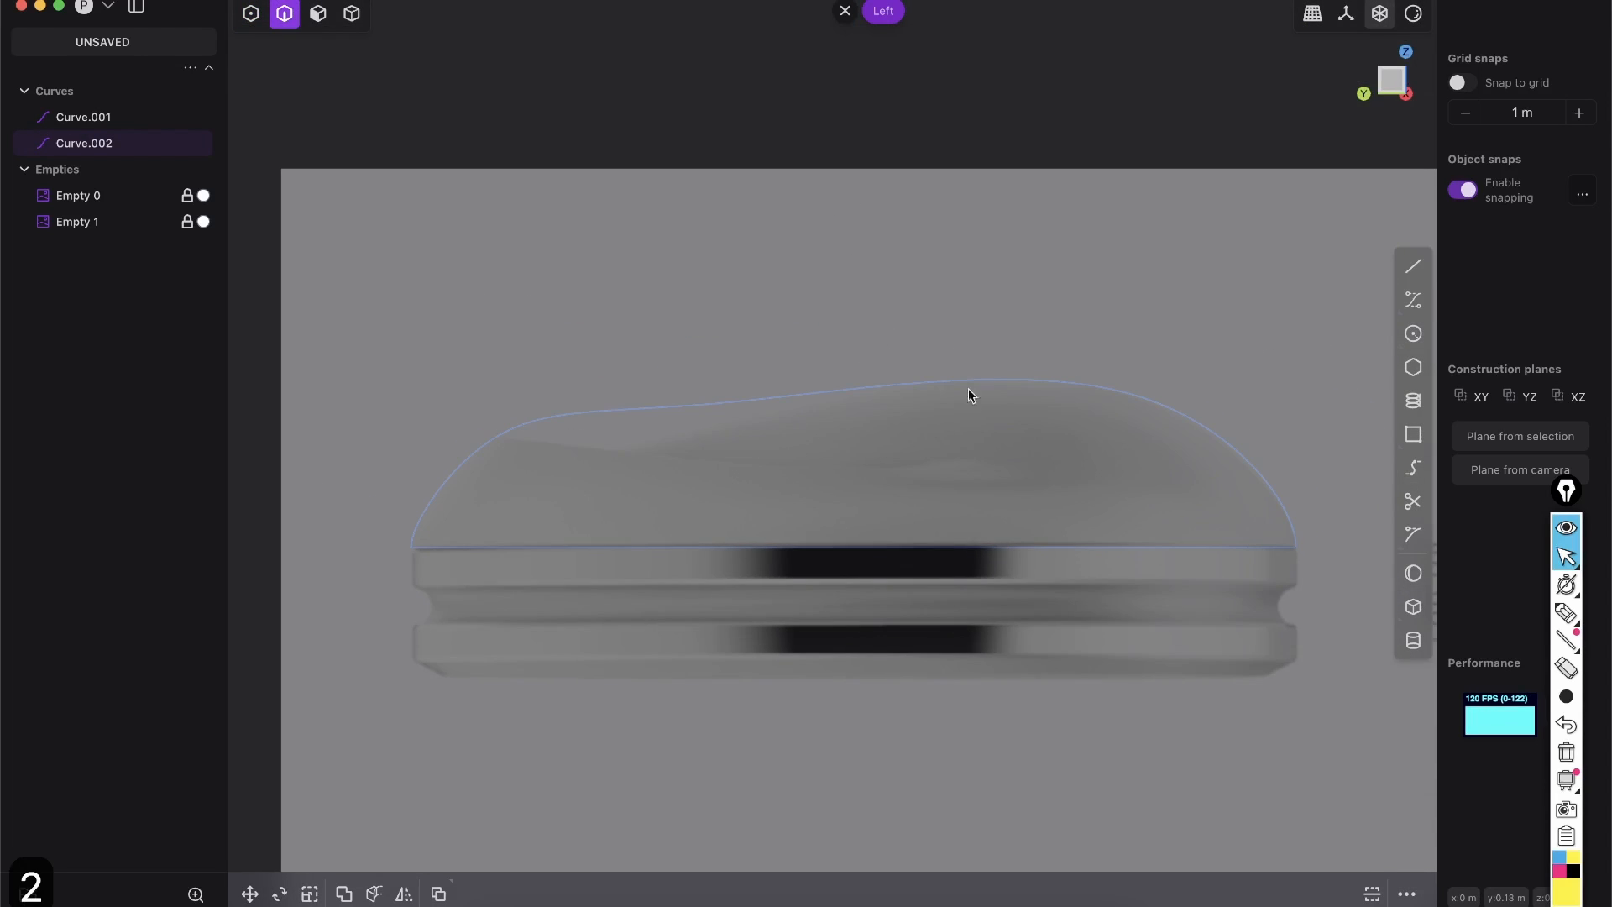
# Select Empty 1 and set its display to Depth Front with Opacity 0.58.
pyautogui.click(77, 222)
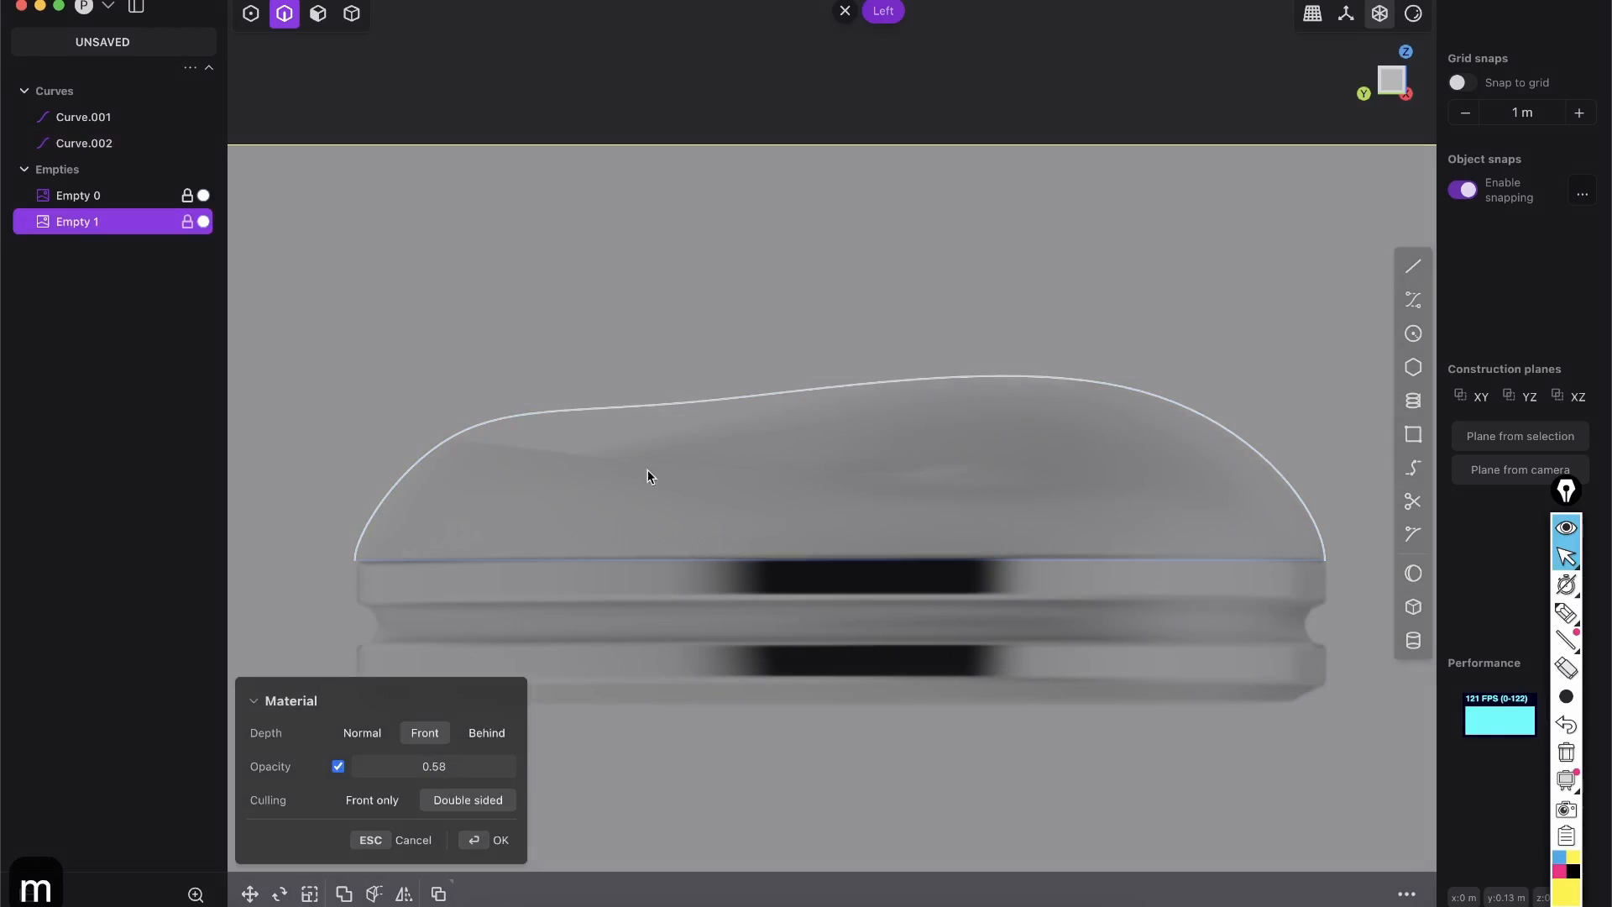
pyautogui.click(491, 839)
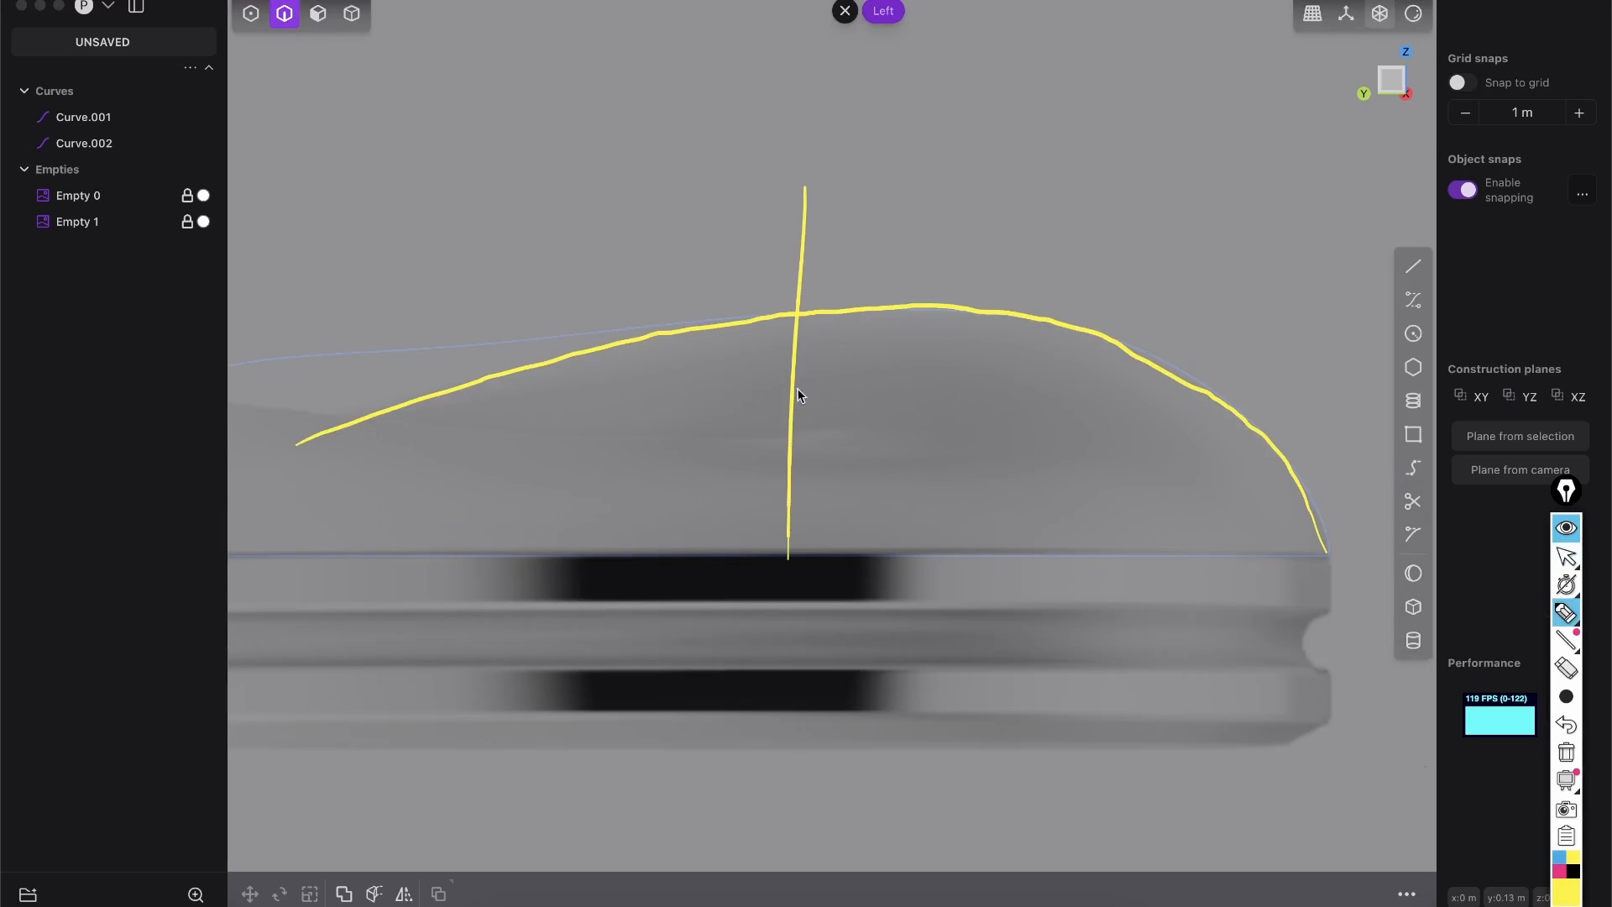
pyautogui.moveTo(810, 137)
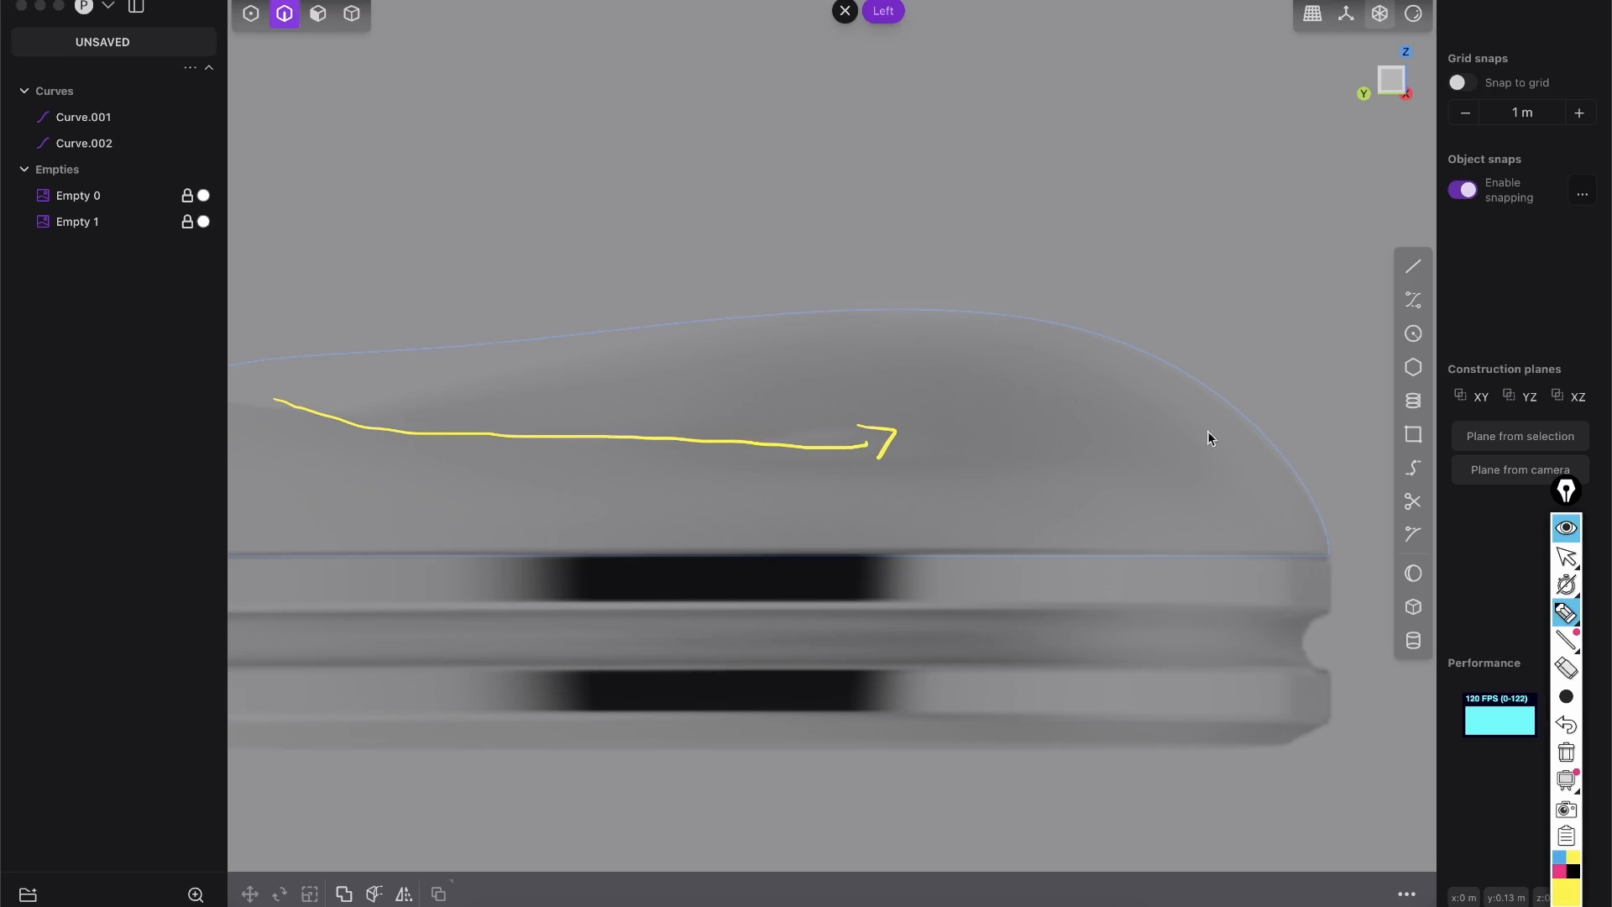
pyautogui.moveTo(1083, 624)
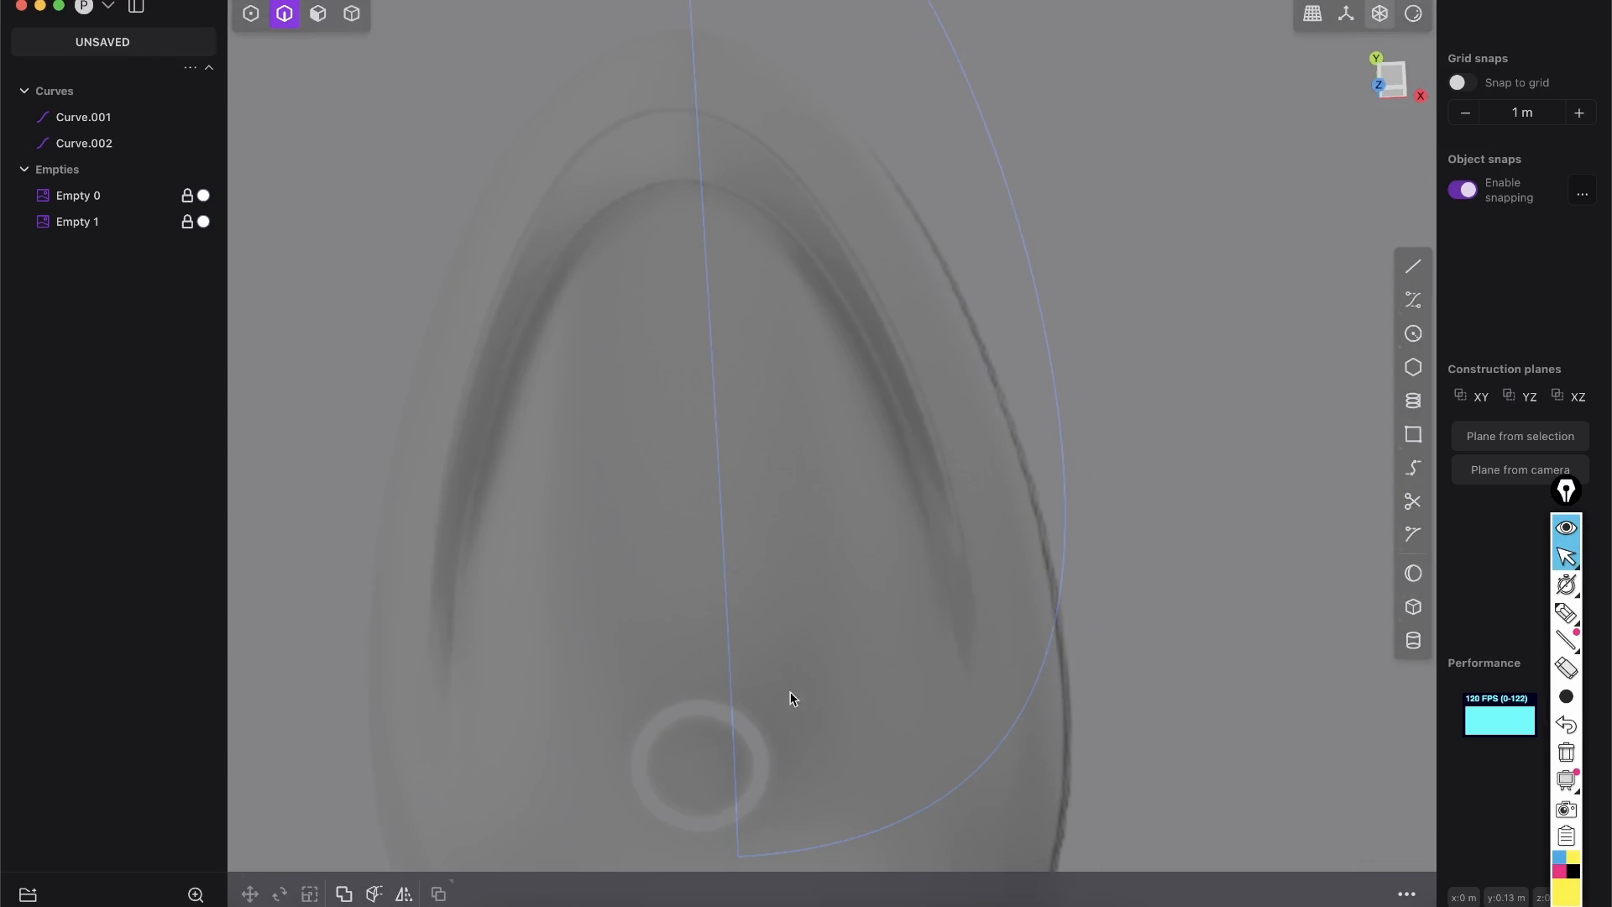
pyautogui.moveTo(882, 684)
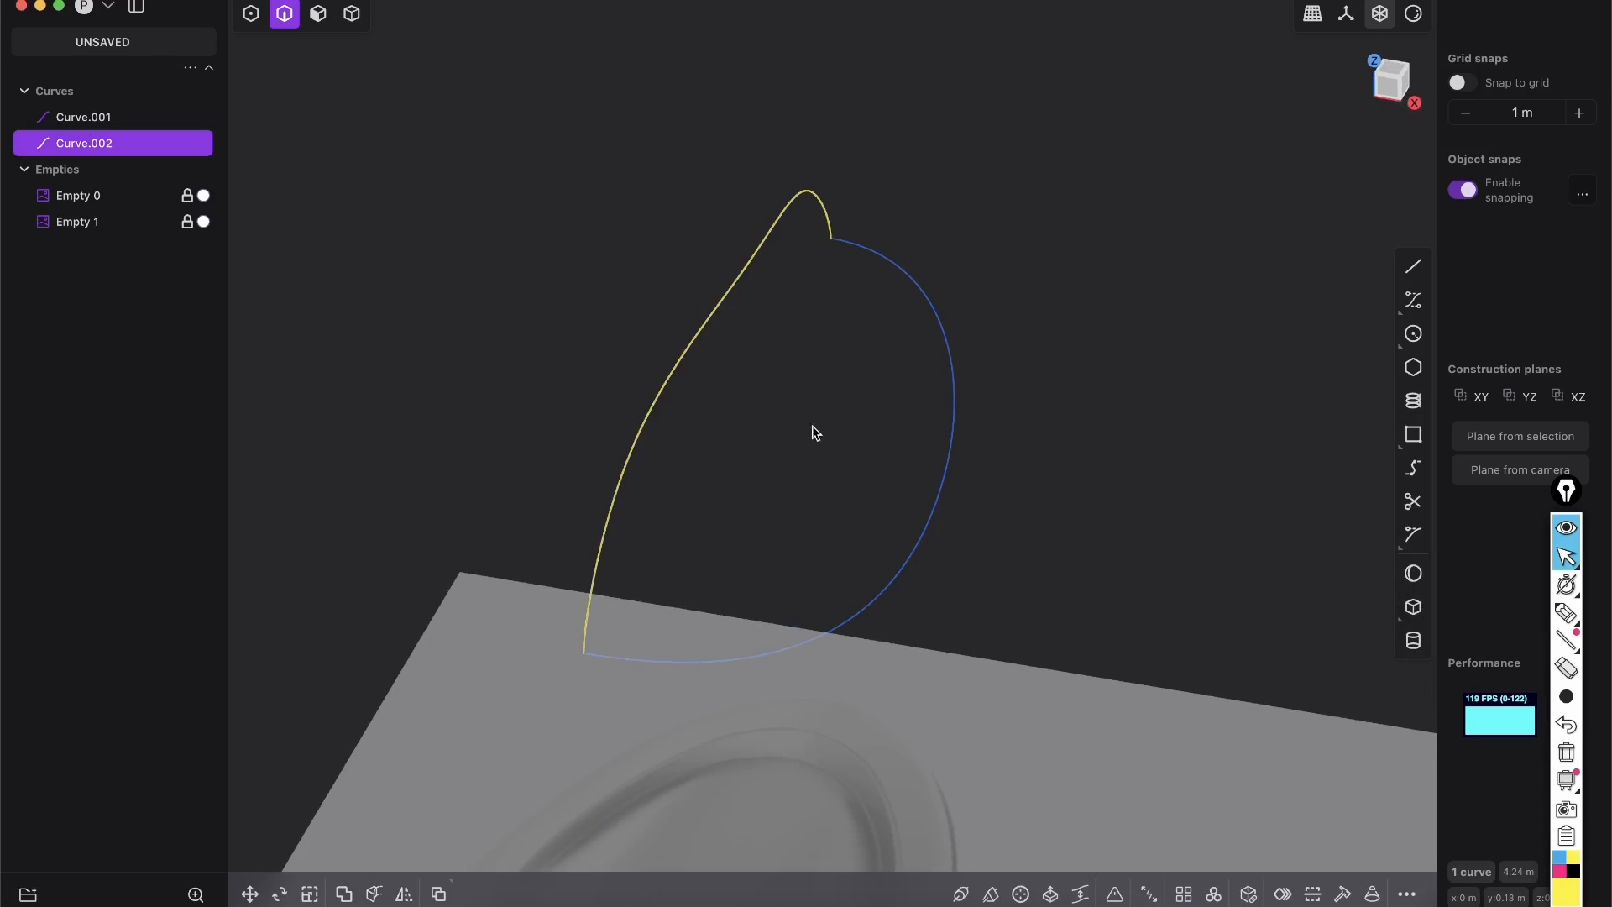
pyautogui.moveTo(616, 577)
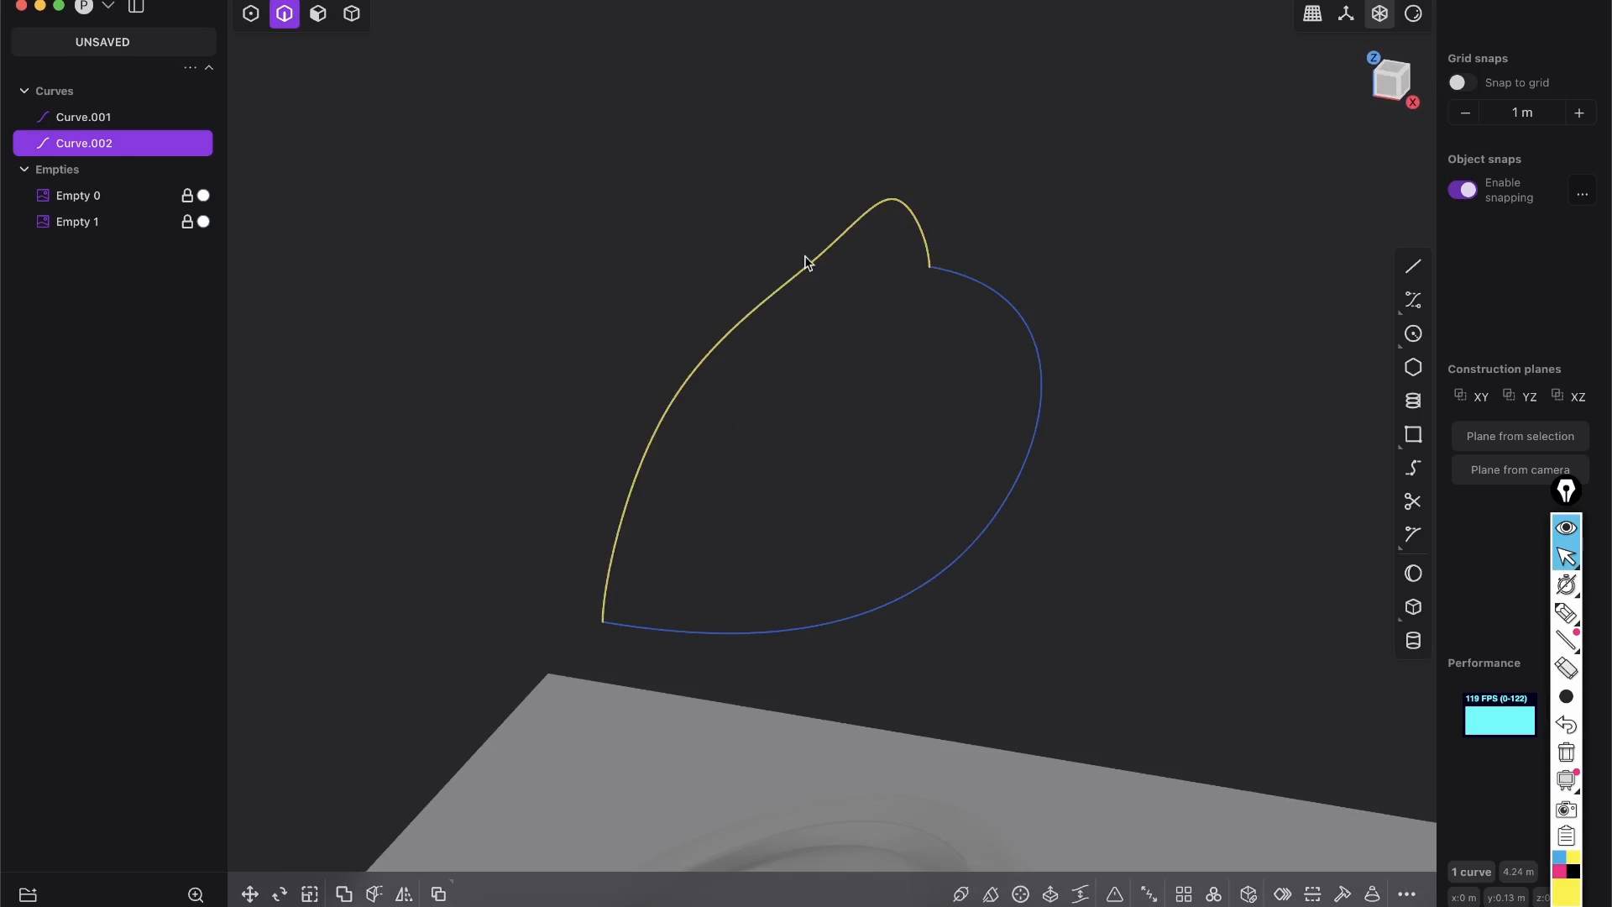
# Extrude the profile curves into strips and loft a smooth G1 half shell between their edges.
pyautogui.click(1050, 892)
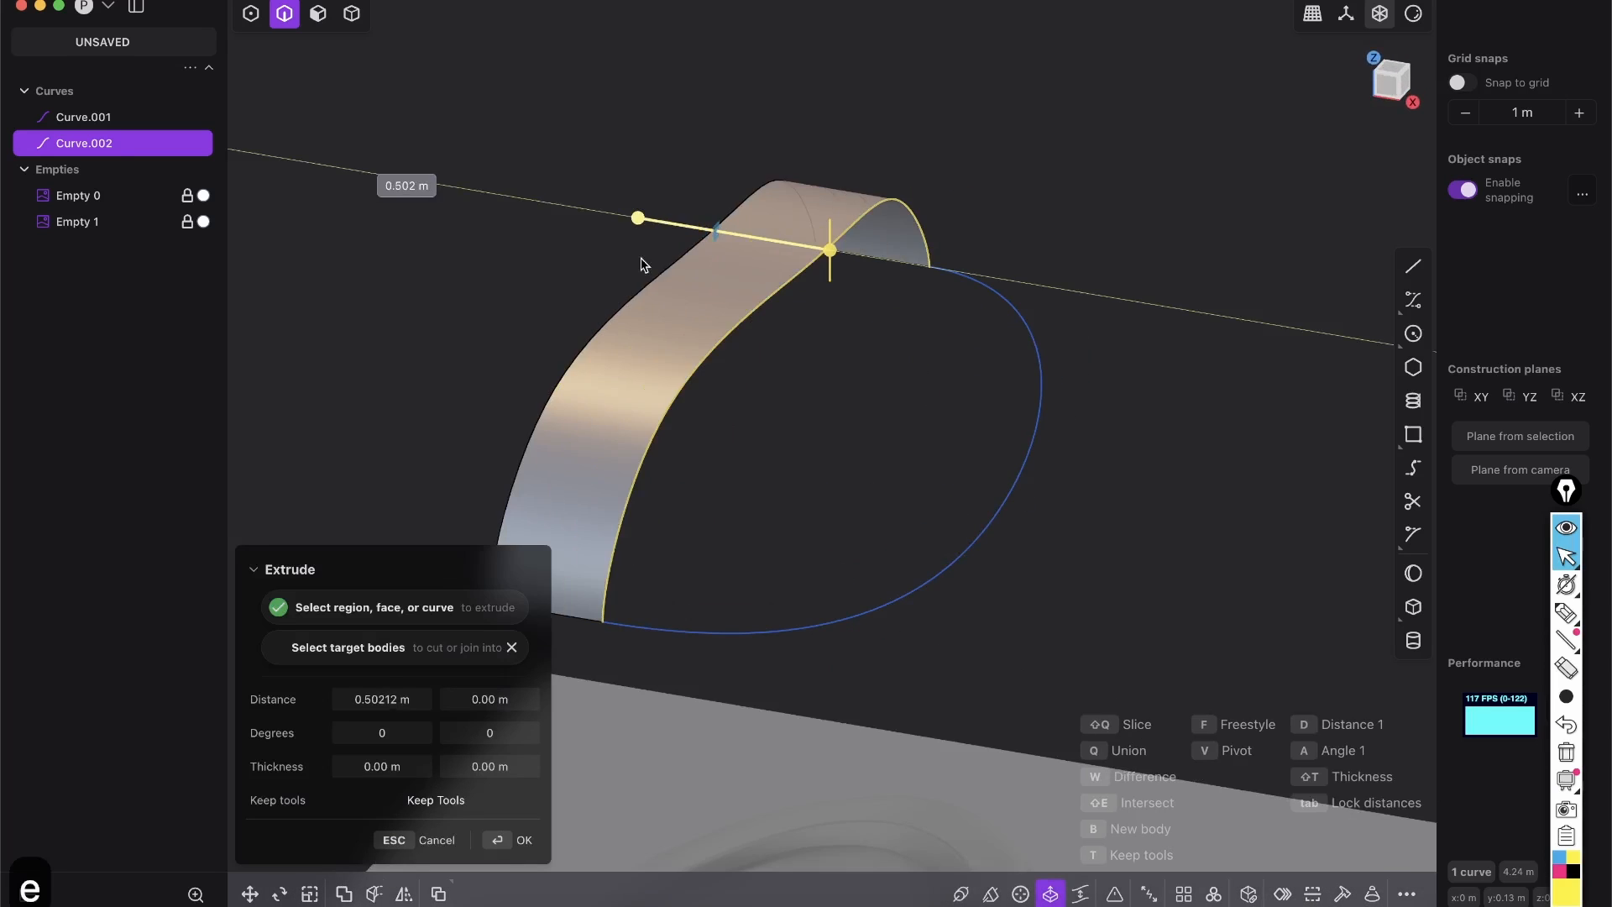
pyautogui.click(514, 840)
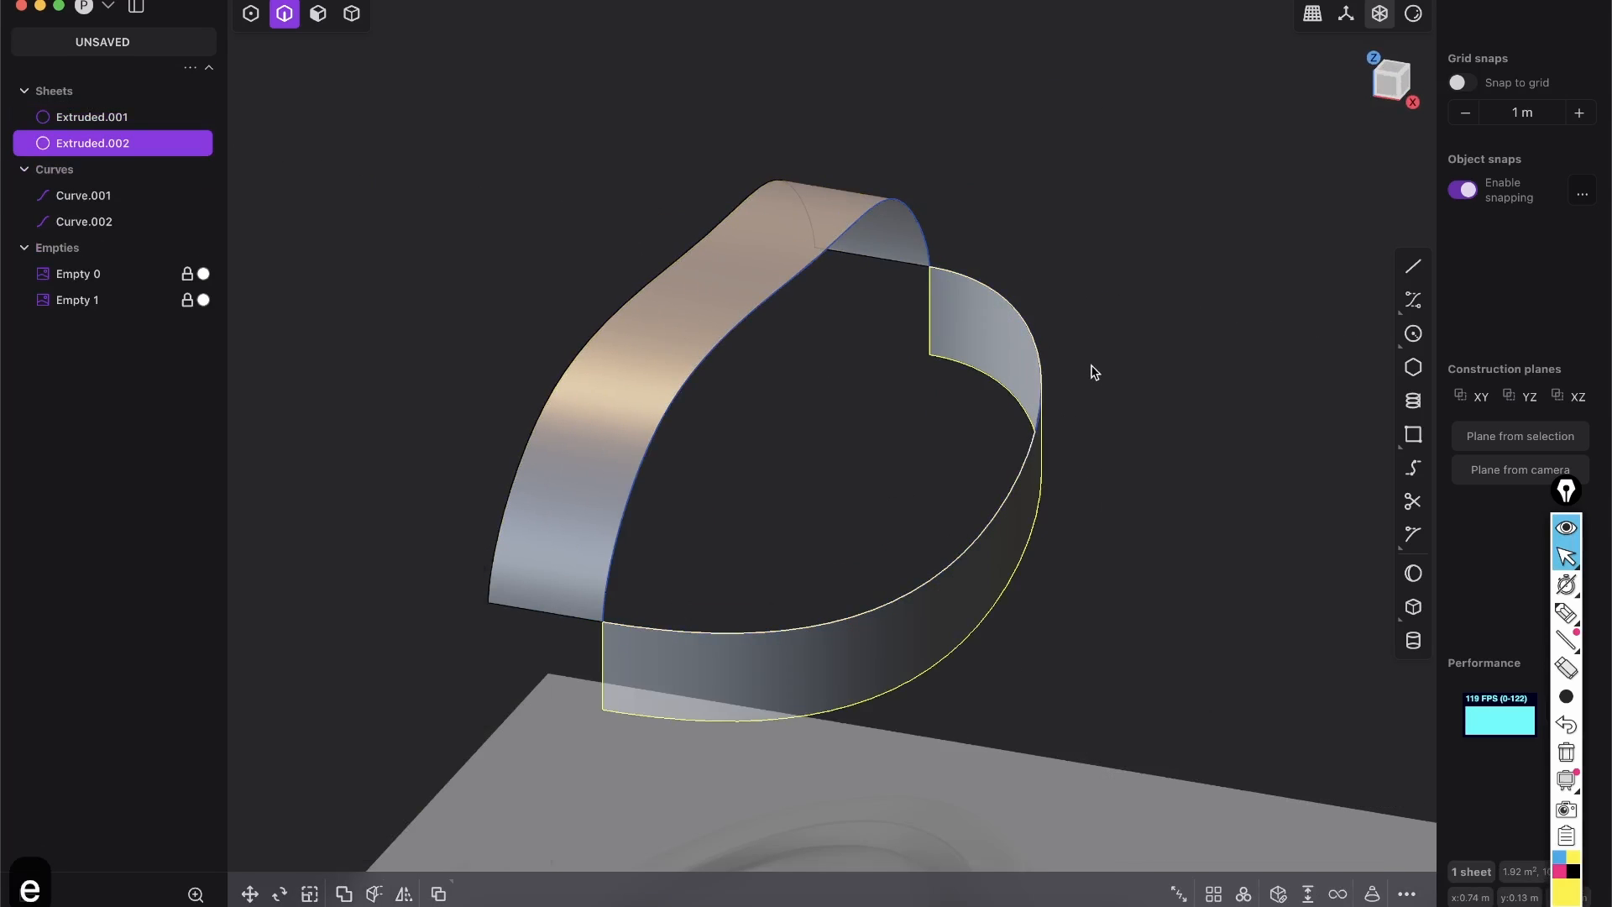
pyautogui.click(84, 195)
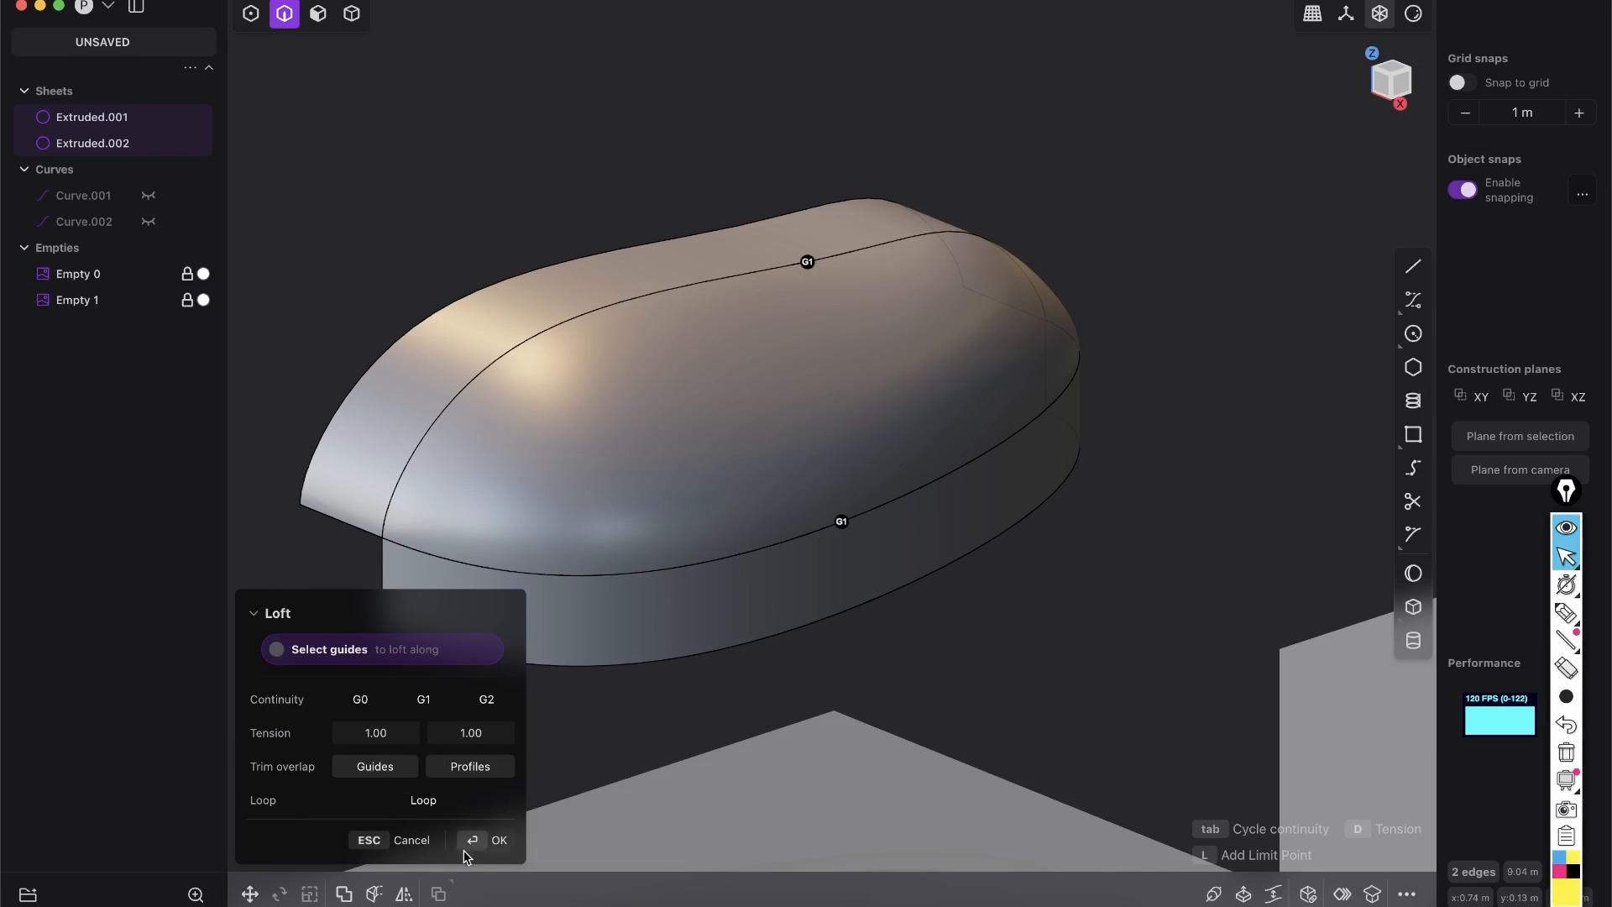
pyautogui.click(499, 840)
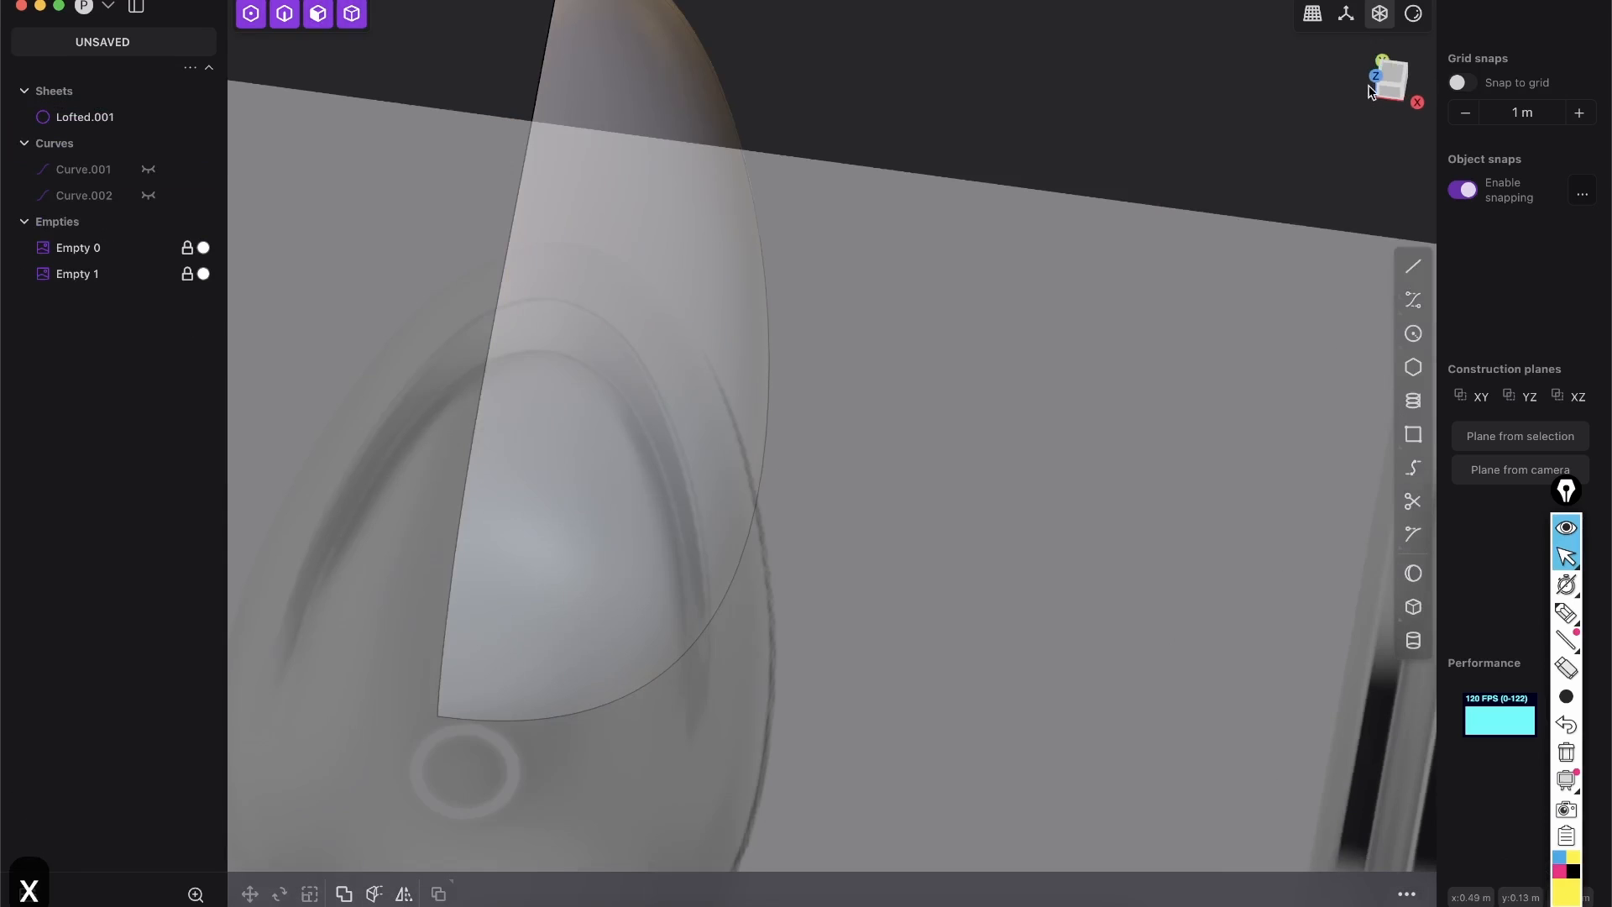
# Mirror the lofted half into a full shell, then undo back to the half shell.
pyautogui.click(1391, 80)
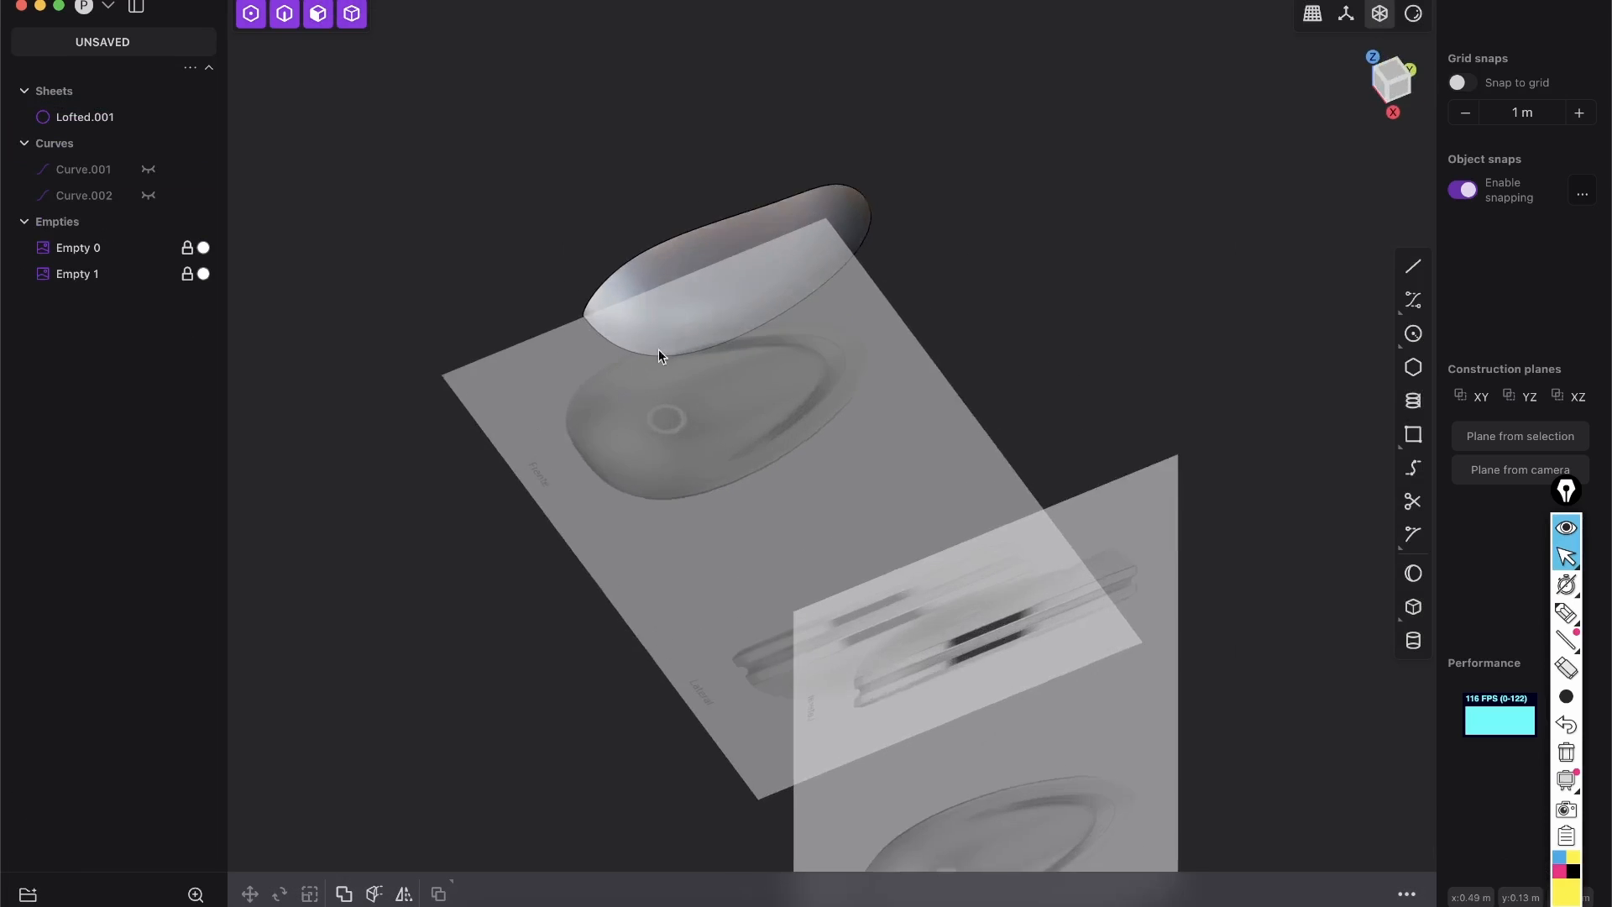
pyautogui.click(405, 892)
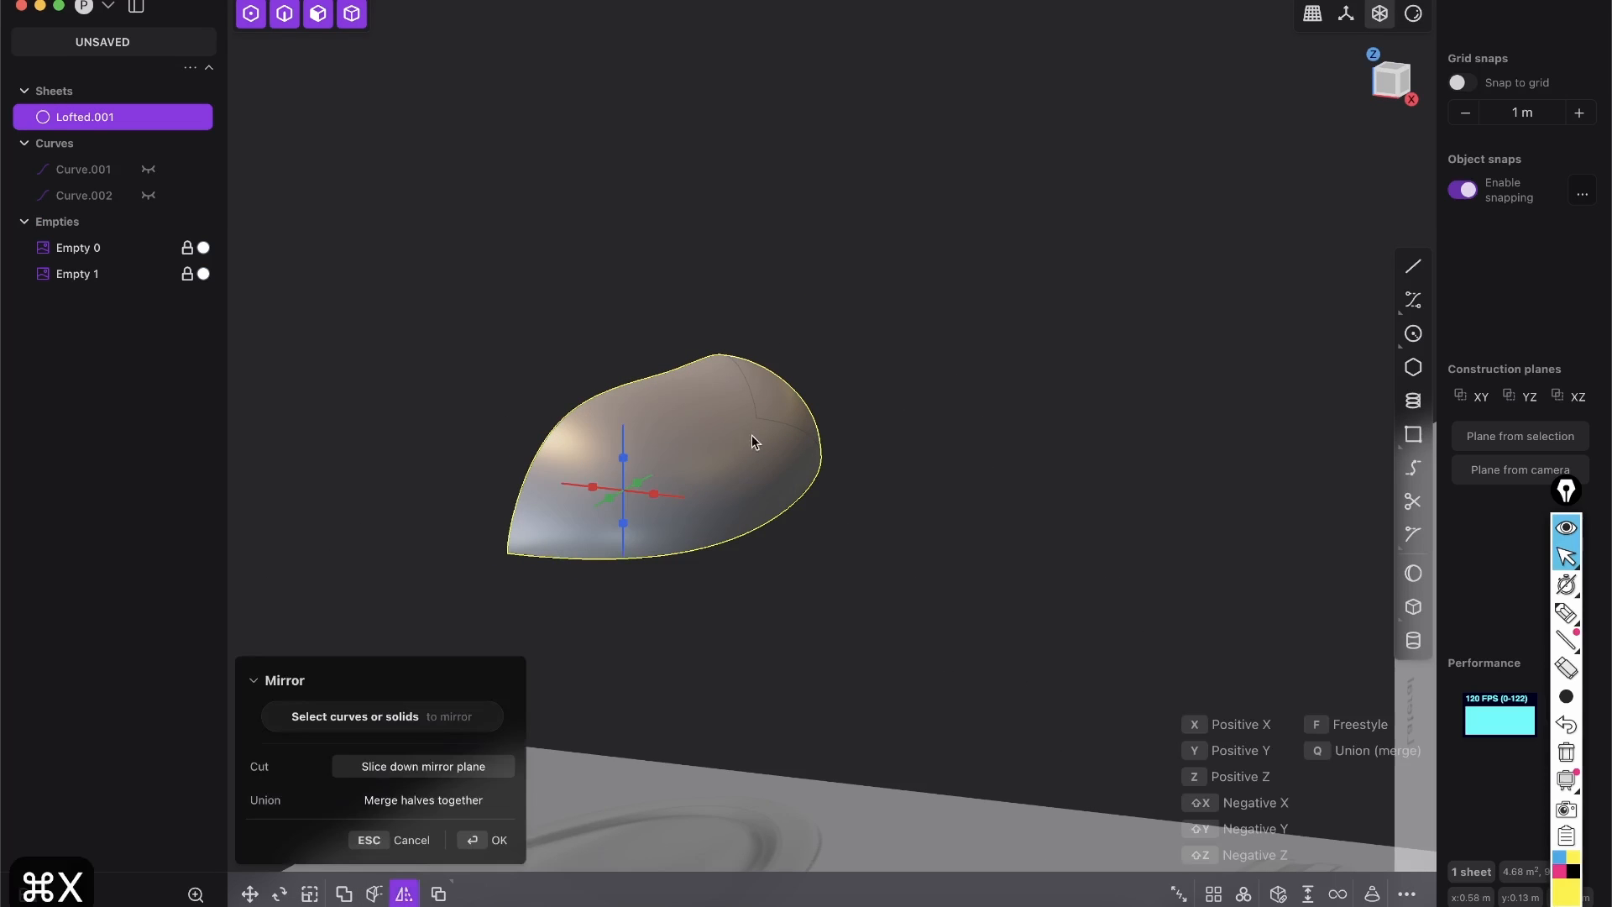
pyautogui.click(499, 840)
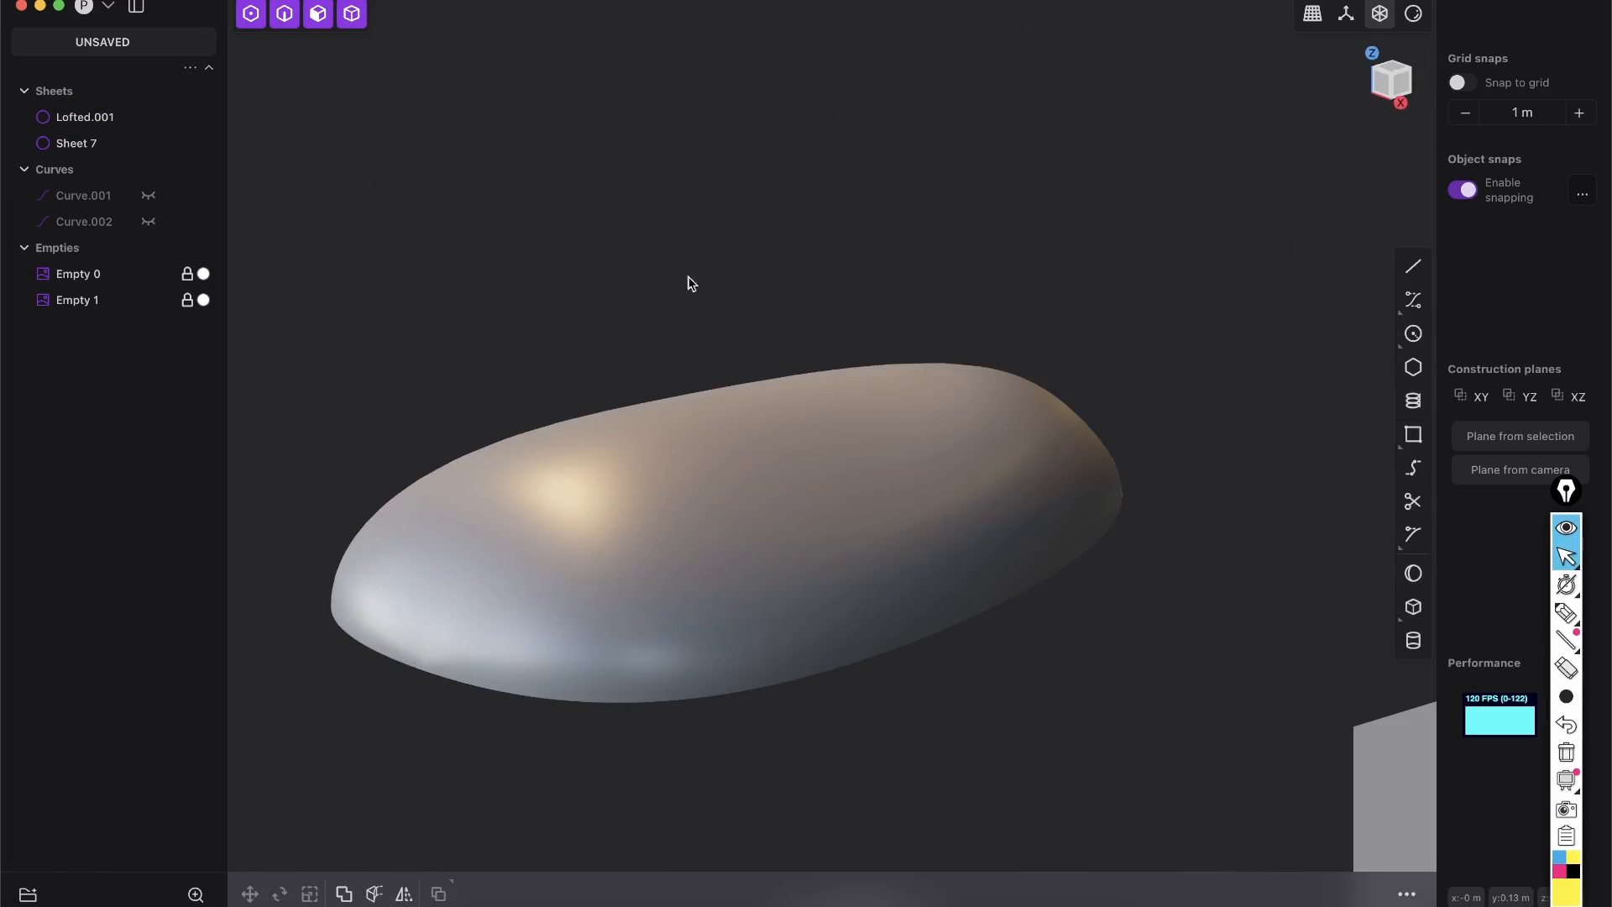
pyautogui.press('cmd+z')
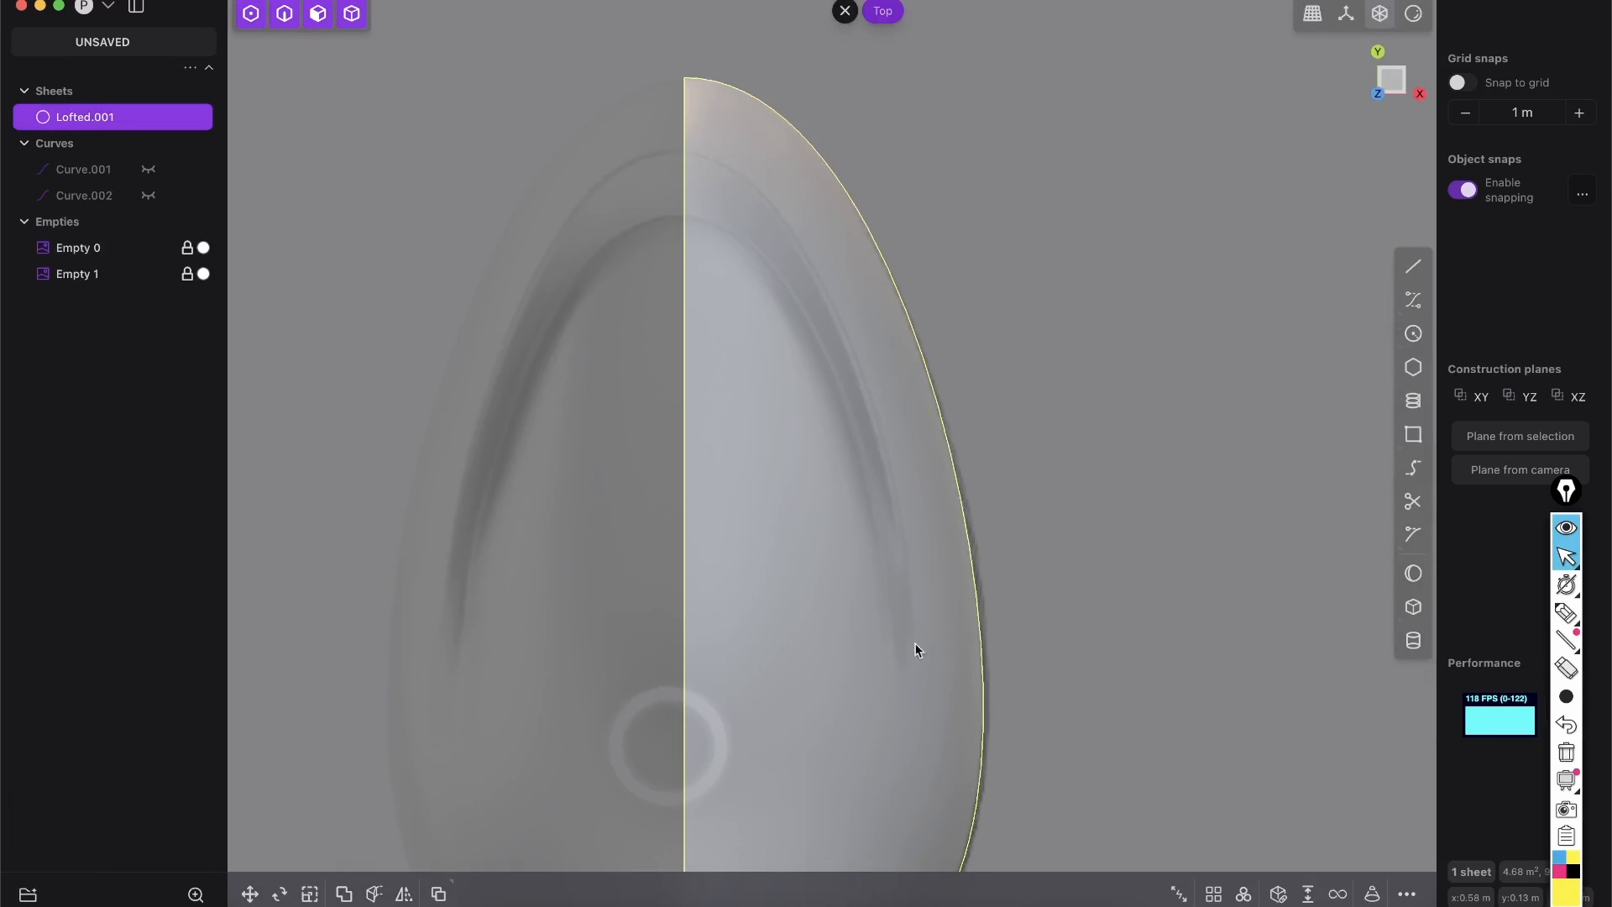
pyautogui.moveTo(892, 566)
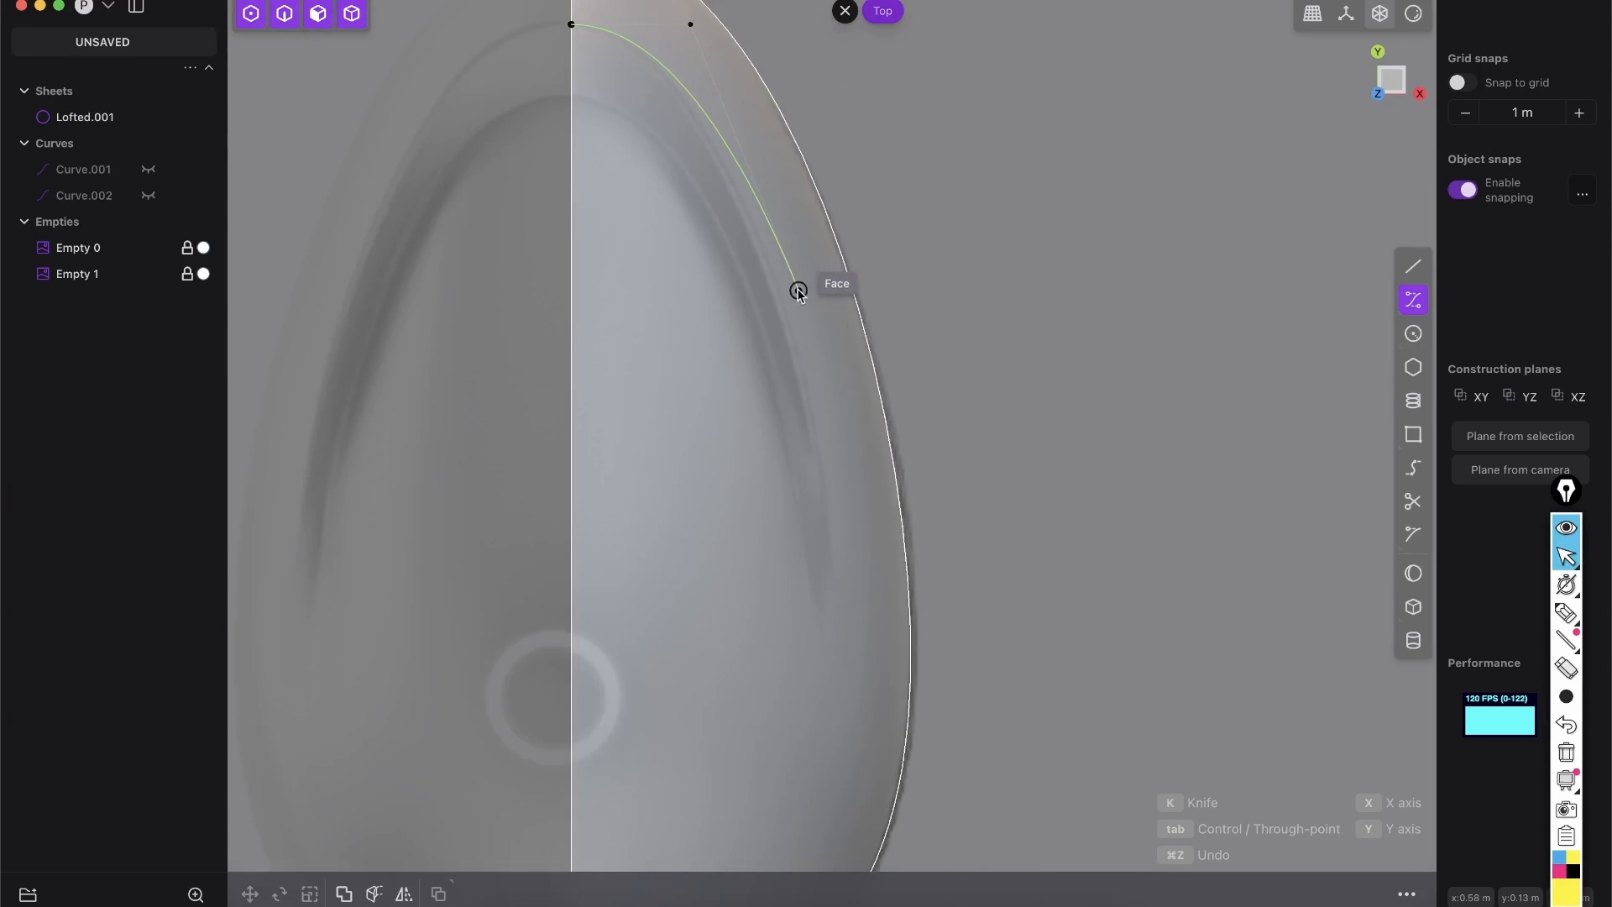
pyautogui.moveTo(838, 611)
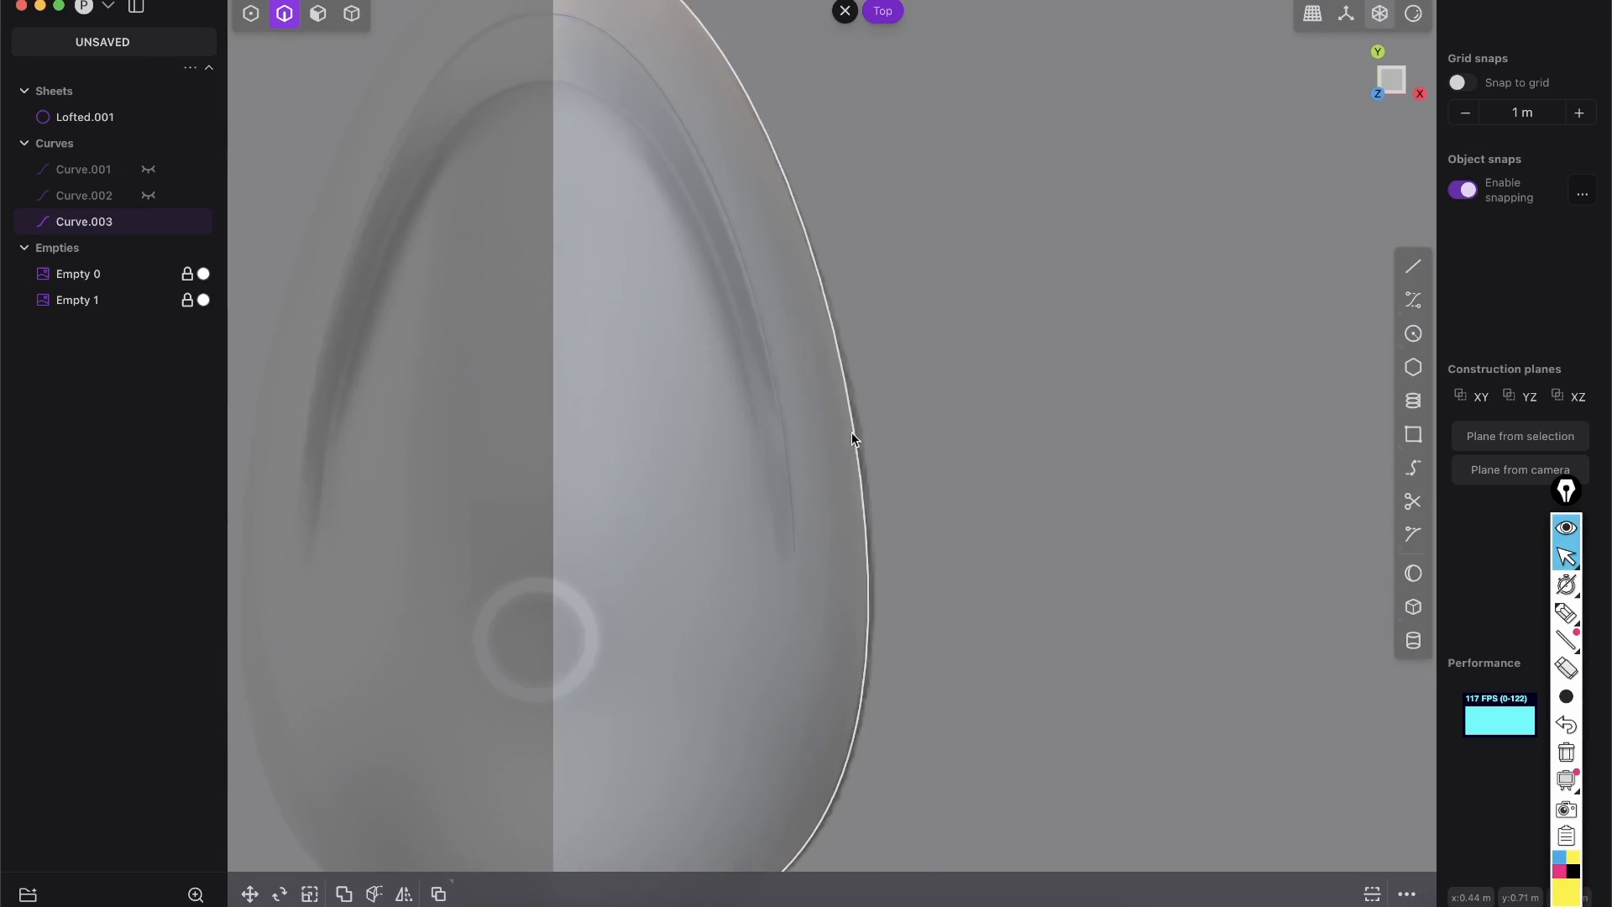
# Draw the straight edge and join it with the traced curve into one opening outline.
pyautogui.click(1412, 265)
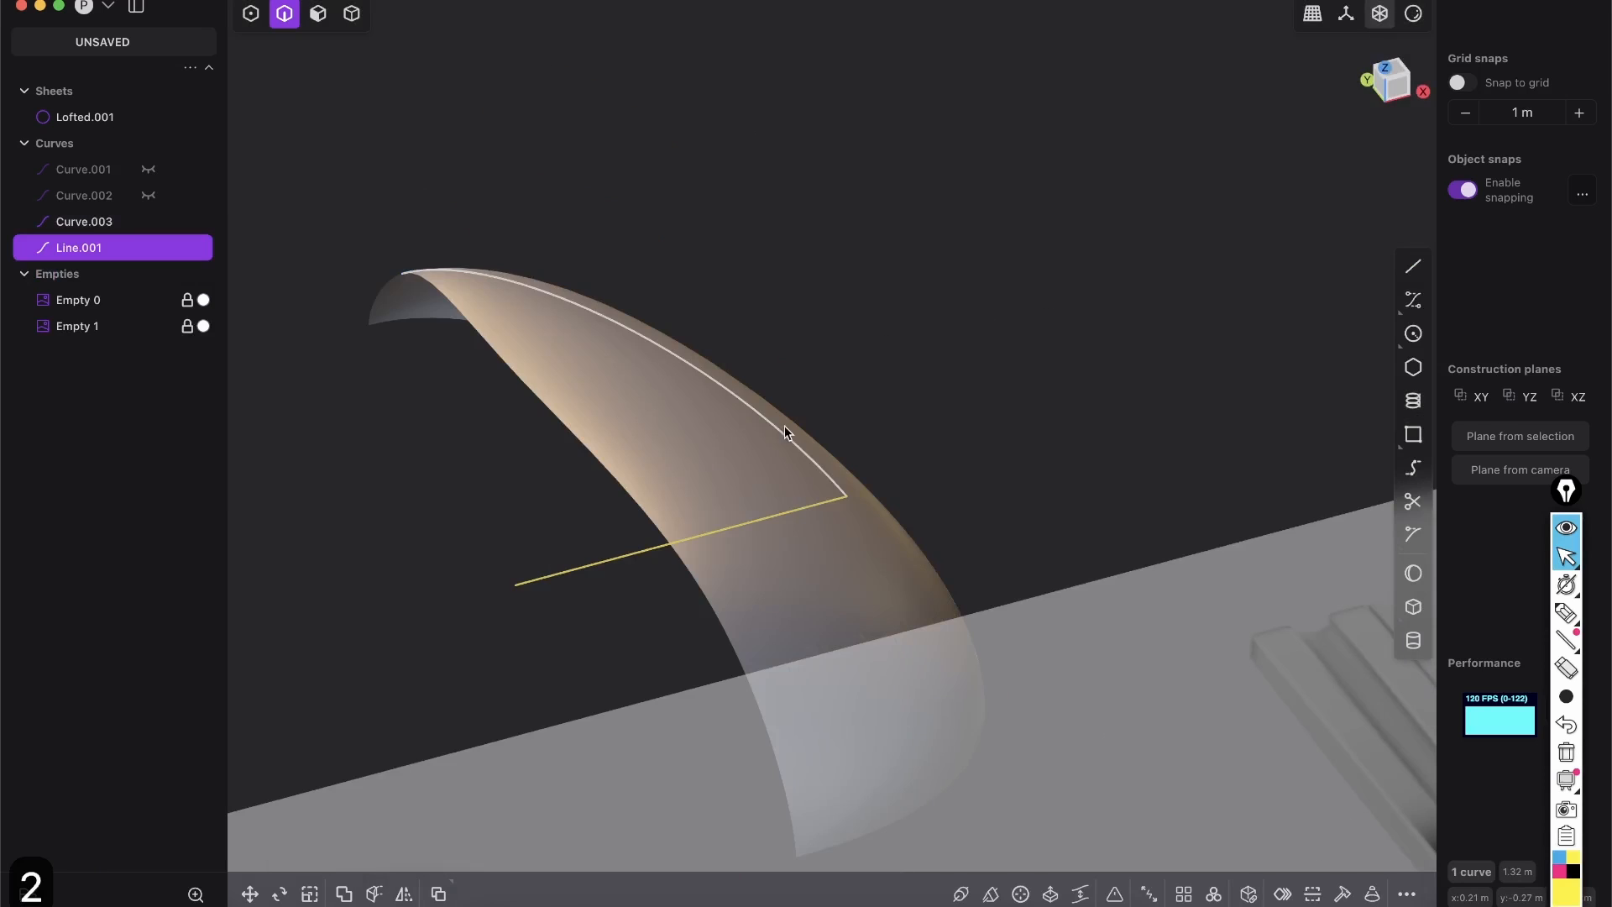
pyautogui.click(84, 222)
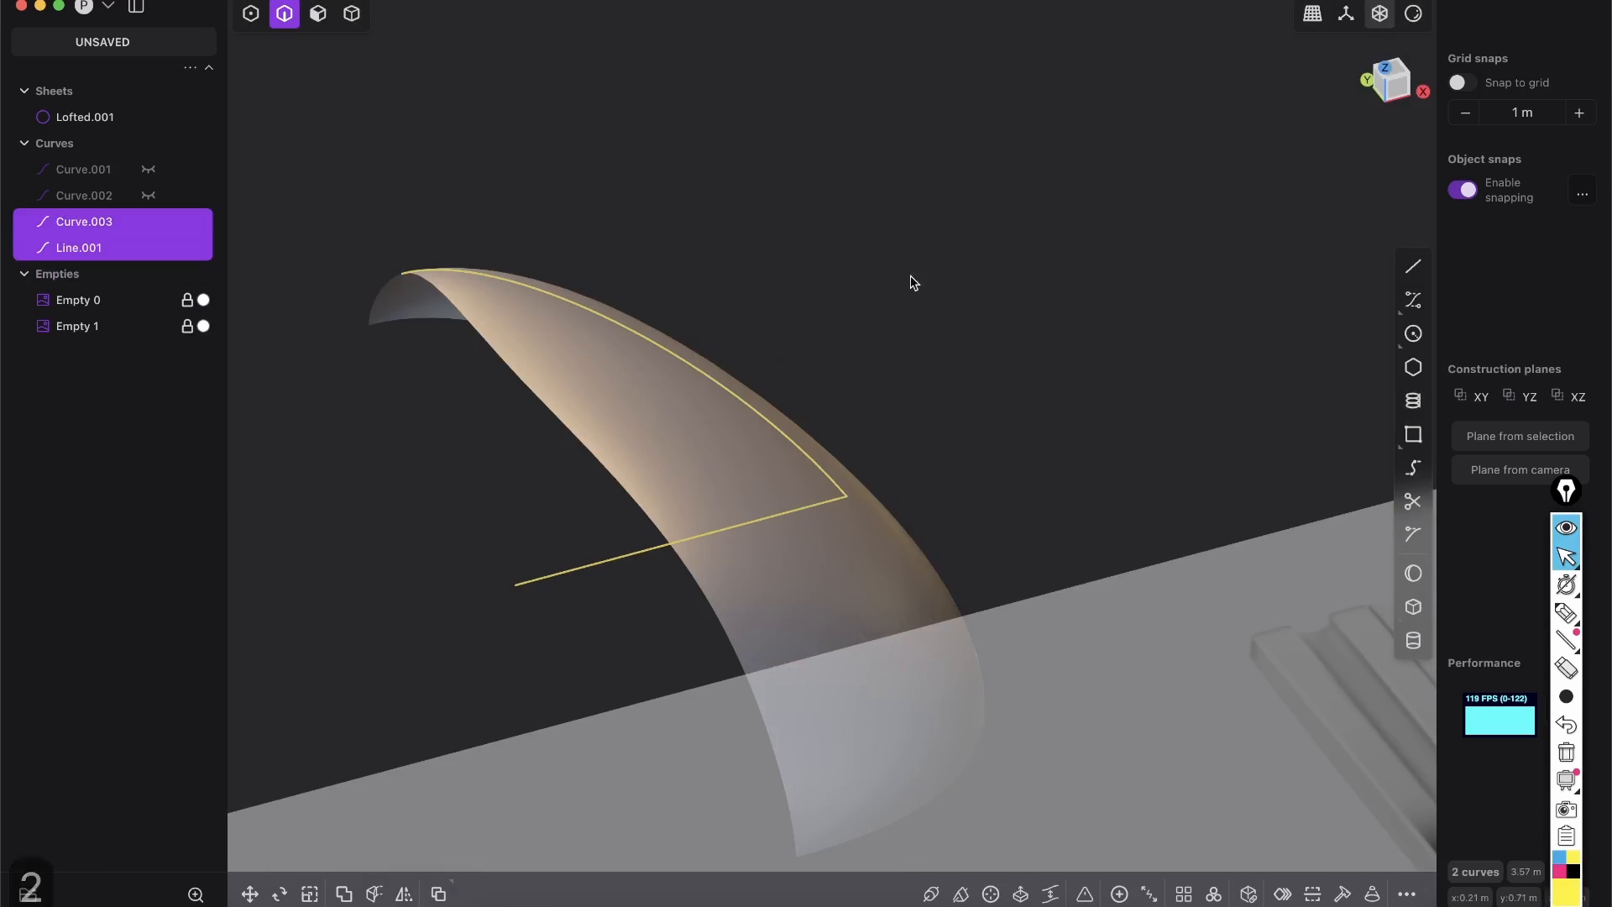
pyautogui.press('g')
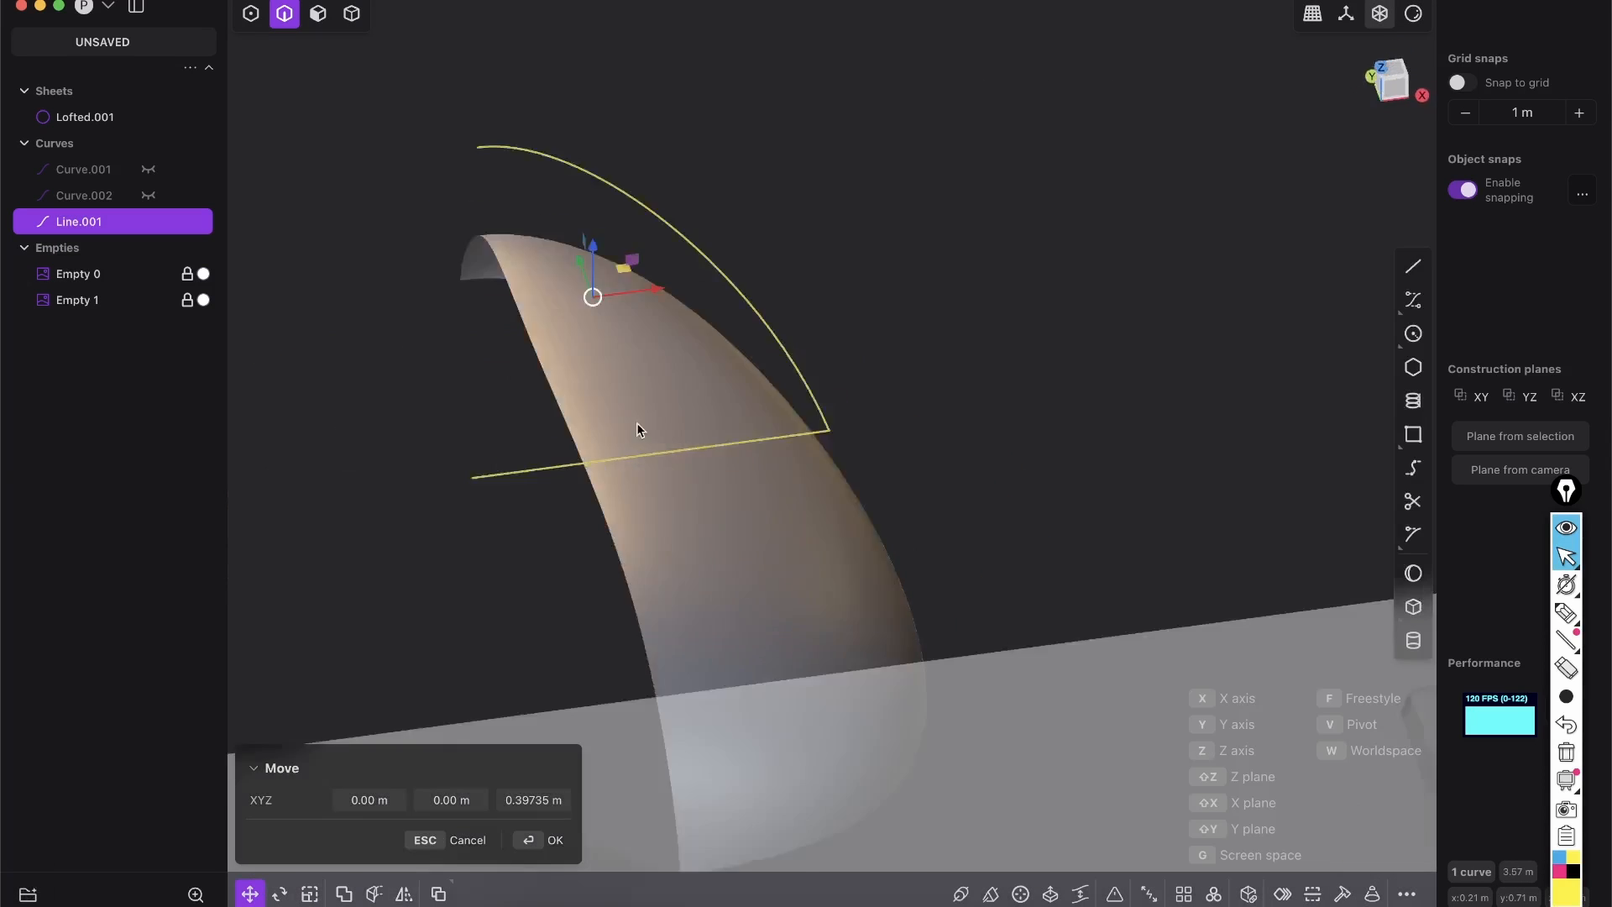
# Raise the outline above the shell, cut the shell with it and select the cut-out piece.
pyautogui.click(373, 892)
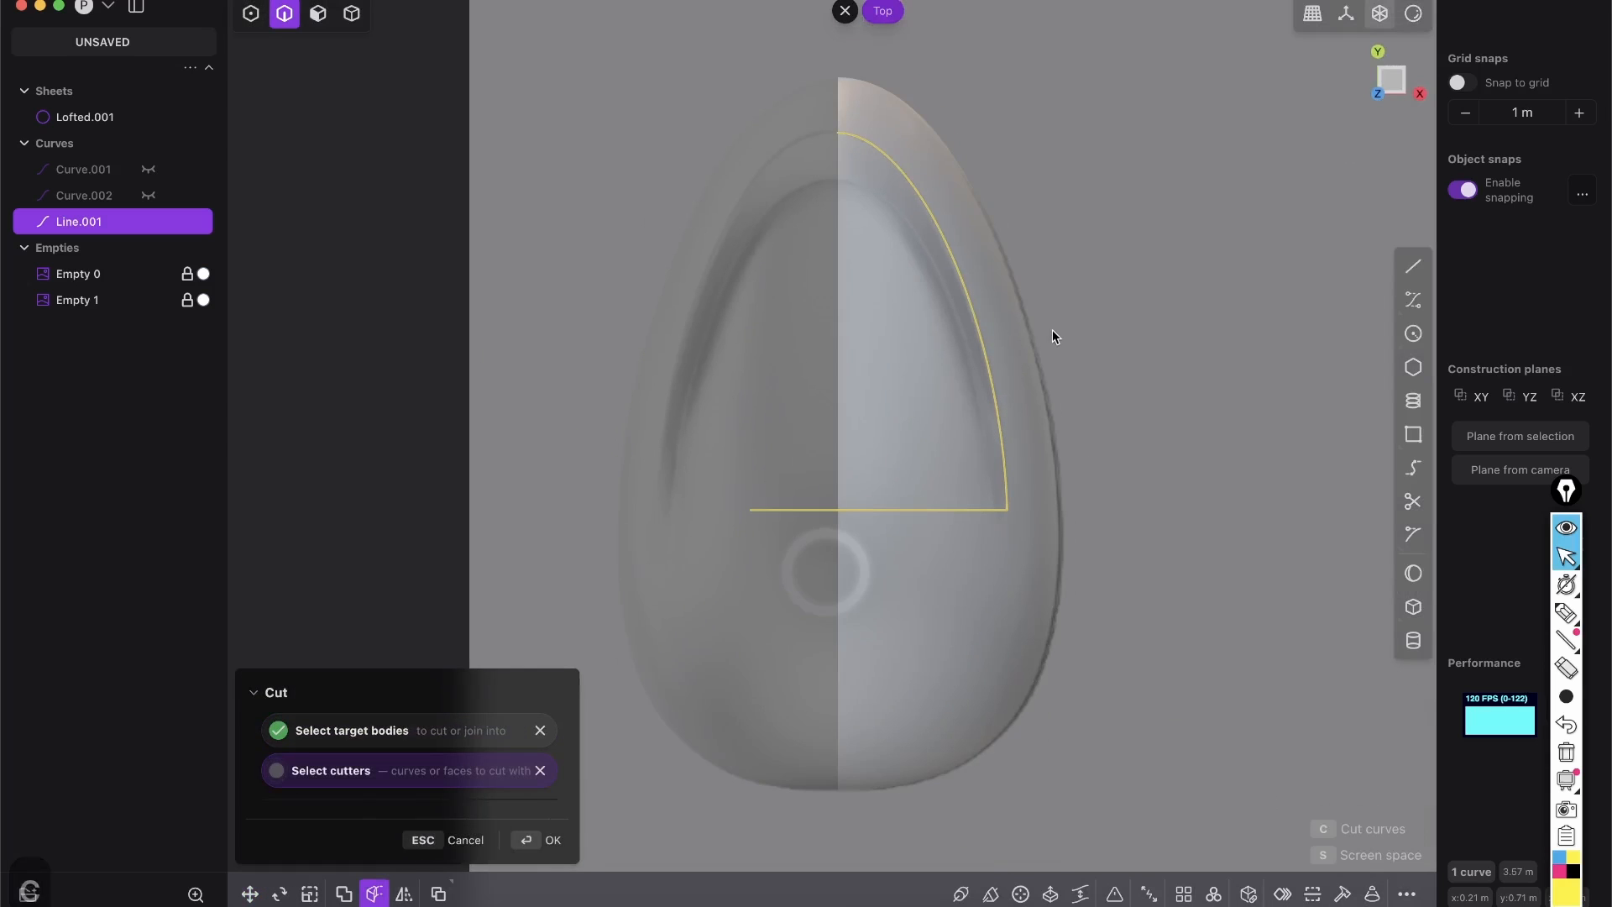
pyautogui.click(539, 840)
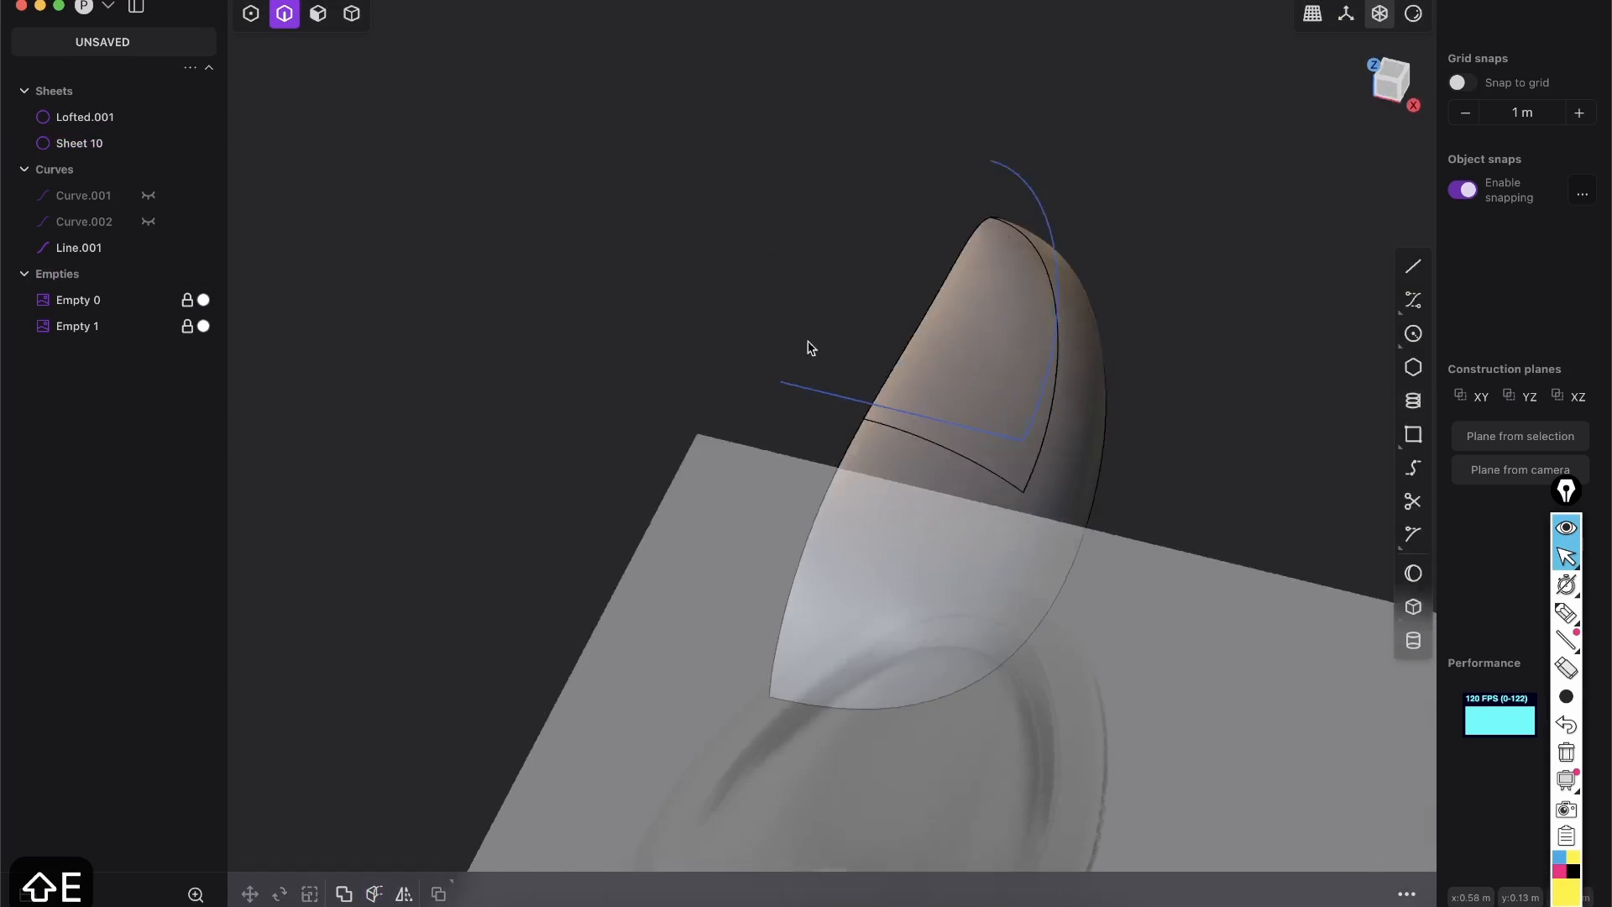
pyautogui.click(84, 116)
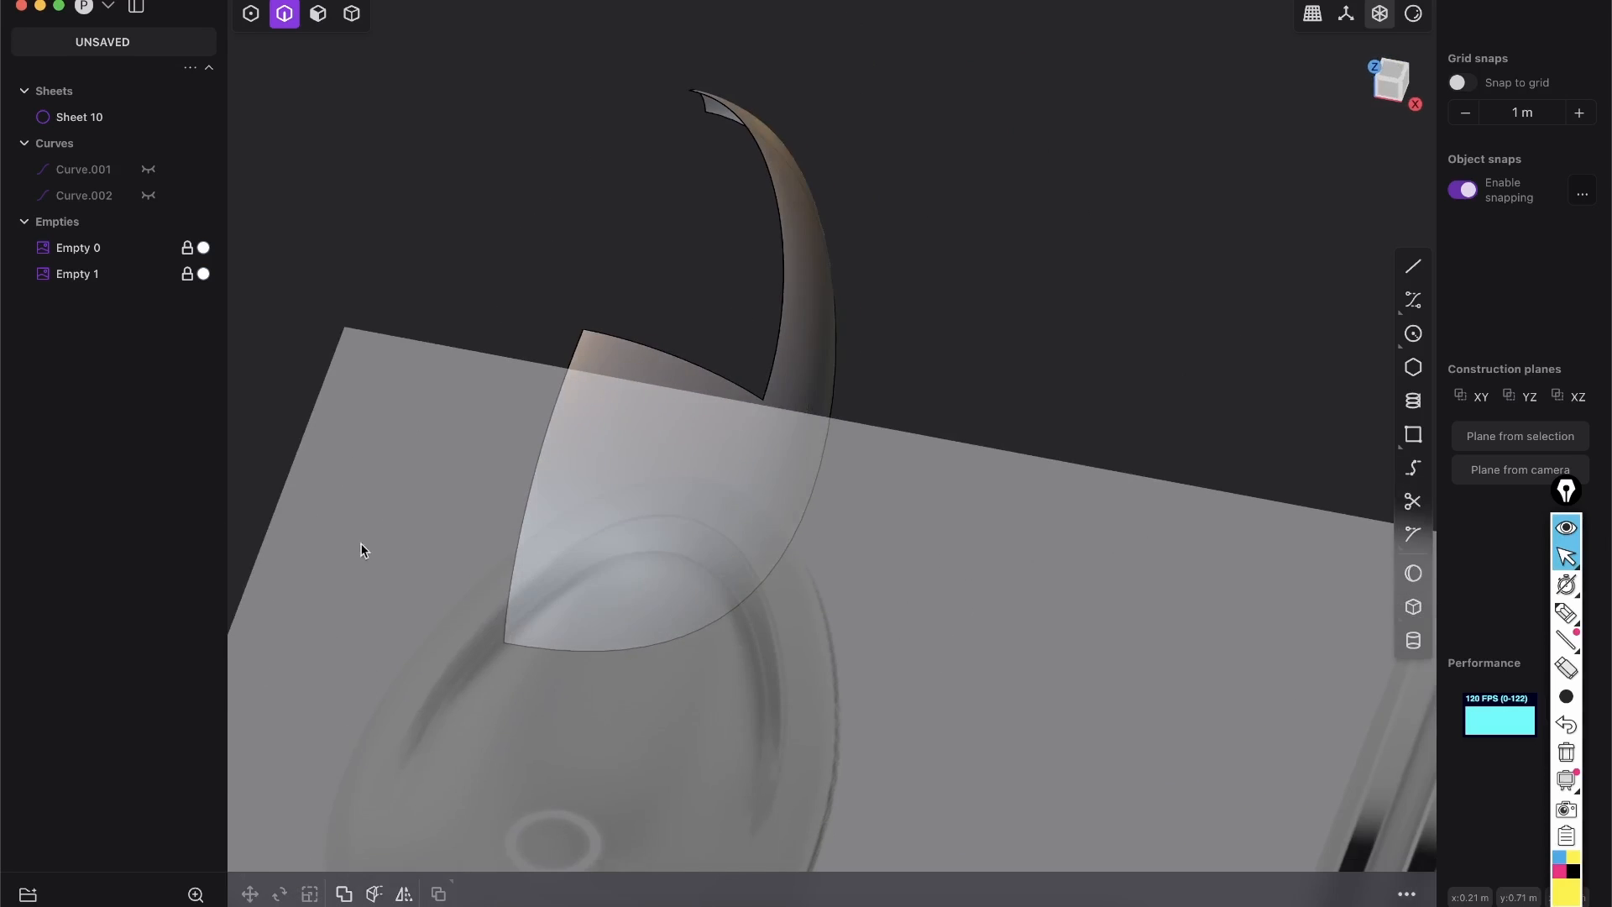
pyautogui.moveTo(141, 763)
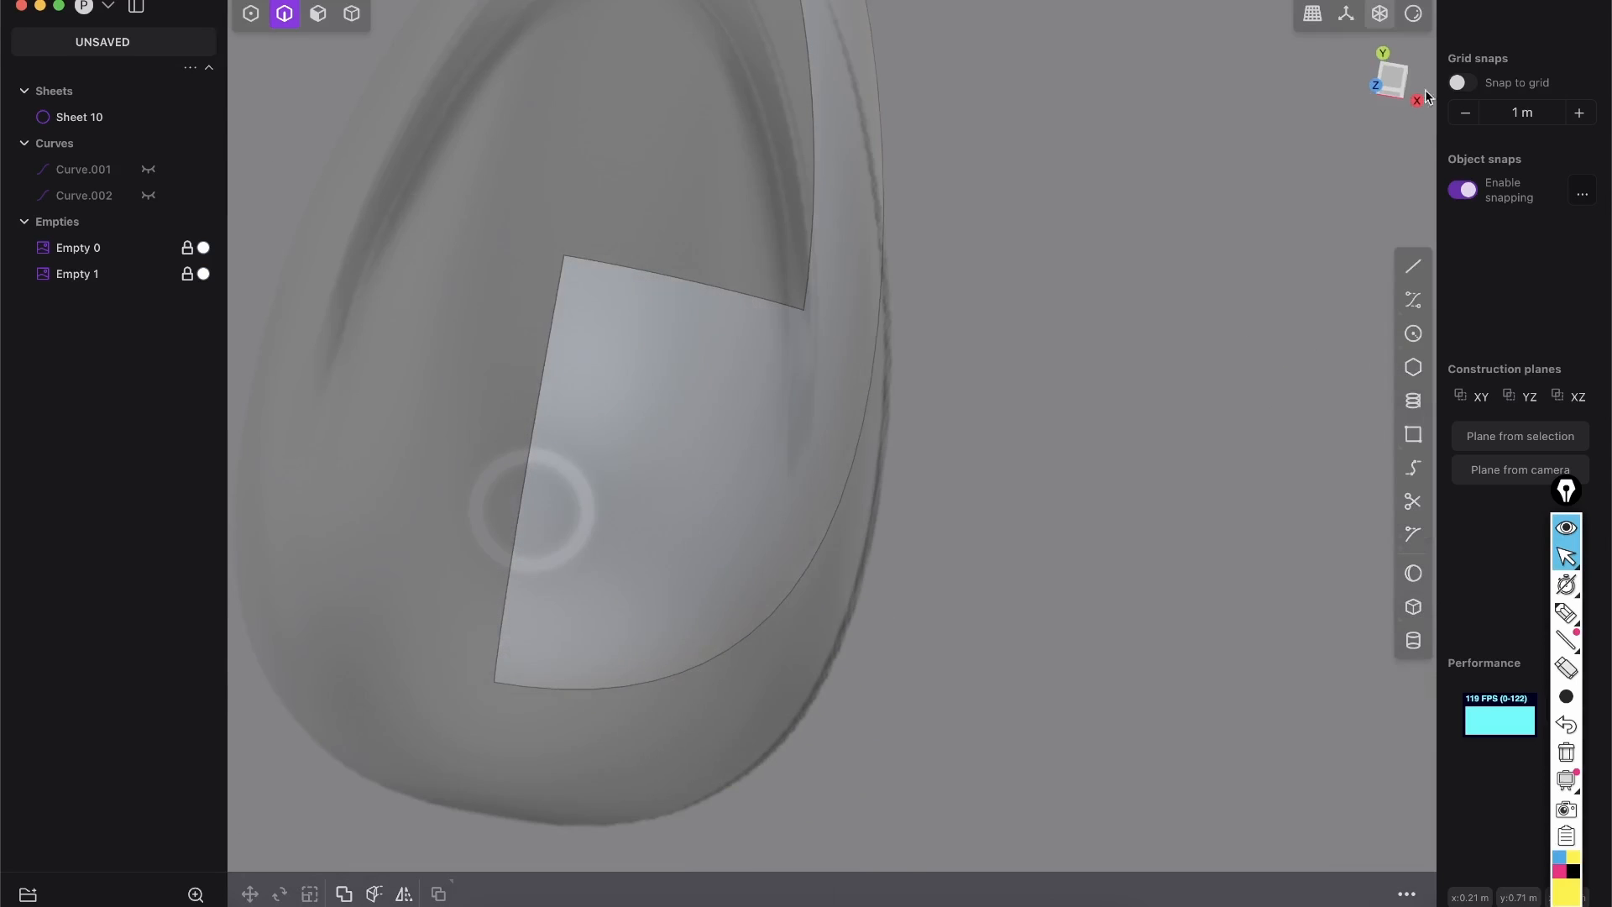
# View the shell from above and pick its cut edge to run Extend Sheet.
pyautogui.click(1389, 79)
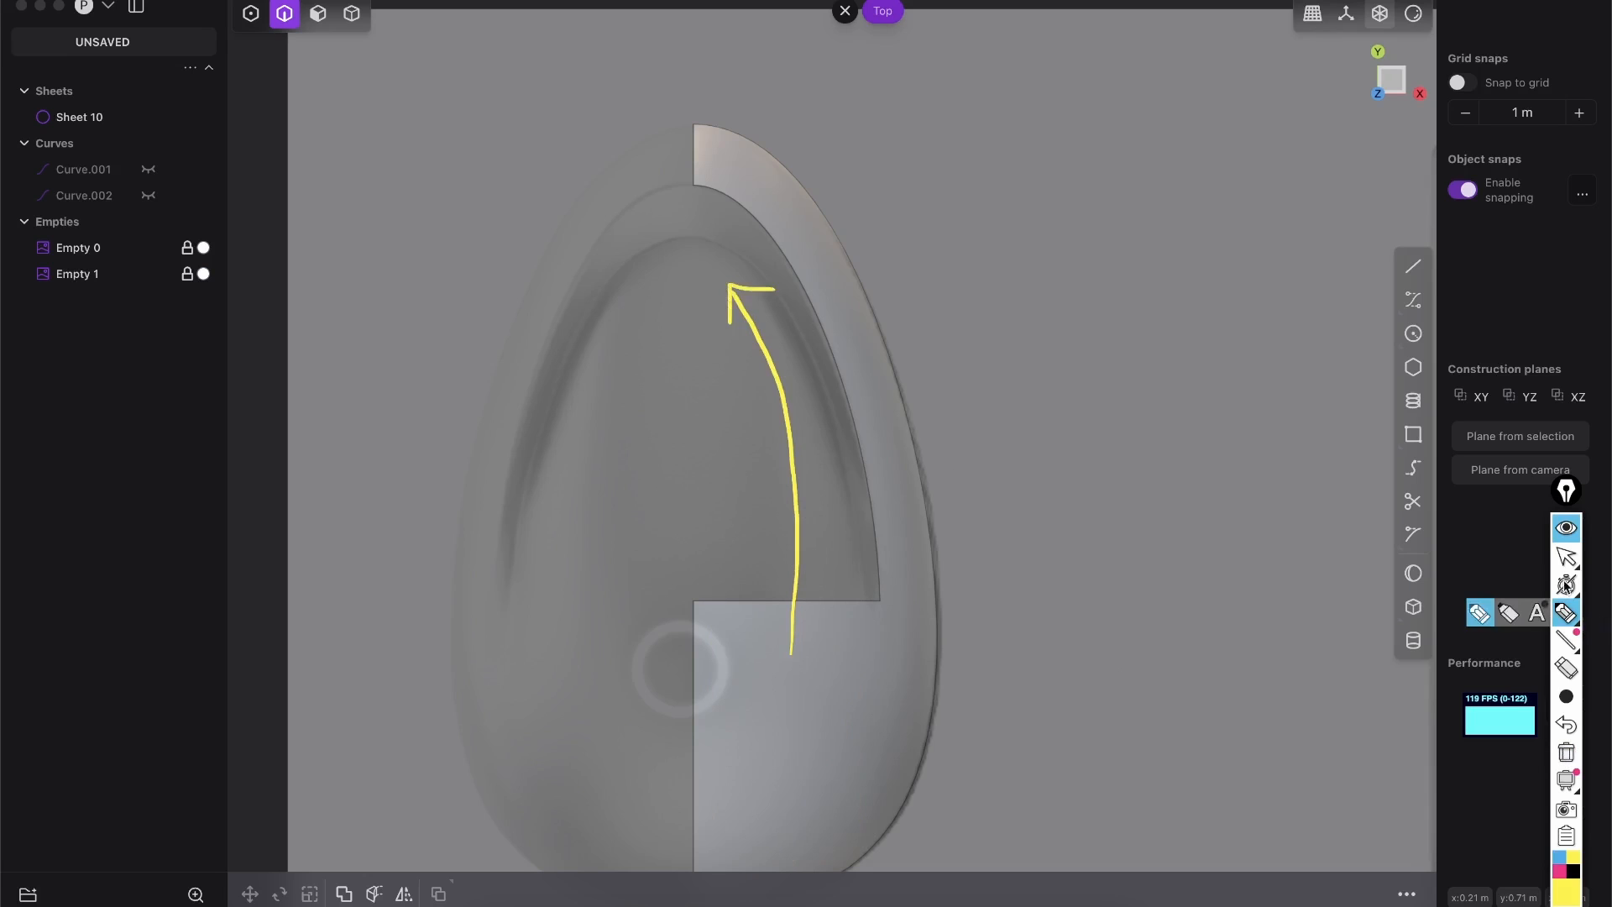
pyautogui.click(1414, 572)
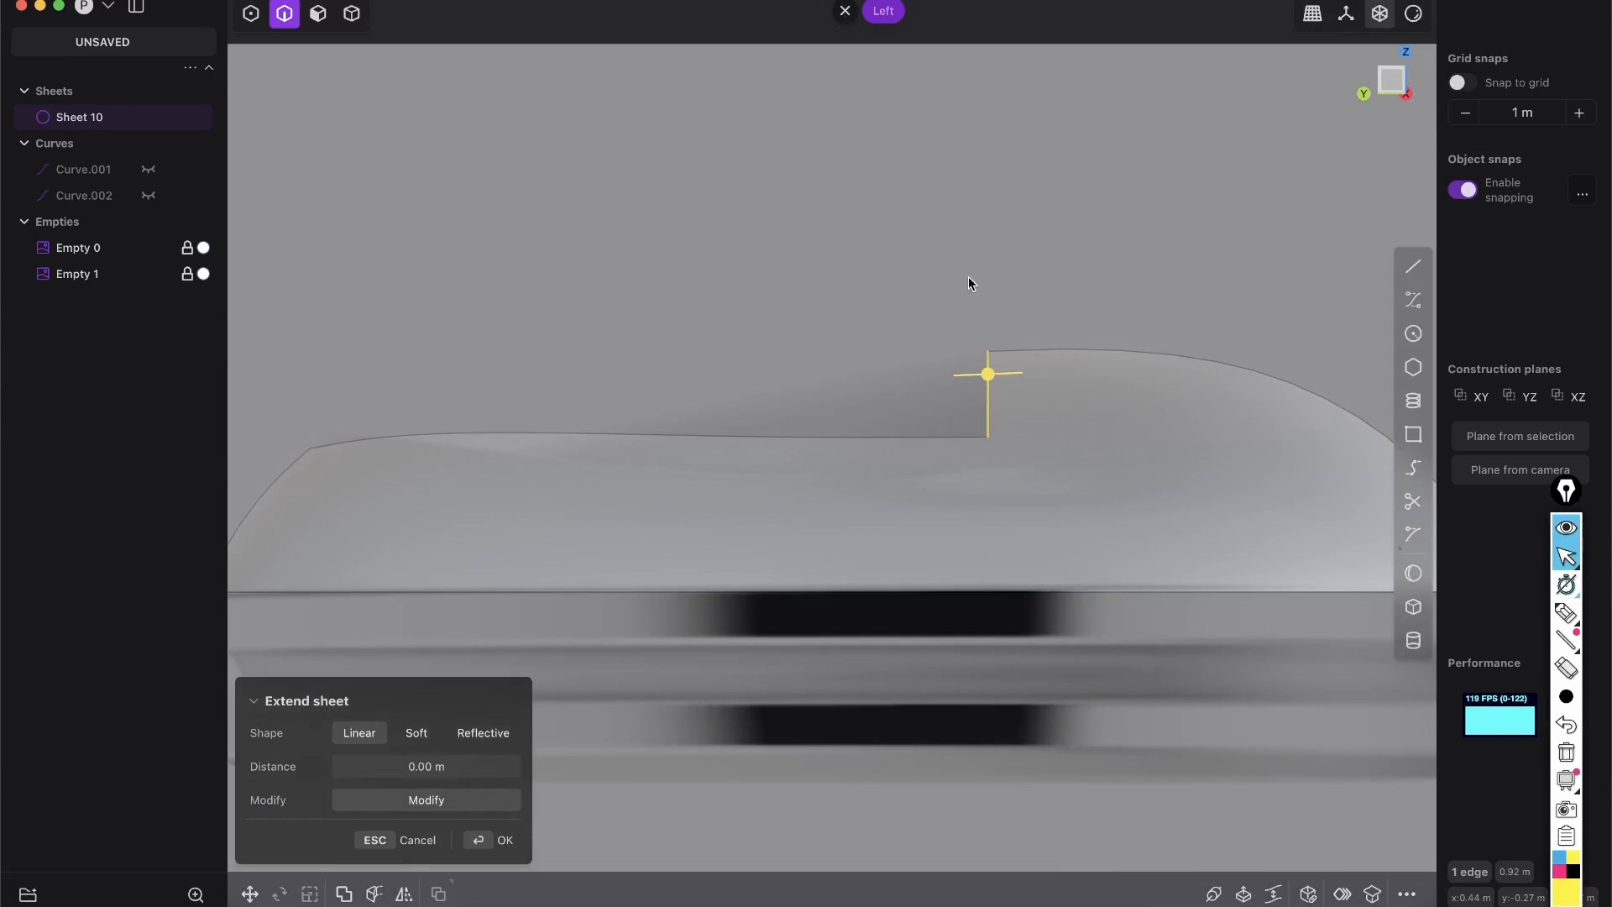
# Cancel the Extend Sheet without changes and start tracing the shell's side profile curve.
pyautogui.click(506, 840)
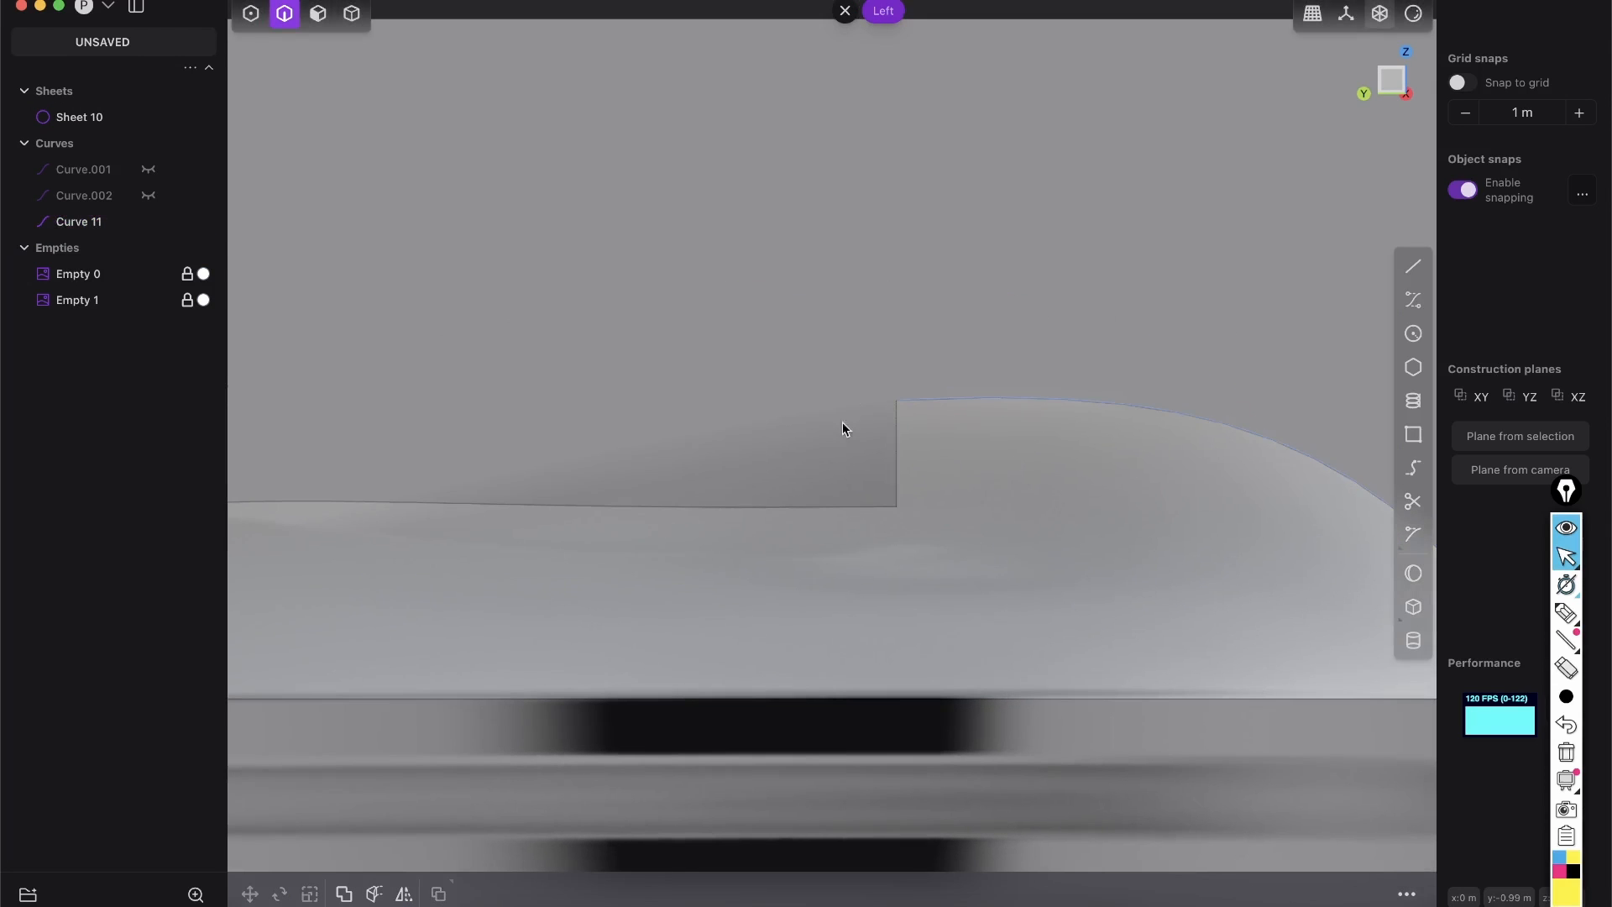
pyautogui.click(1412, 299)
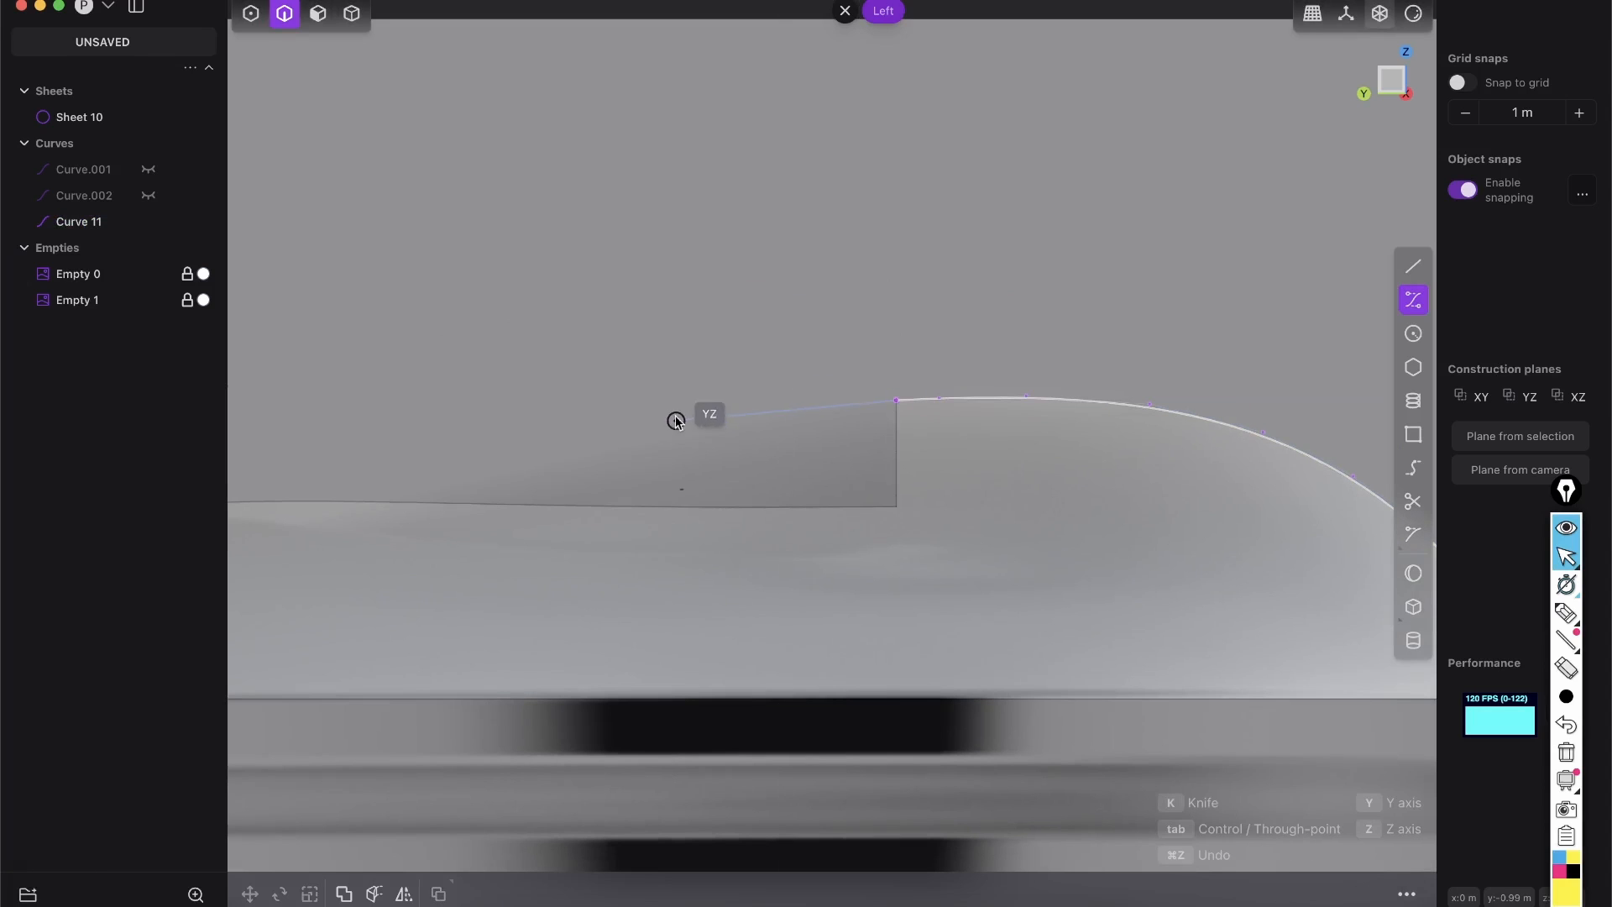
pyautogui.moveTo(581, 429)
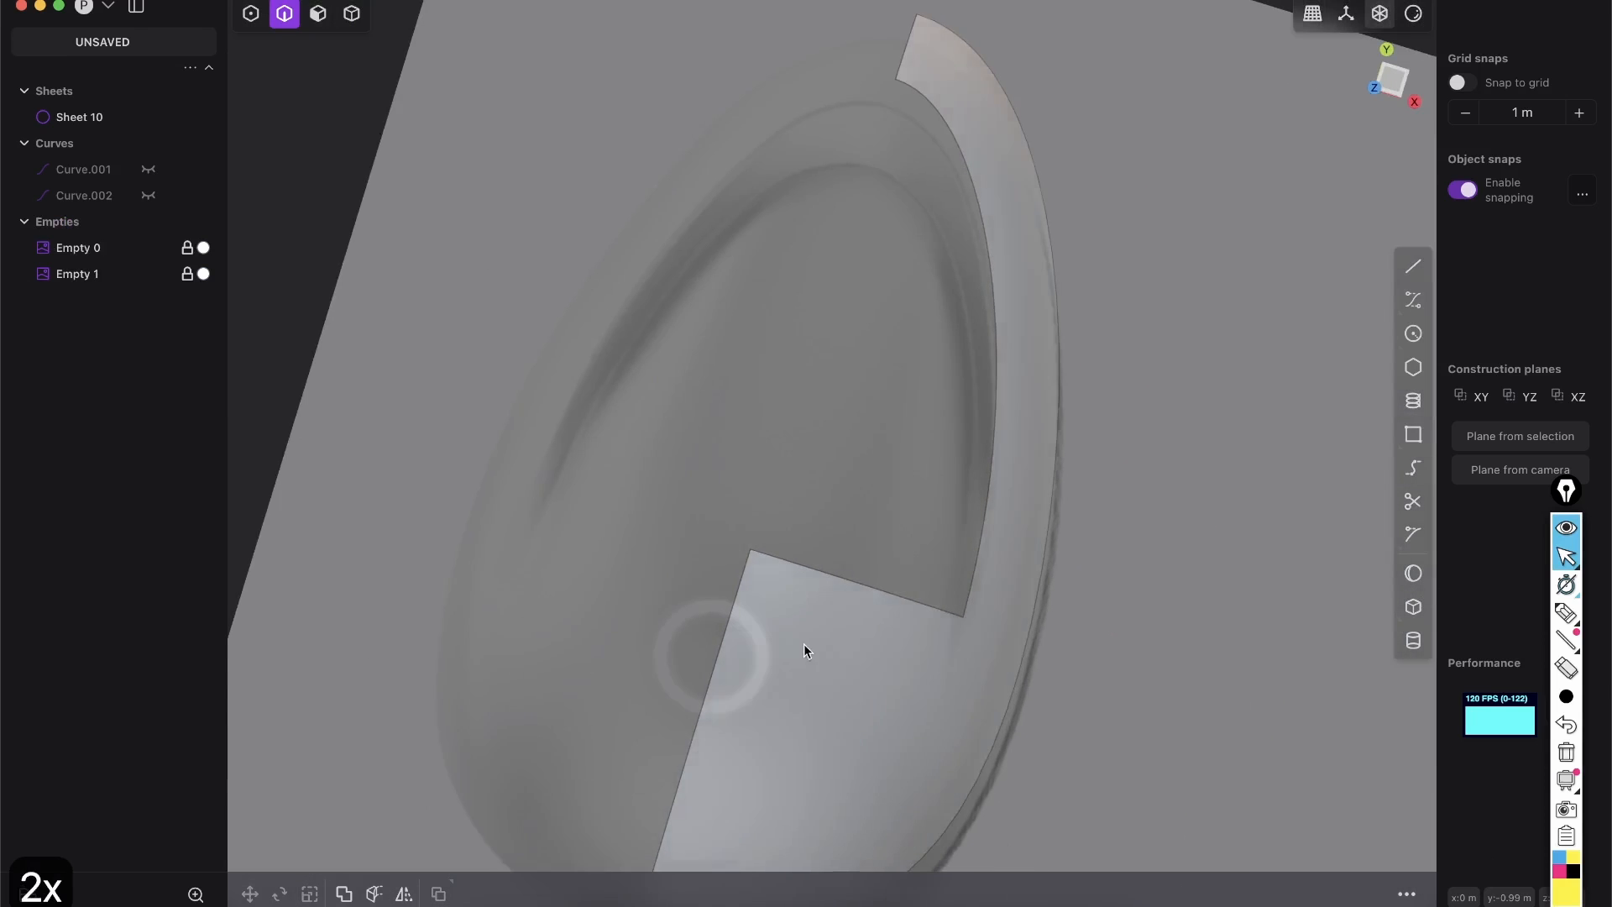
# Sweep the profile curve along the side spine curve and confirm the swept sheet.
pyautogui.click(1386, 49)
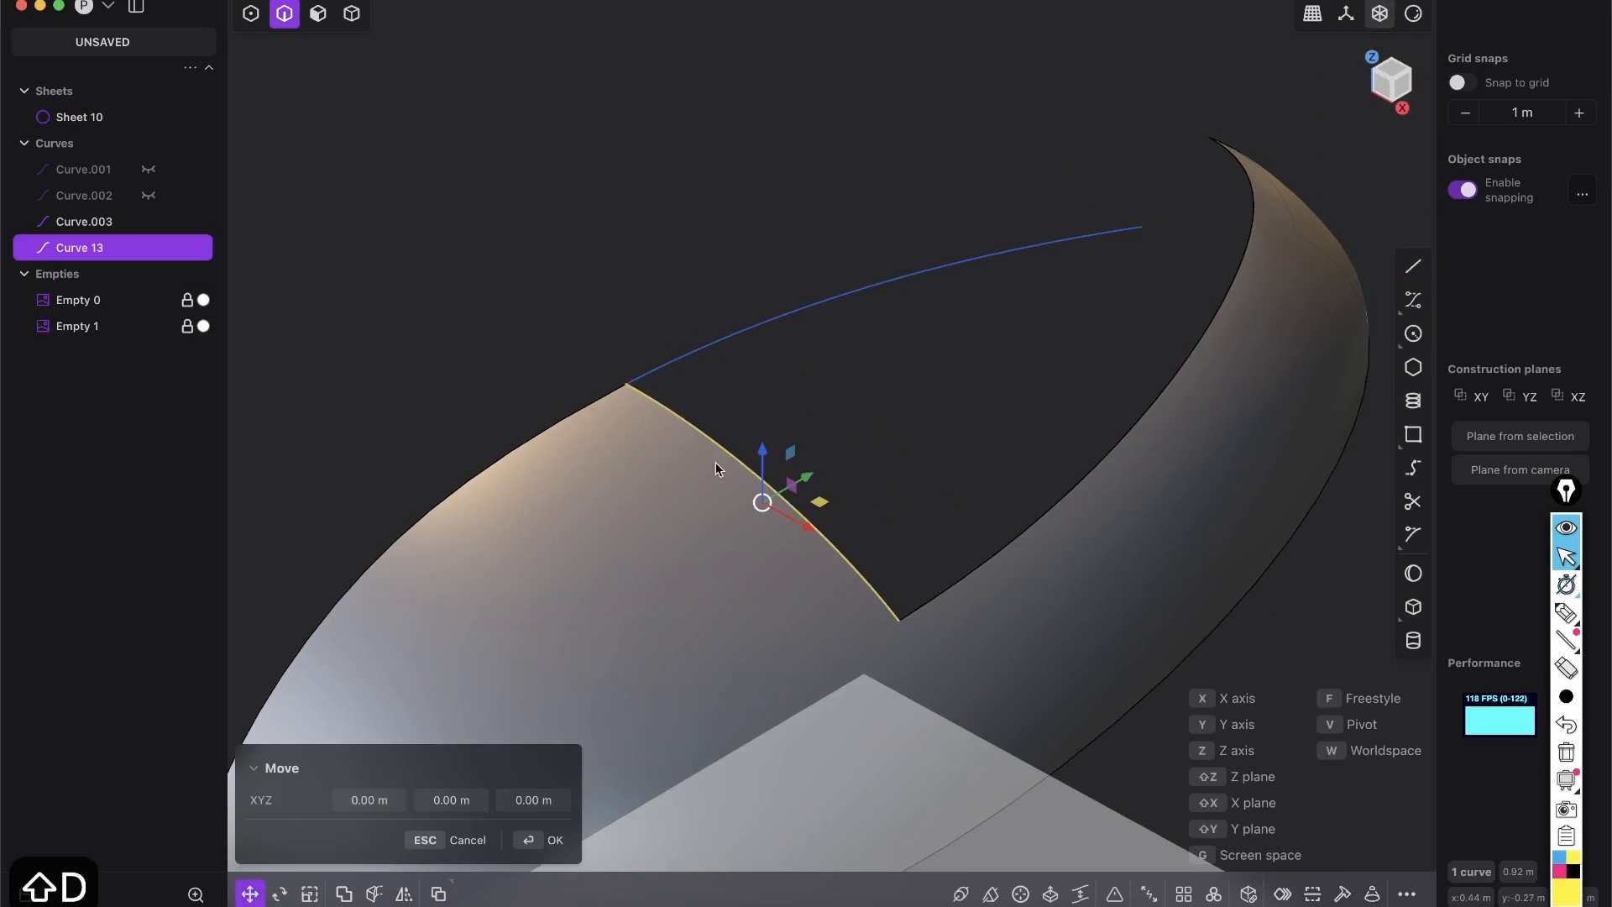
pyautogui.moveTo(853, 589)
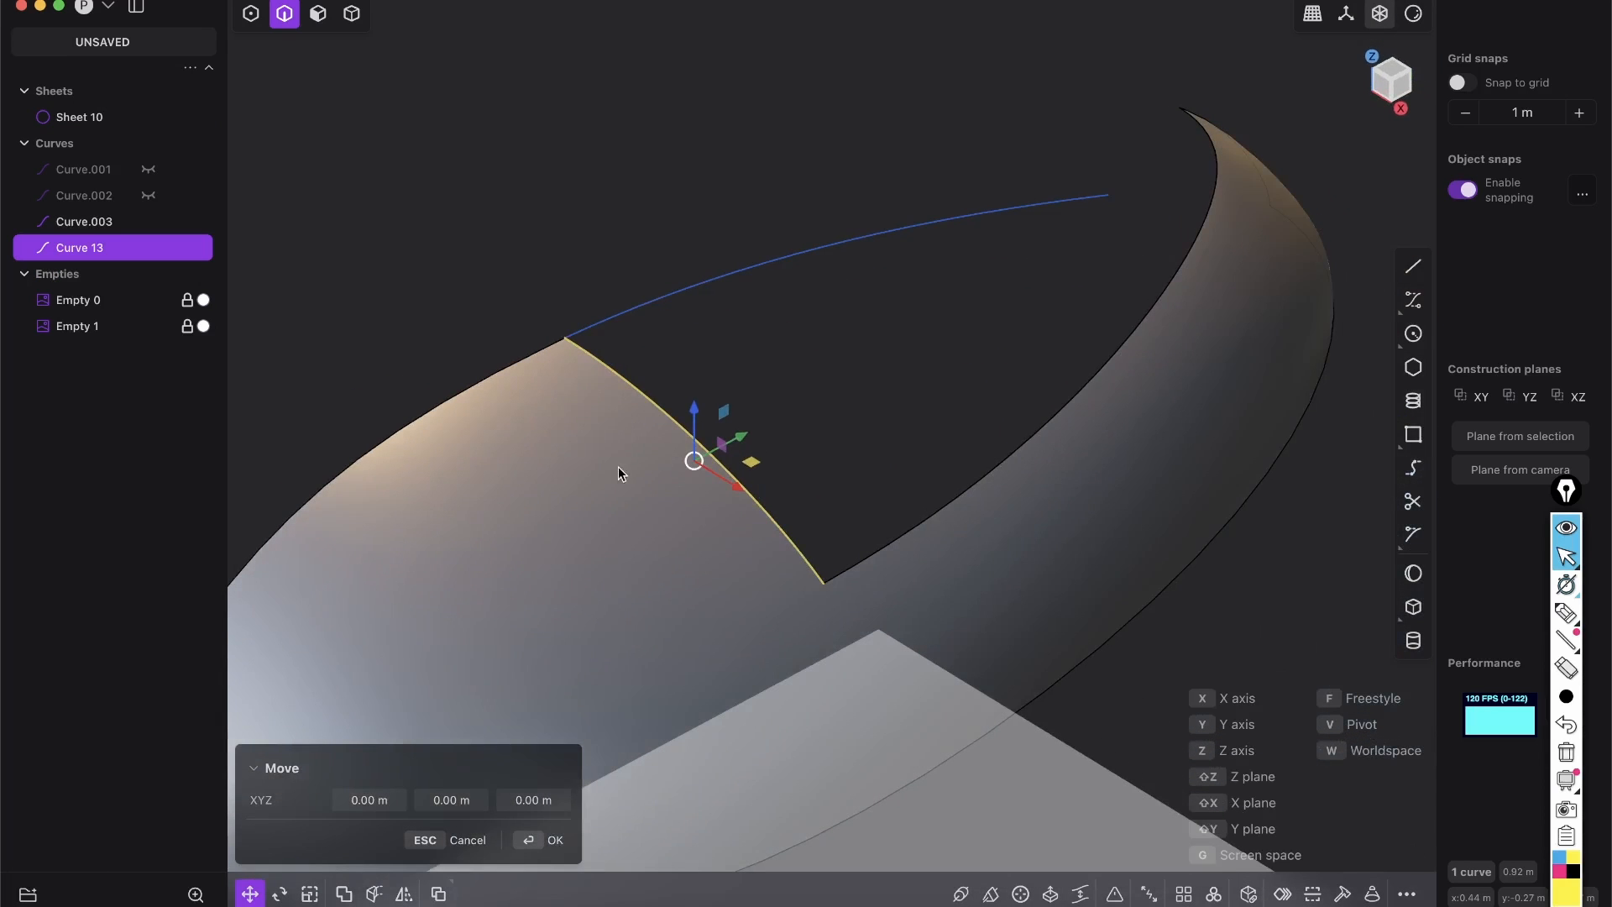
pyautogui.moveTo(989, 892)
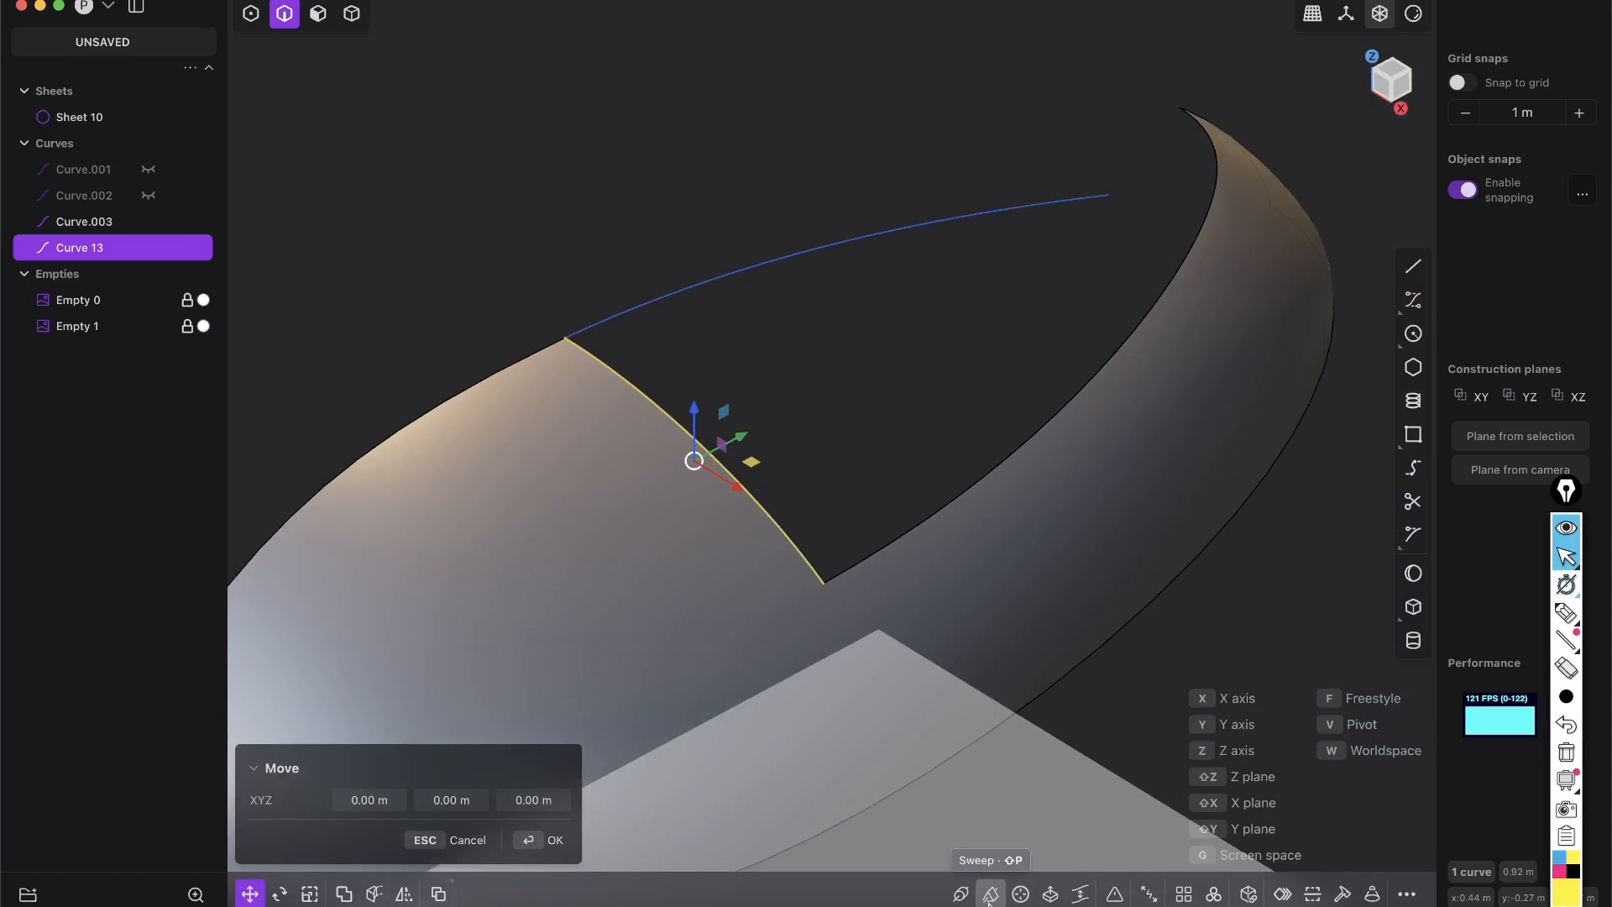
pyautogui.click(991, 892)
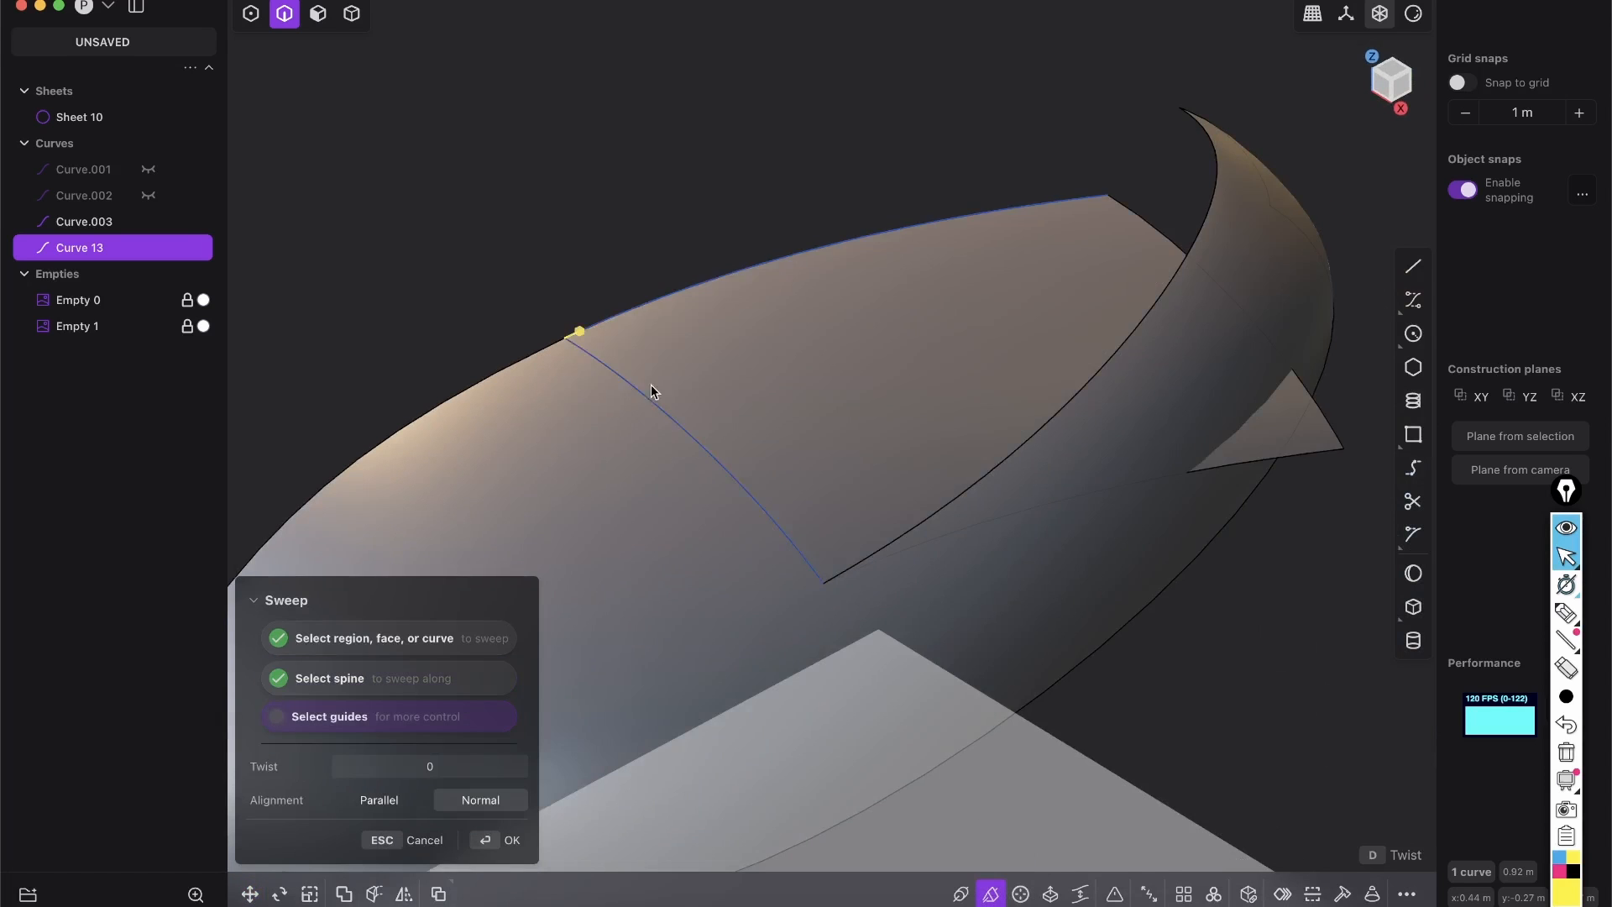
pyautogui.click(502, 840)
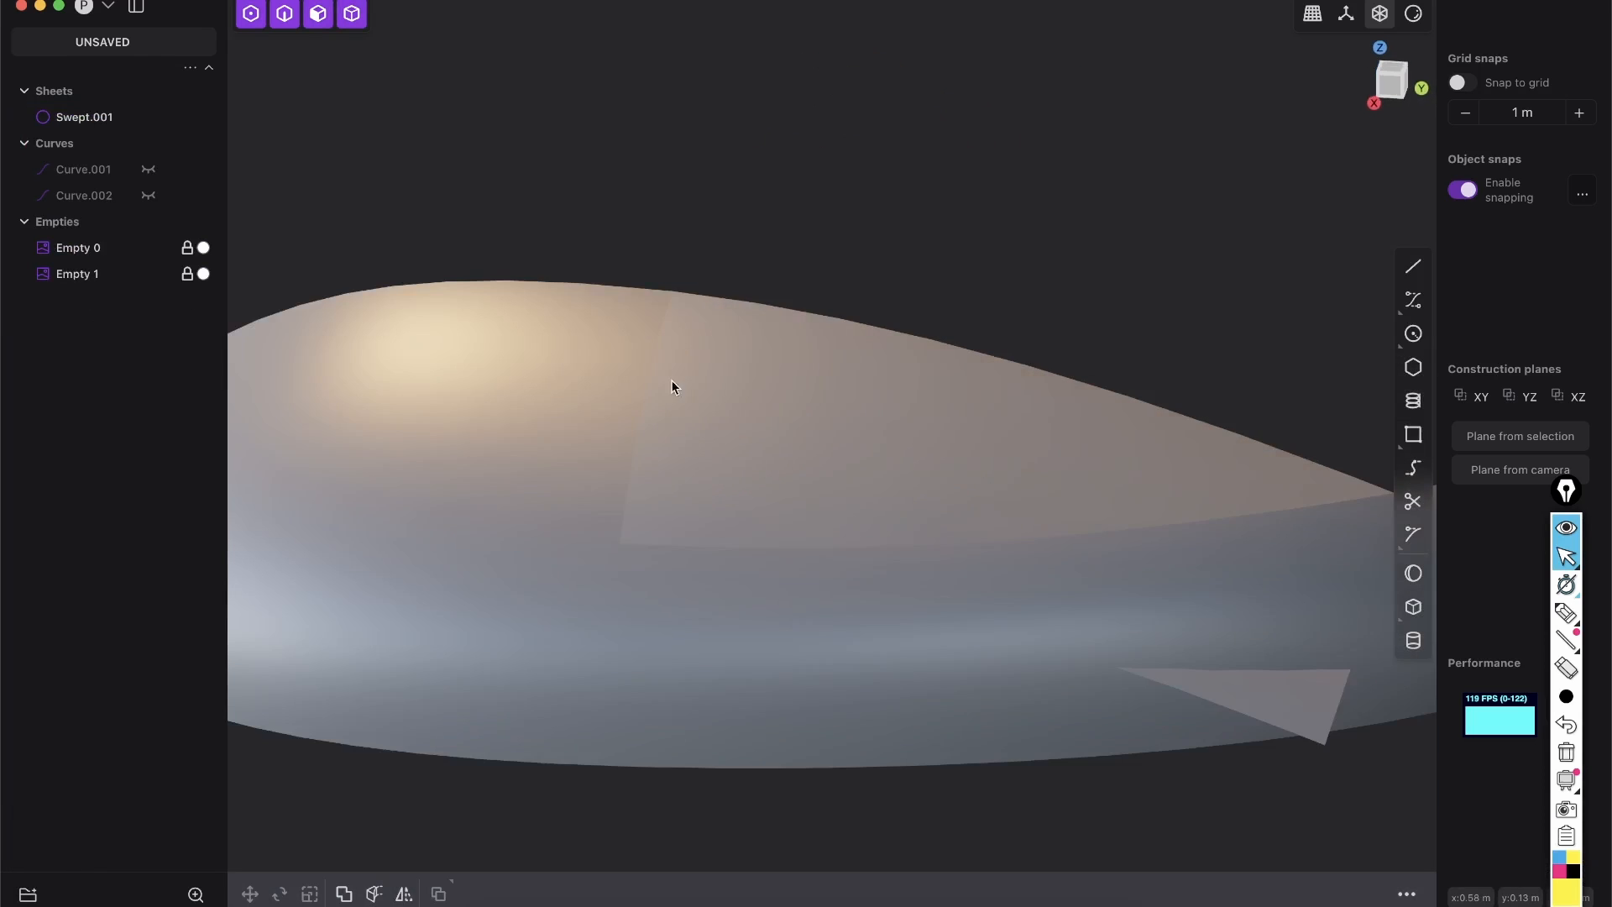
pyautogui.moveTo(699, 439)
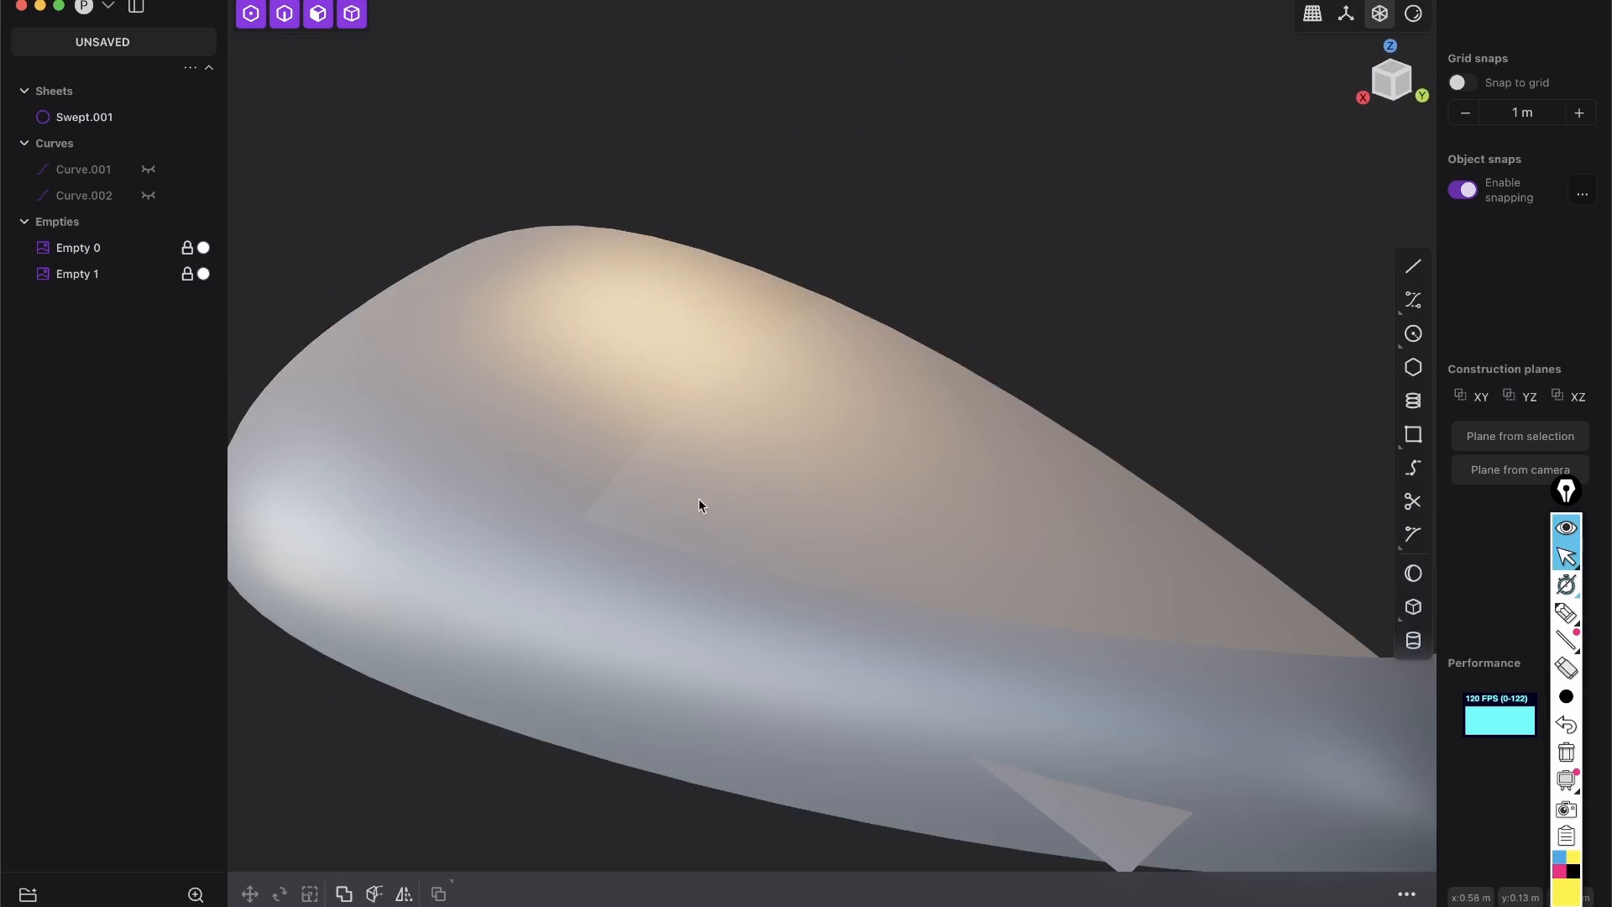
# Undo the last change, then confirm a loft bridging the swept surface and the cut shell edge.
pyautogui.press('cmd+z')
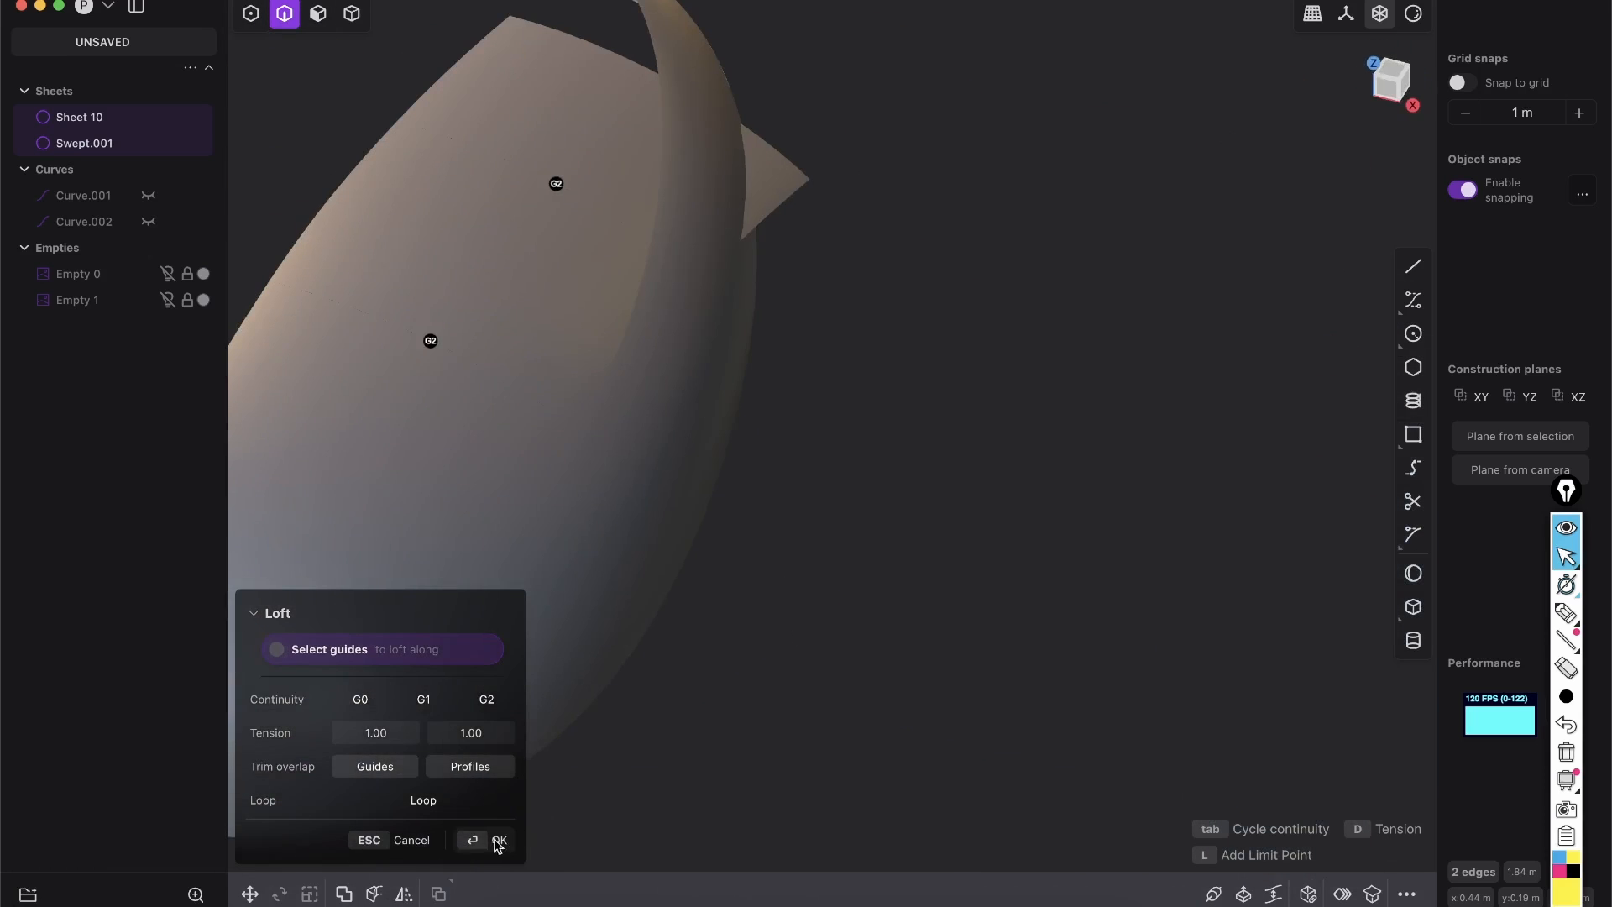
pyautogui.click(497, 840)
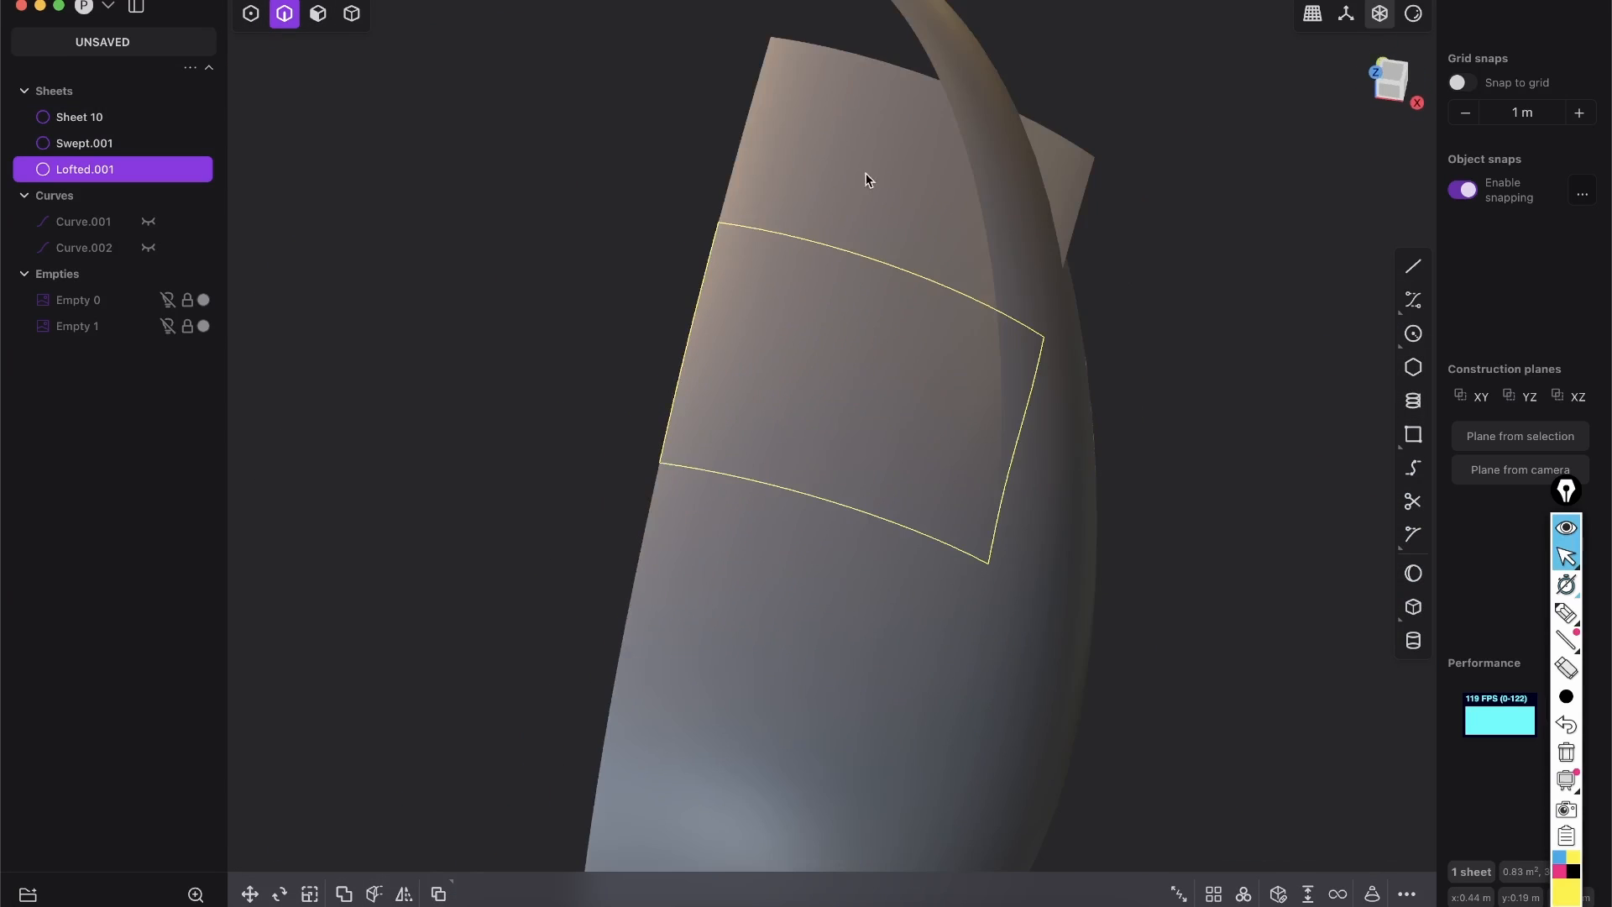
# From Top view, begin drawing Curve.003 snapped to the patch's top edge corner.
pyautogui.click(84, 143)
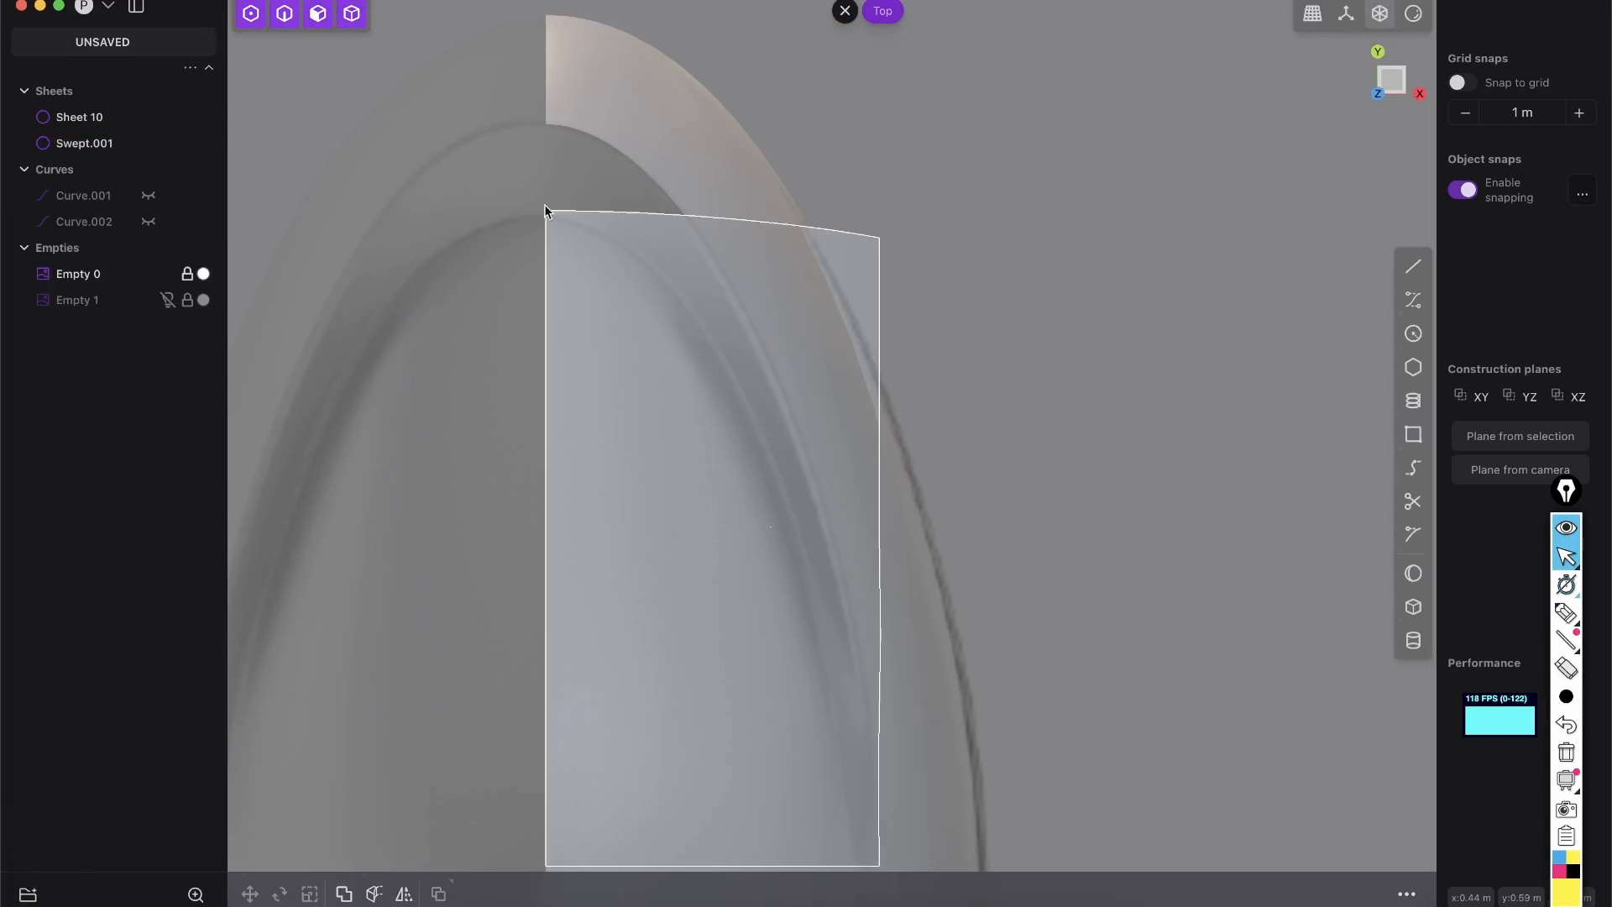
pyautogui.moveTo(551, 235)
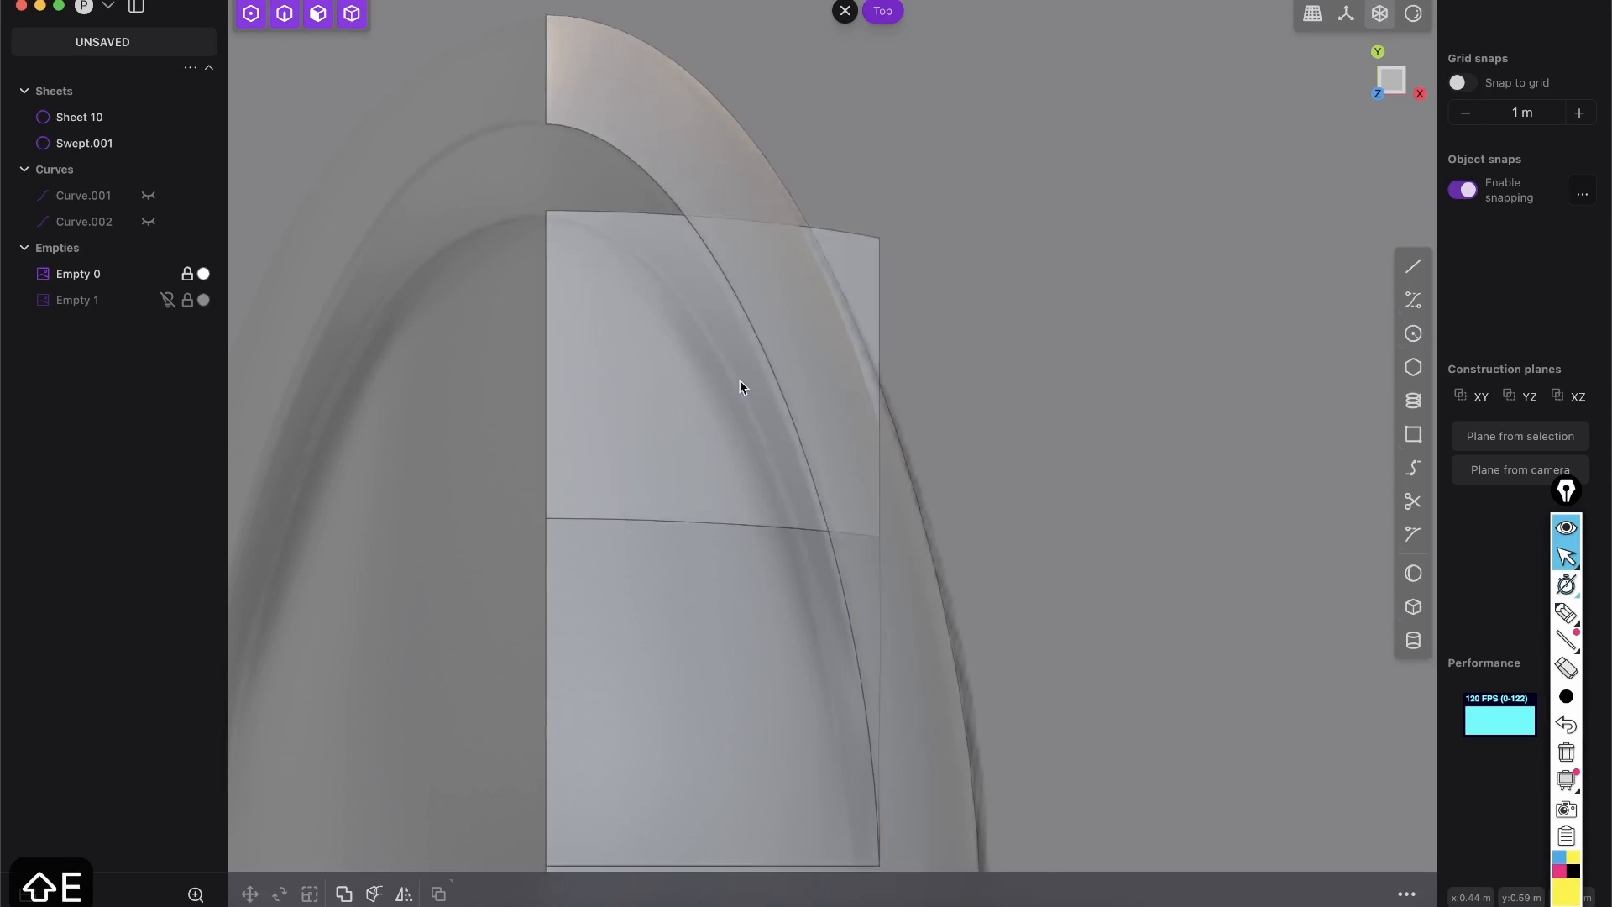
pyautogui.click(1412, 299)
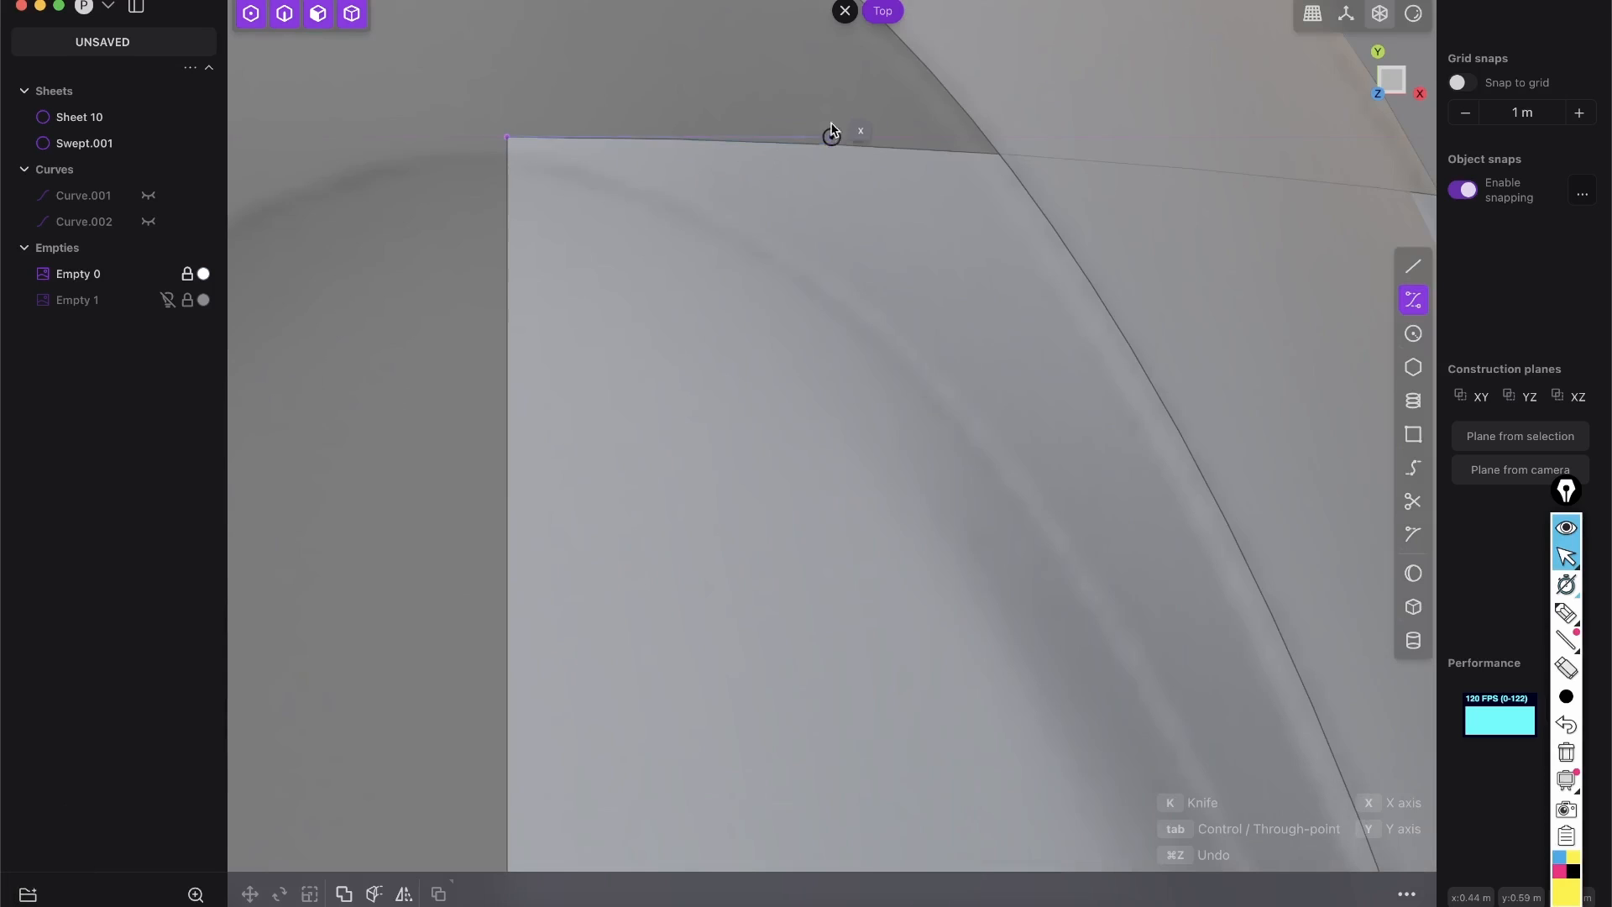
pyautogui.moveTo(663, 136)
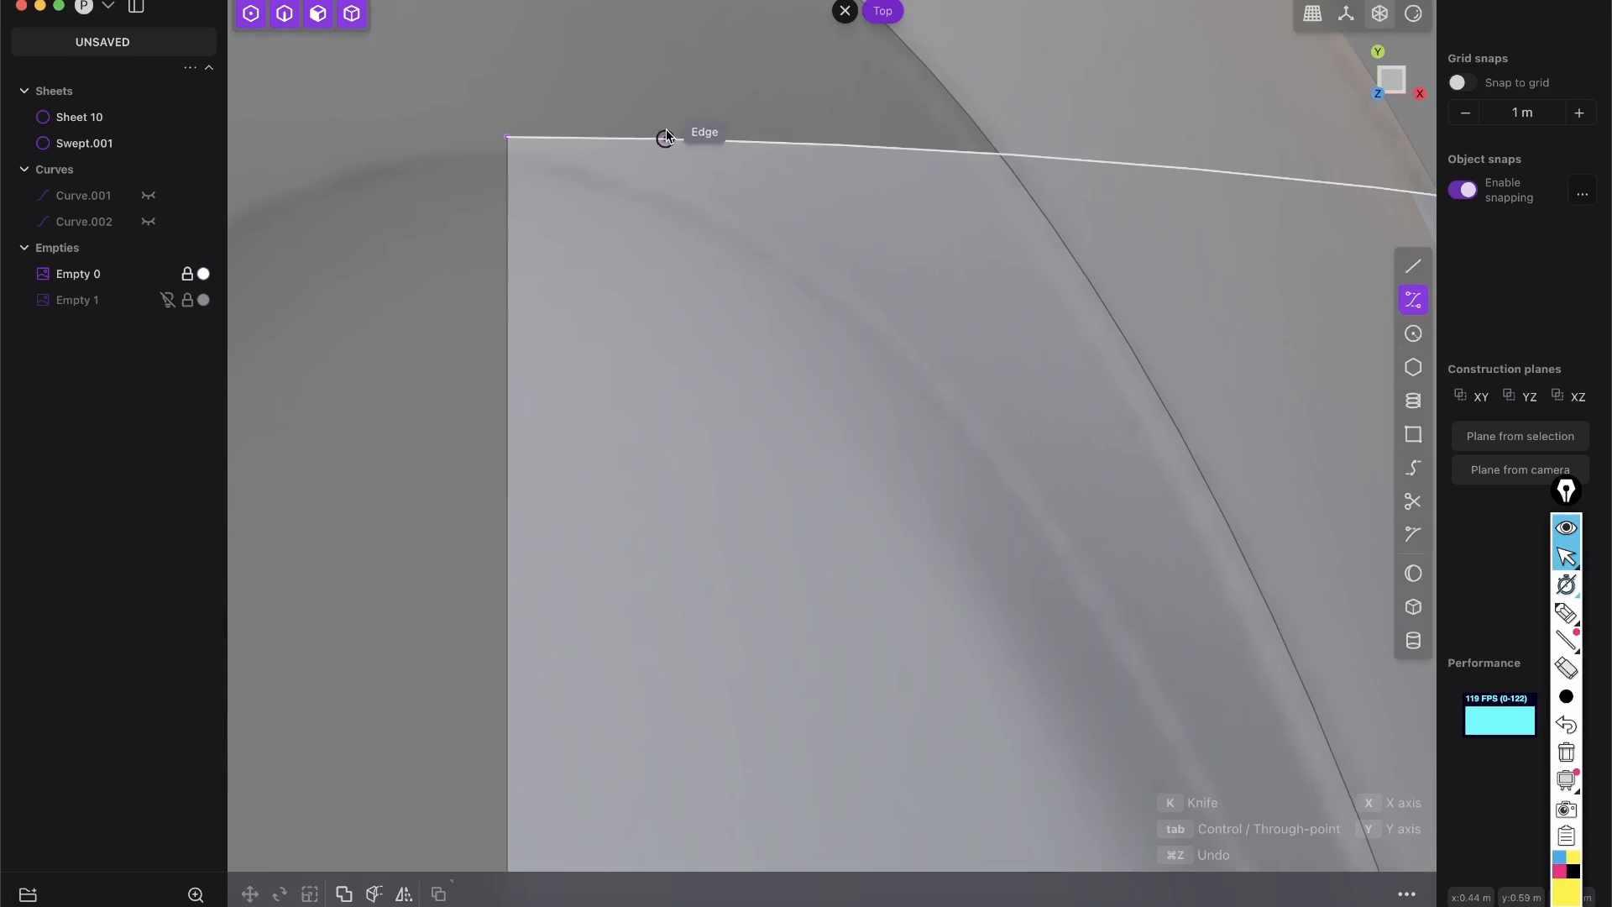
pyautogui.moveTo(721, 139)
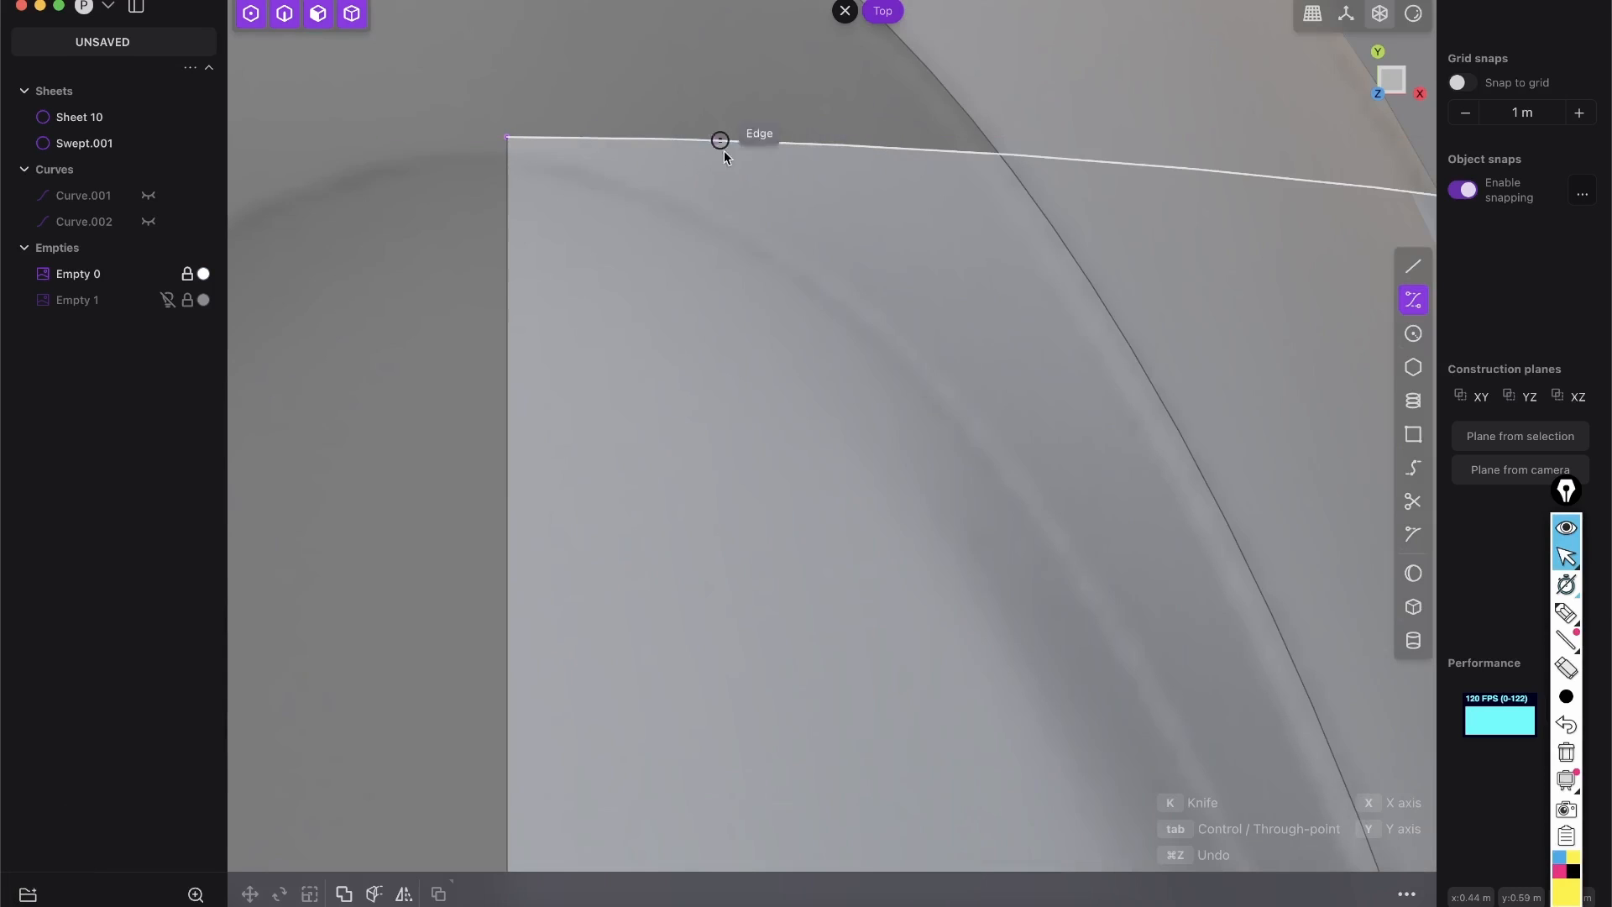
pyautogui.moveTo(895, 149)
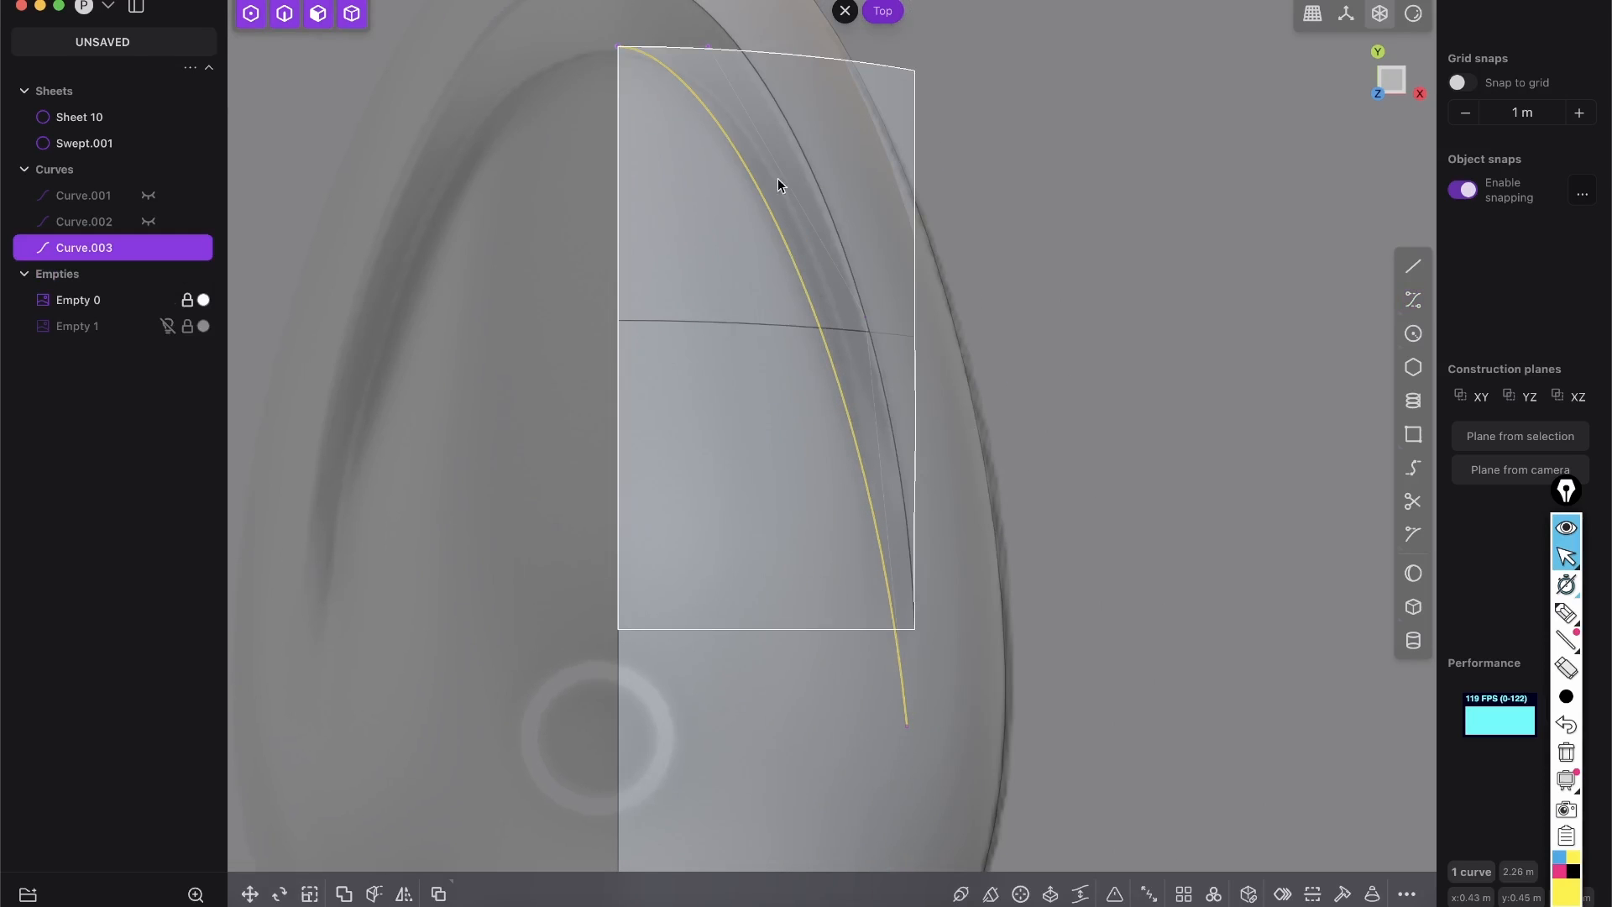
# Reposition a curve point, then cut the shell with the curve to leave a narrow slot opening.
pyautogui.click(985, 318)
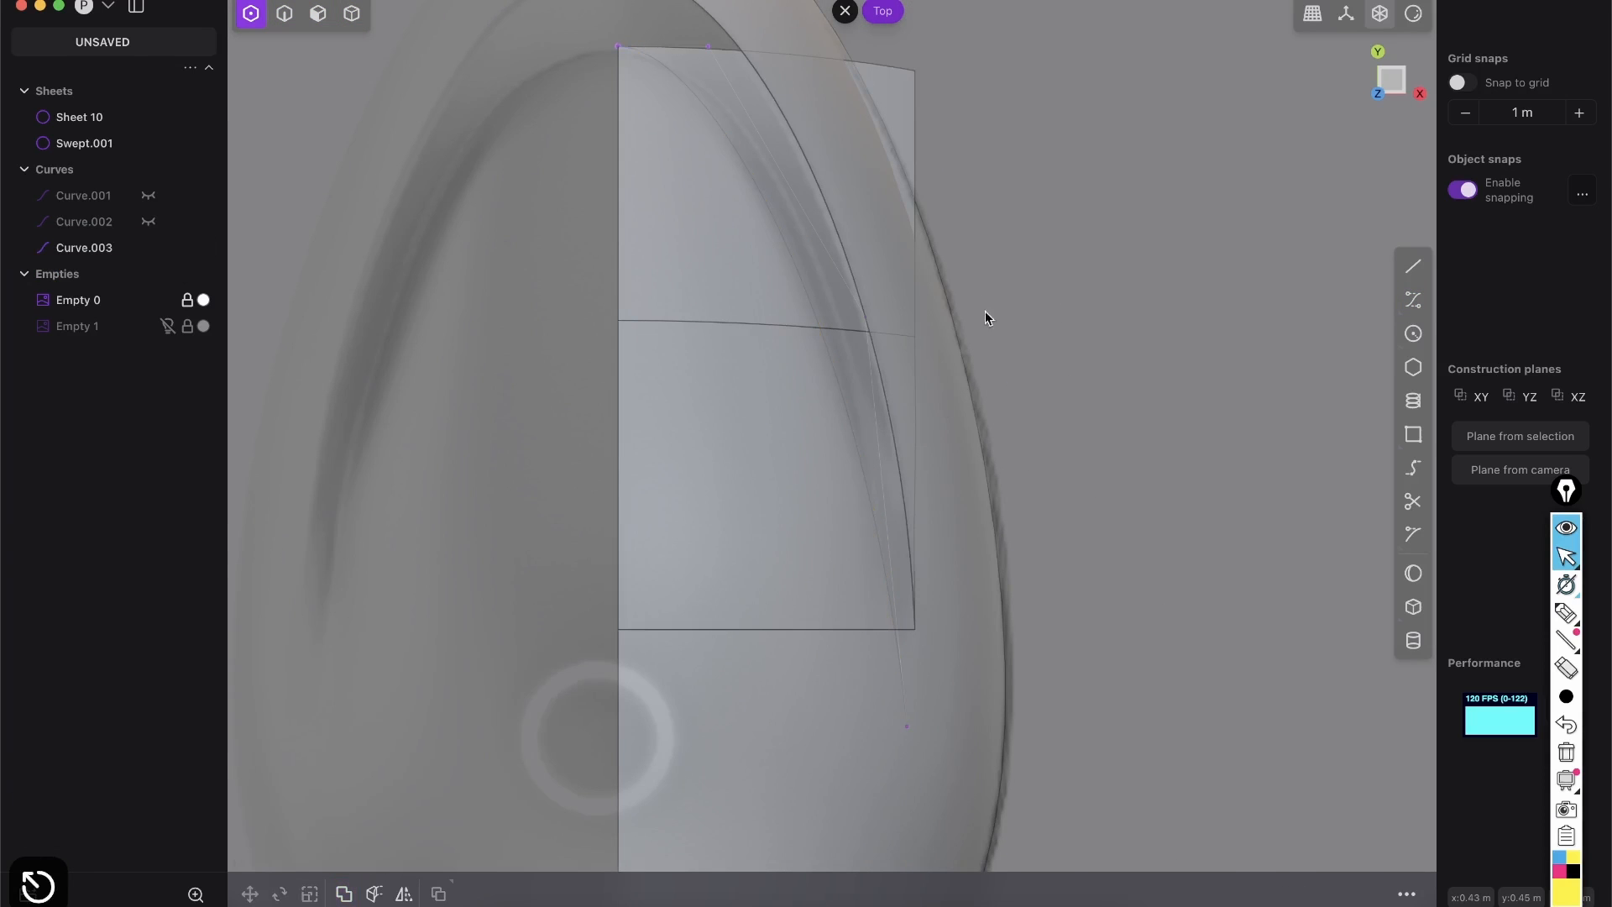
pyautogui.press('g')
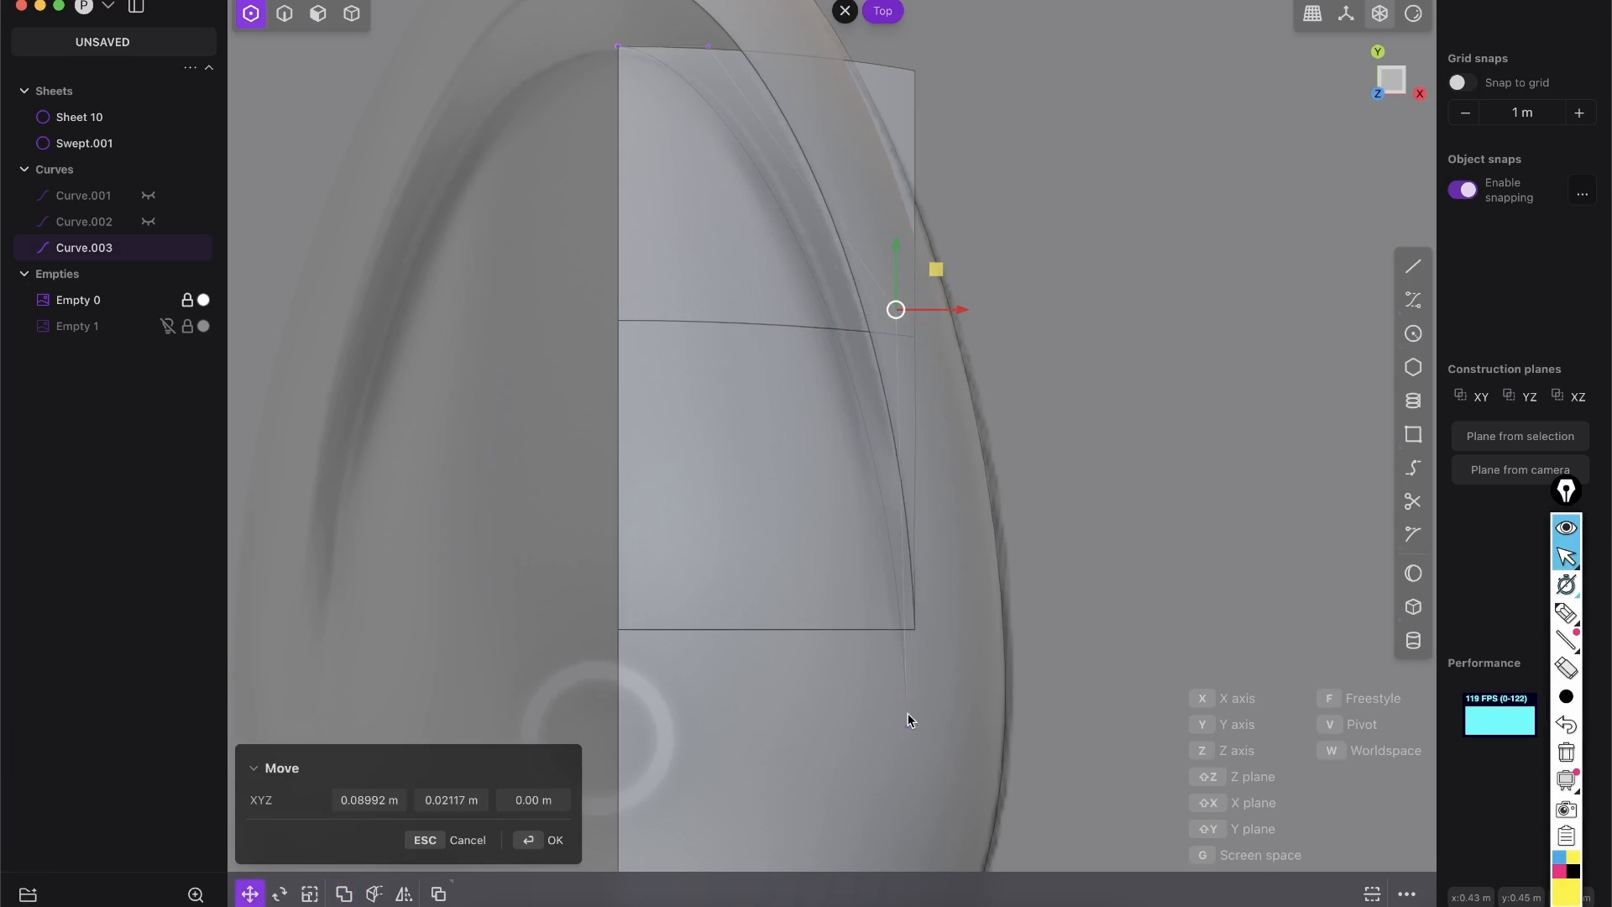
pyautogui.click(554, 840)
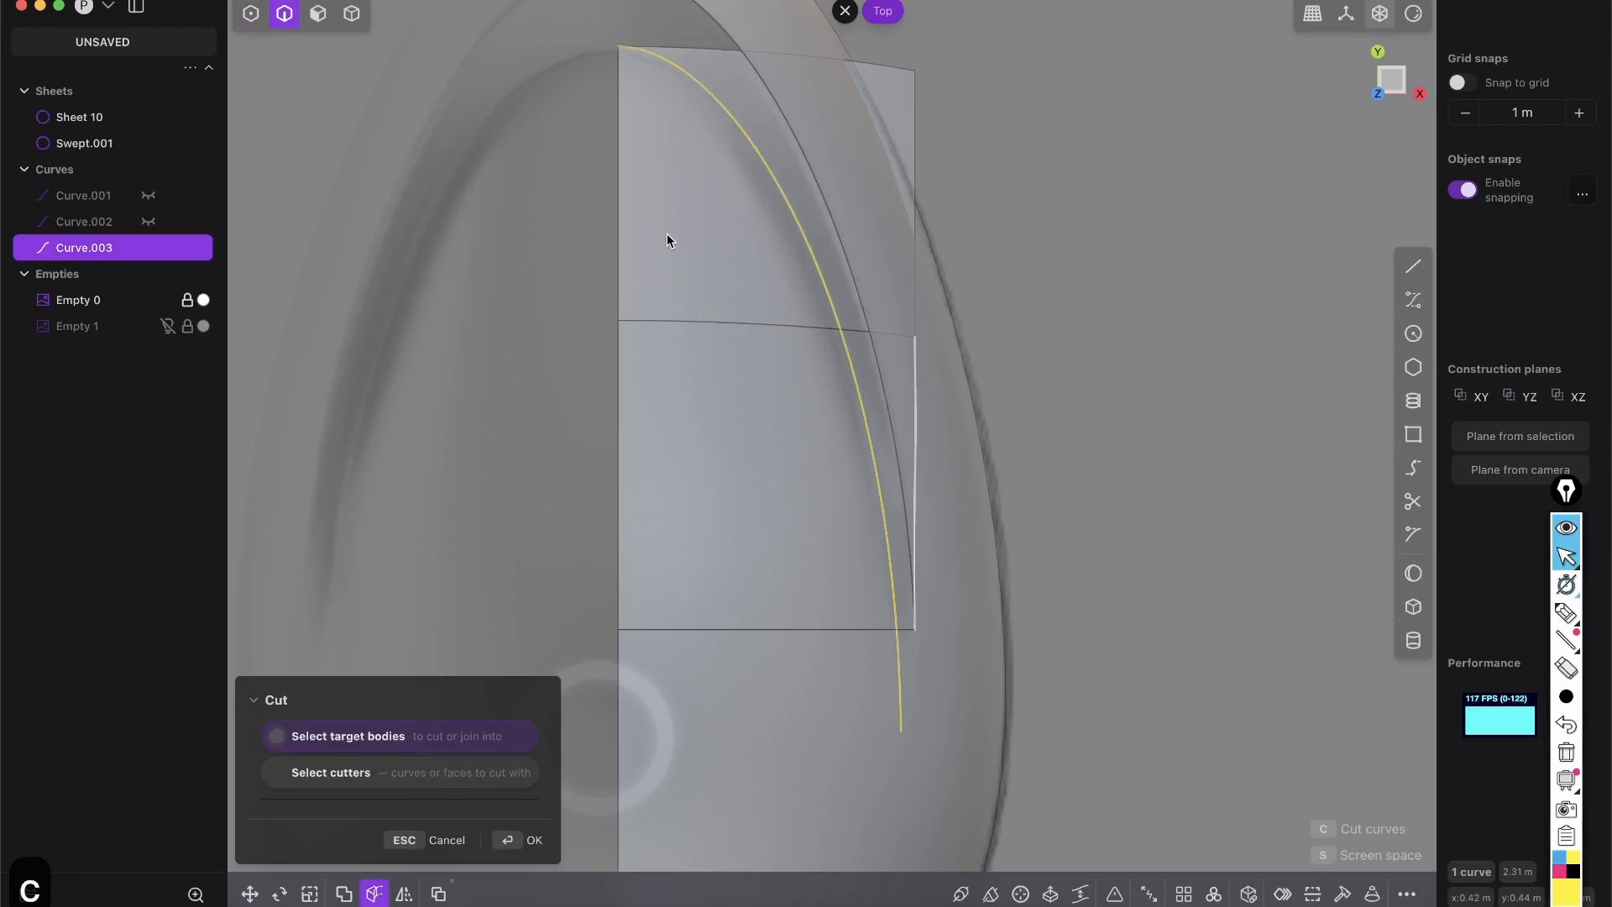
pyautogui.click(532, 839)
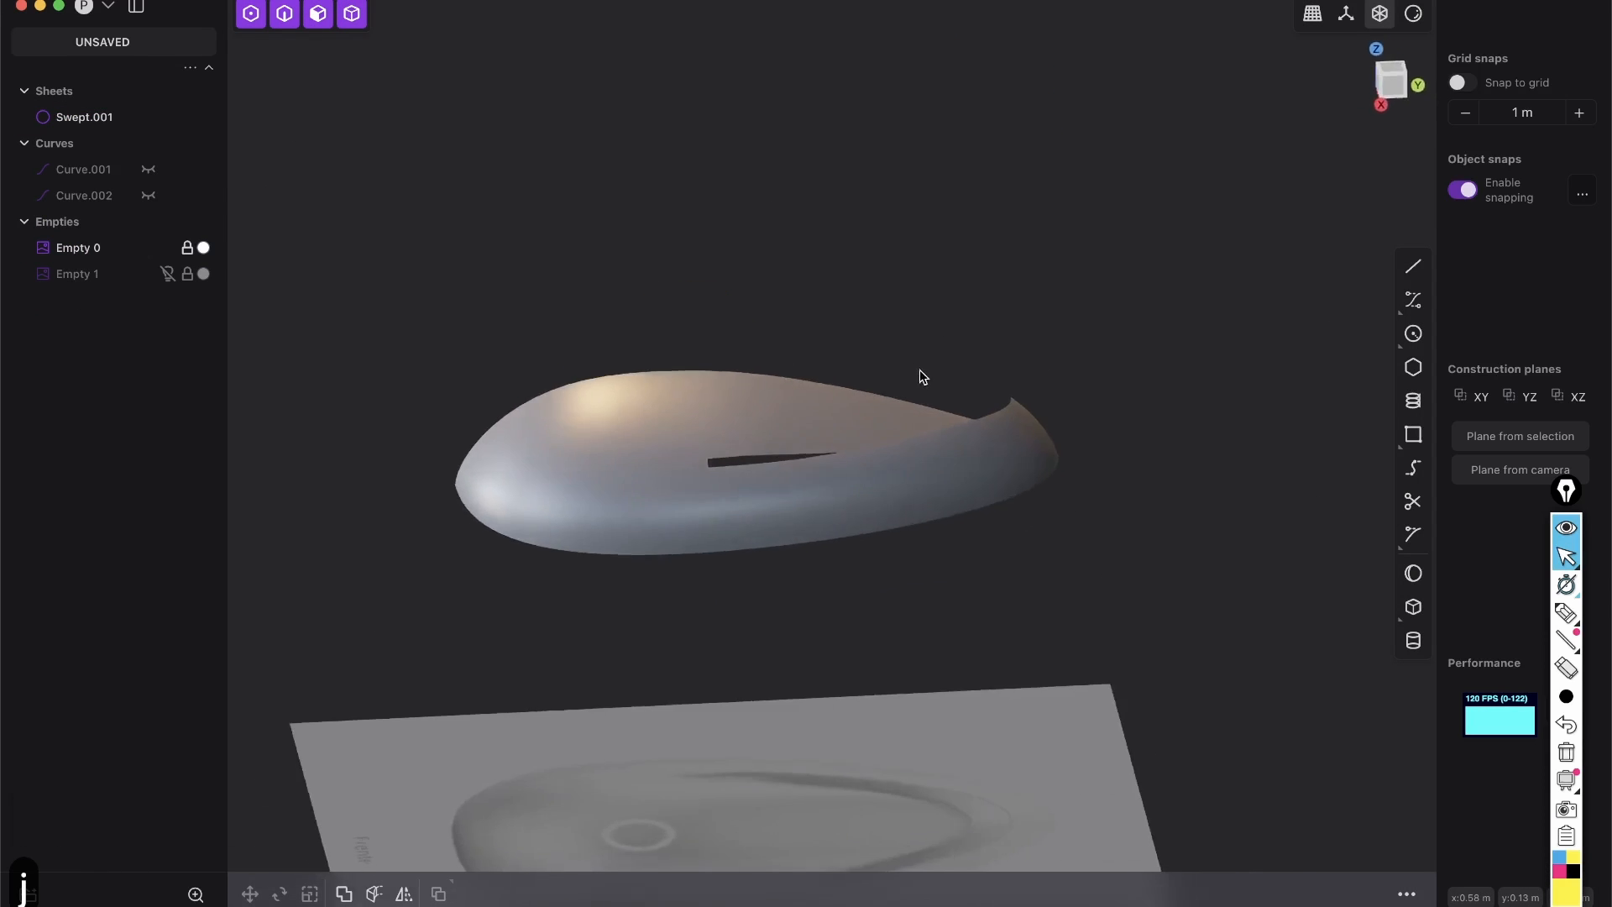
pyautogui.click(1412, 14)
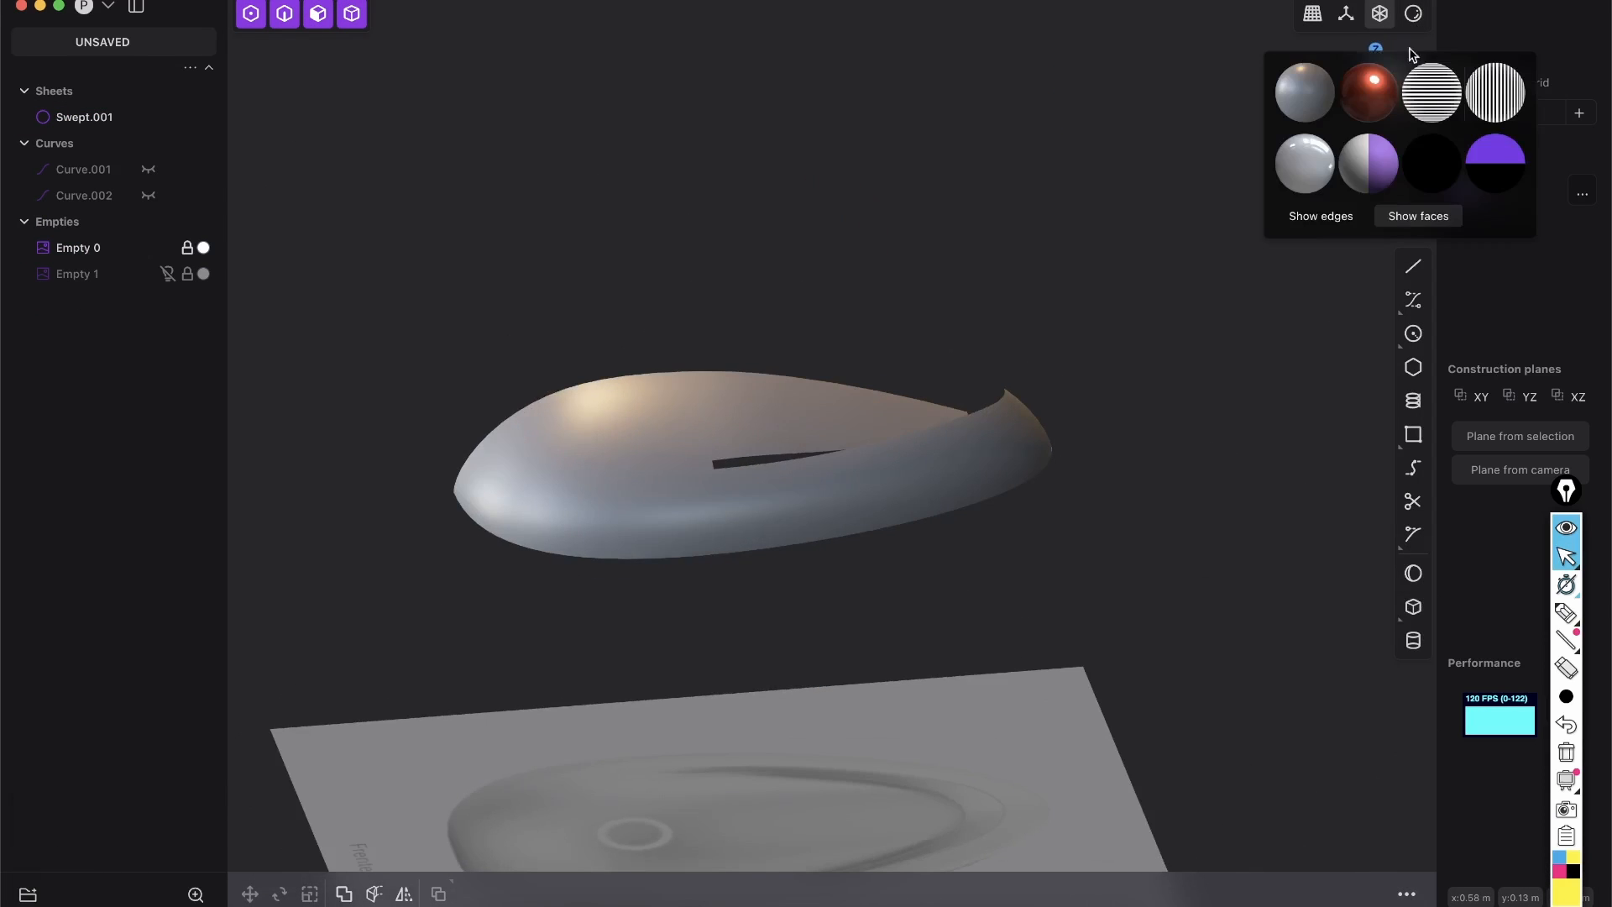
# Shade the slotted shell with the glossy red matcap to inspect its reflections.
pyautogui.click(1431, 91)
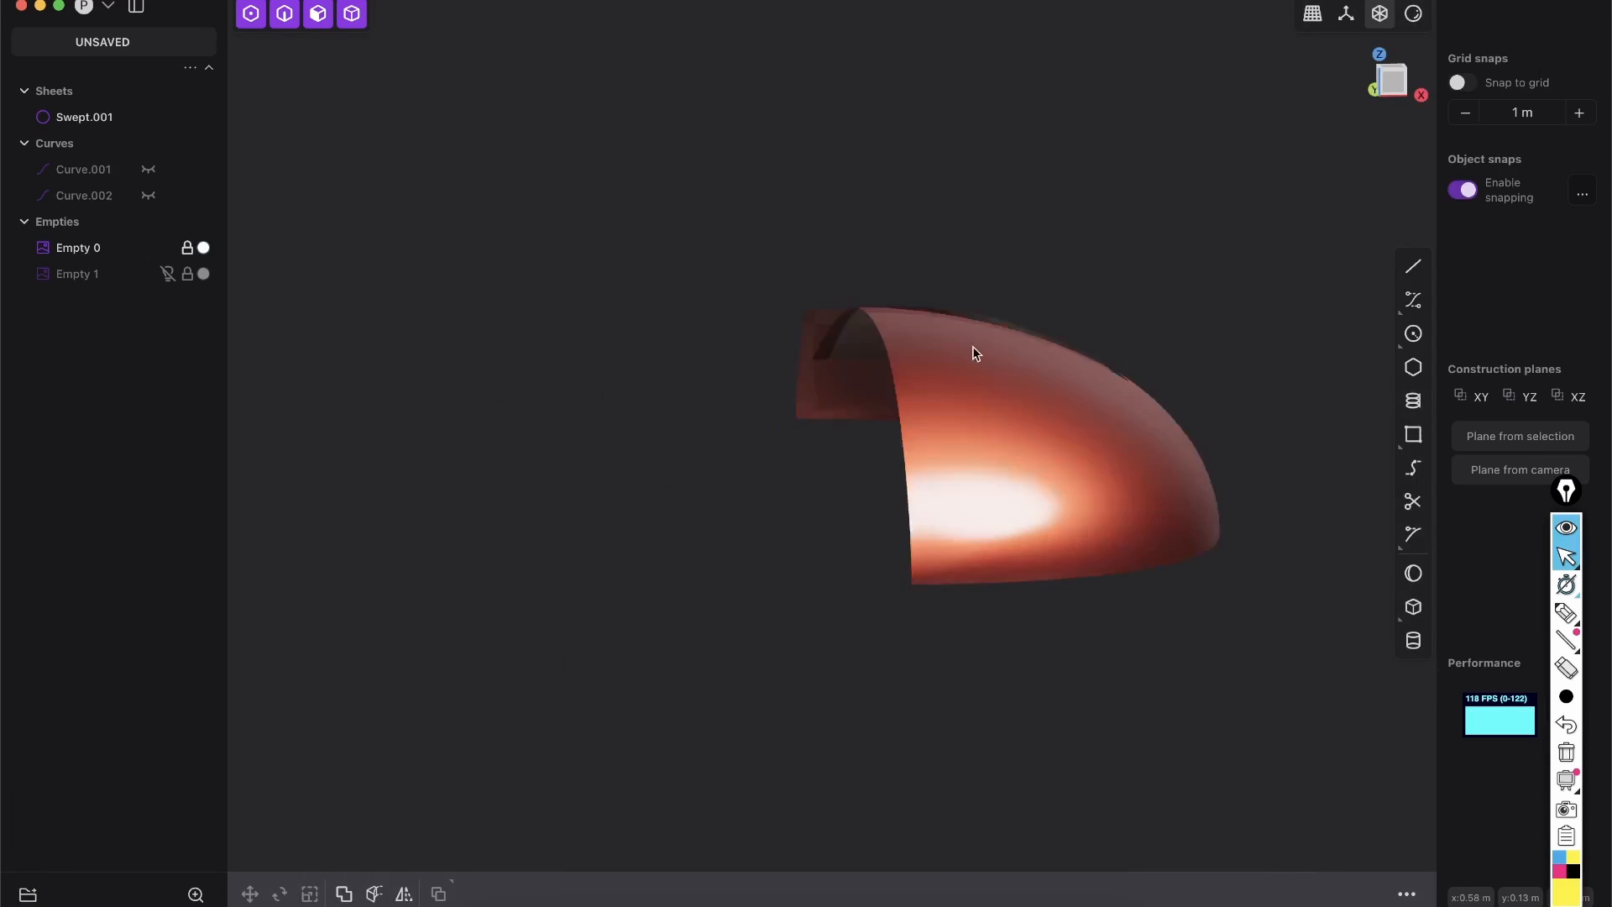
pyautogui.click(1412, 14)
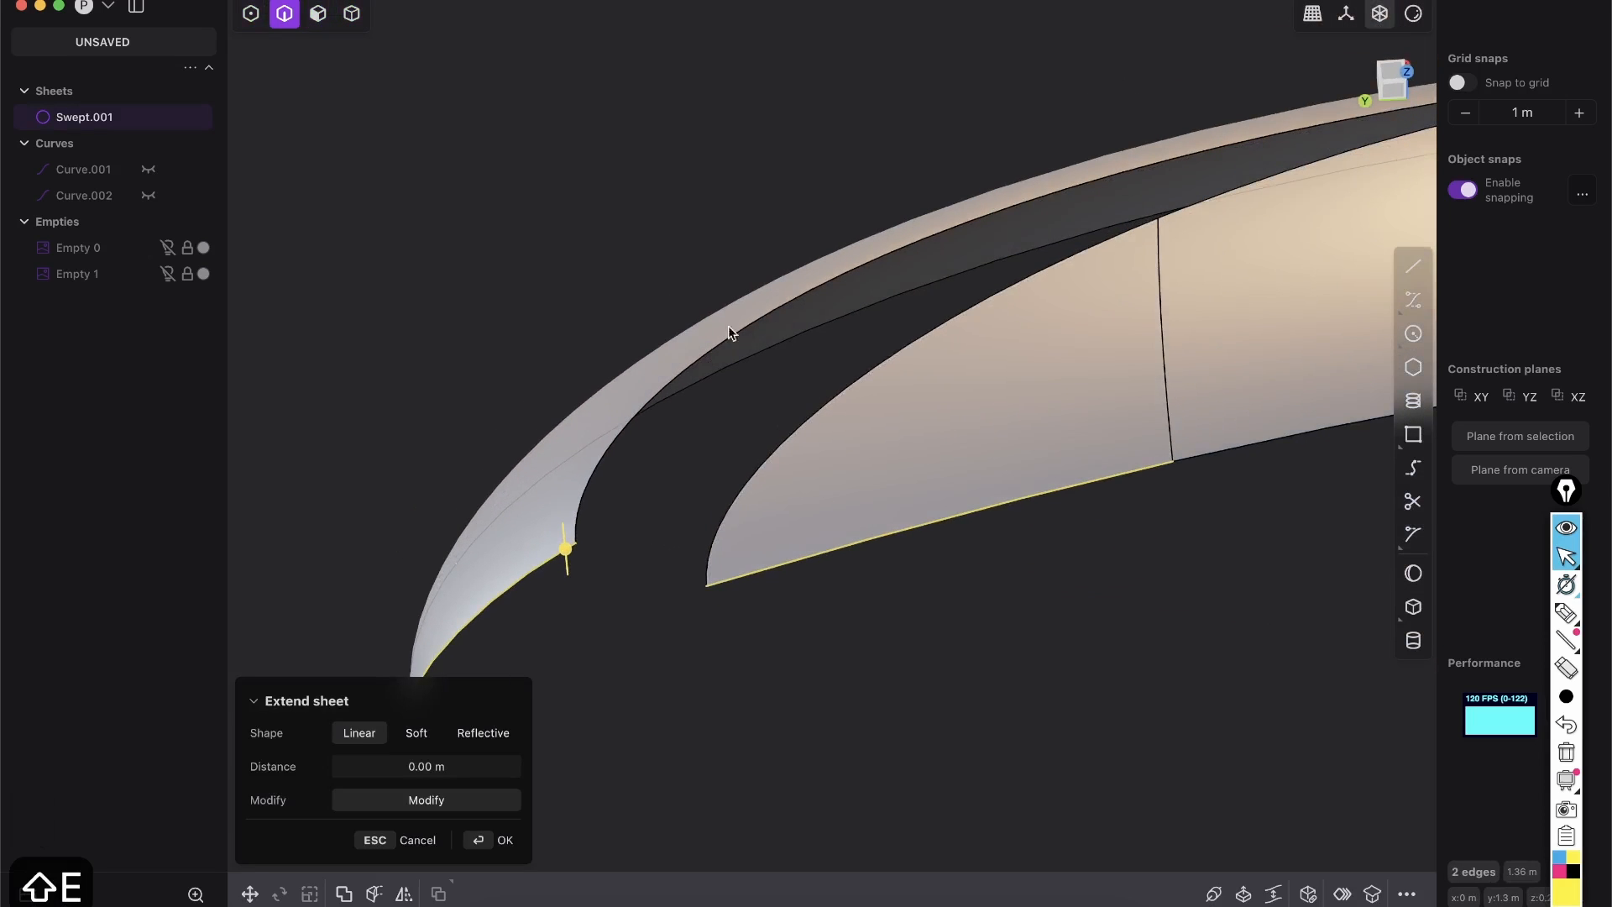
pyautogui.moveTo(161, 493)
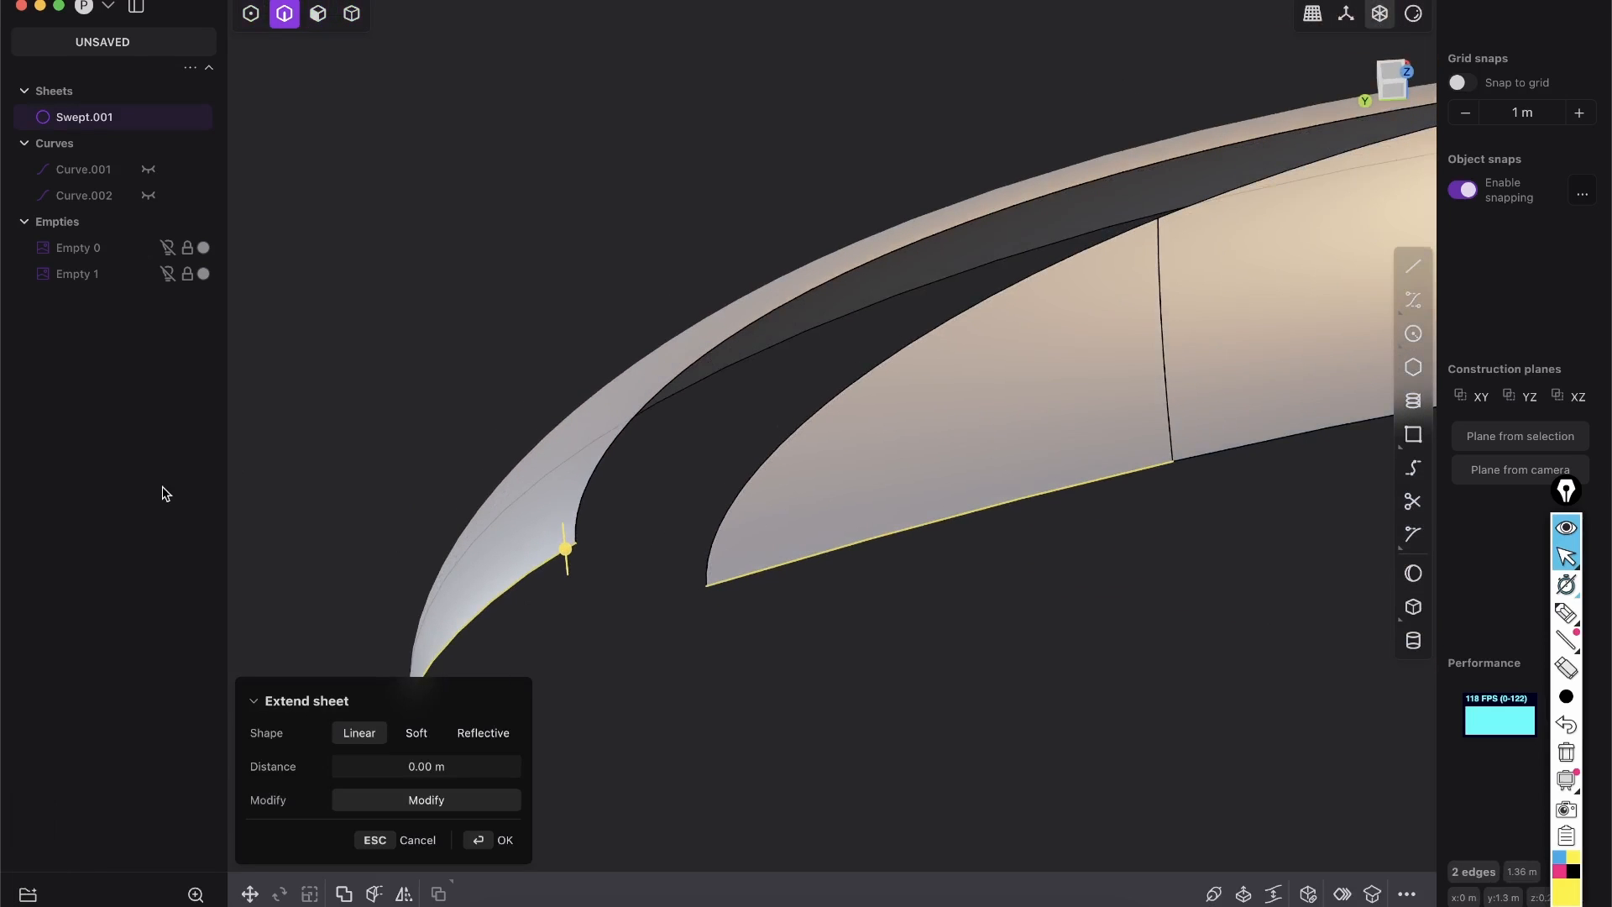
pyautogui.moveTo(82, 603)
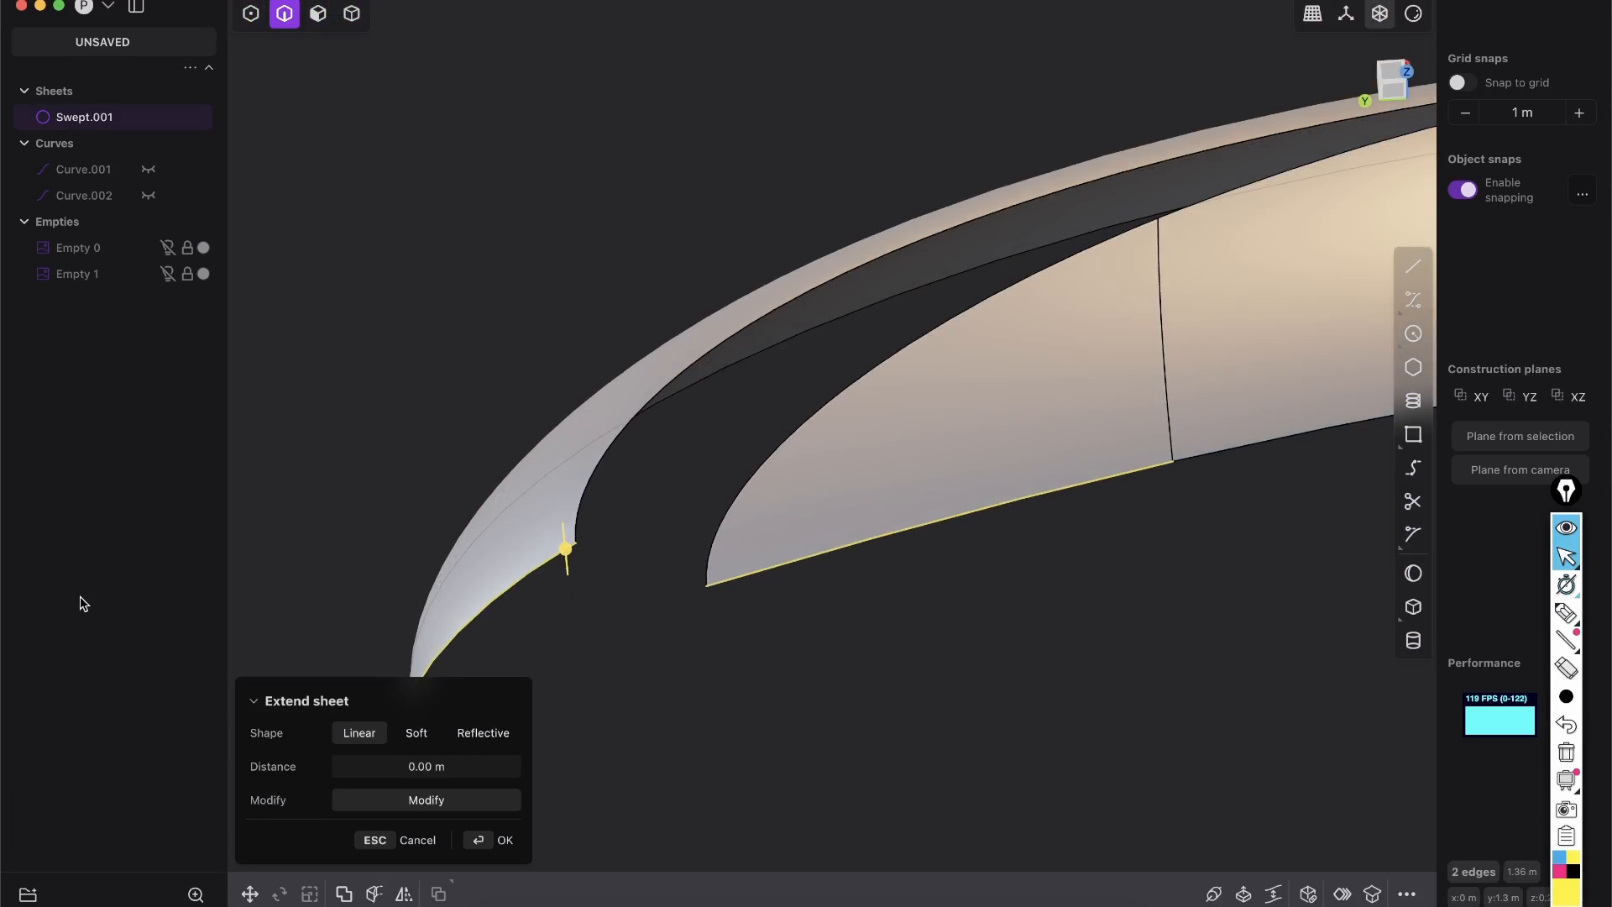
pyautogui.moveTo(869, 452)
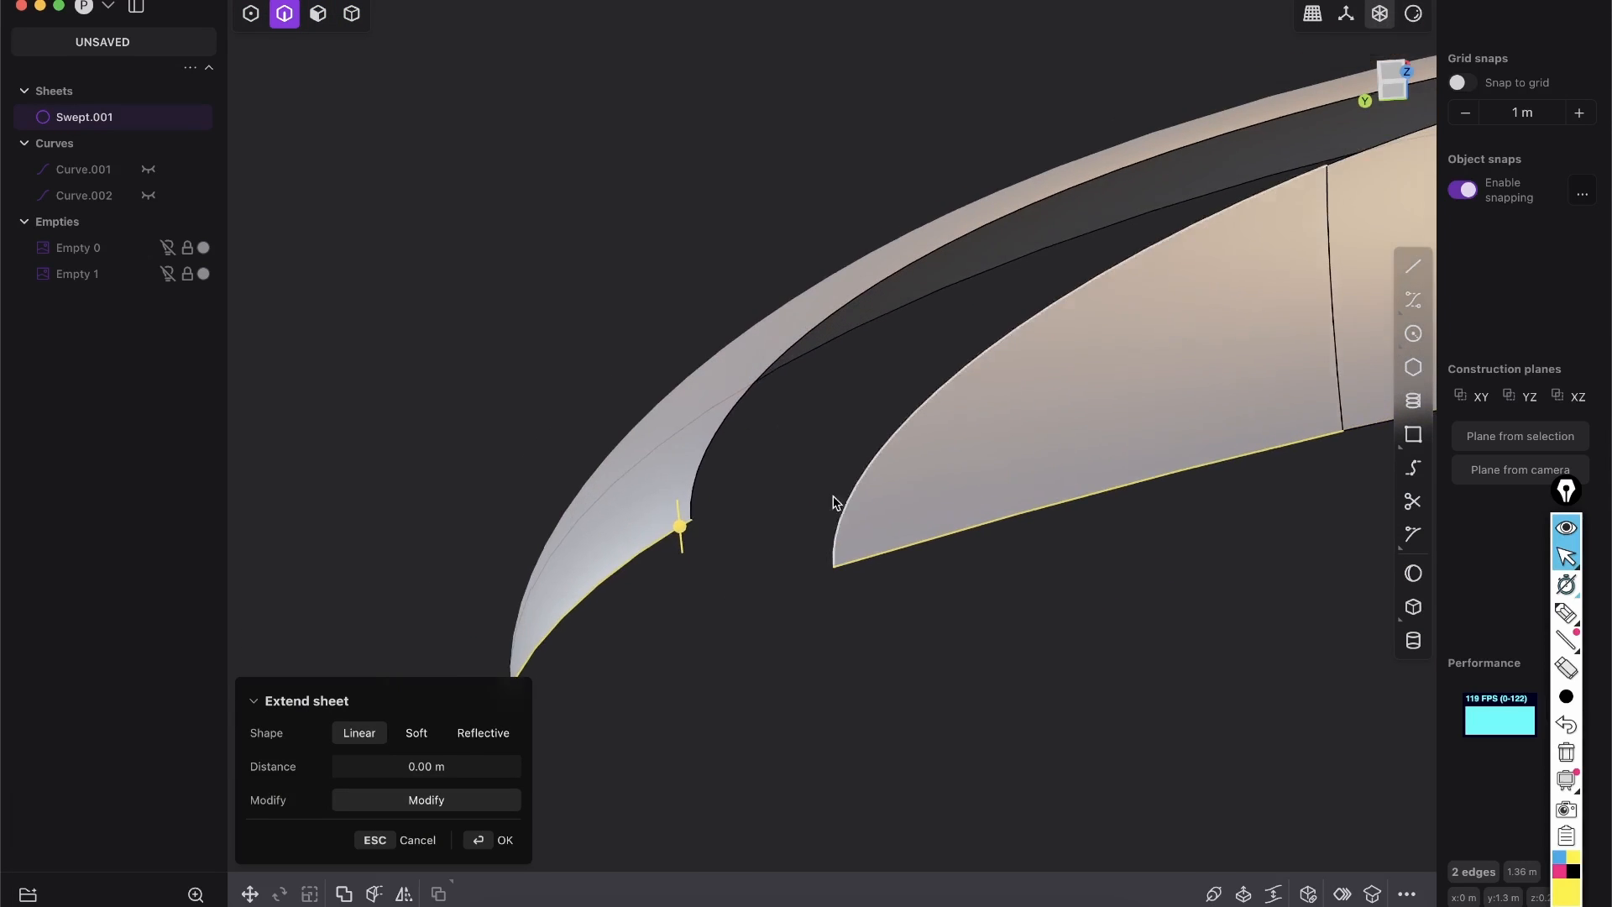
# Bridge the slot's two edges with a curve, Tension 1 reduced to about 0.508.
pyautogui.click(1391, 81)
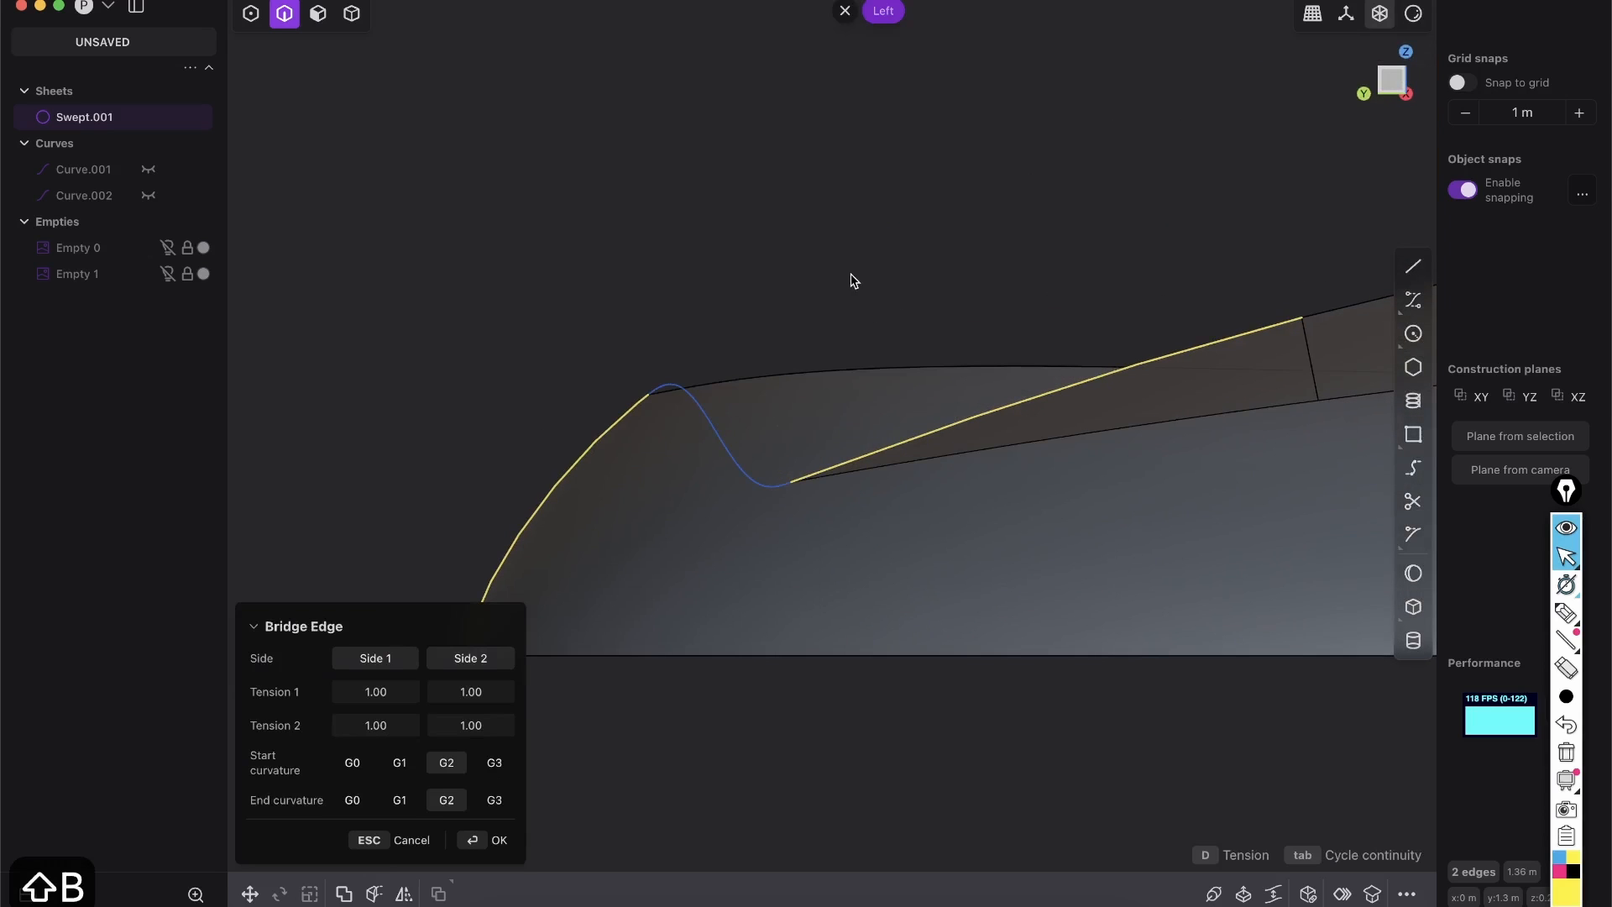
pyautogui.moveTo(726, 470)
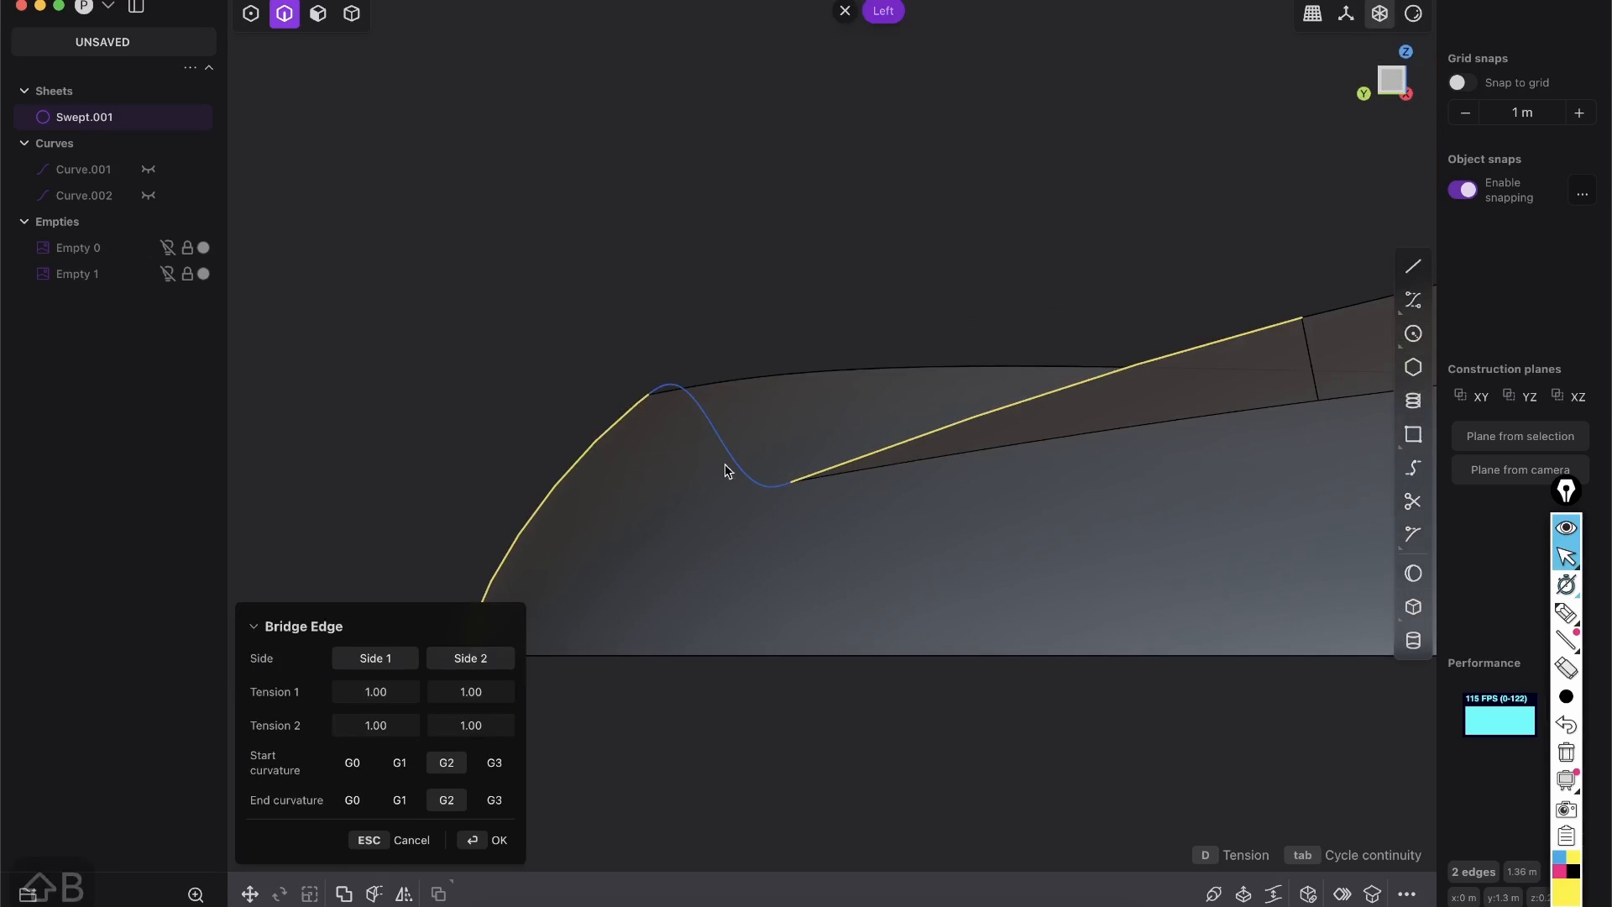
pyautogui.moveTo(1237, 866)
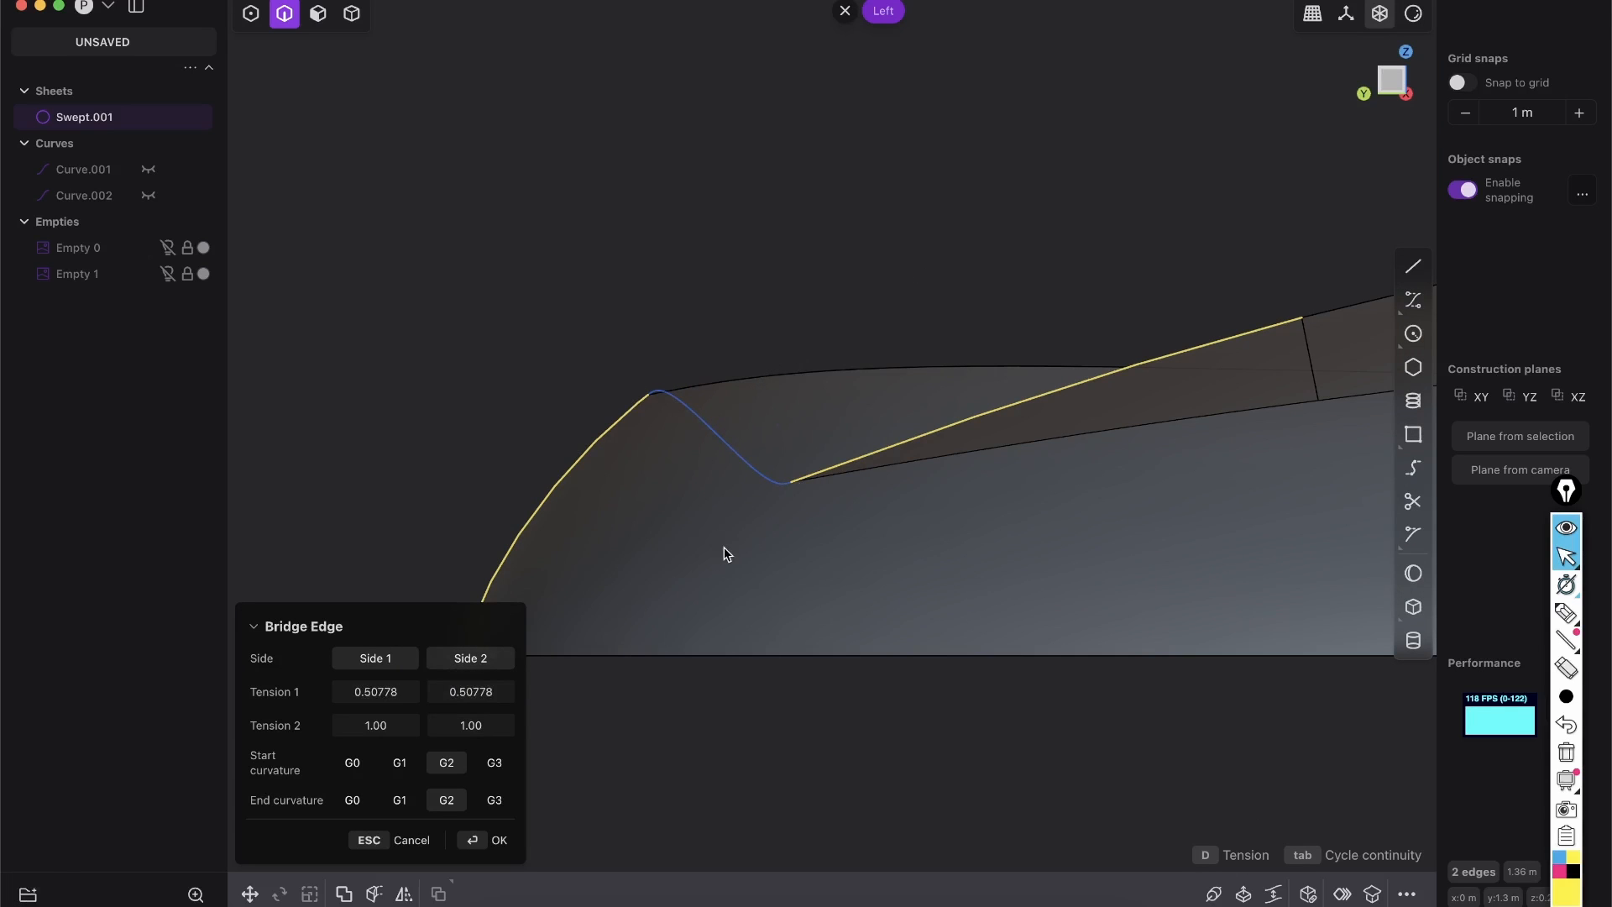
pyautogui.click(497, 839)
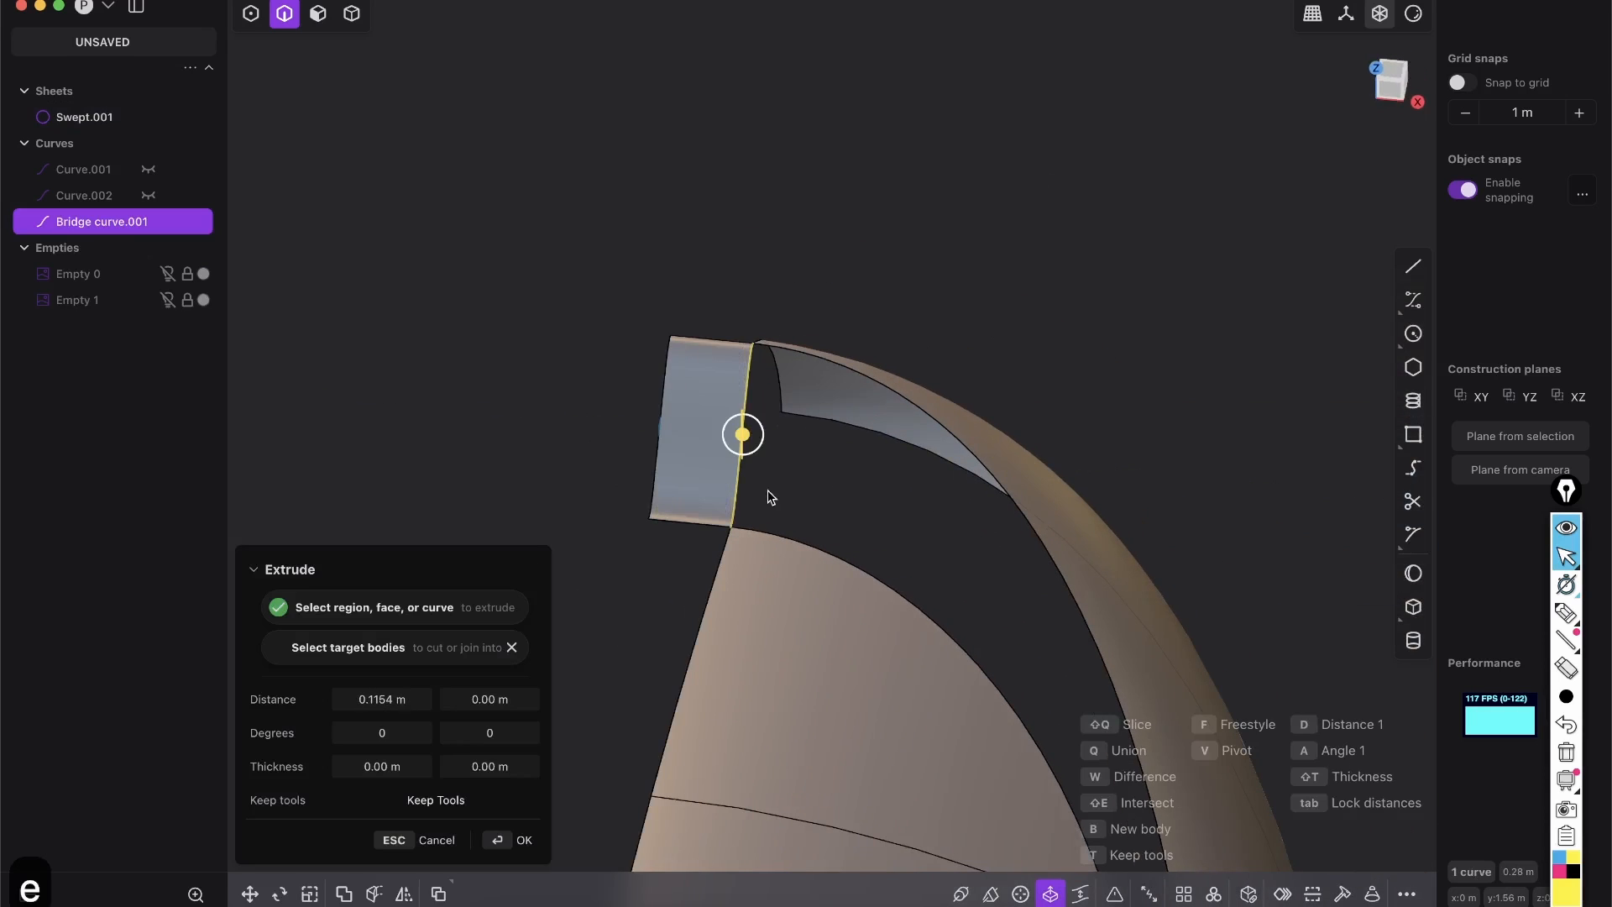
# Extrude the bridge curve into a new strip sheet beside the opening.
pyautogui.click(523, 840)
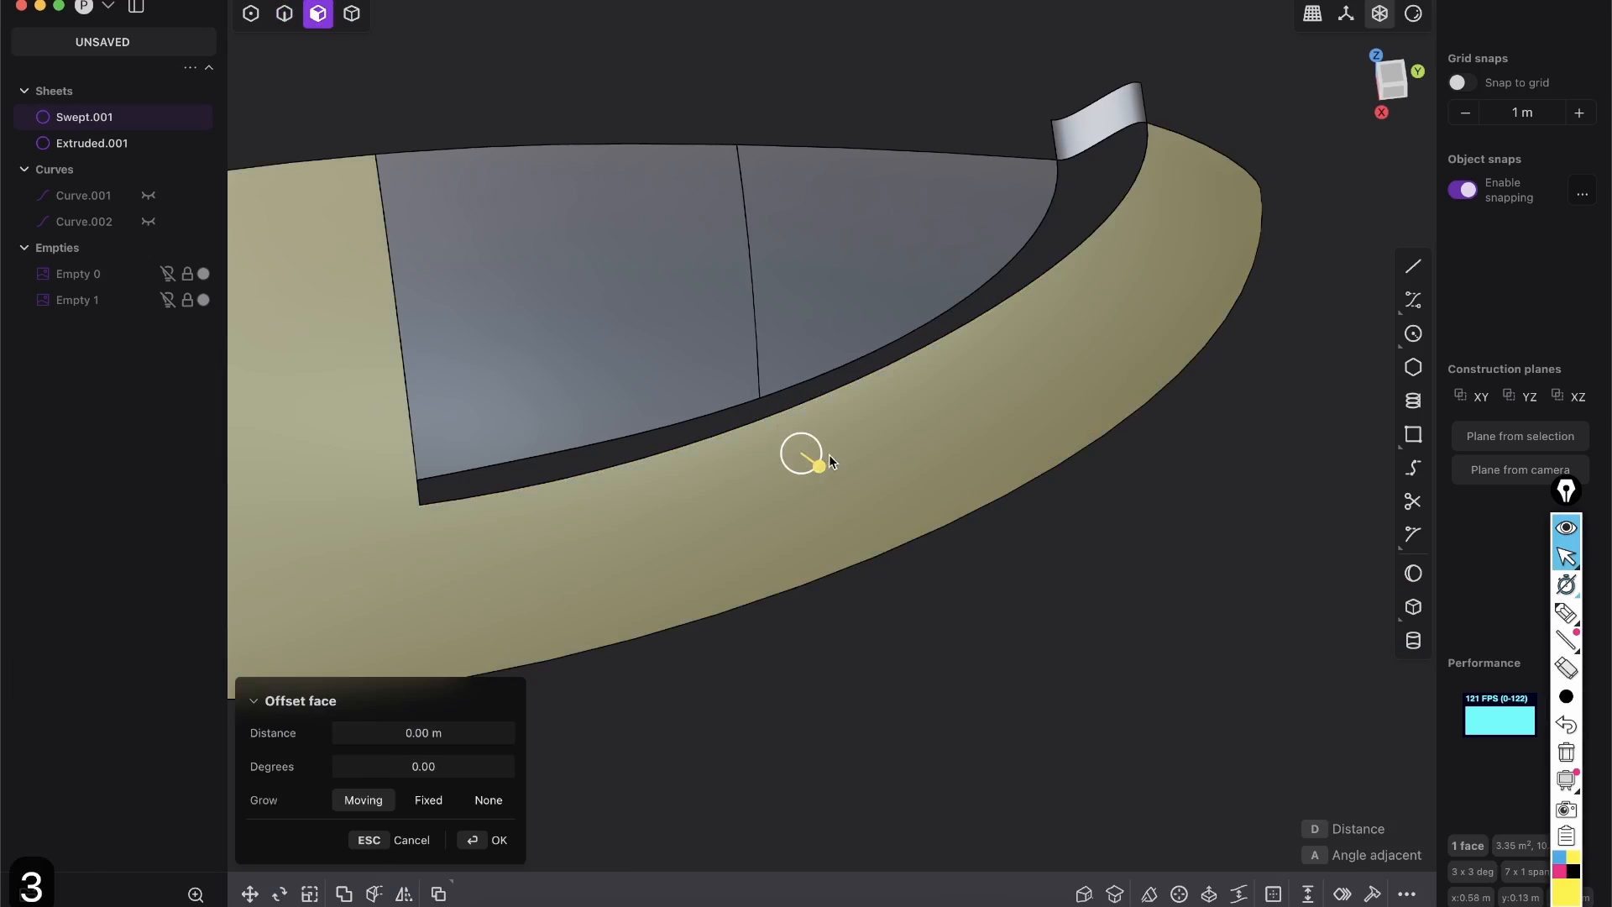
# Confirm the face offset and the G1 loft filling the slot gap between shell and lip.
pyautogui.click(483, 839)
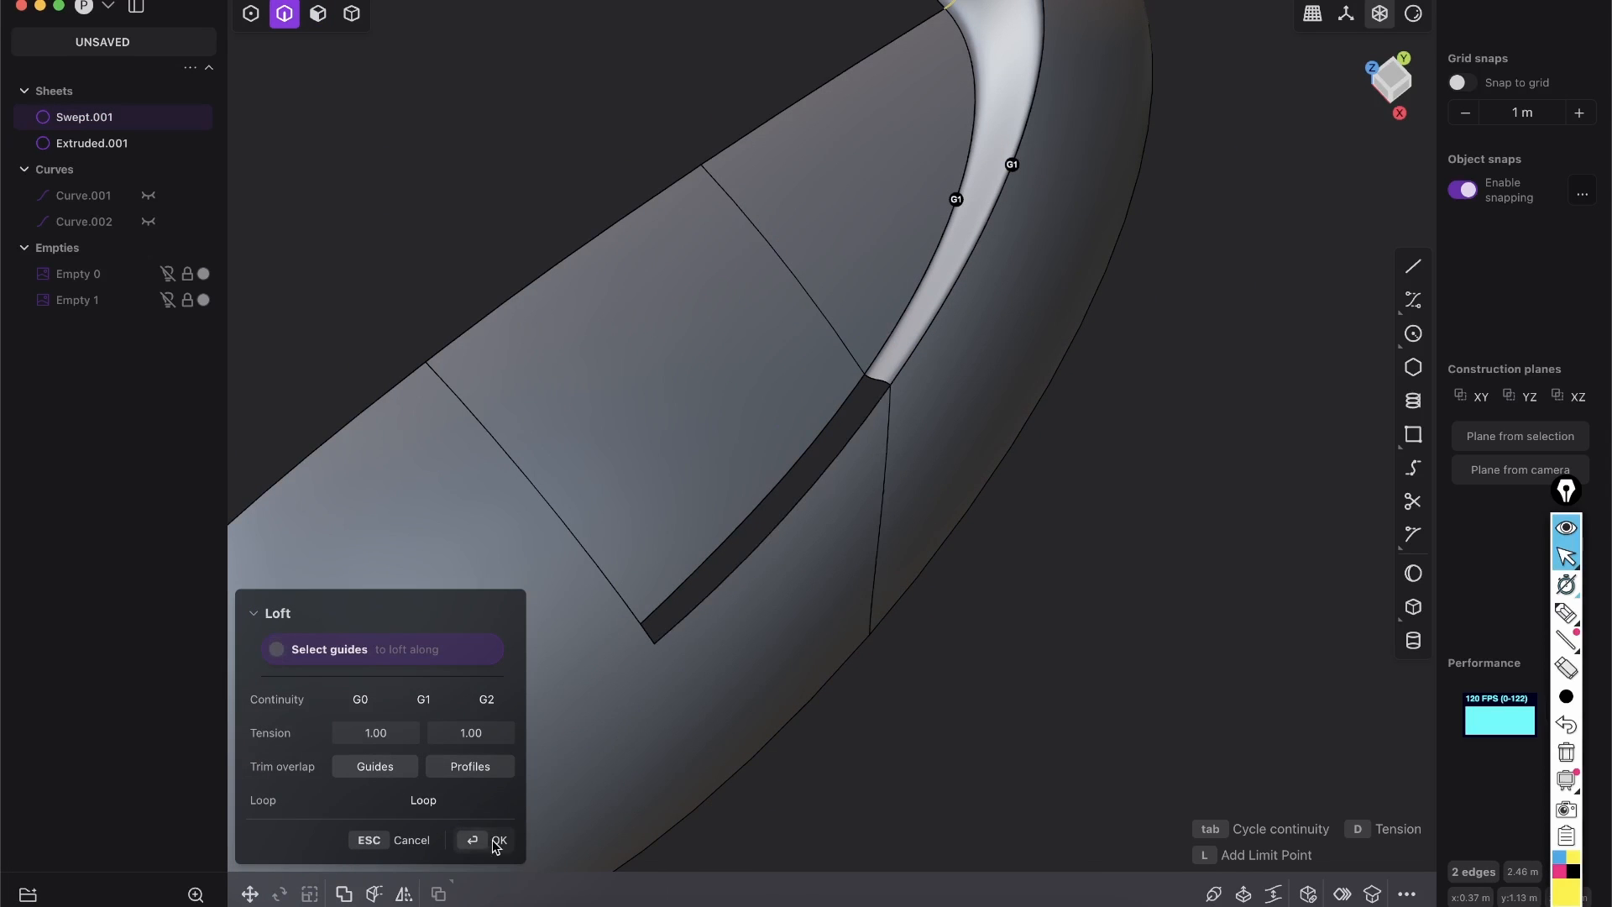
pyautogui.click(497, 839)
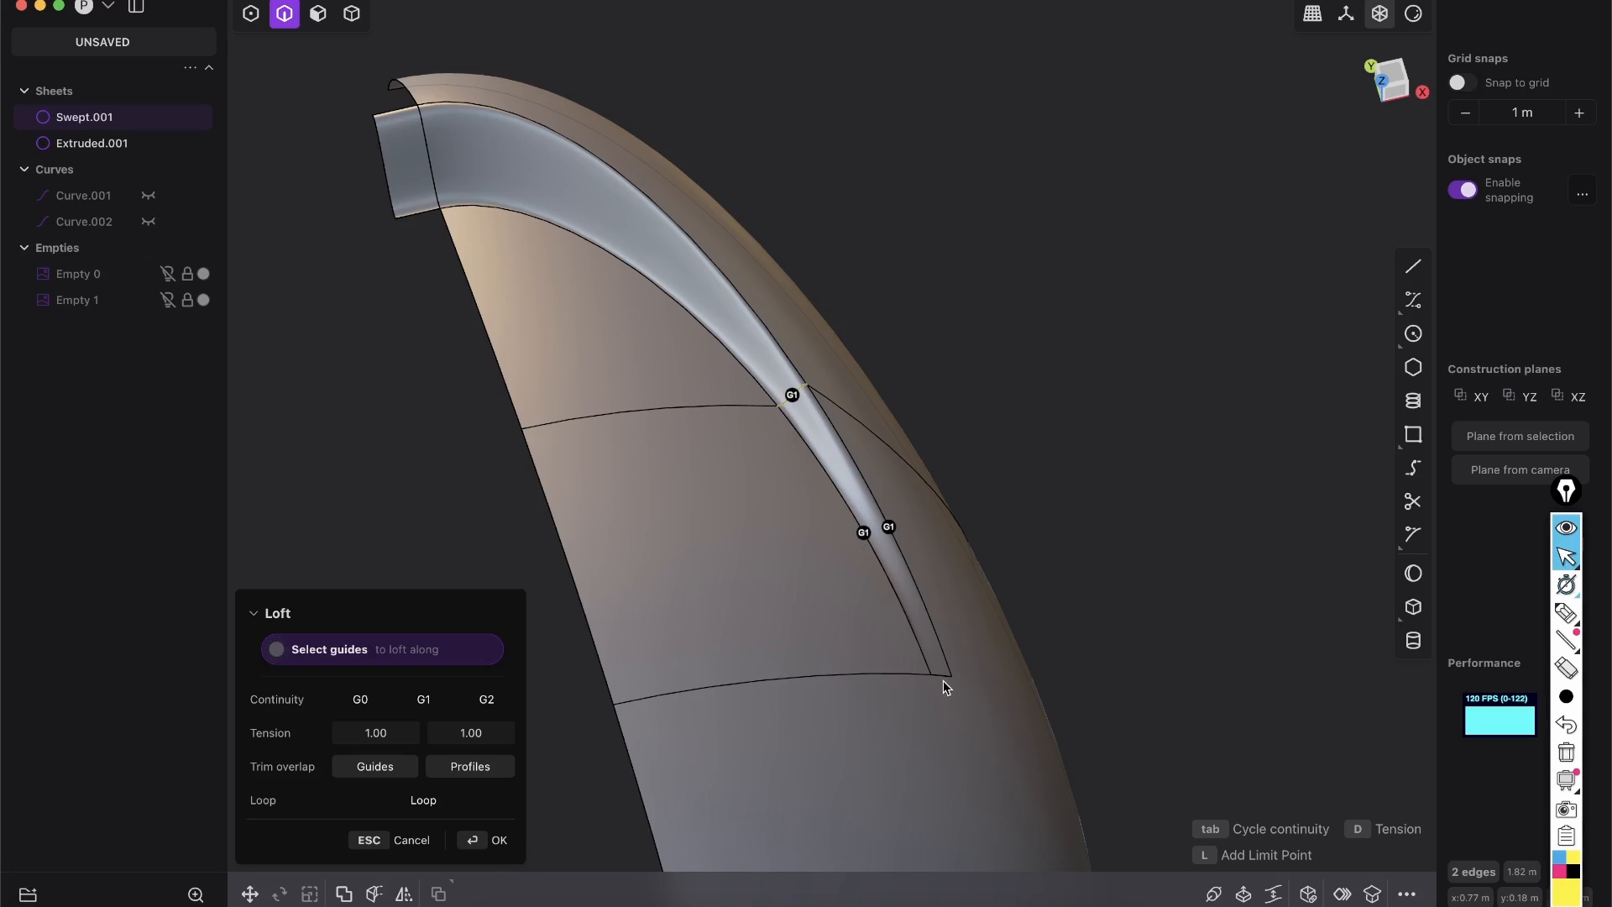
pyautogui.click(487, 840)
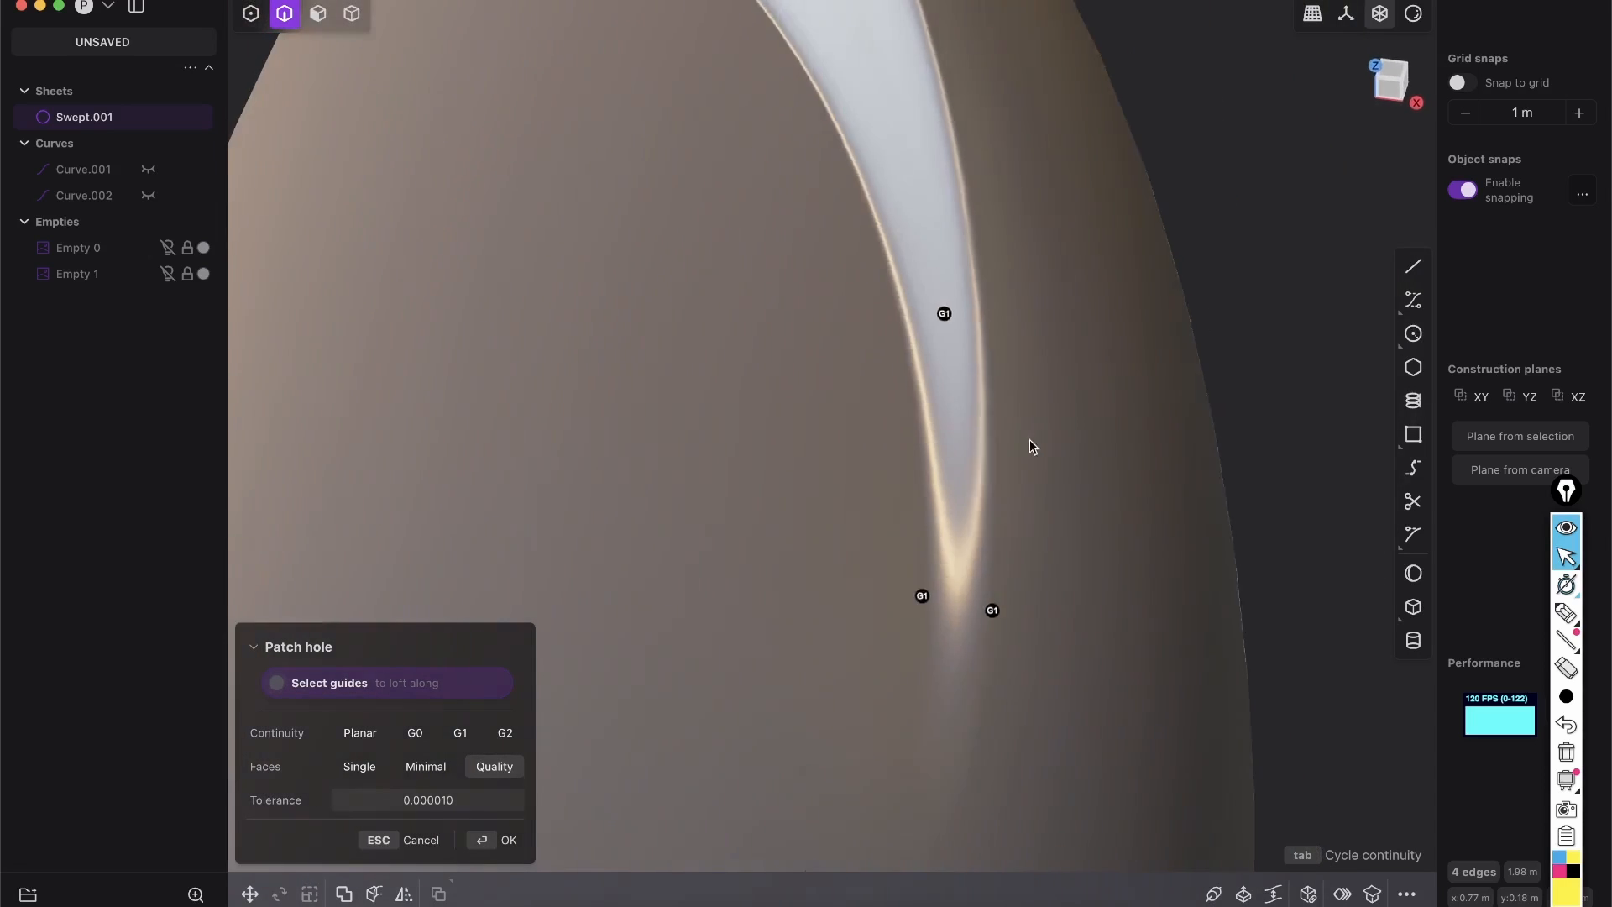
# Confirm the G1 Quality patch filling the hole, check it with zebra stripes, return to grey shading.
pyautogui.click(507, 840)
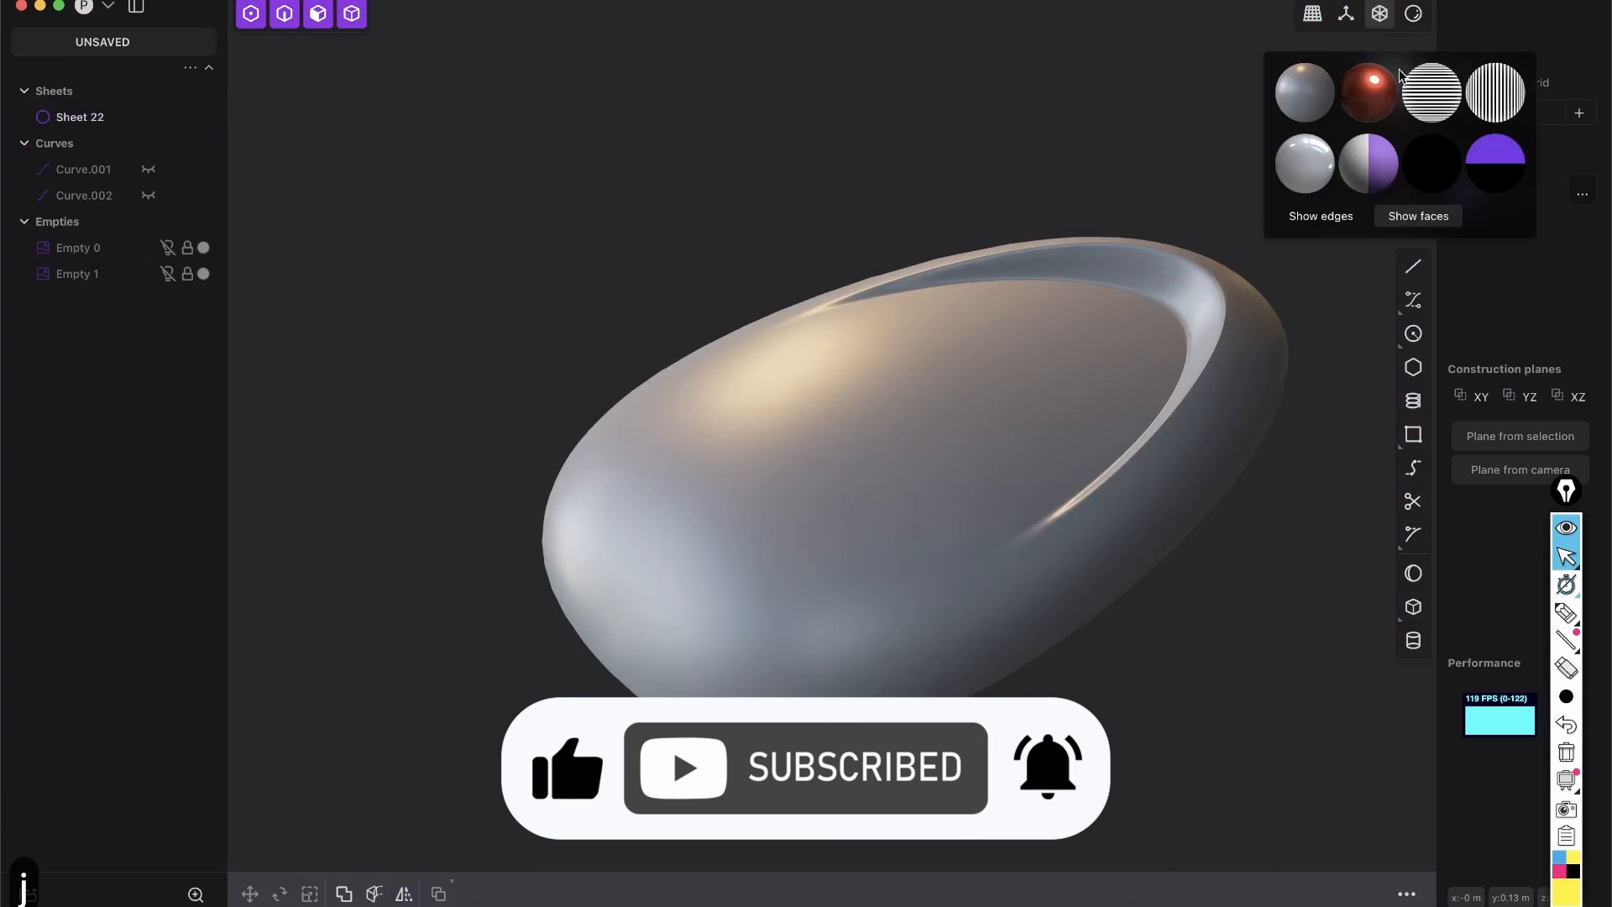
pyautogui.click(1431, 90)
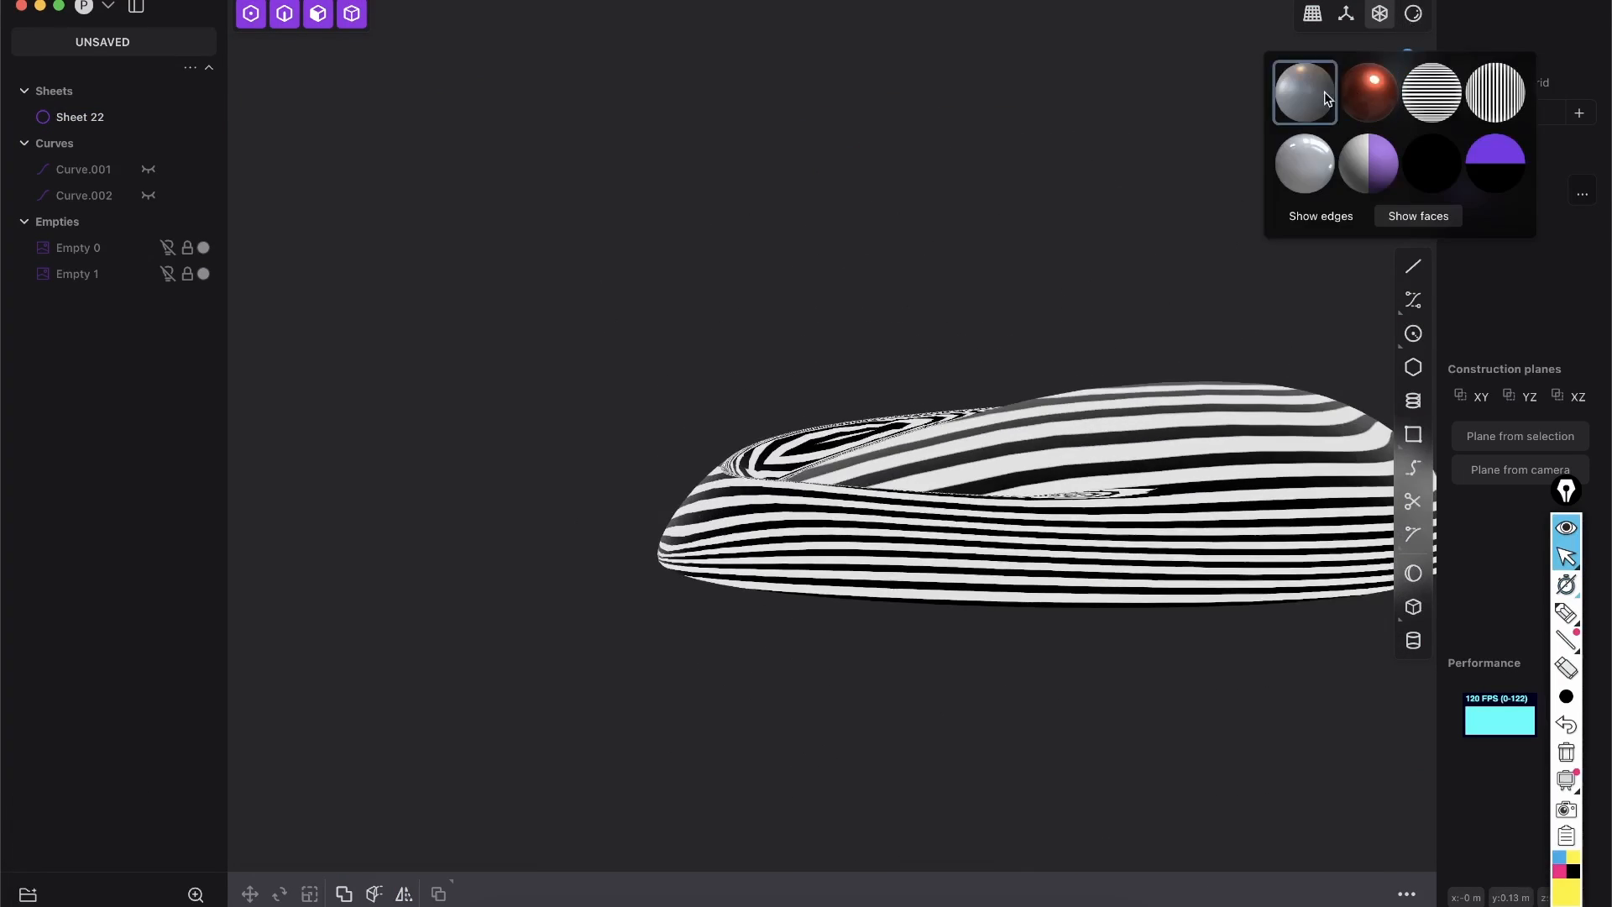
pyautogui.click(1305, 91)
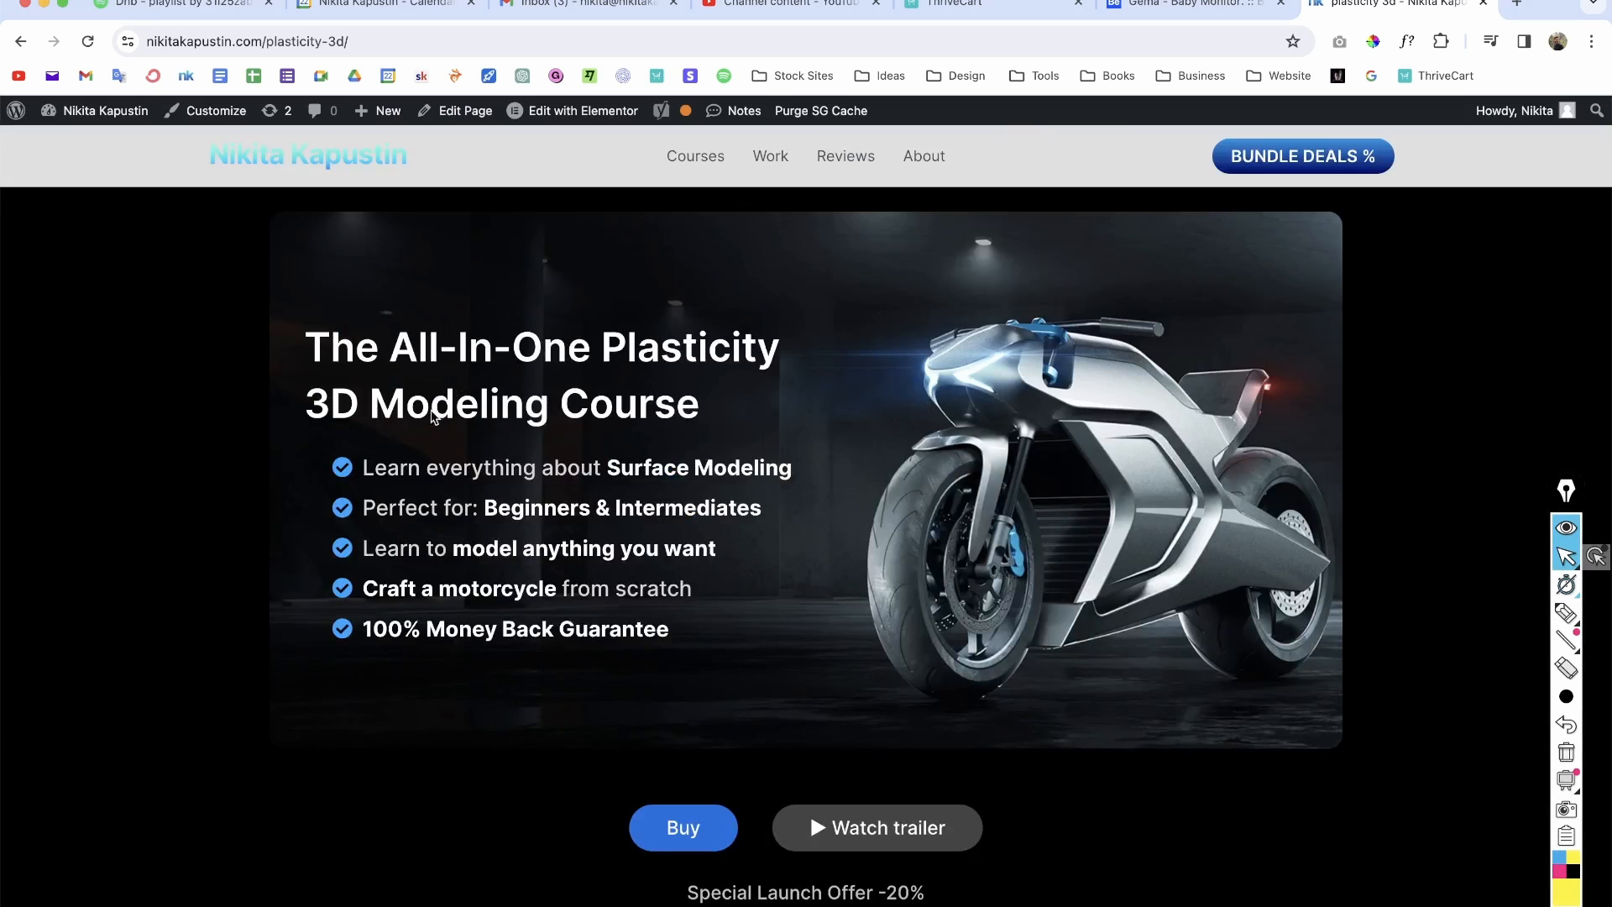
pyautogui.moveTo(1173, 638)
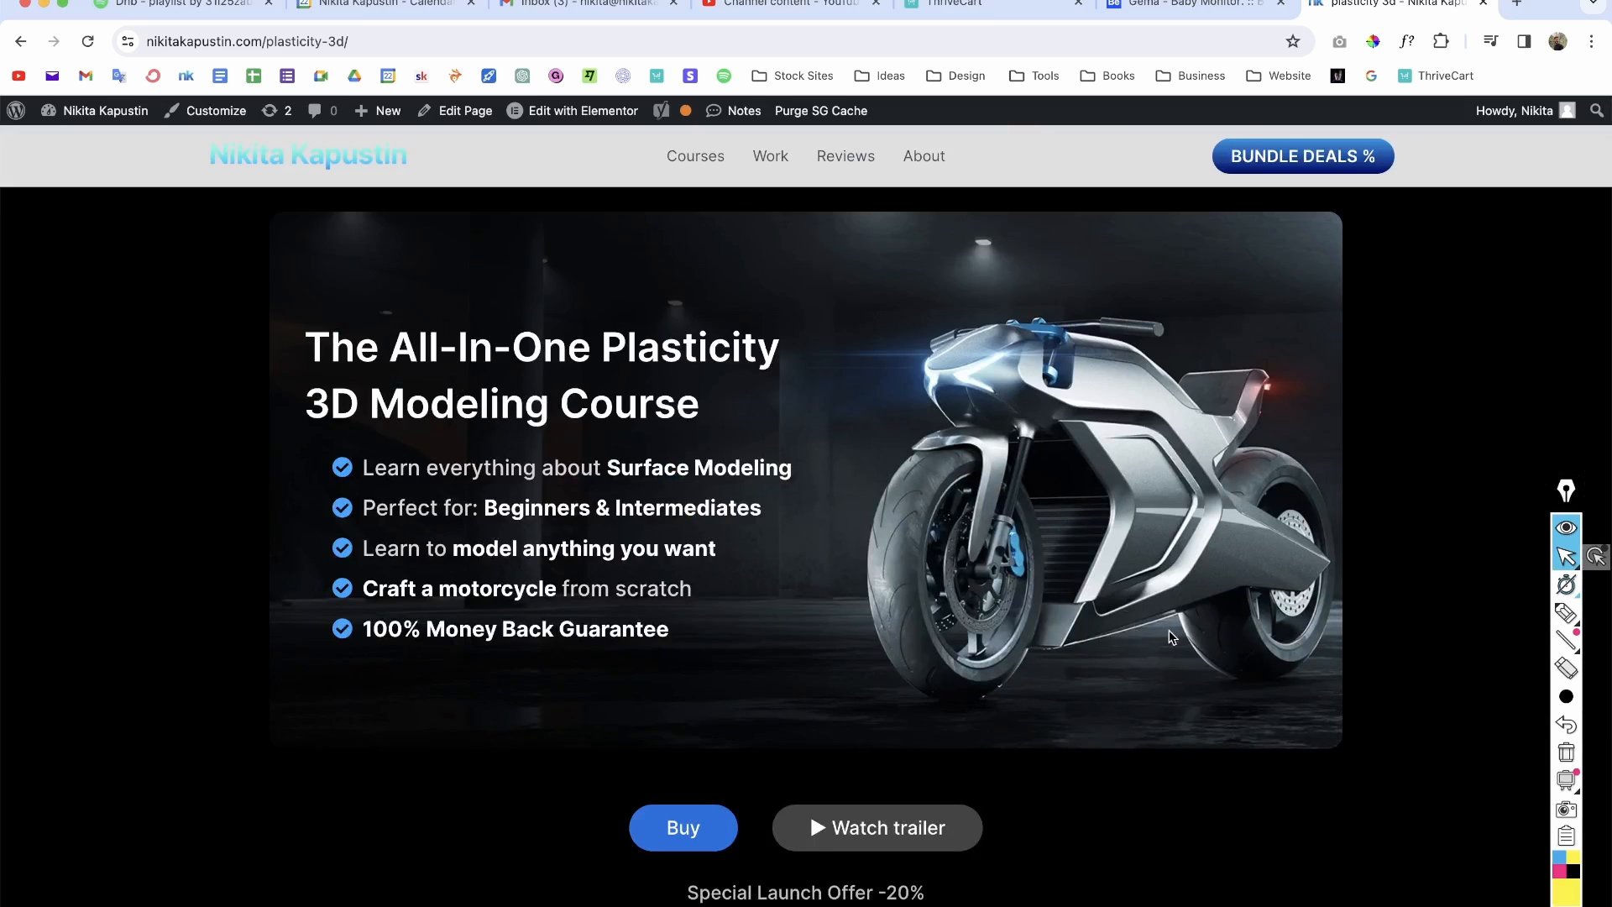
pyautogui.scroll(-3)
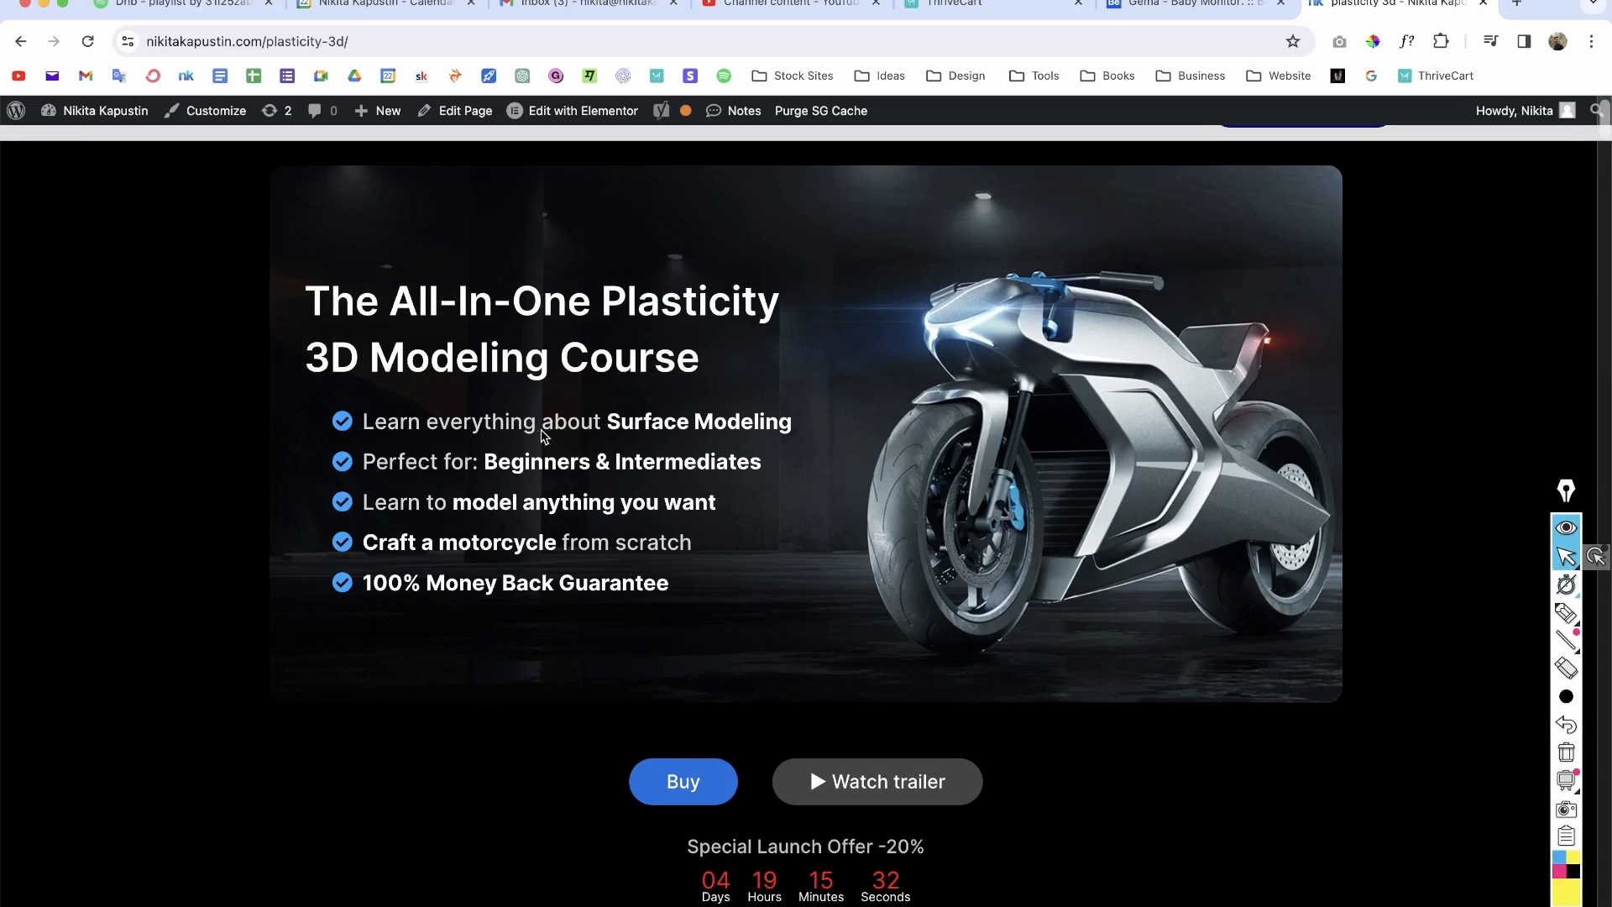
pyautogui.doubleClick(697, 421)
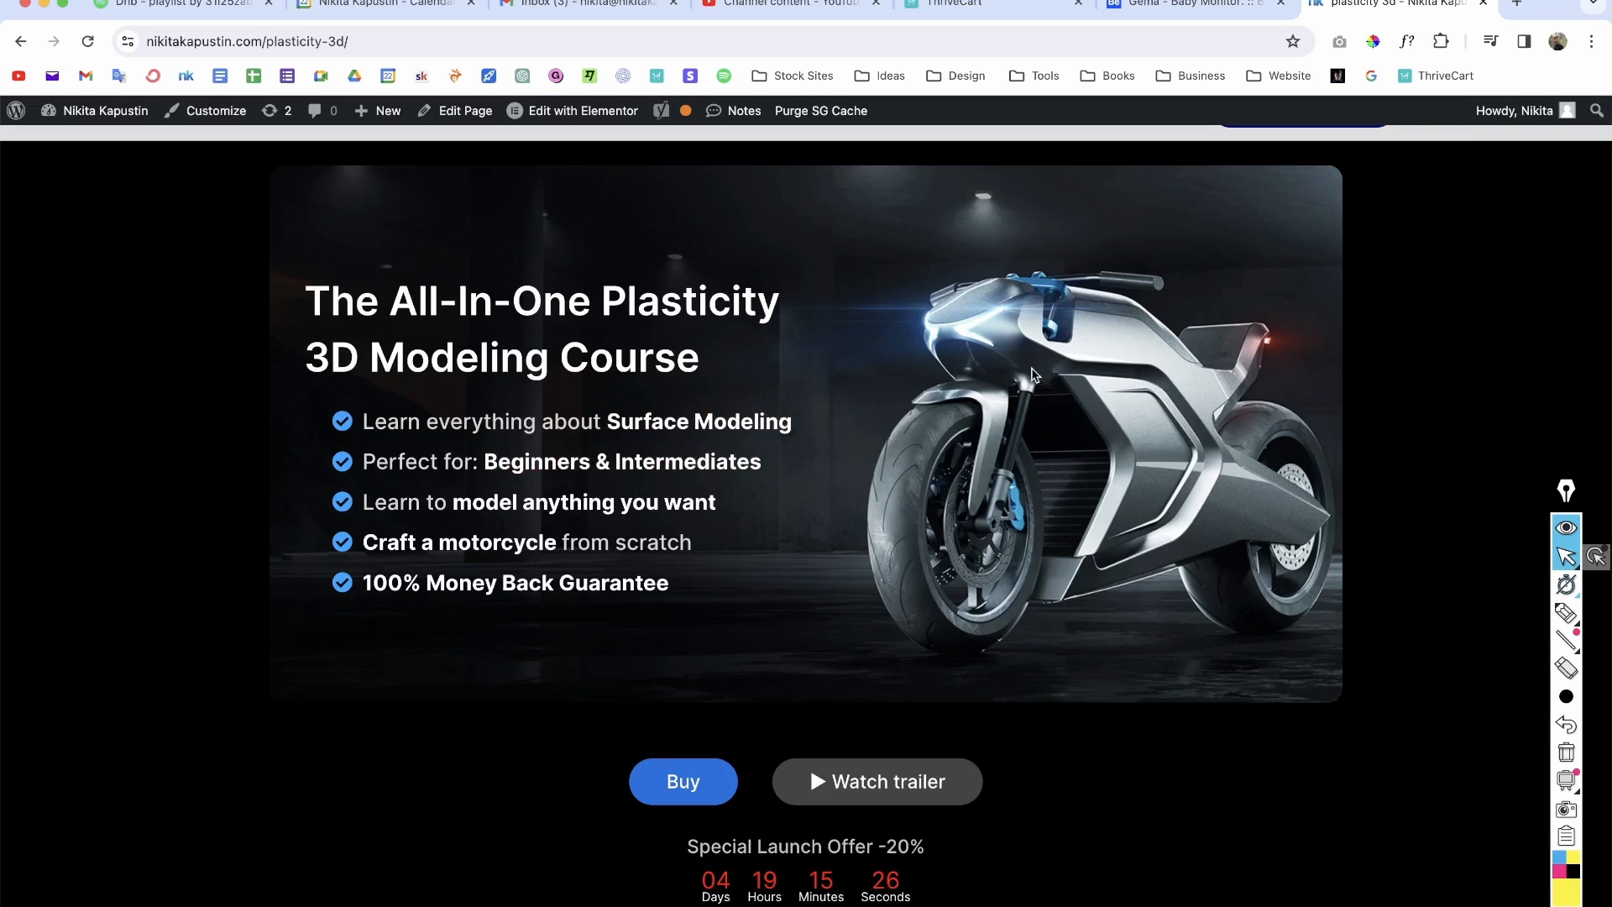
pyautogui.scroll(-3)
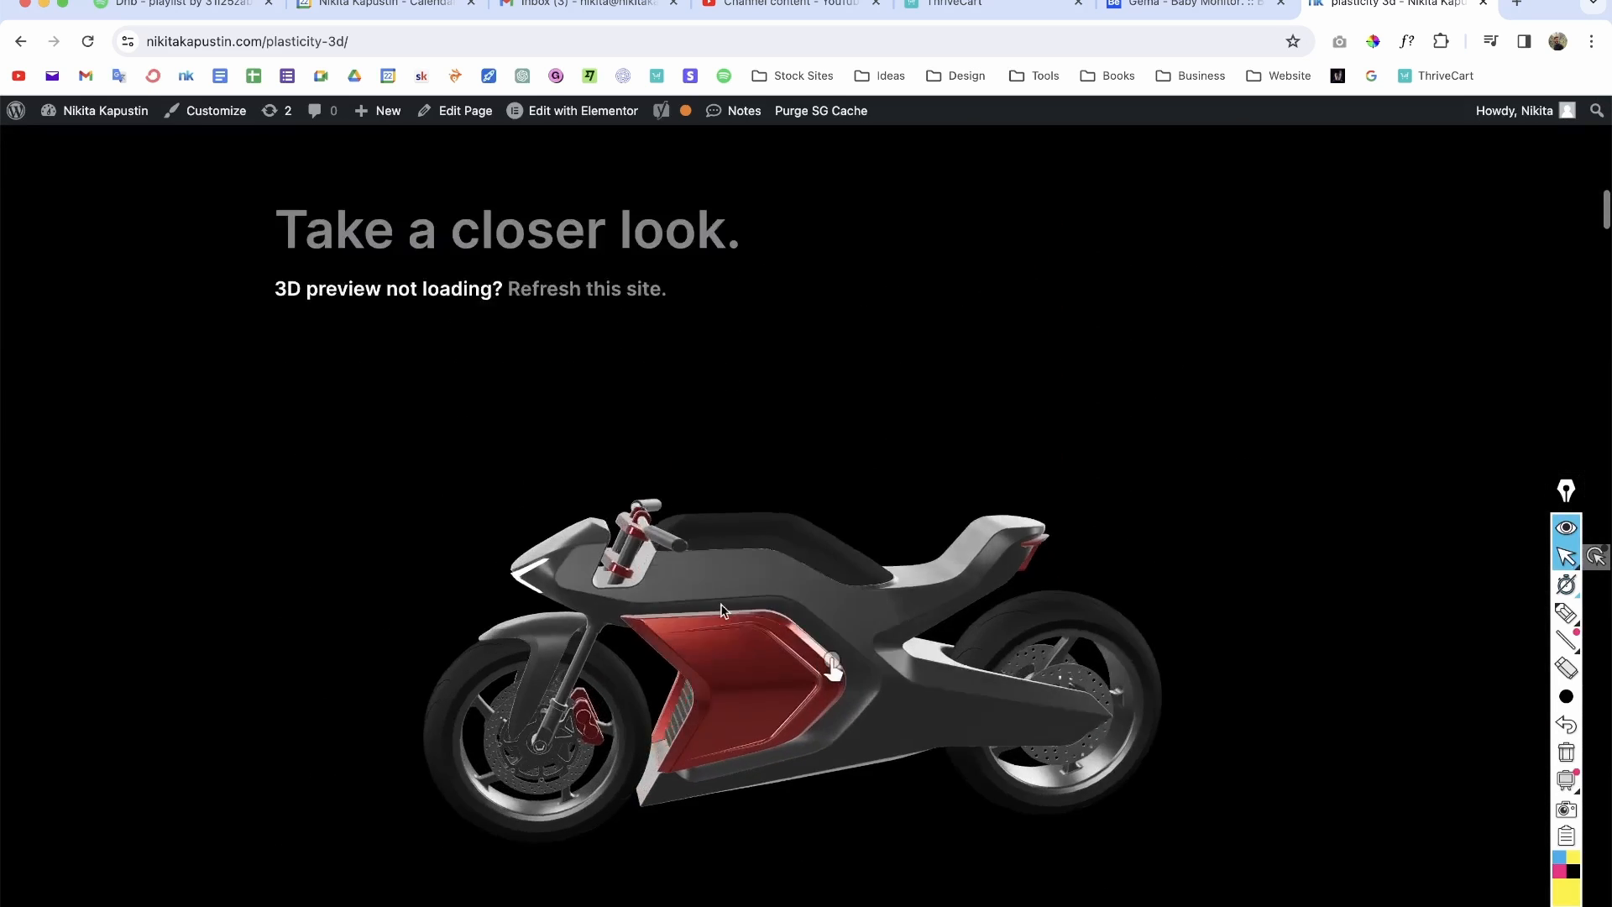
pyautogui.scroll(-3)
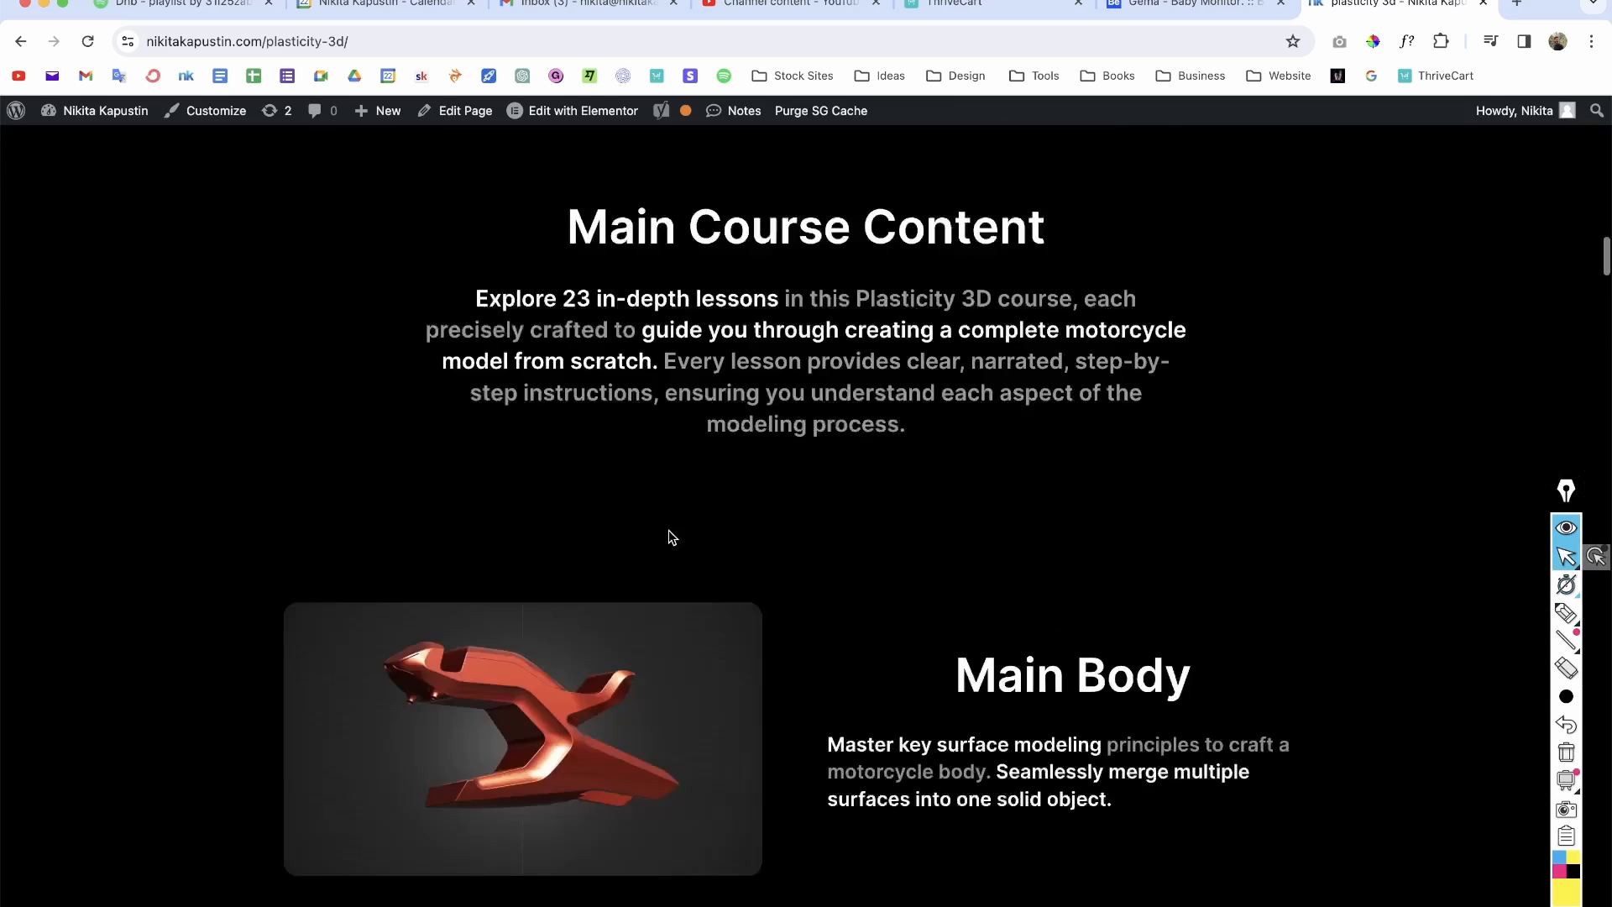
pyautogui.scroll(-3)
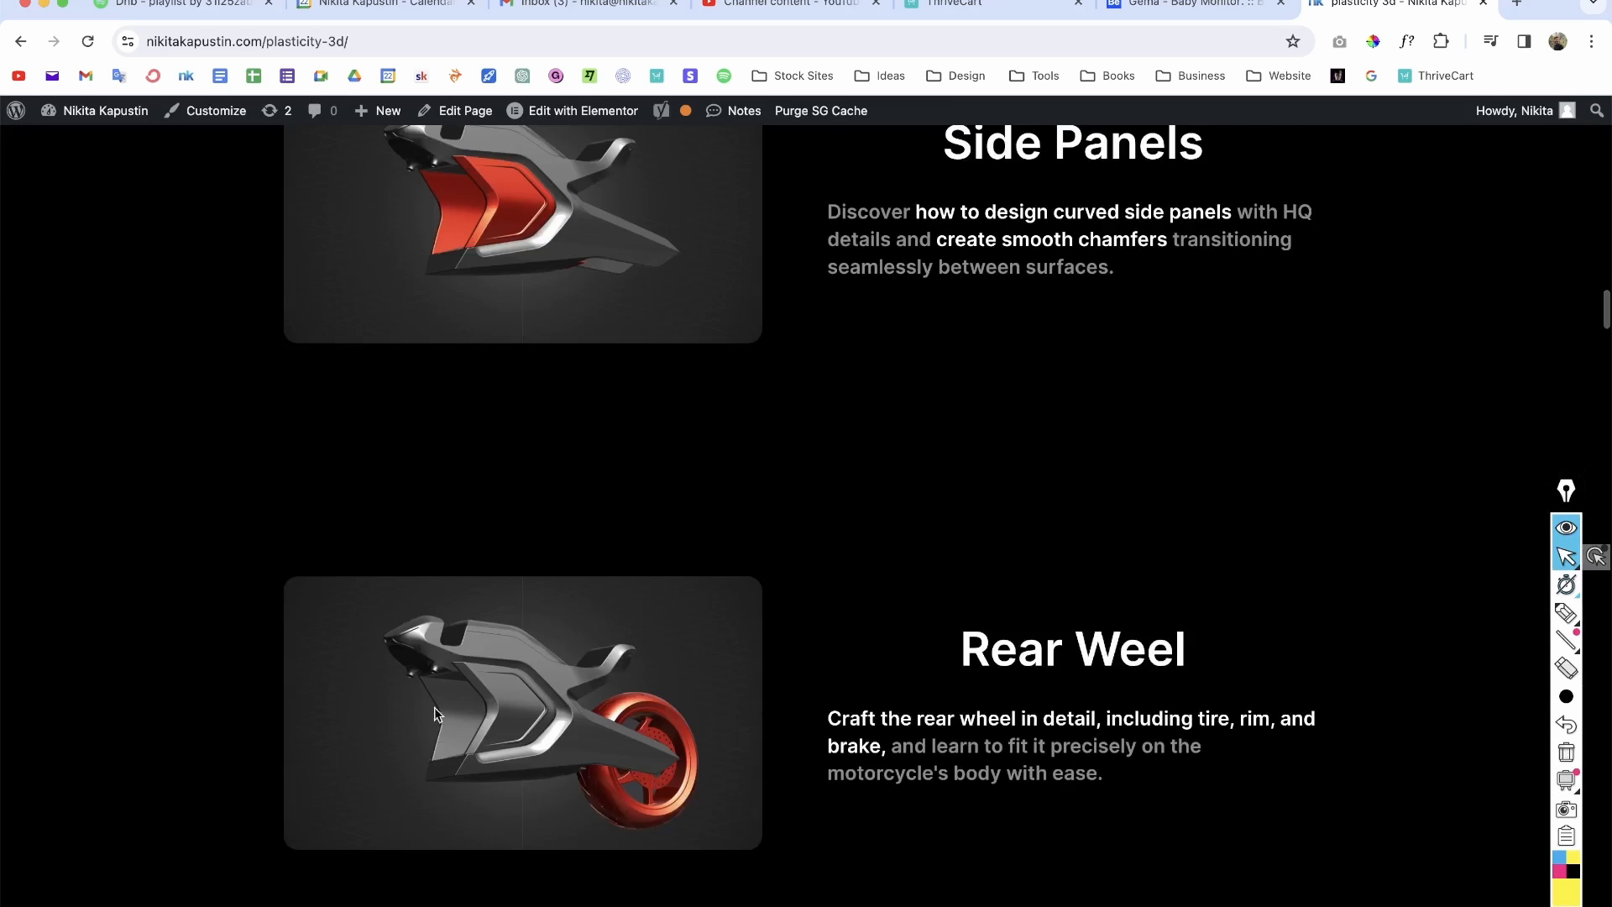
pyautogui.scroll(3)
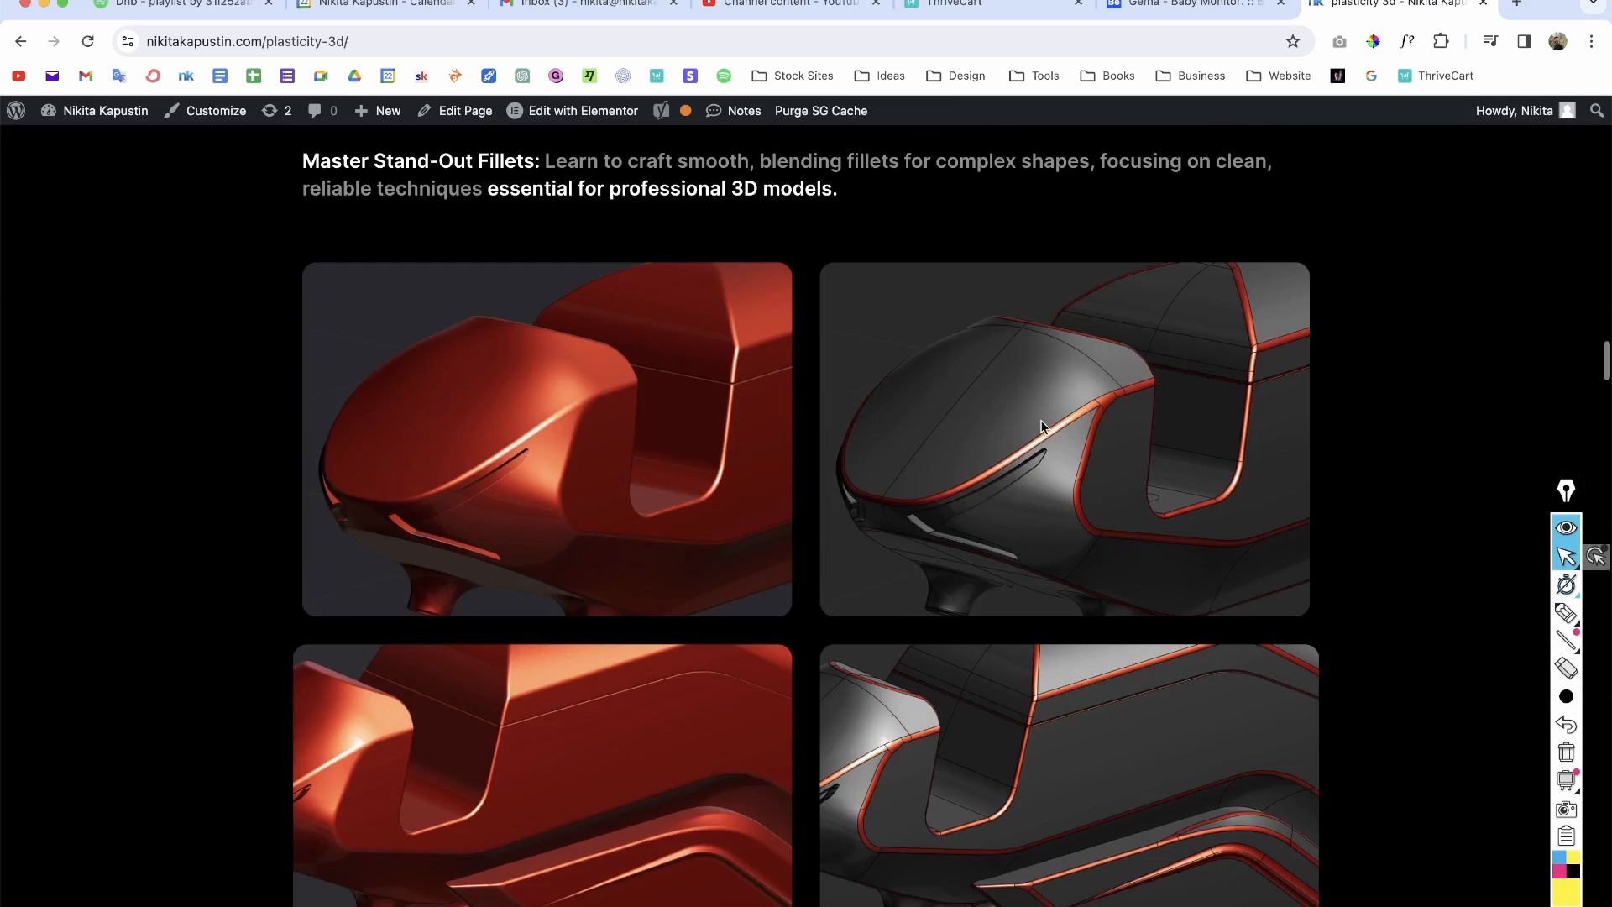
pyautogui.moveTo(1079, 432)
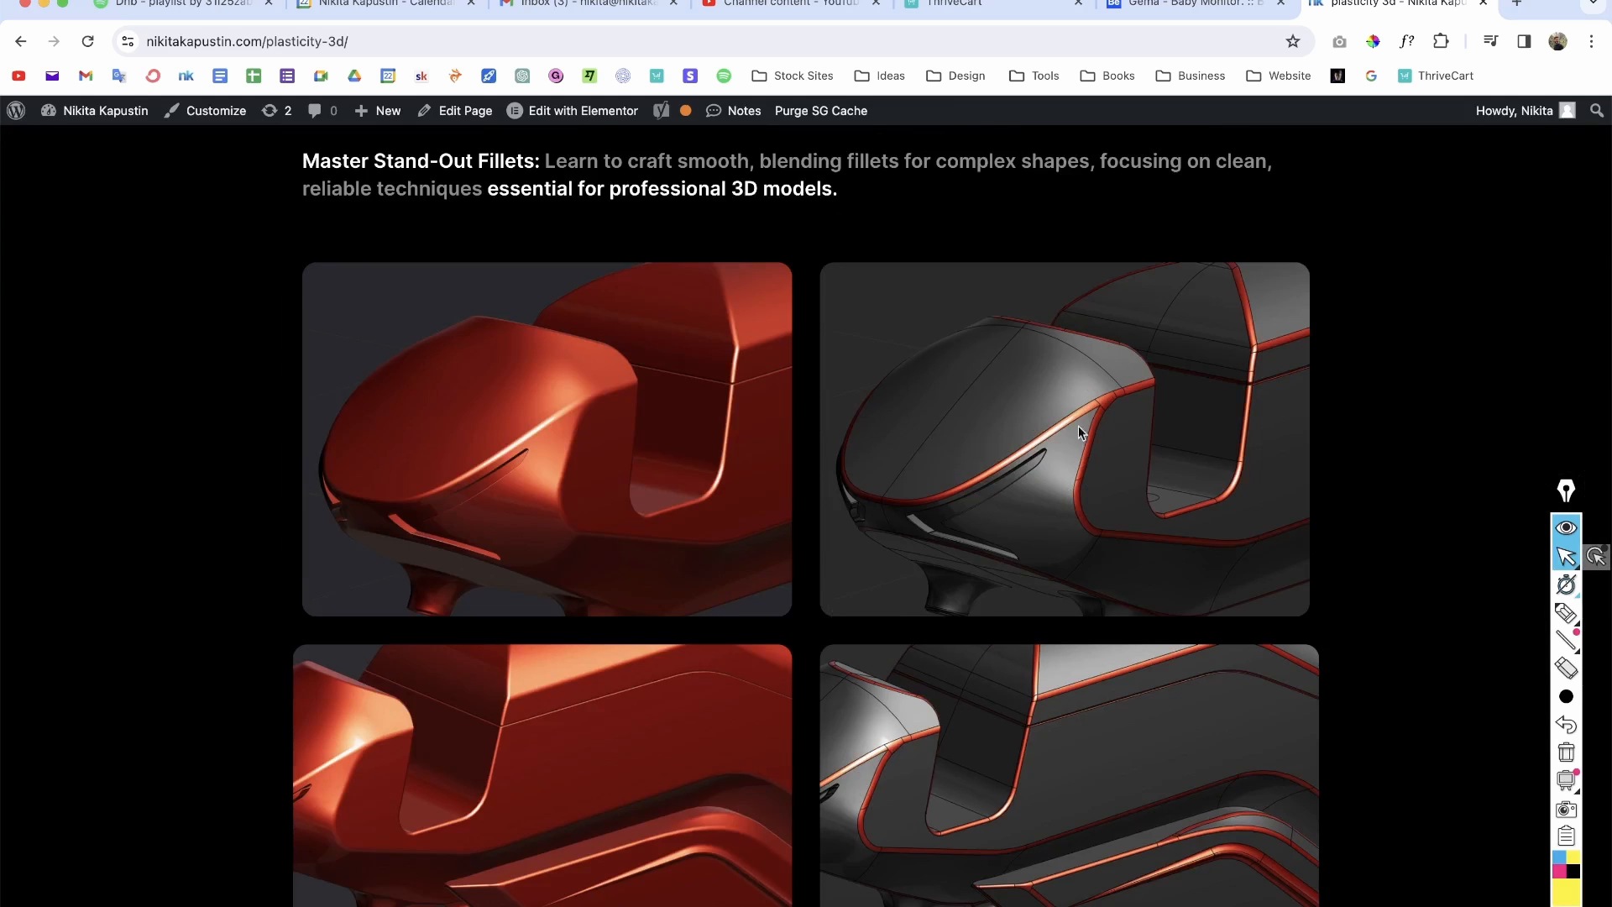
pyautogui.scroll(-3)
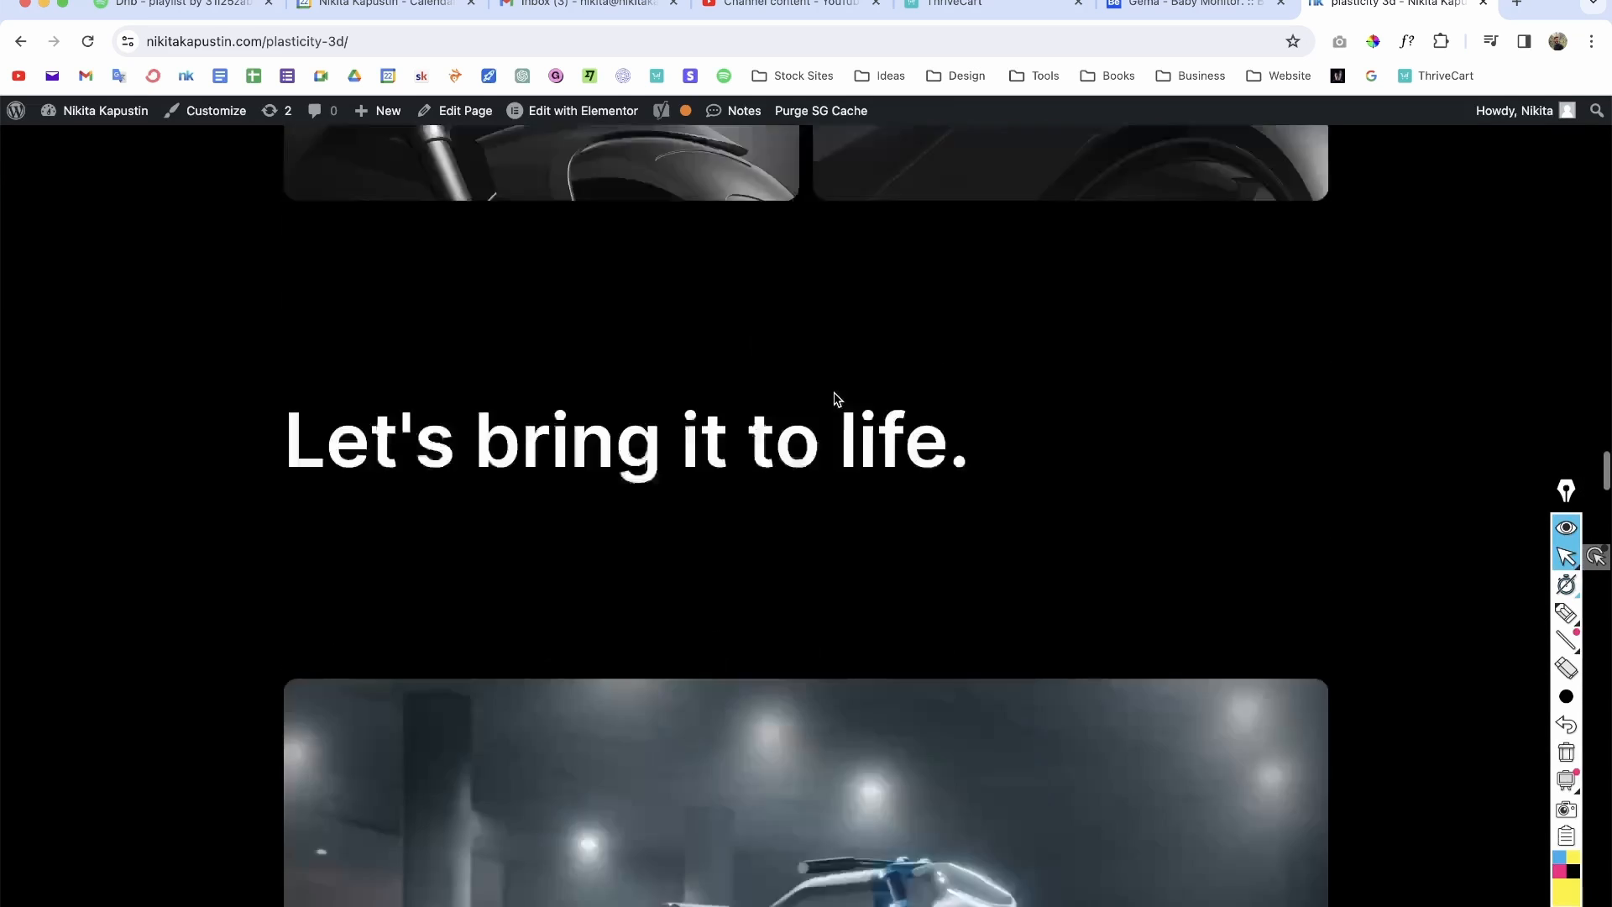
pyautogui.scroll(-3)
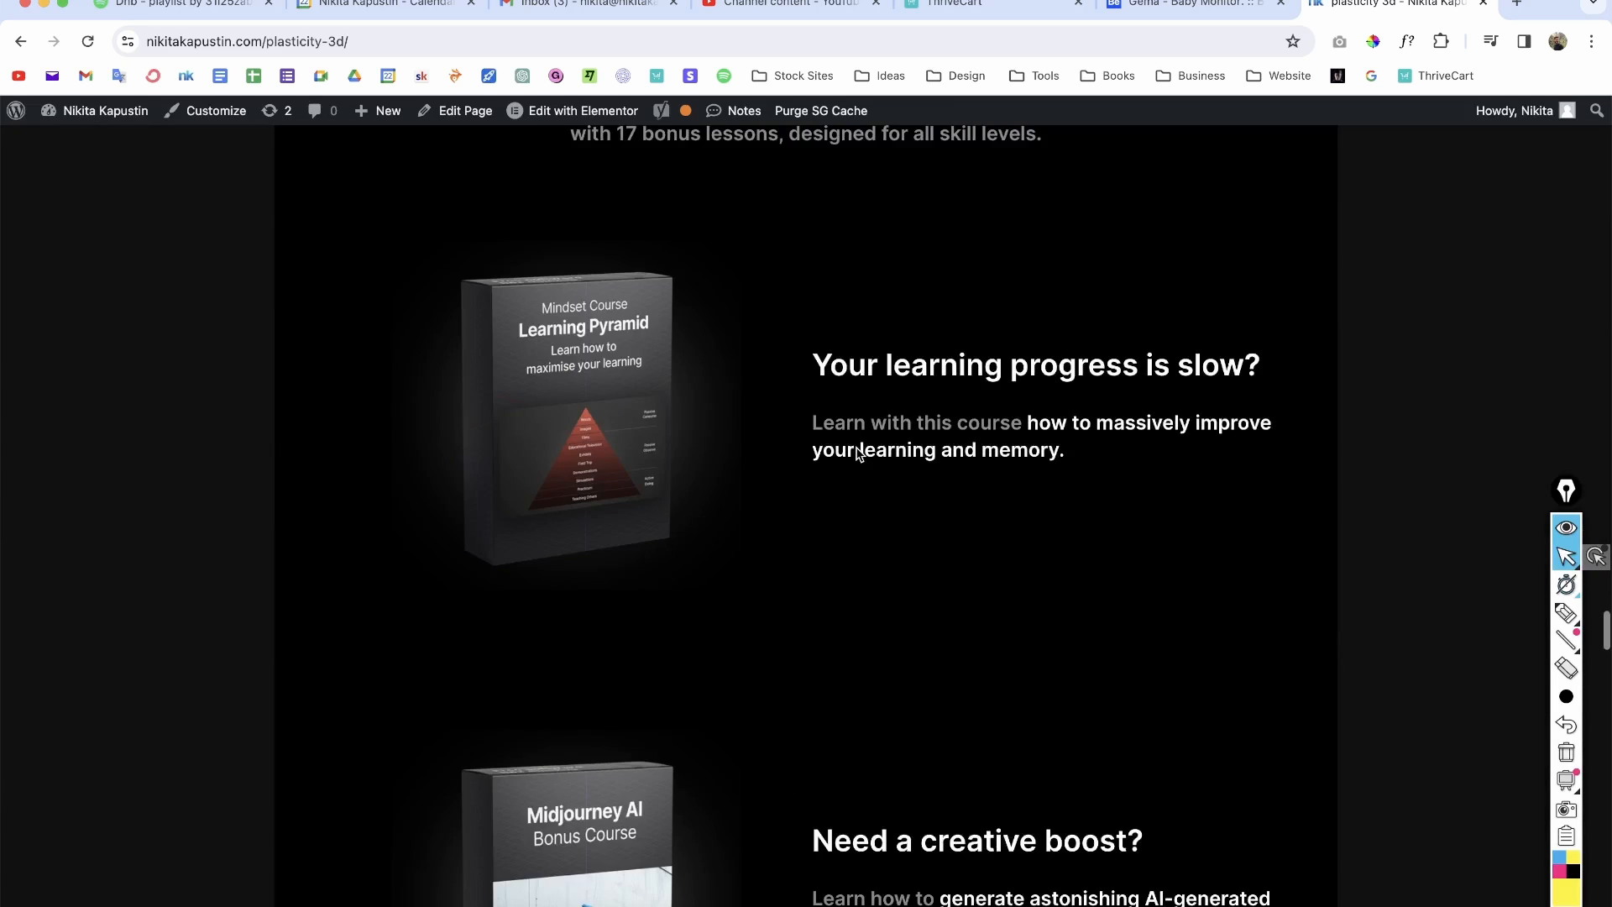
pyautogui.scroll(3)
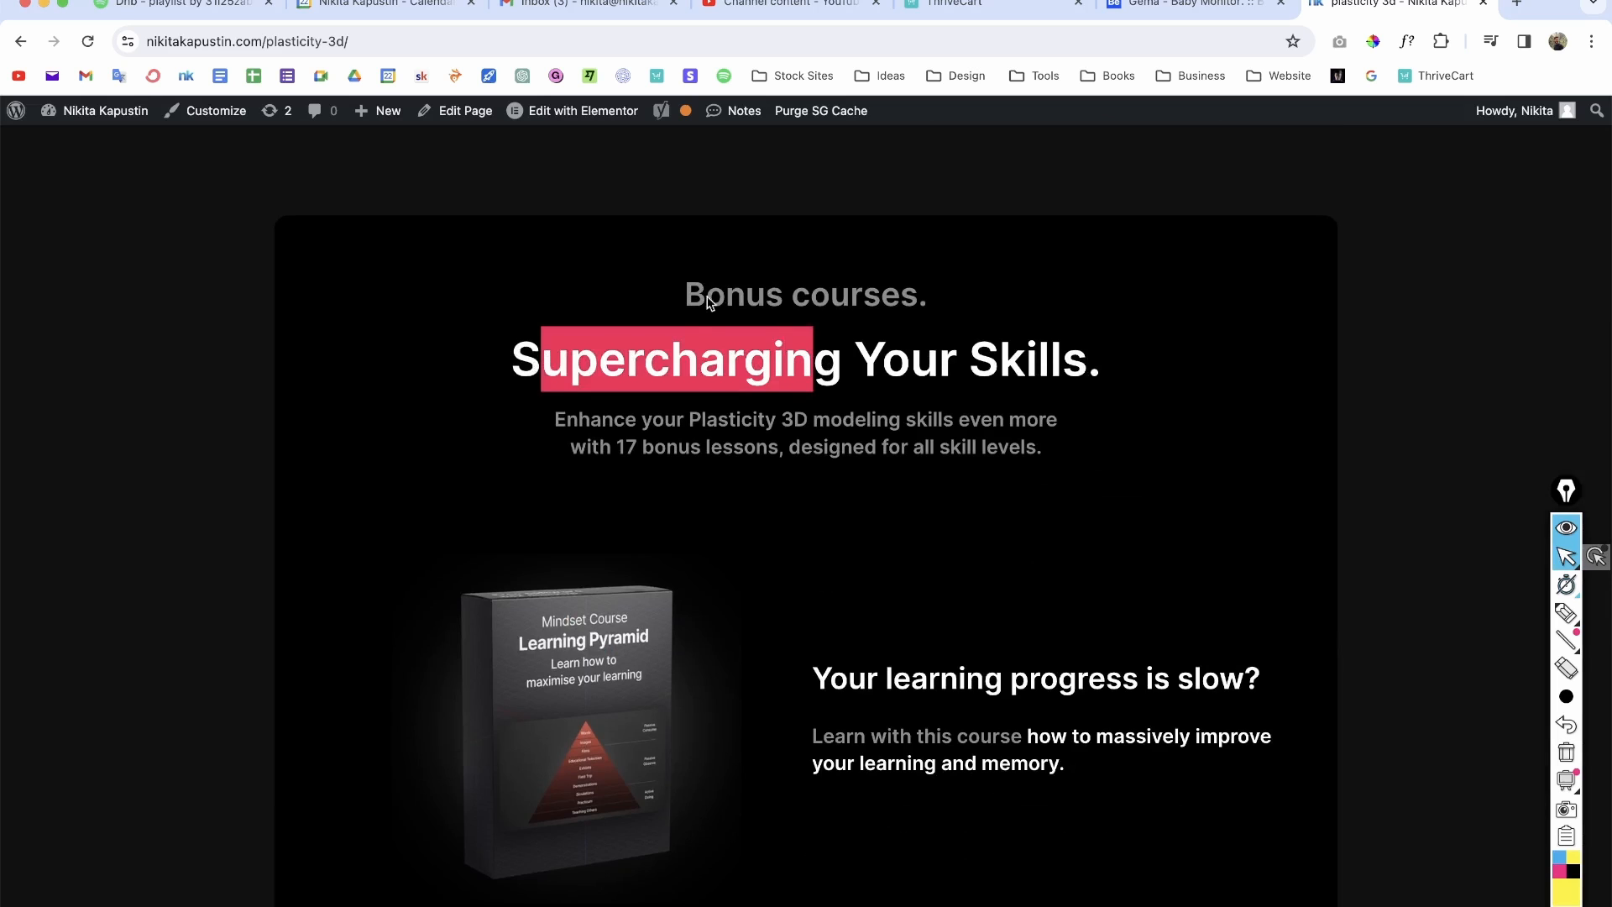
pyautogui.scroll(-3)
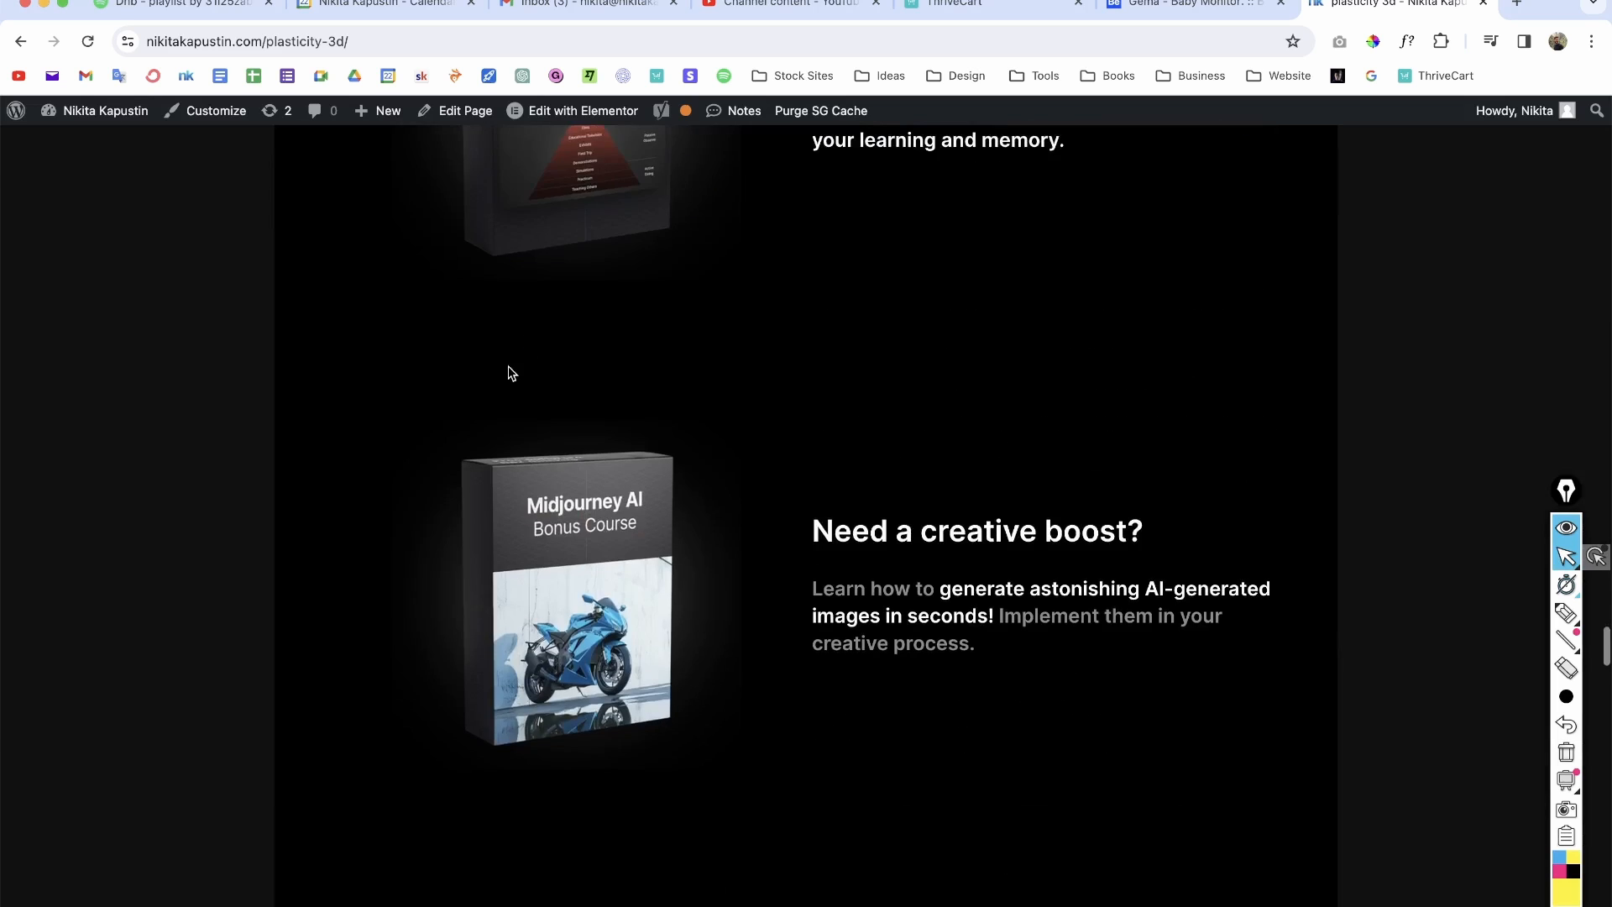
pyautogui.scroll(3)
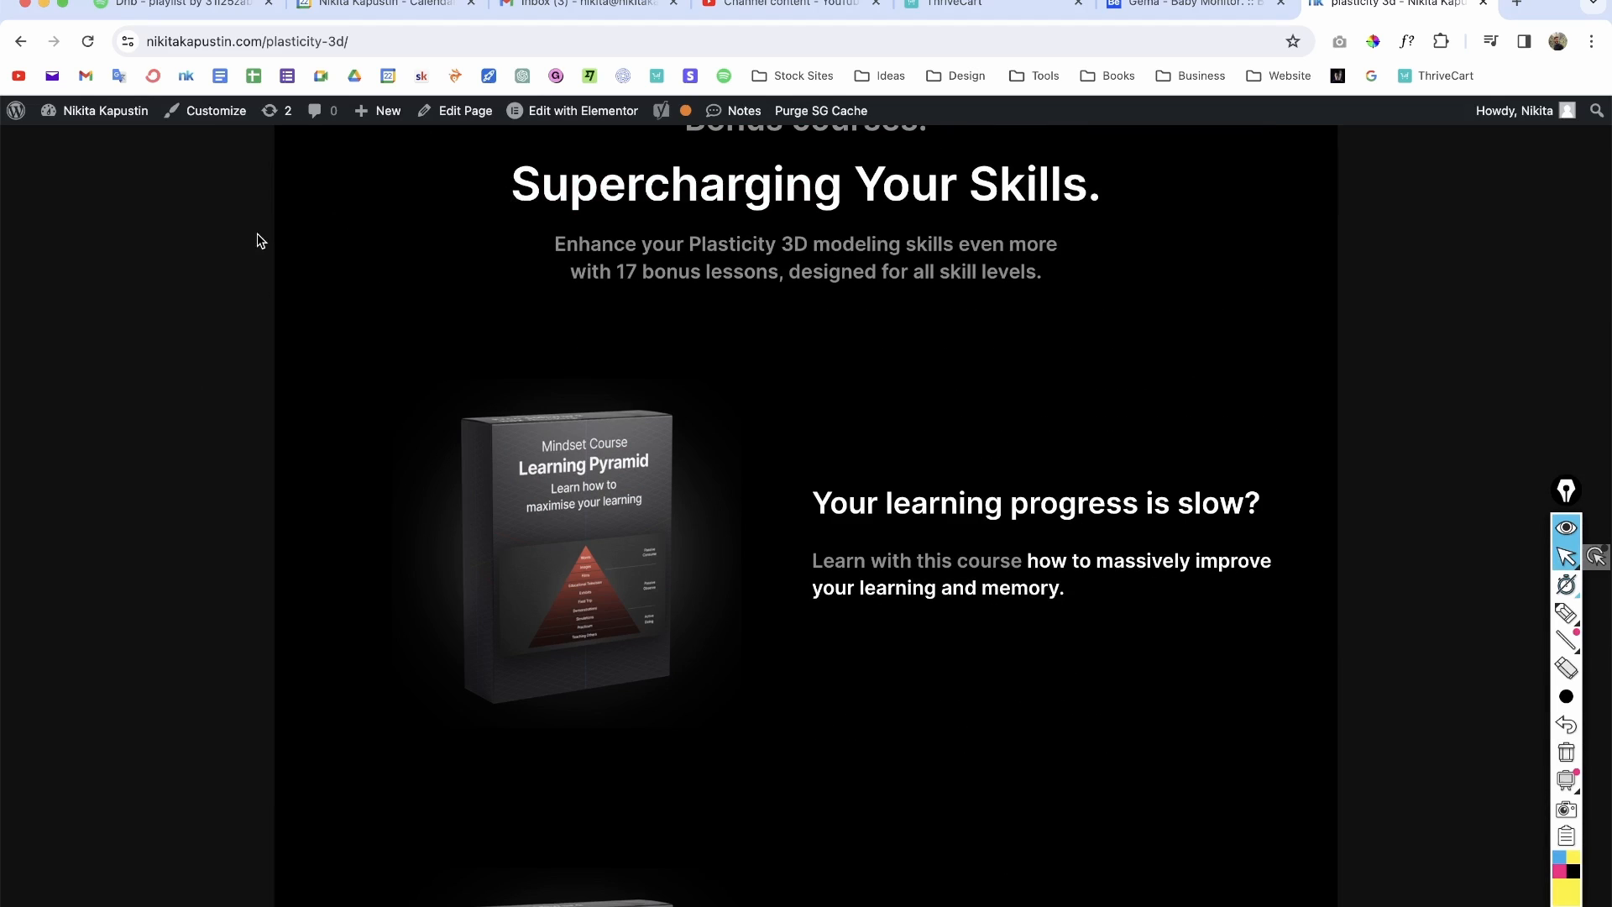
pyautogui.scroll(-3)
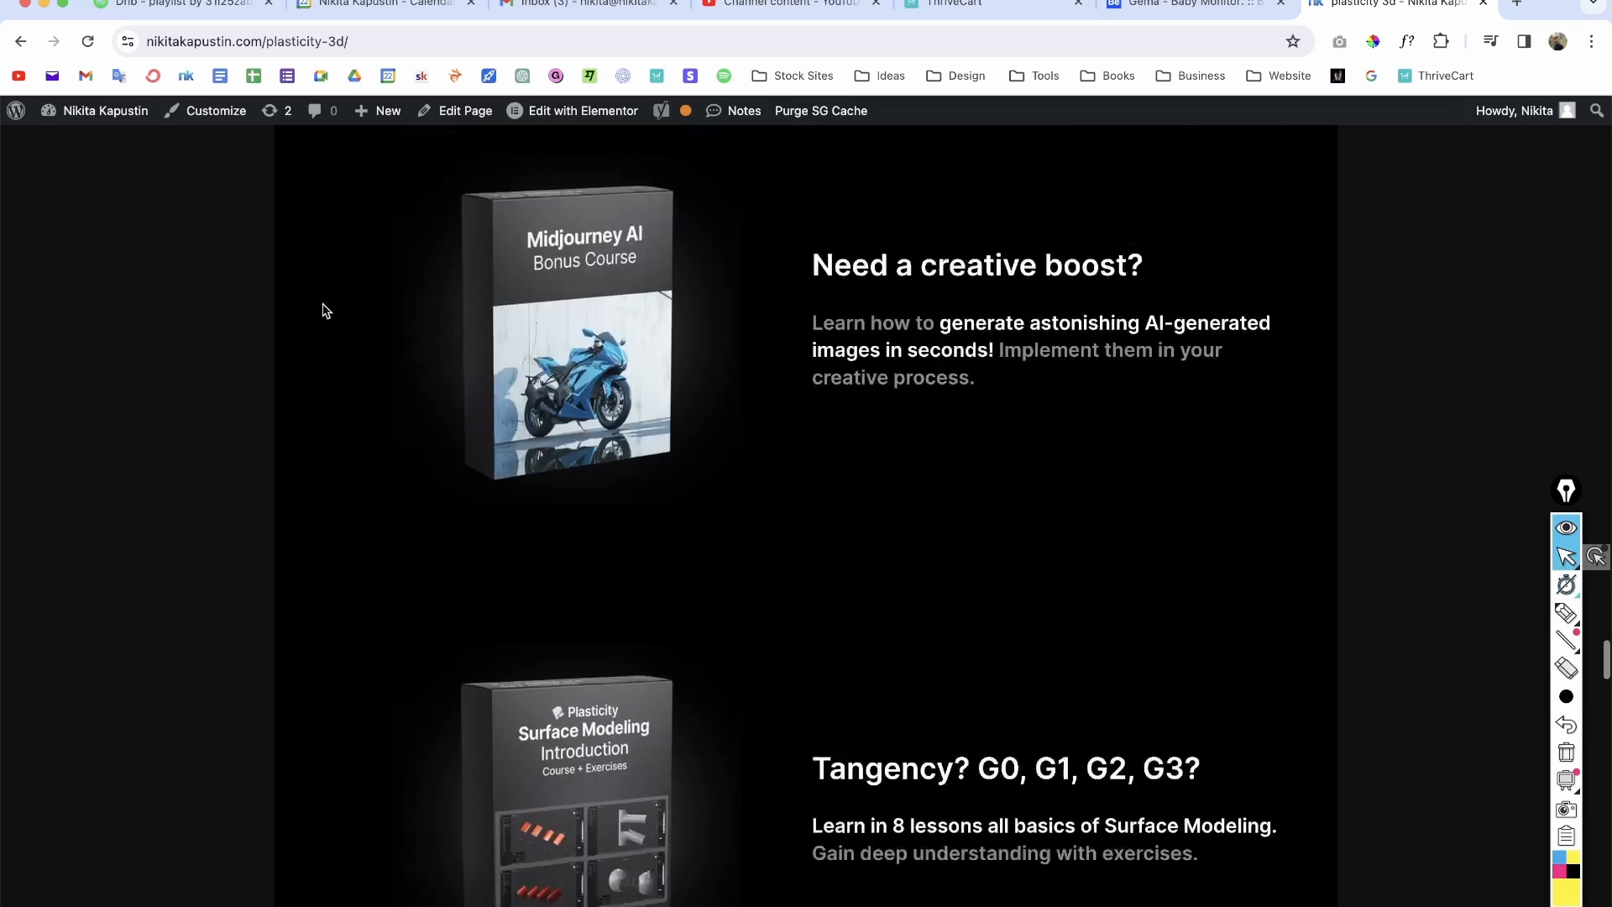
pyautogui.scroll(-3)
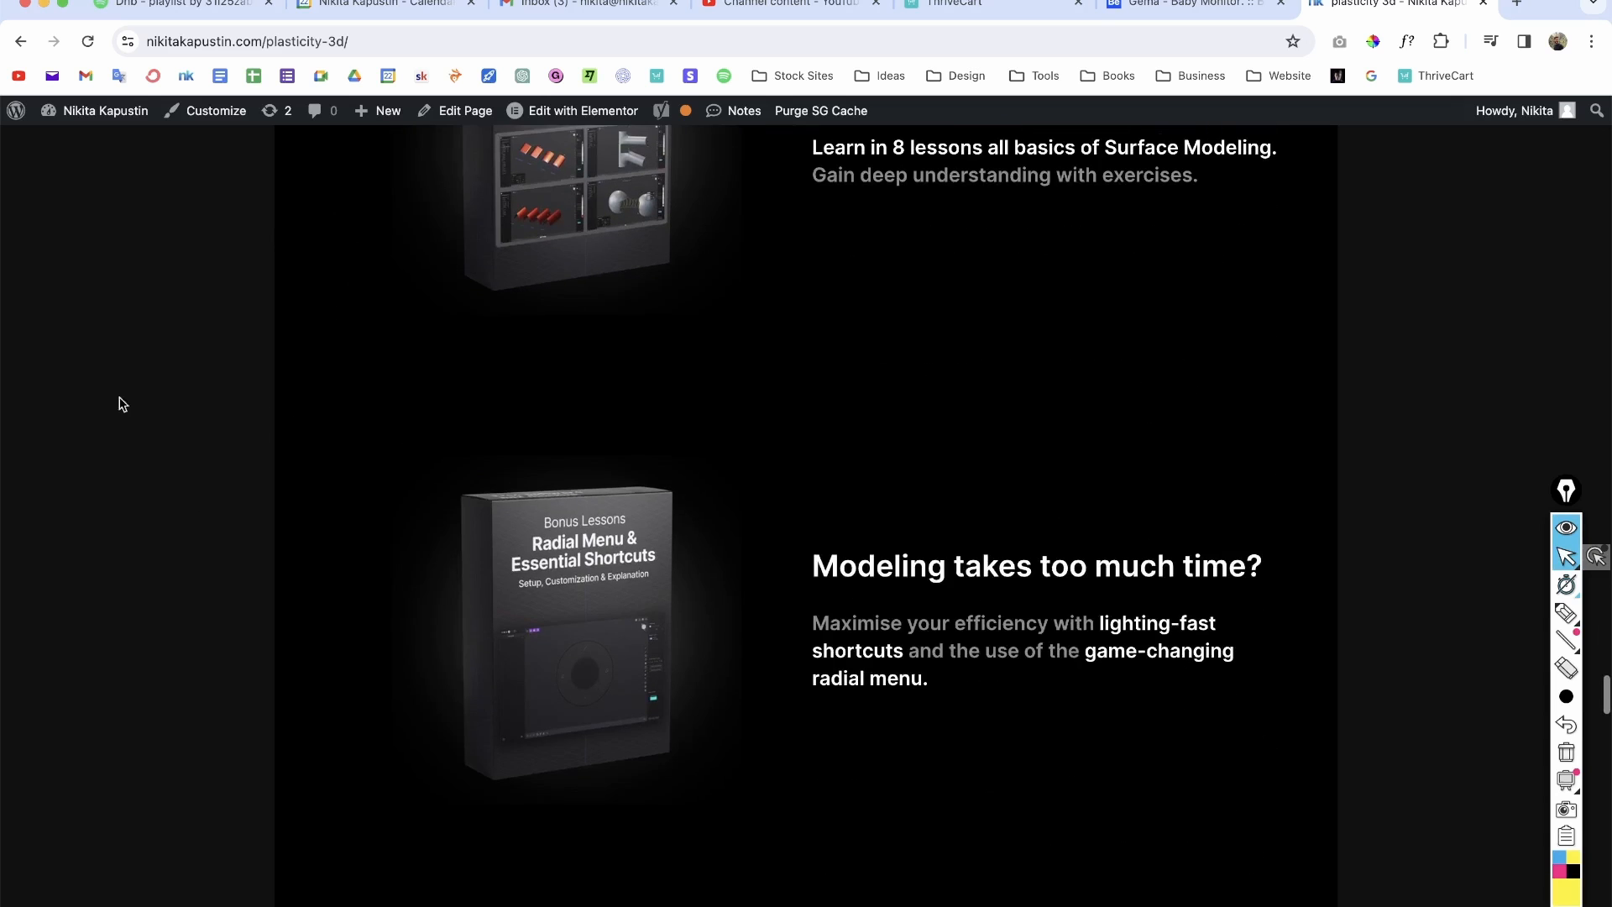
pyautogui.scroll(-3)
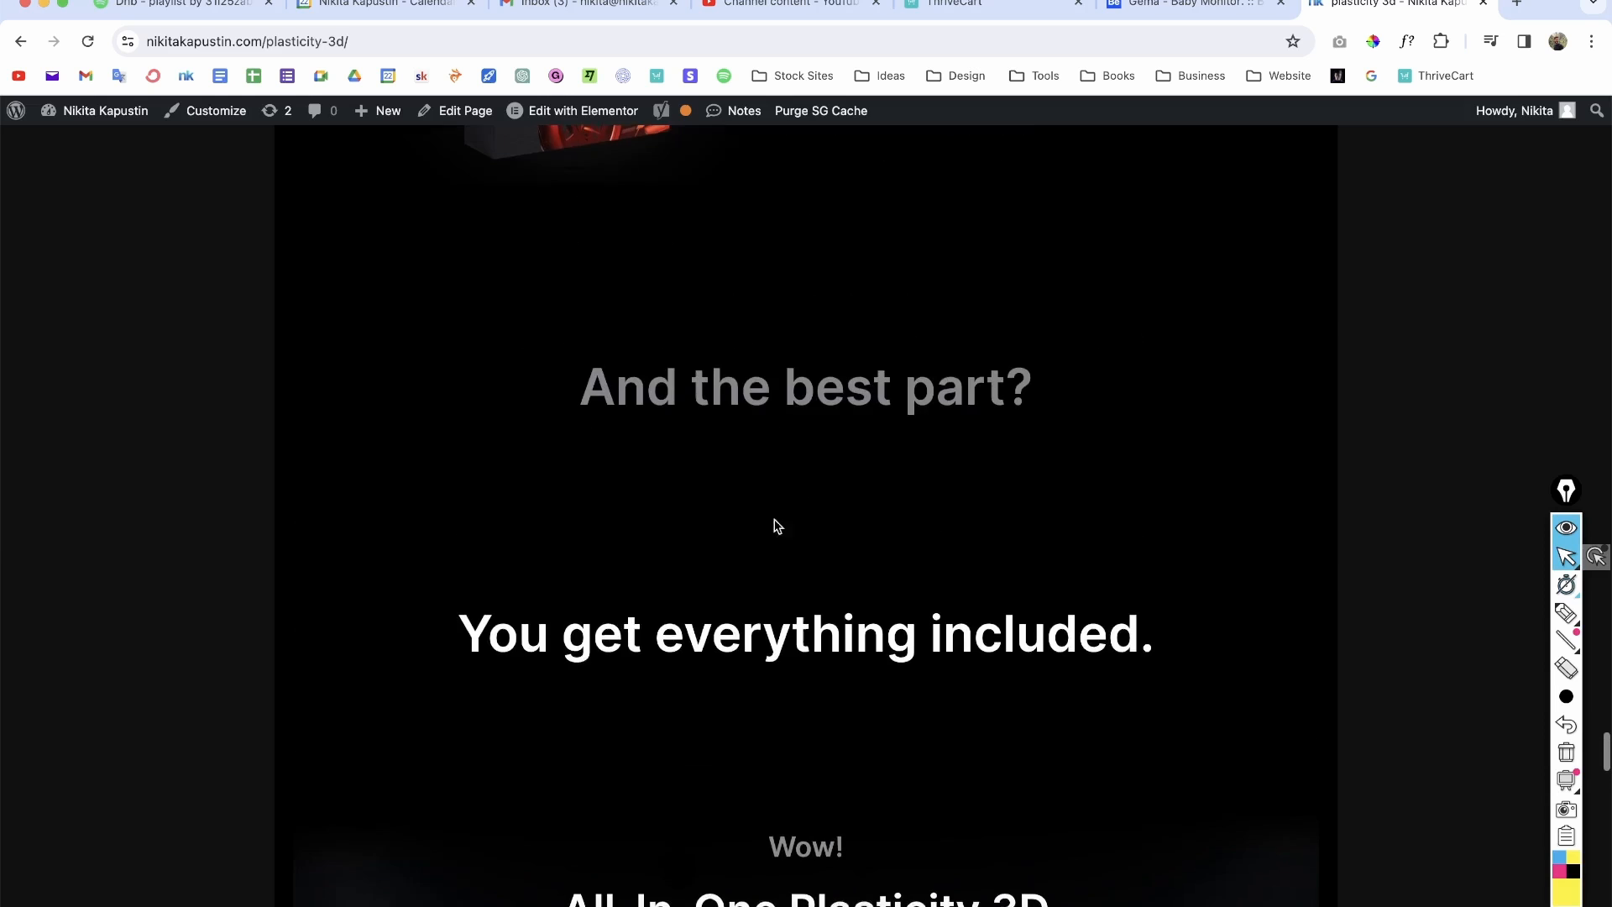
pyautogui.scroll(3)
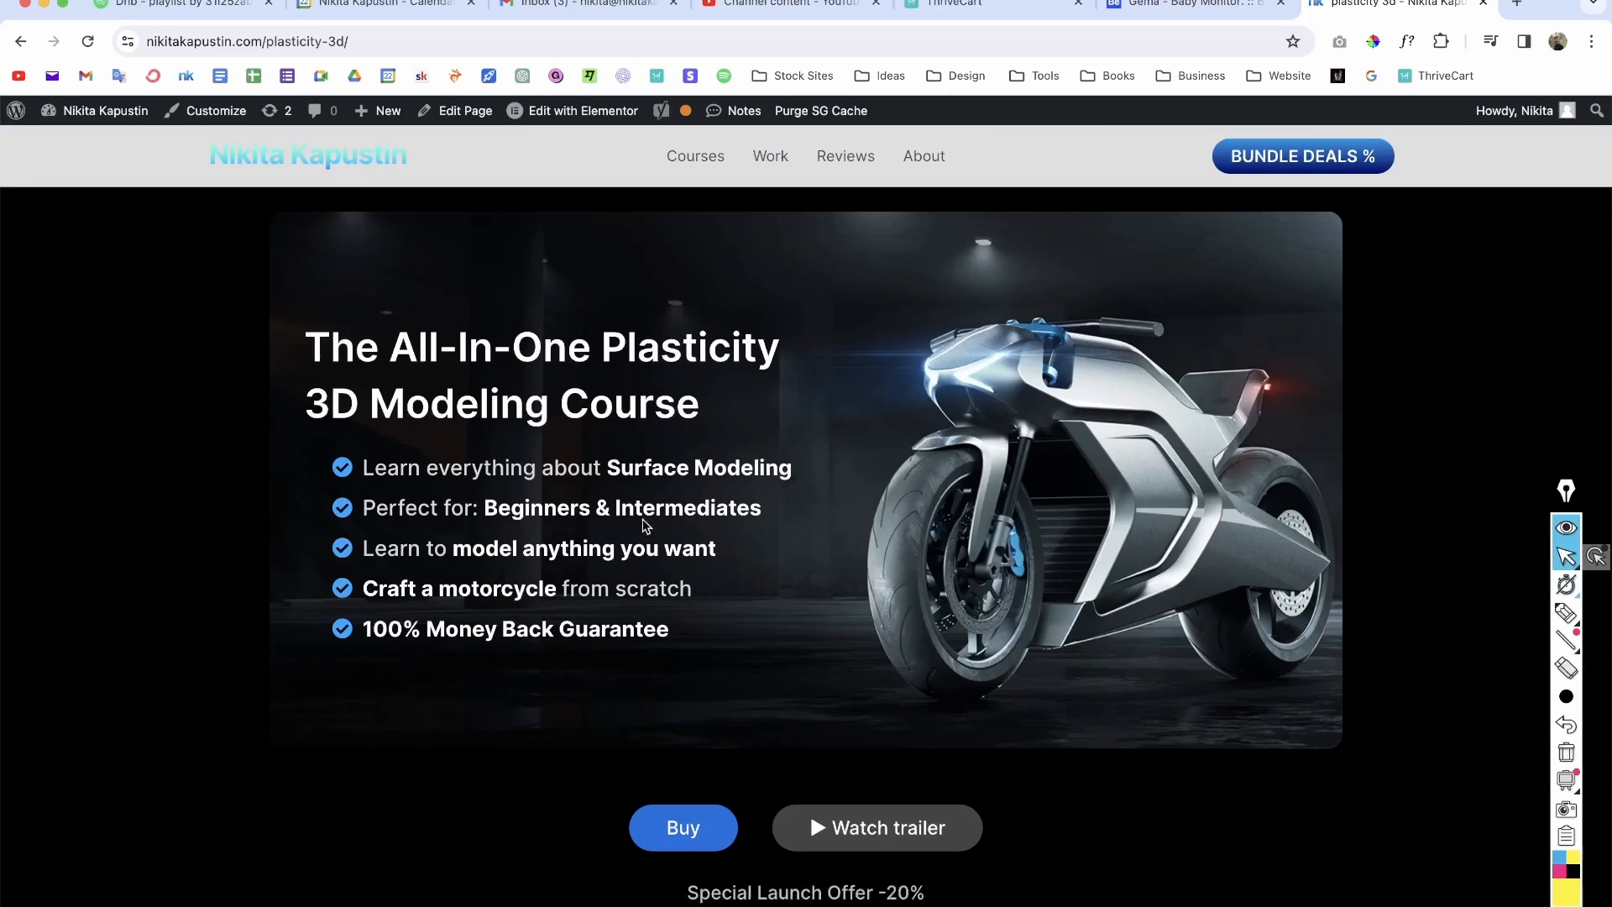